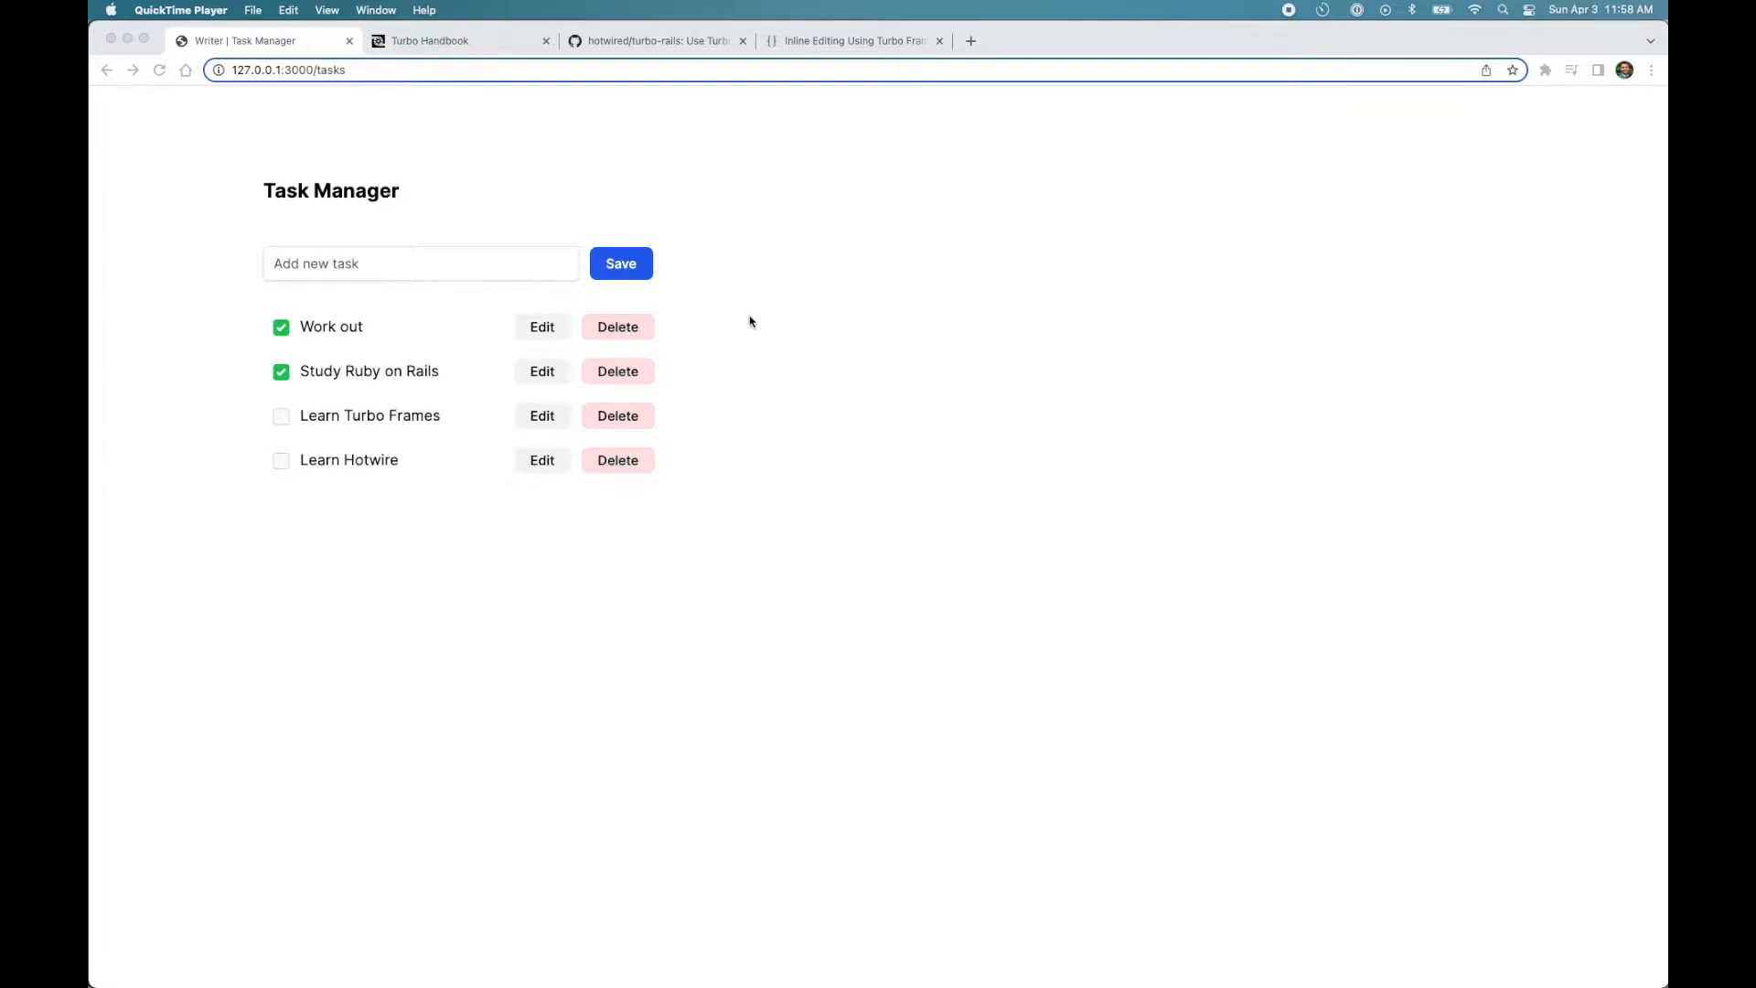
mouse_move(480, 305)
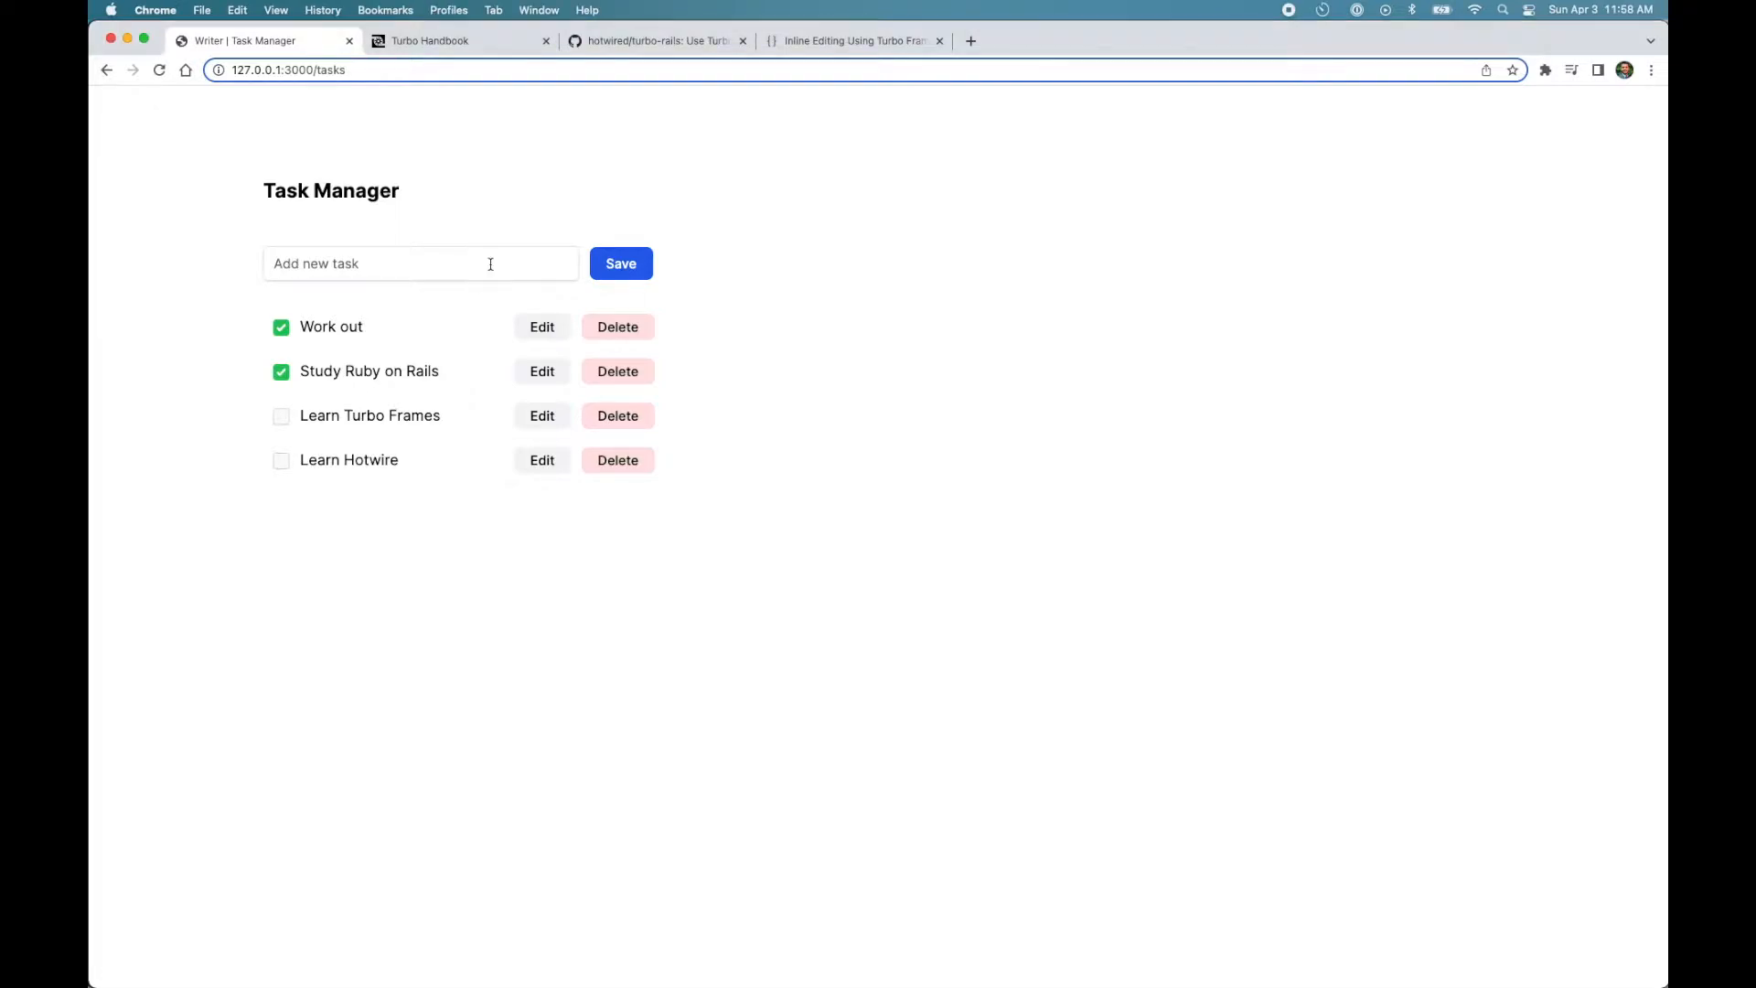
- Create a new task named 'Read a book' and save it to the list
type("Read a book")
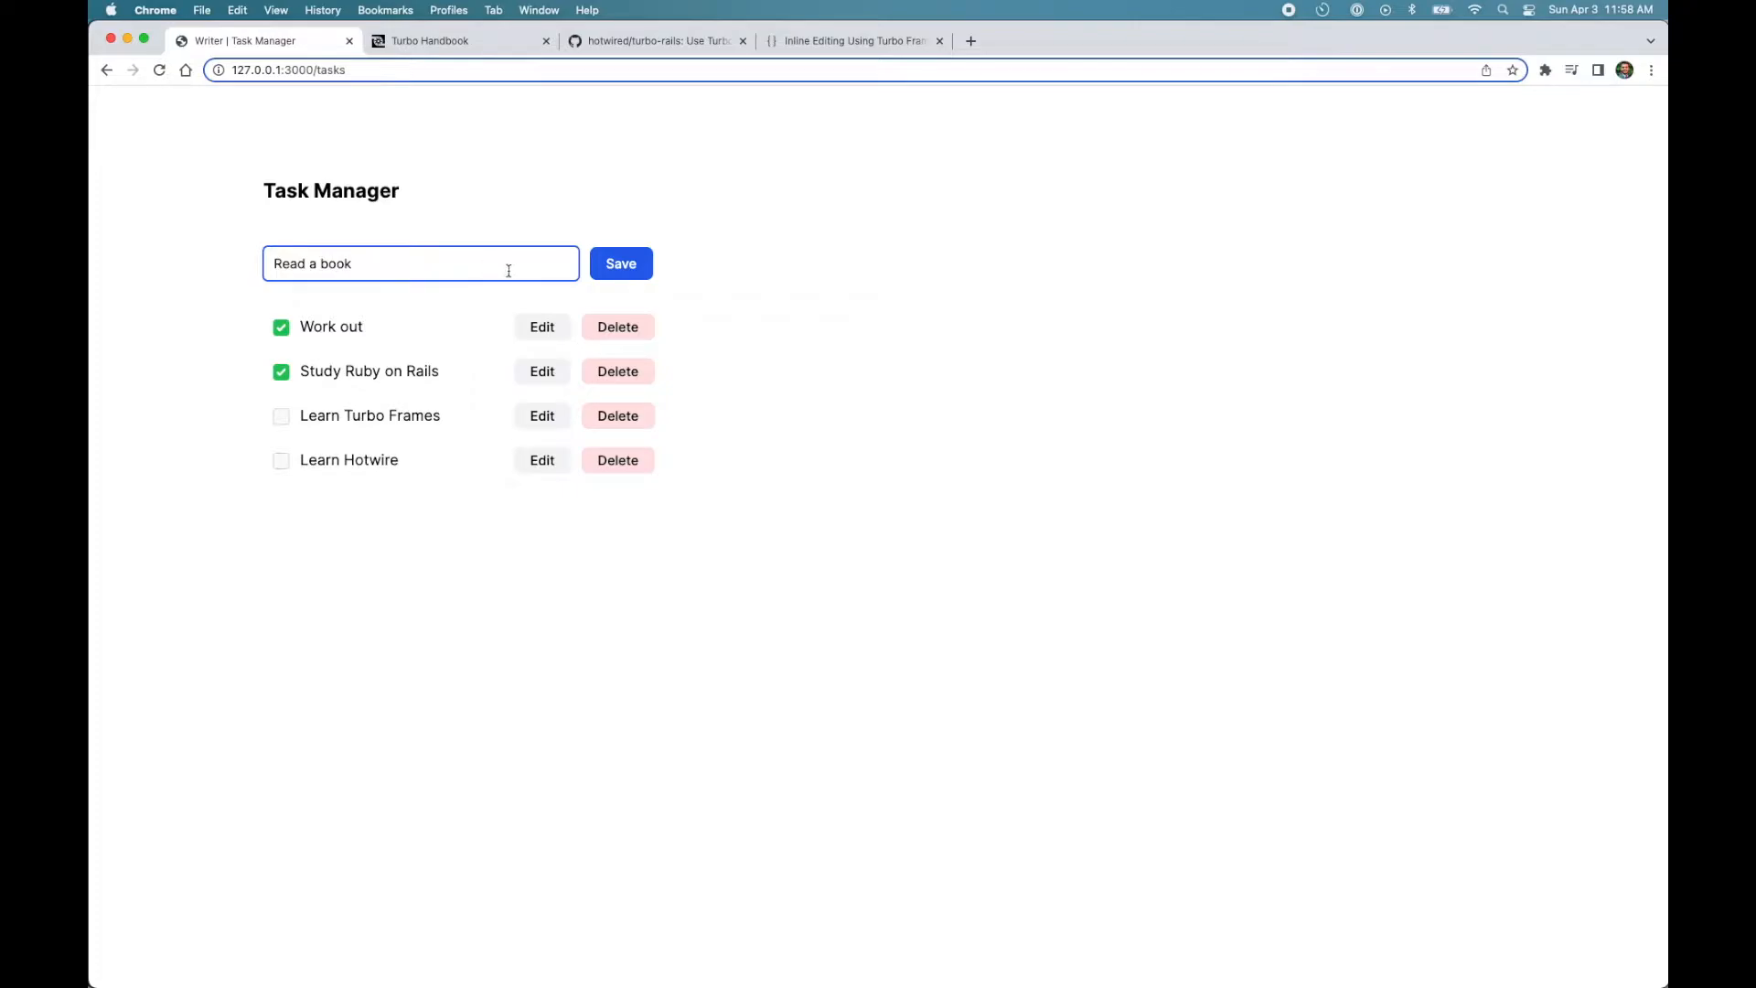
left_click(620, 264)
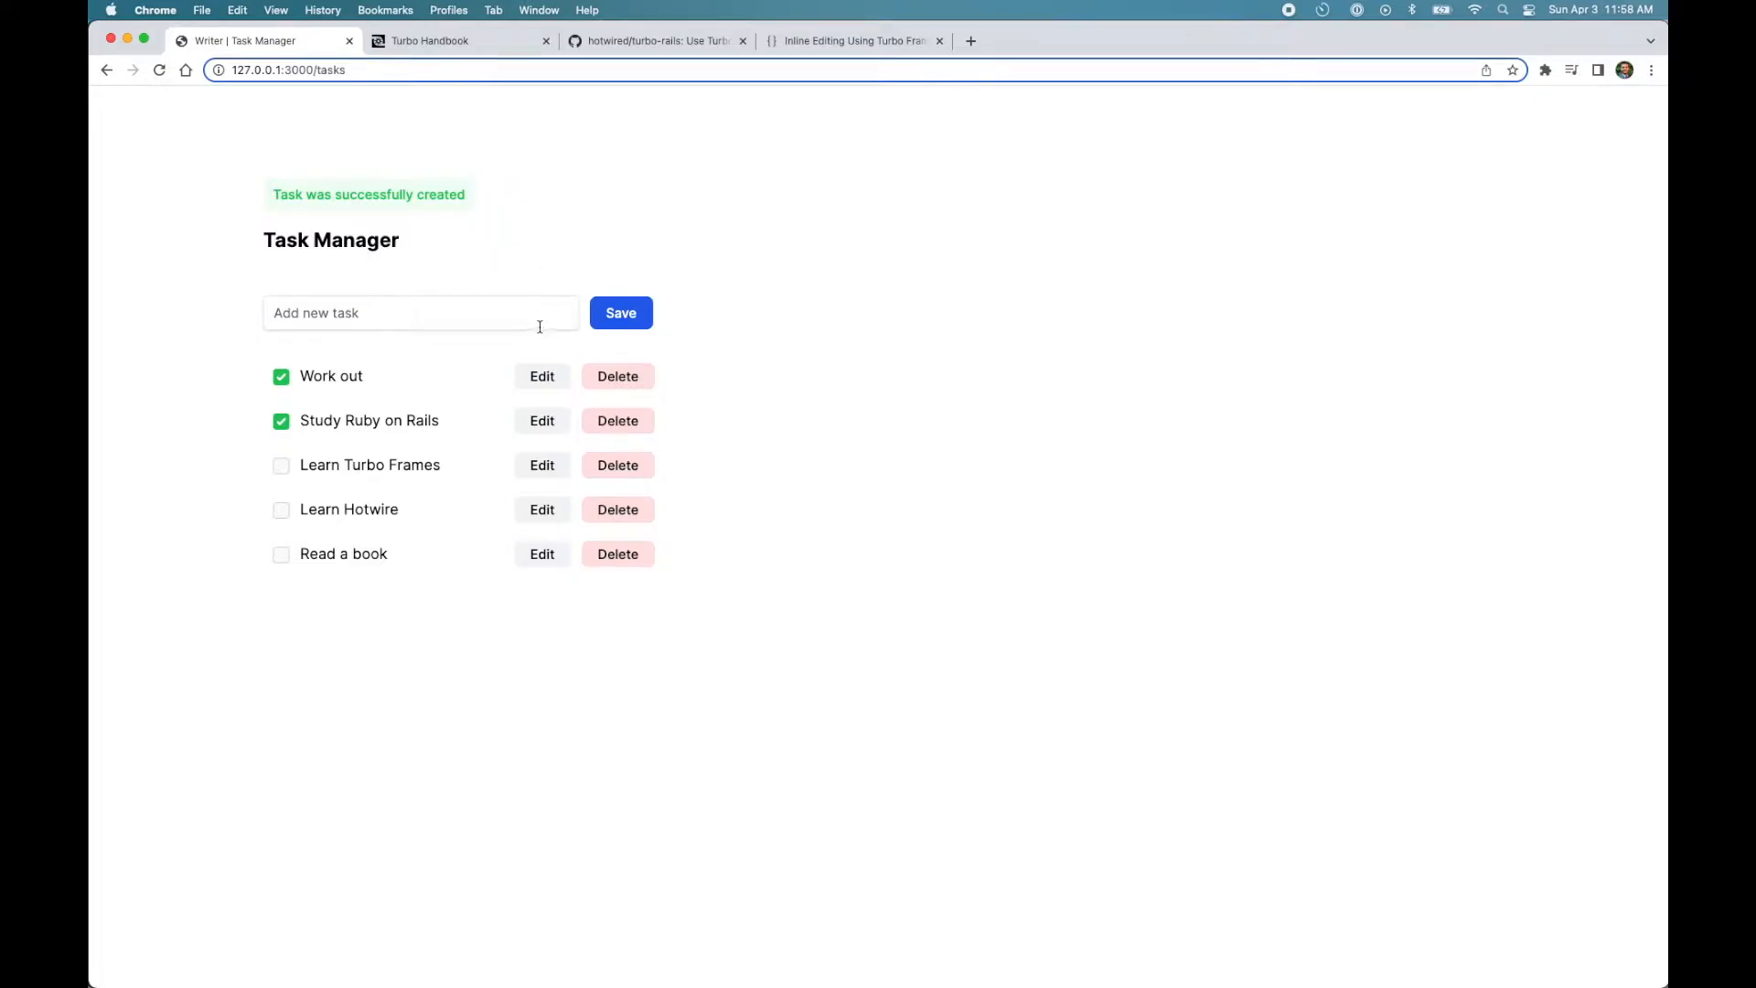
mouse_move(1001, 299)
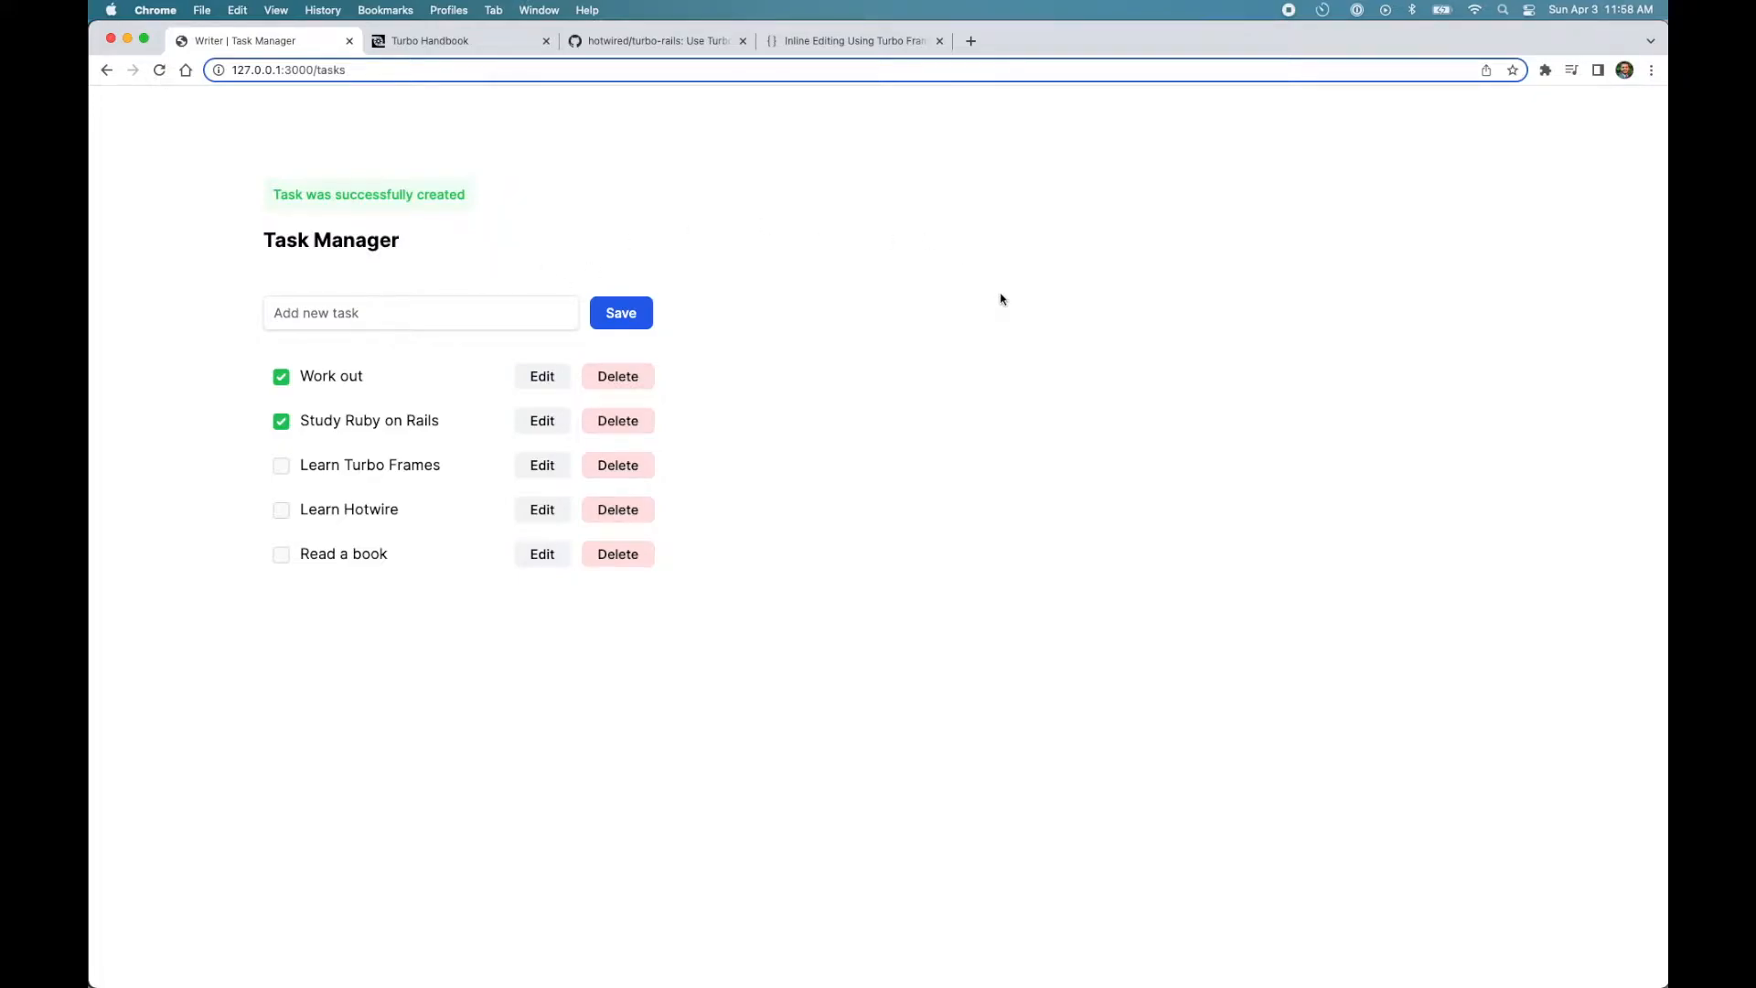
mouse_move(624, 360)
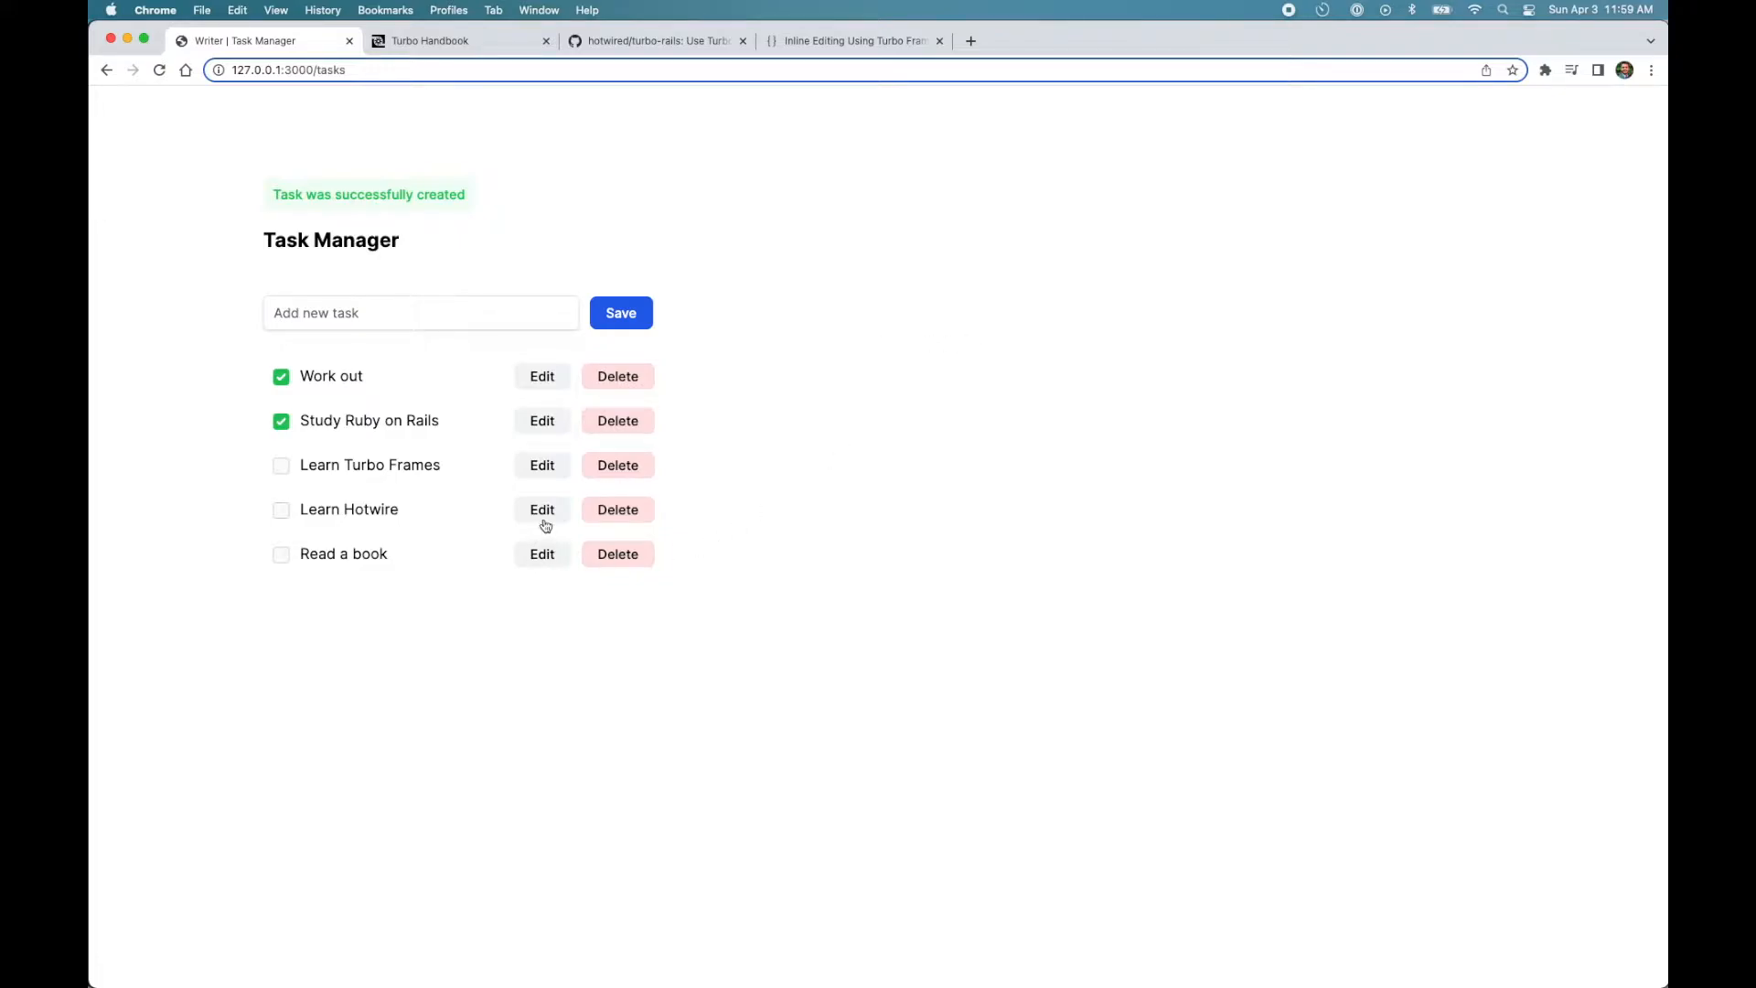
- Edit the Learn Hotwire task, append a period to its name, and save
left_click(541, 510)
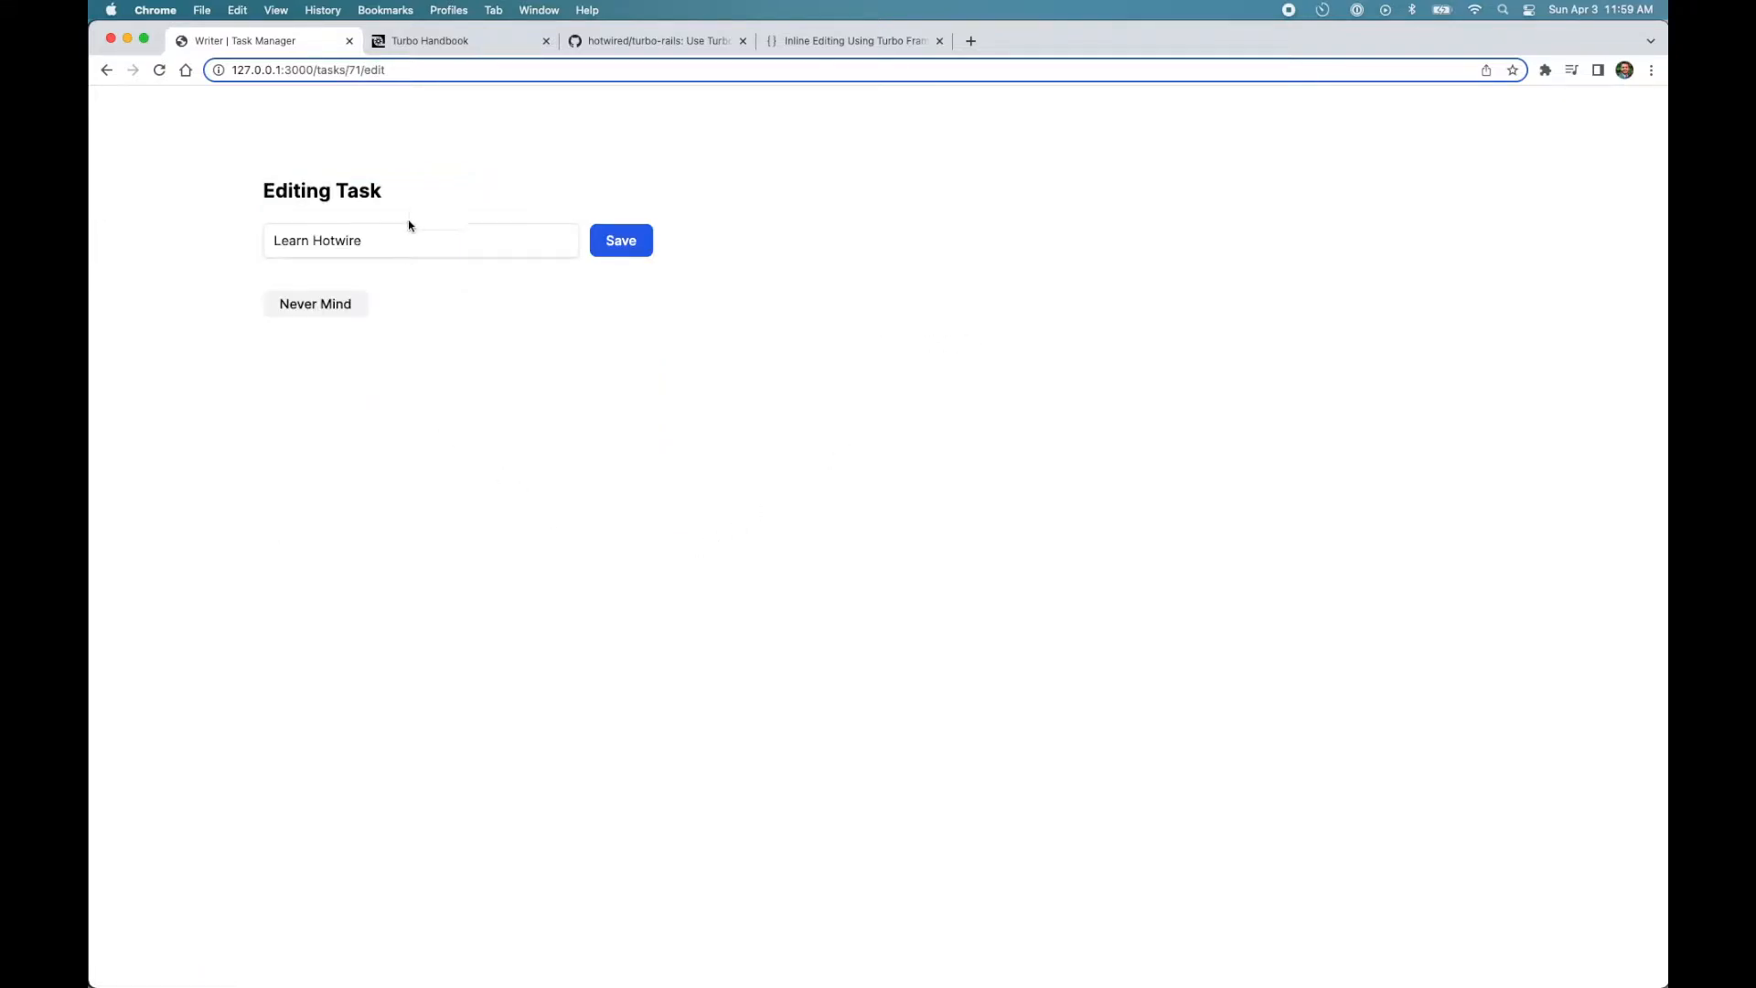
type(".")
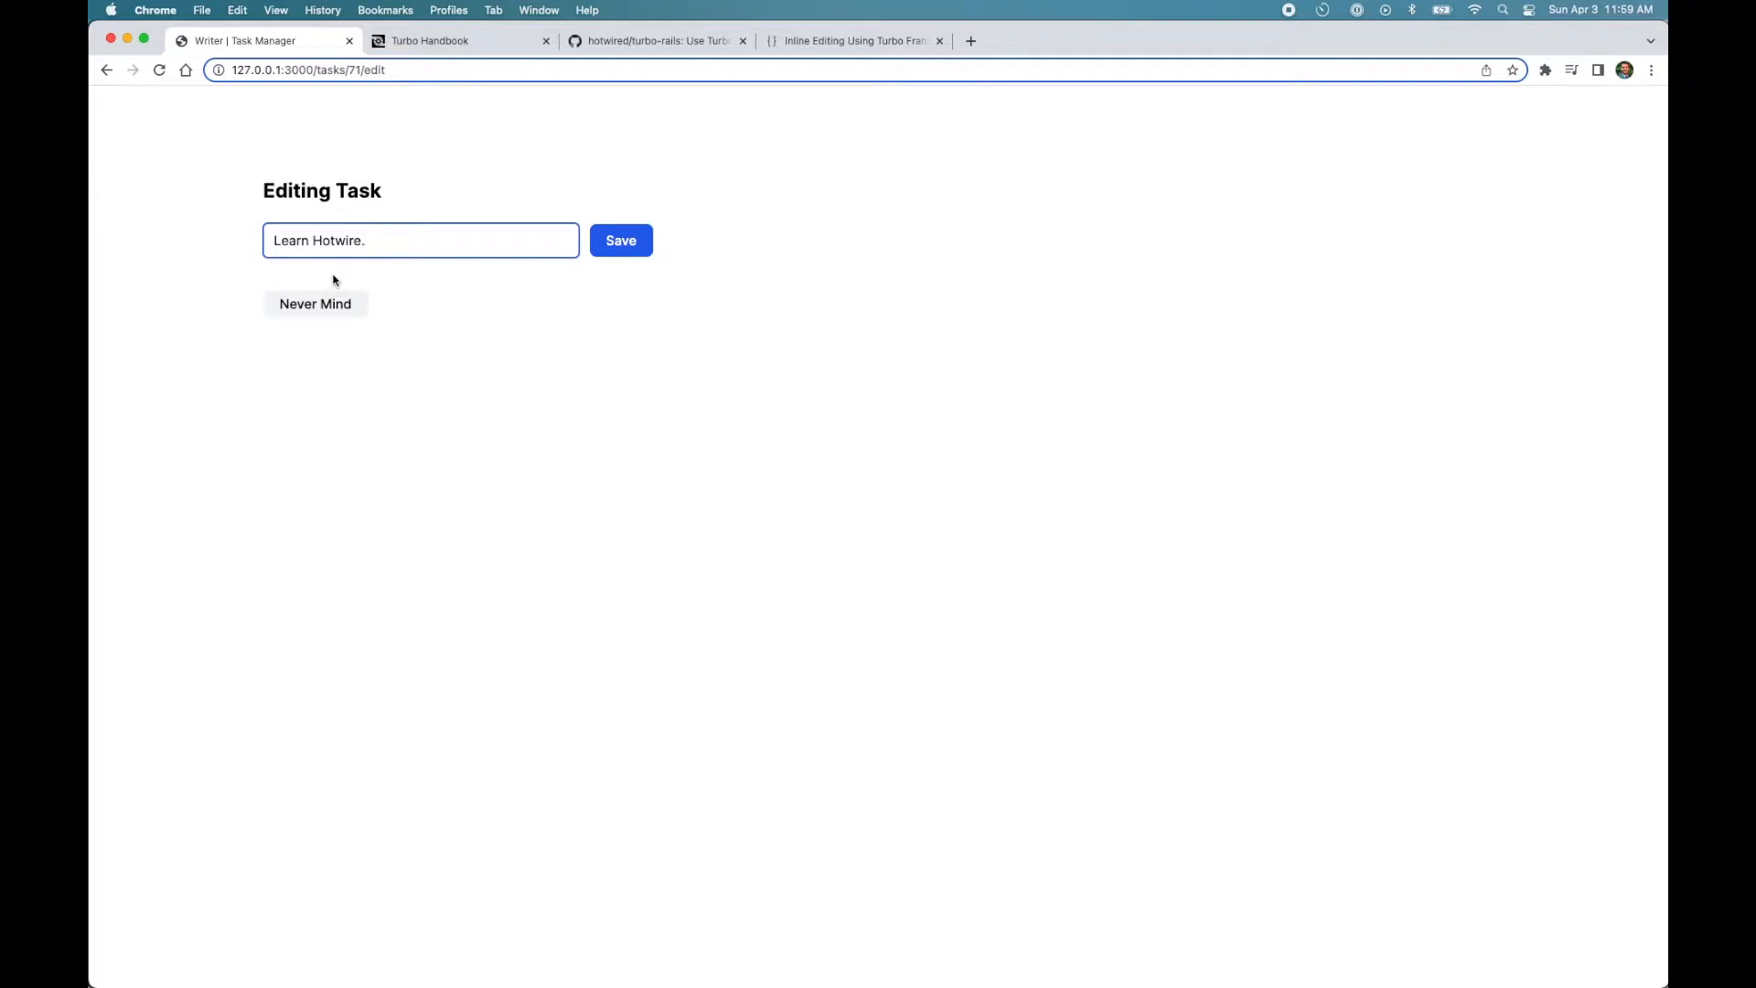
mouse_move(322, 117)
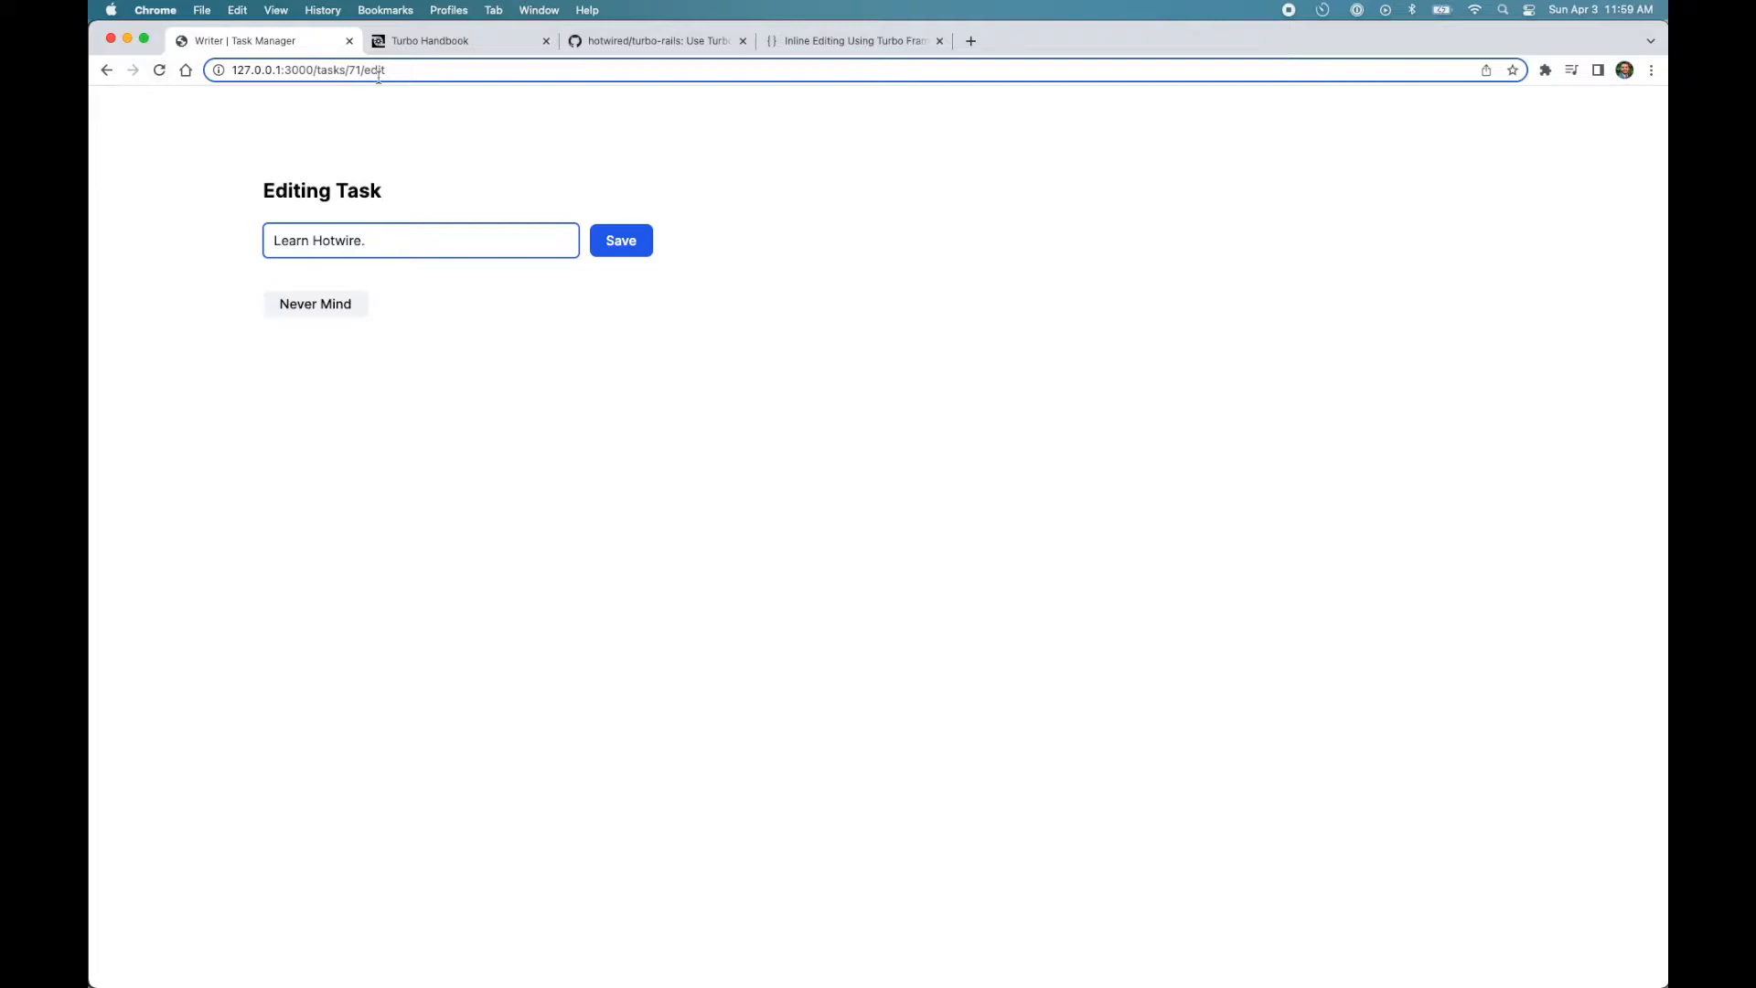
mouse_move(566, 240)
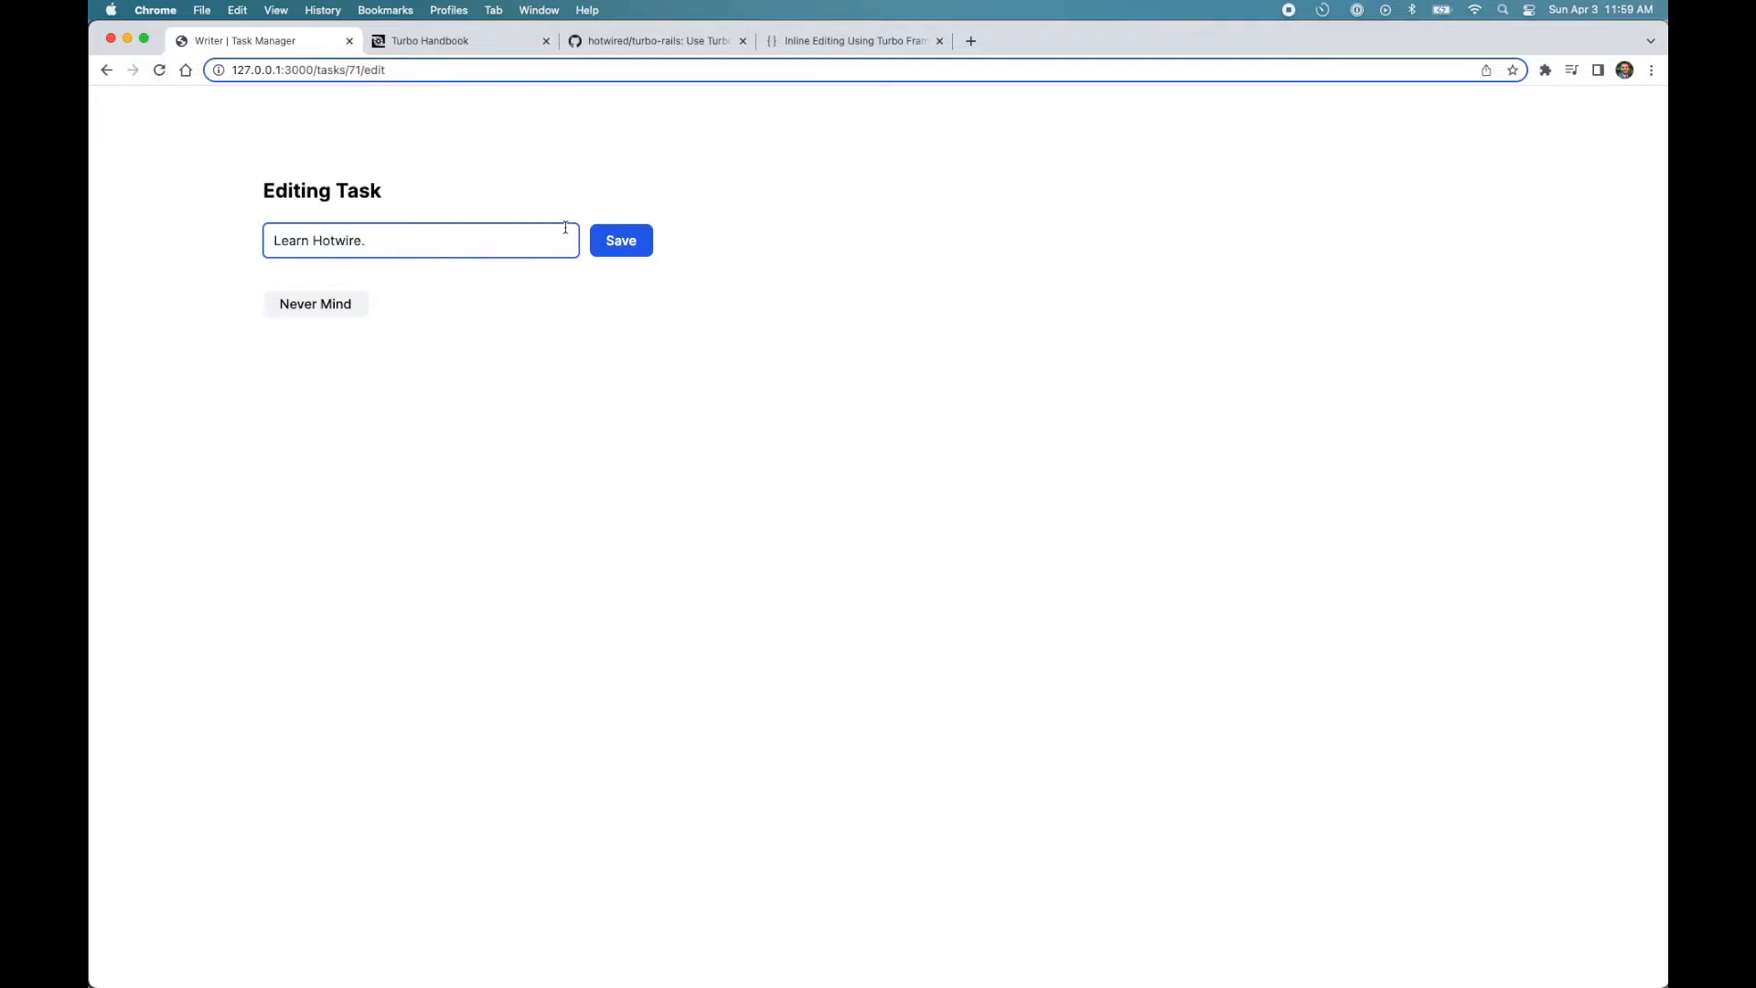
left_click(620, 239)
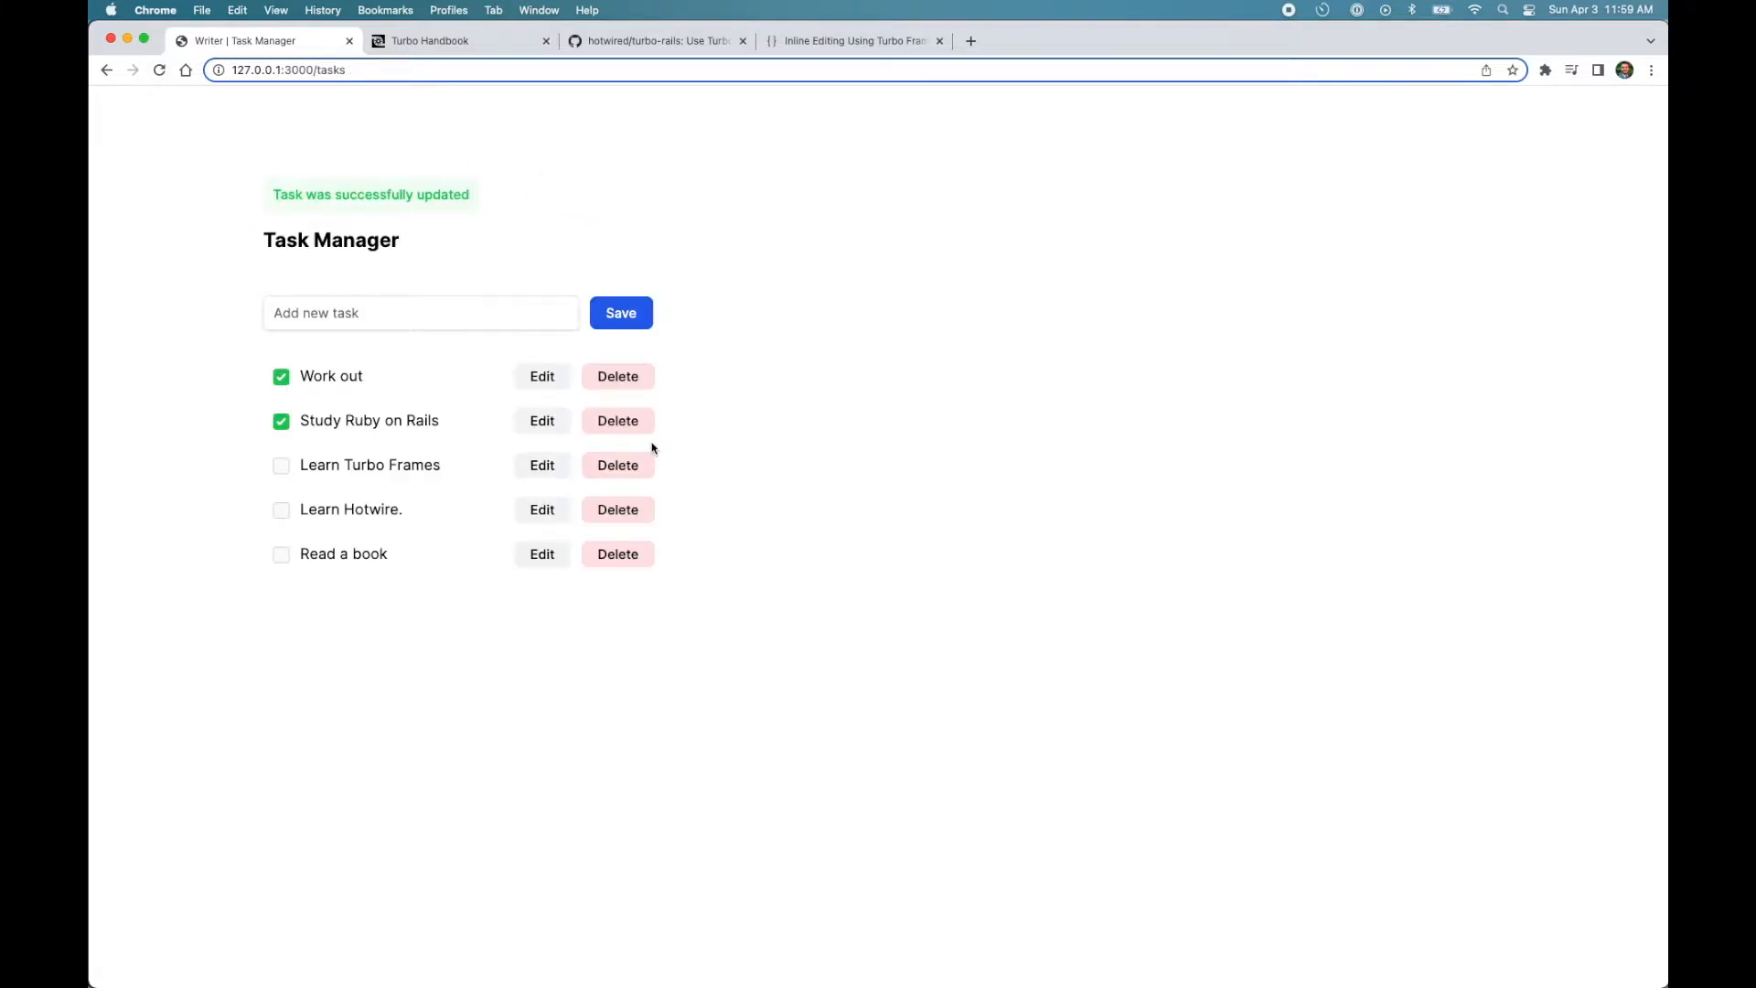
mouse_move(467, 402)
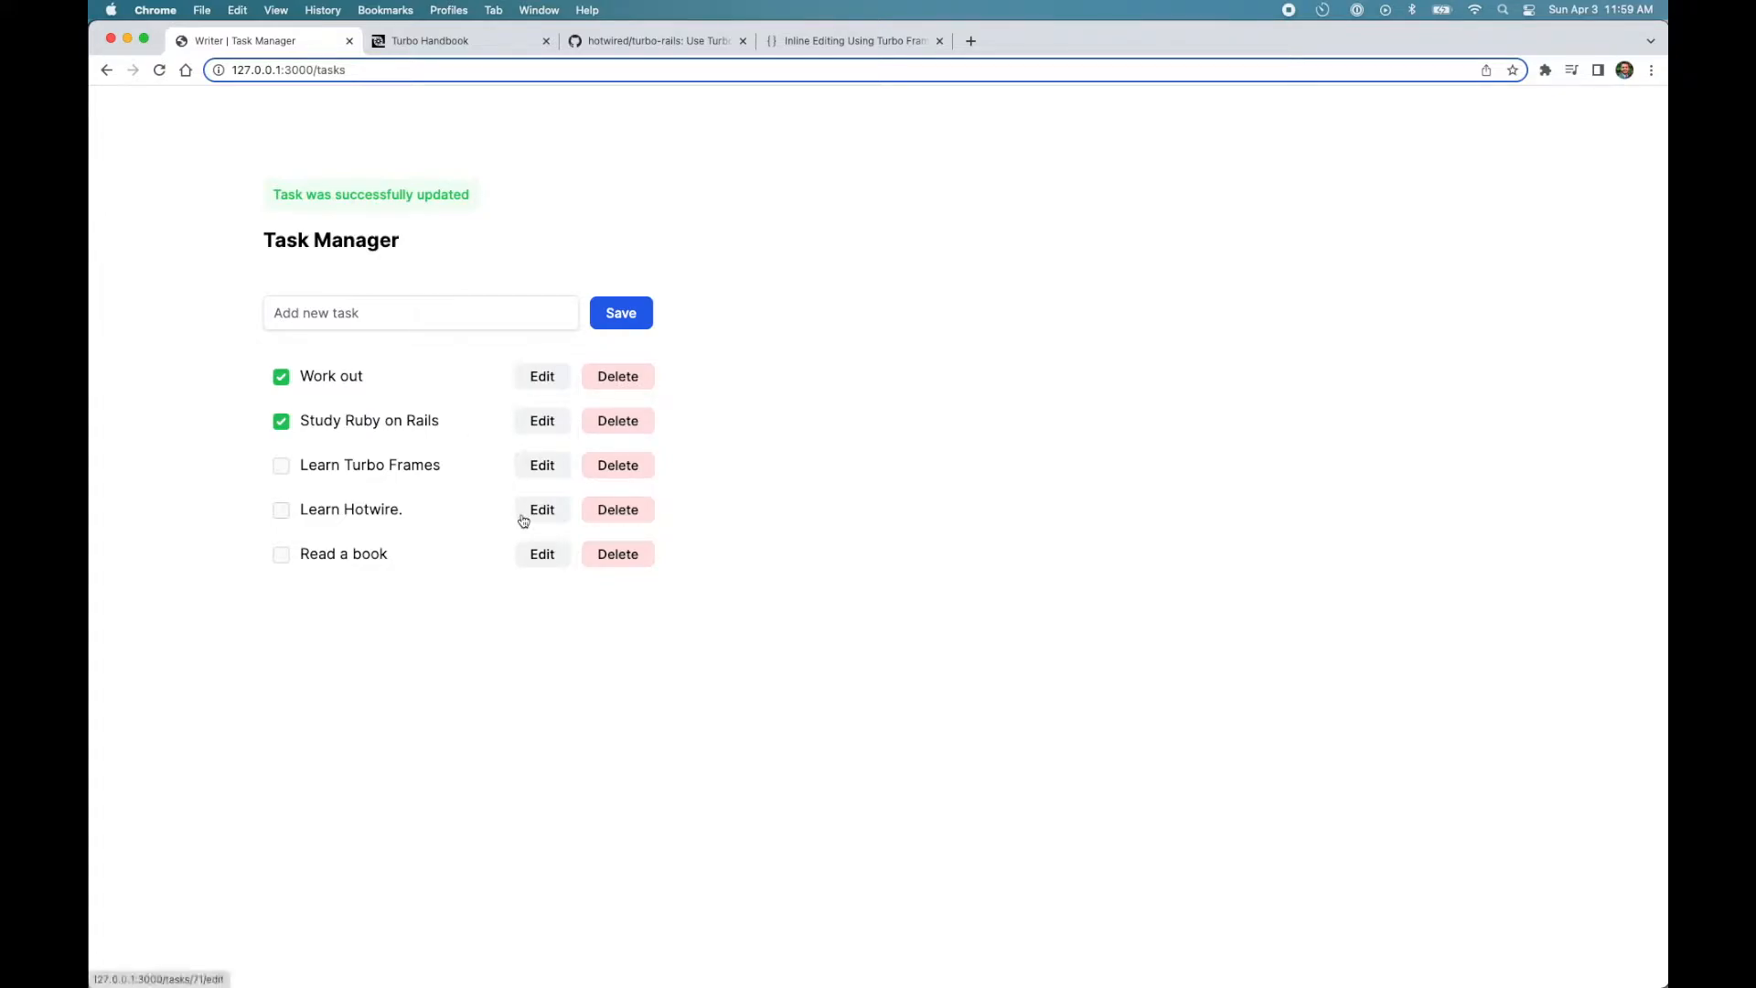
mouse_move(655, 536)
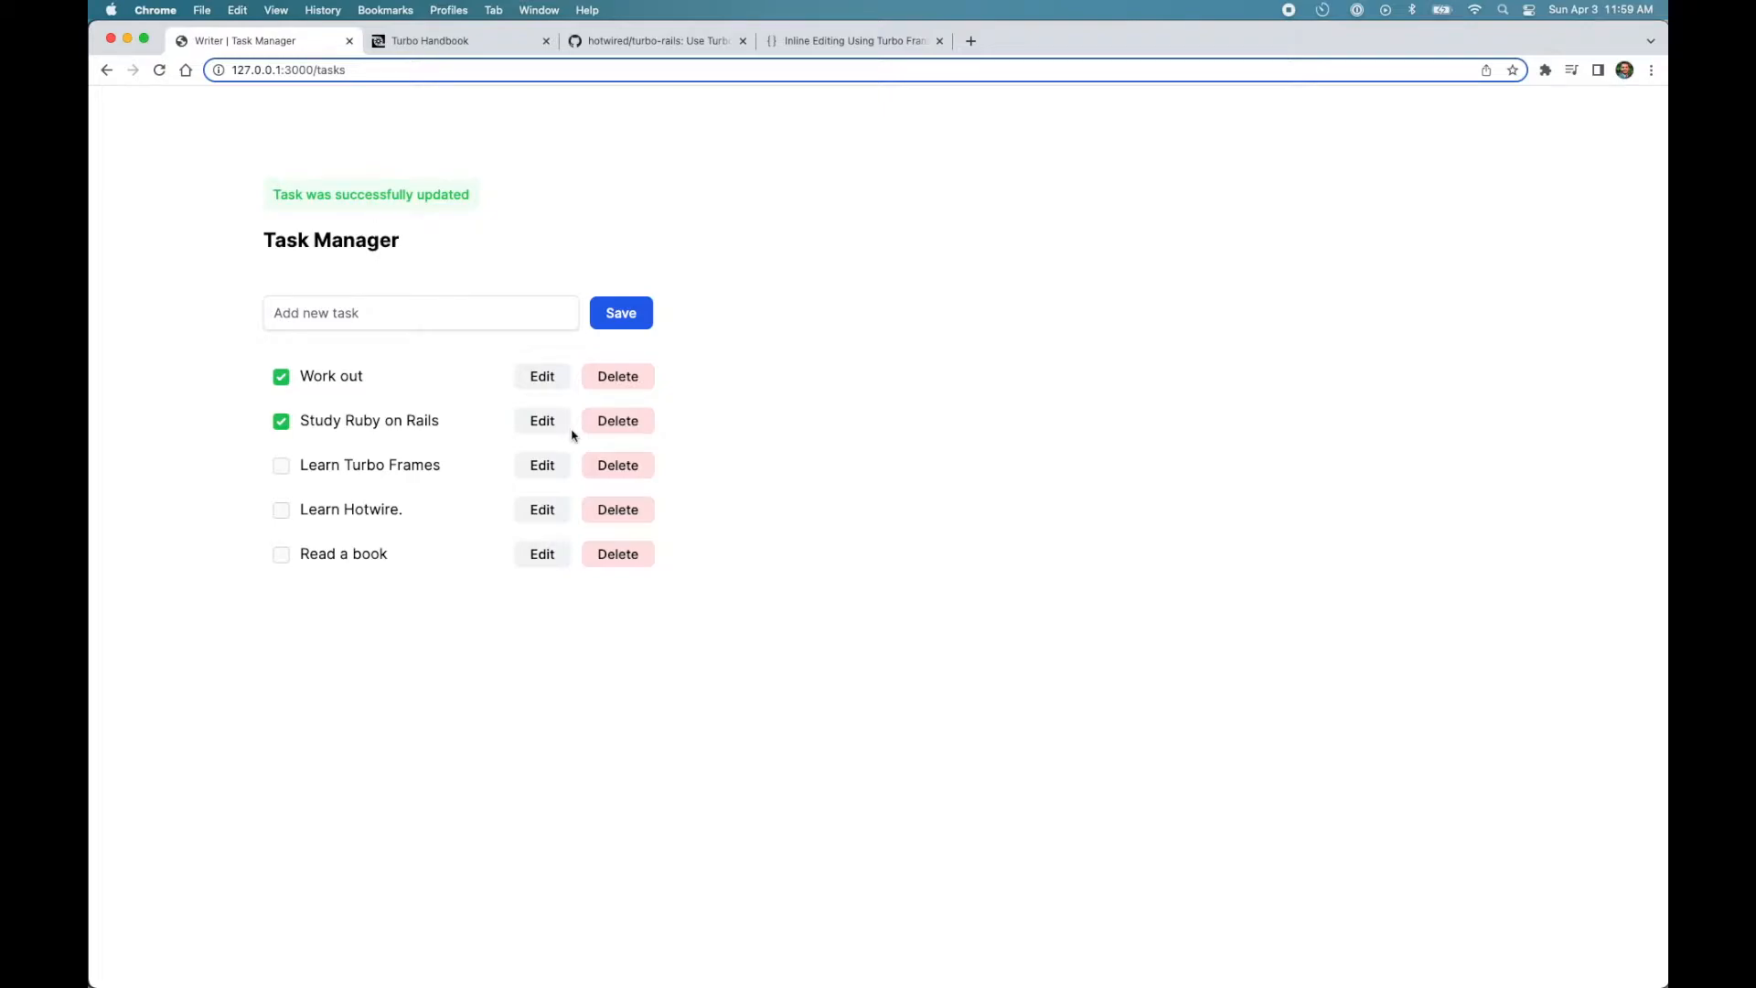
mouse_move(296, 507)
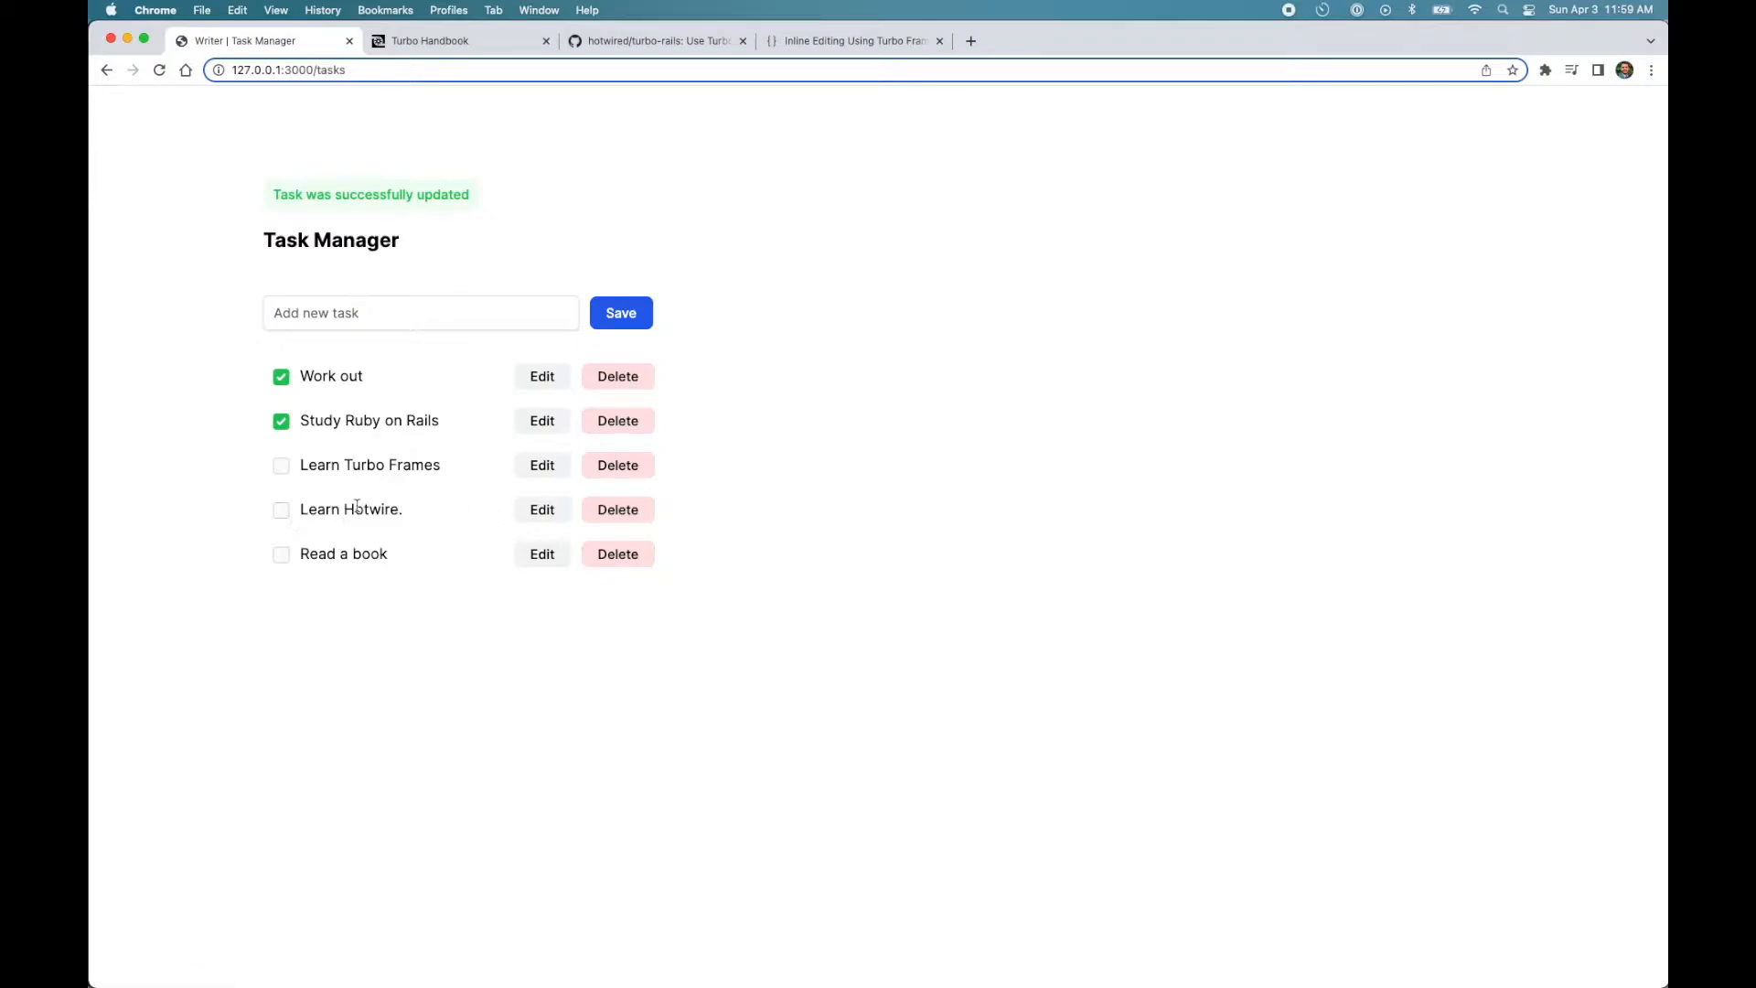
mouse_move(347, 510)
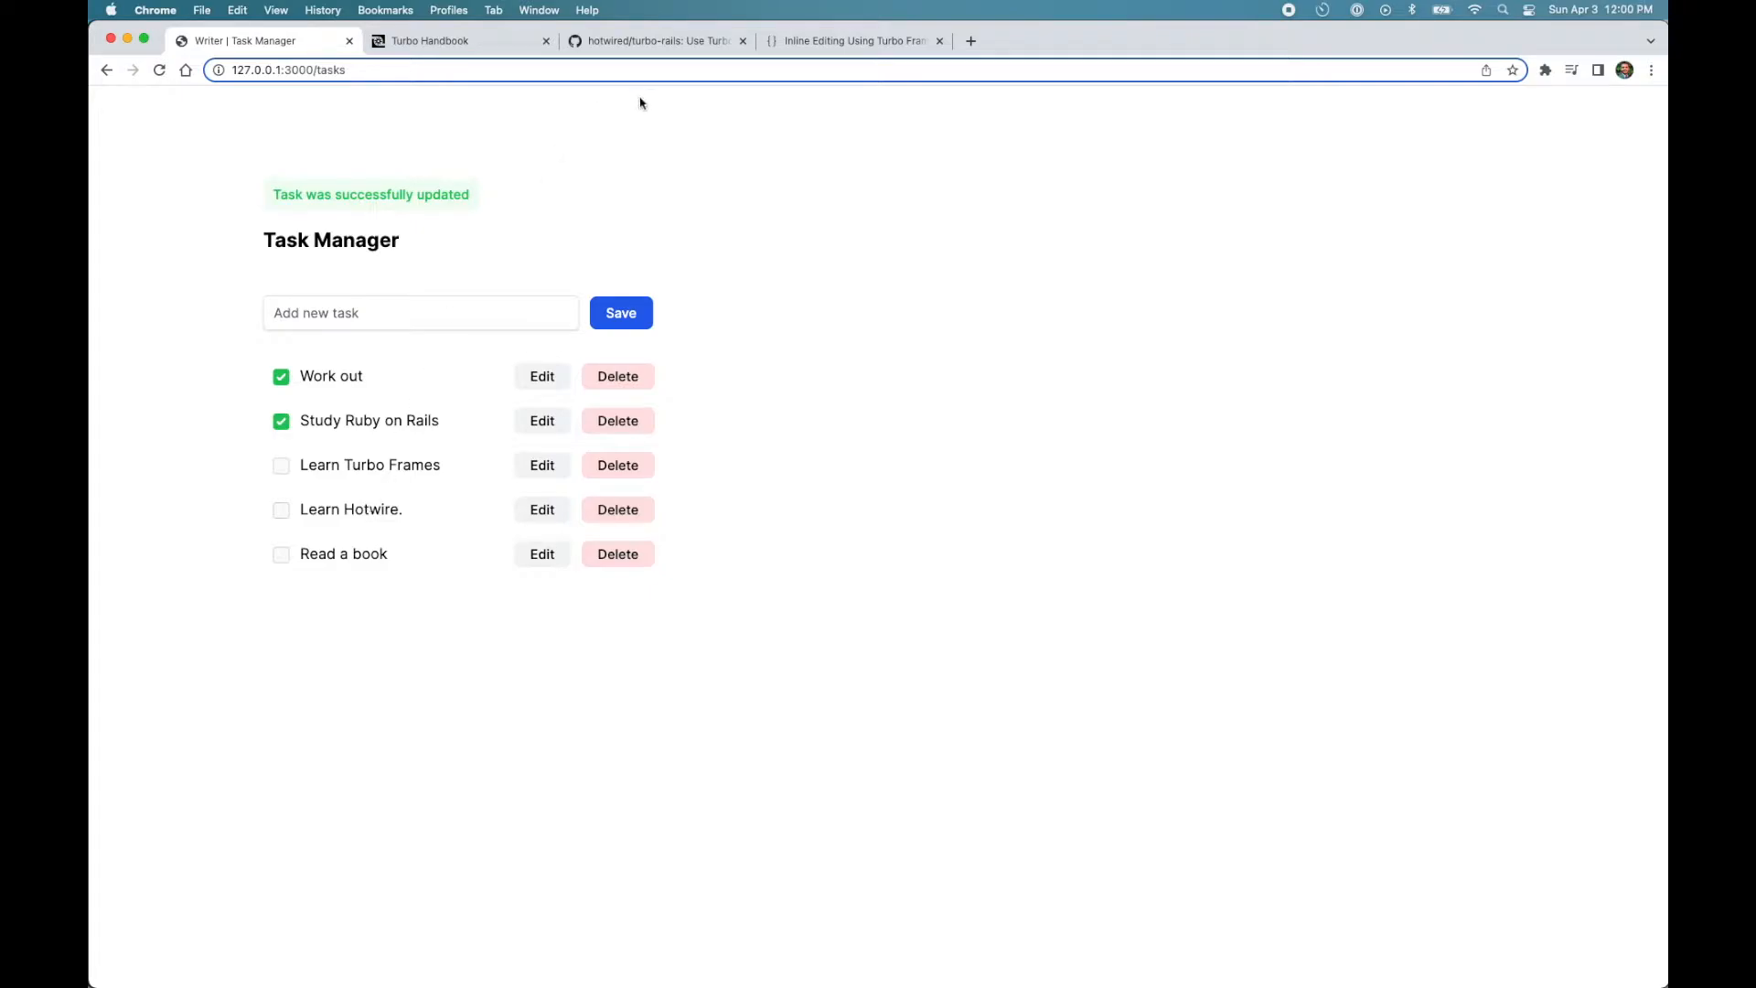
- Show the Turbo Frames article's 'Turbo Drive replaces the whole body' diagram
left_click(851, 42)
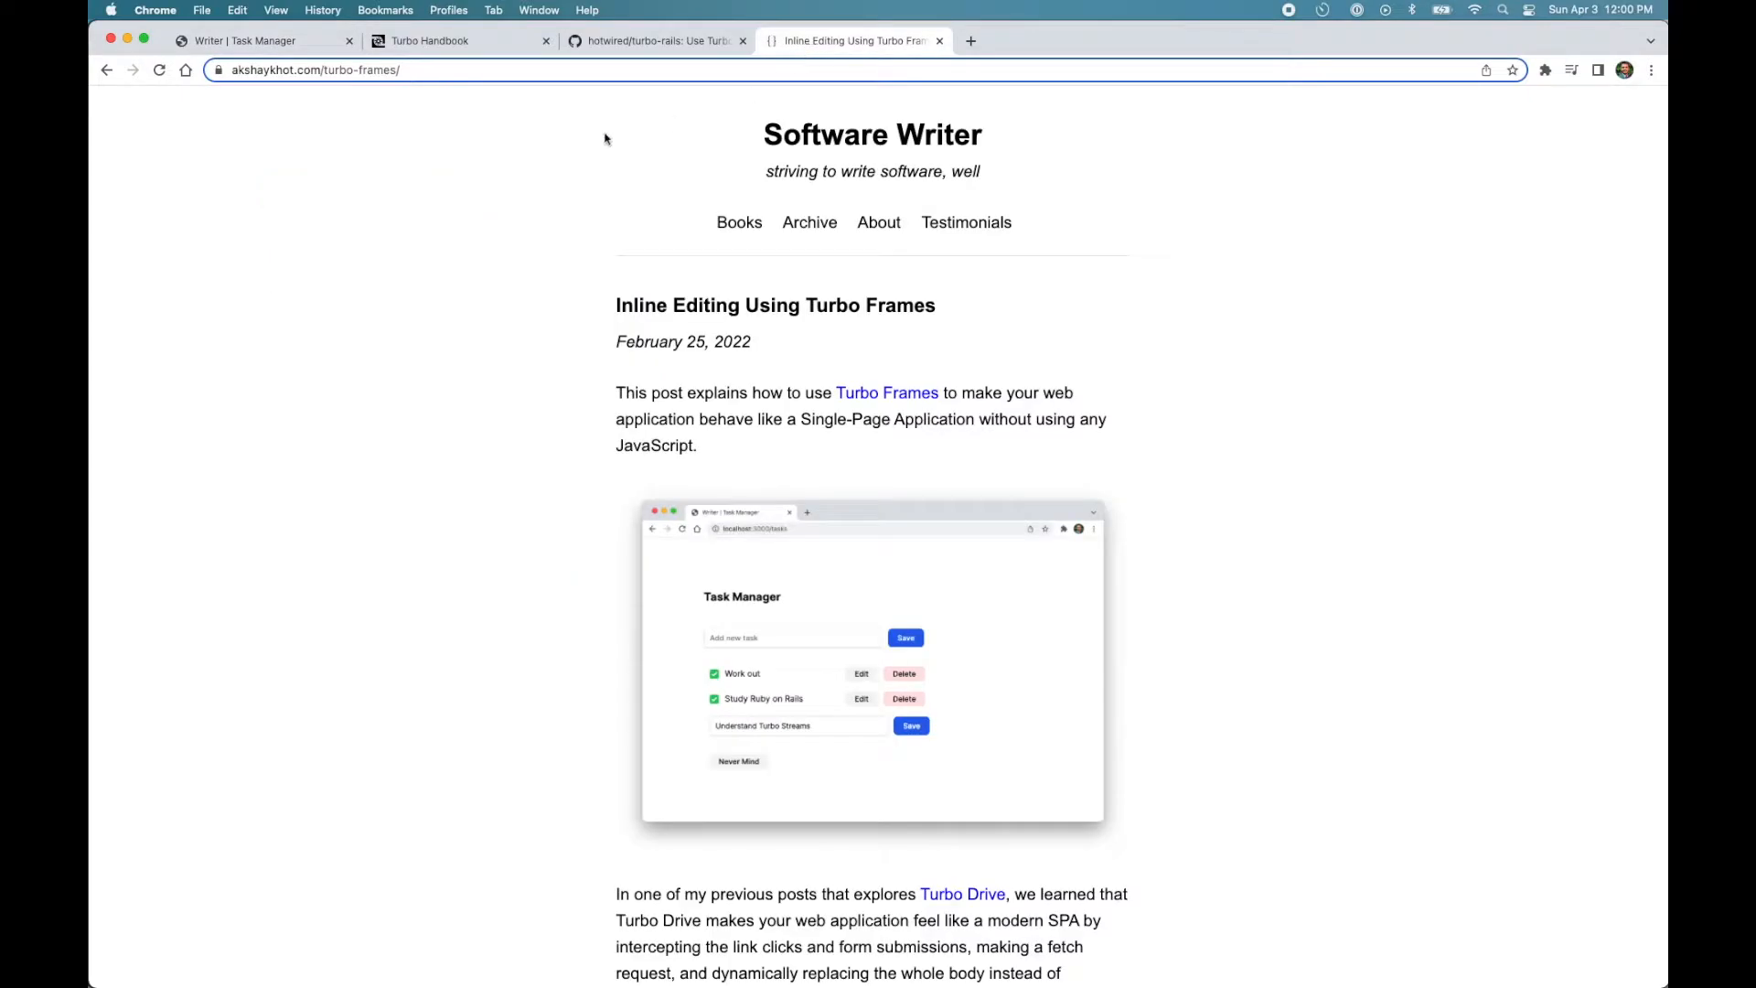
mouse_move(437, 647)
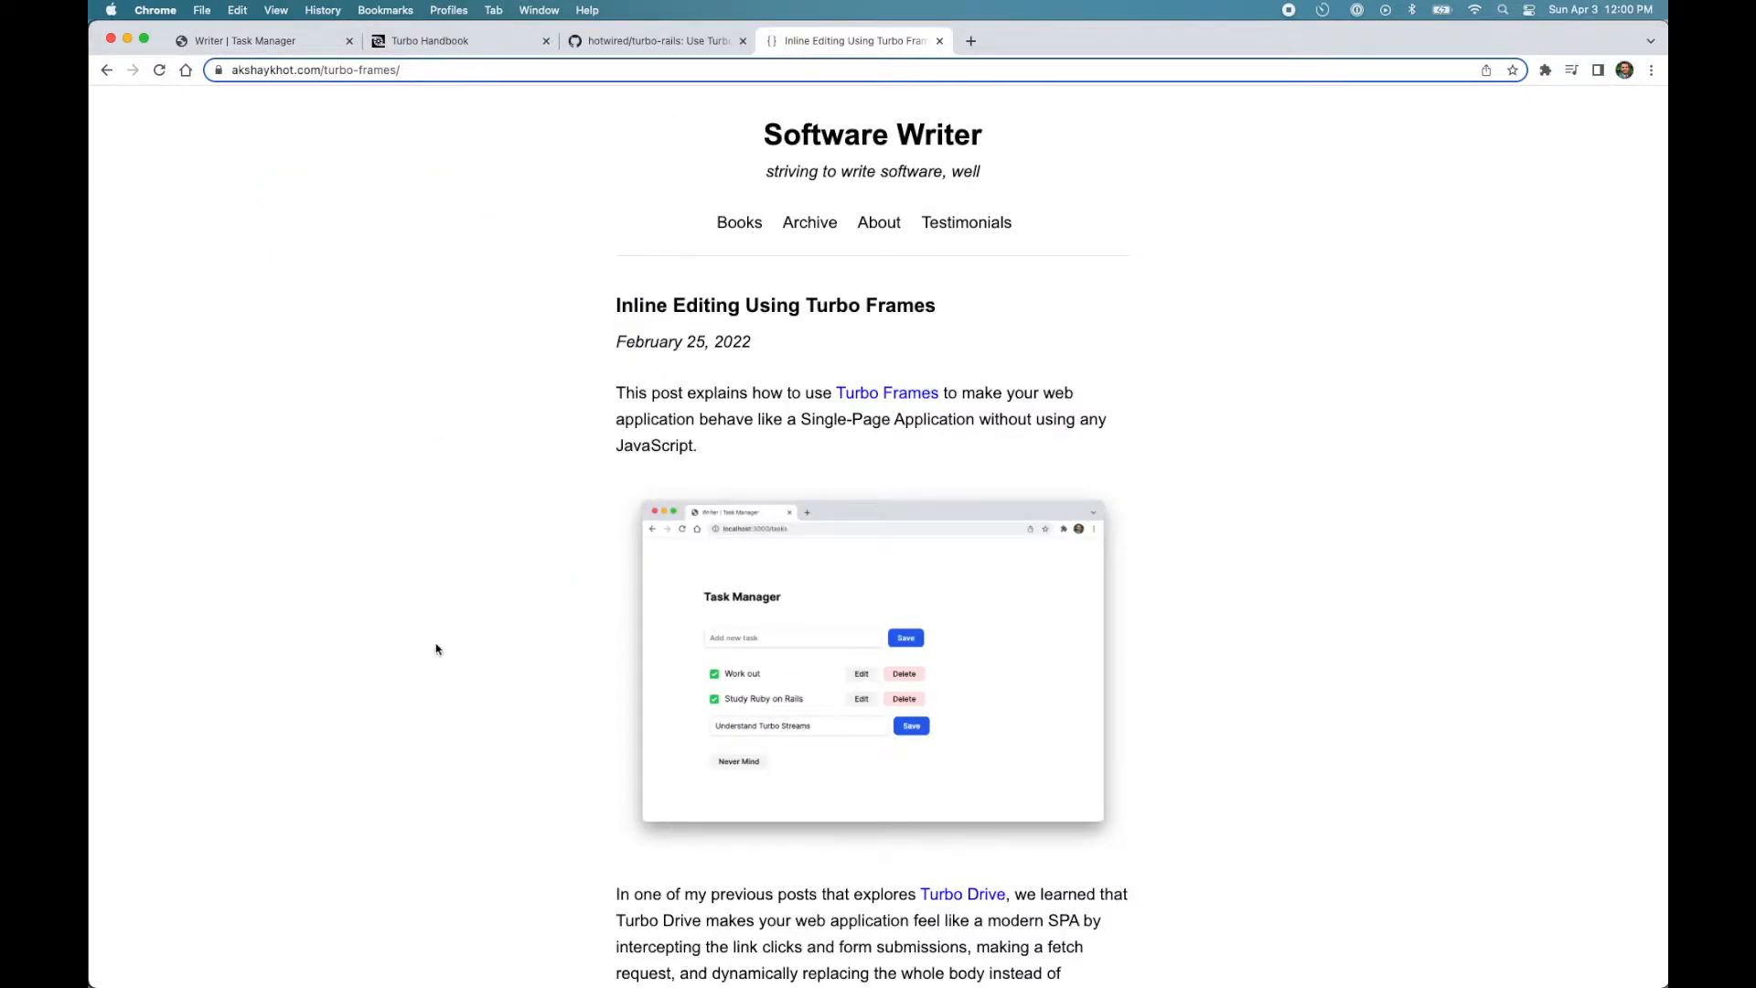
scroll("down", 3)
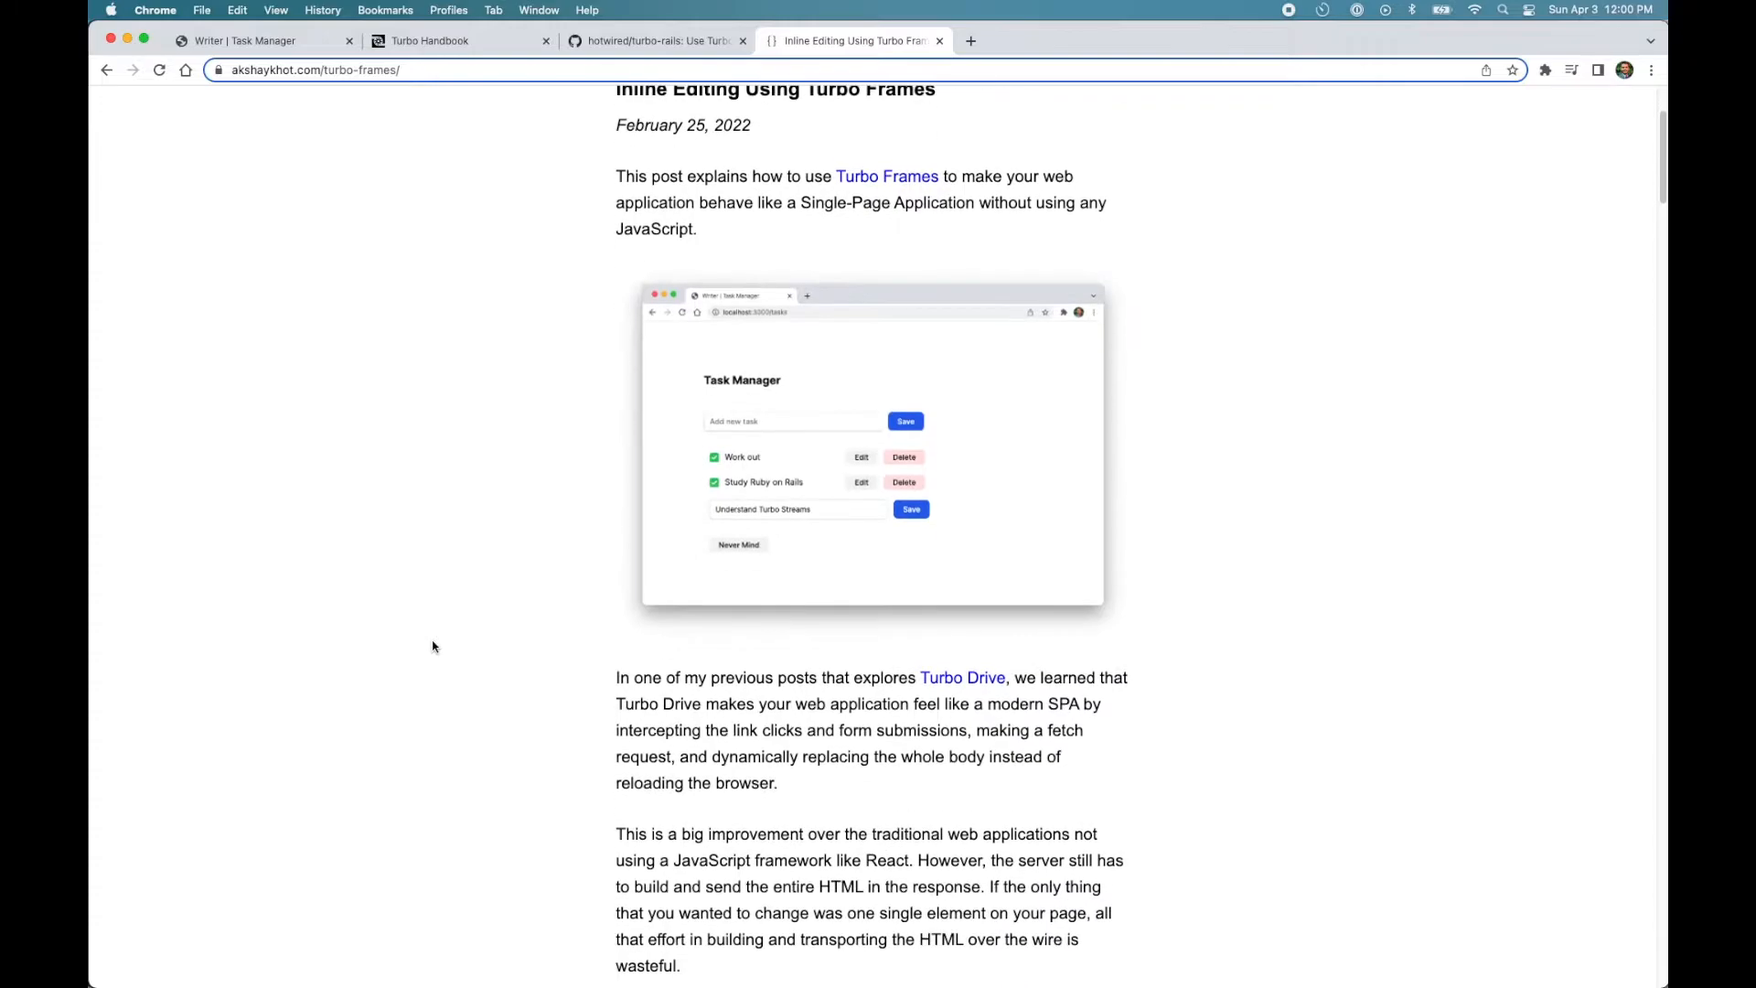
scroll("down", 3)
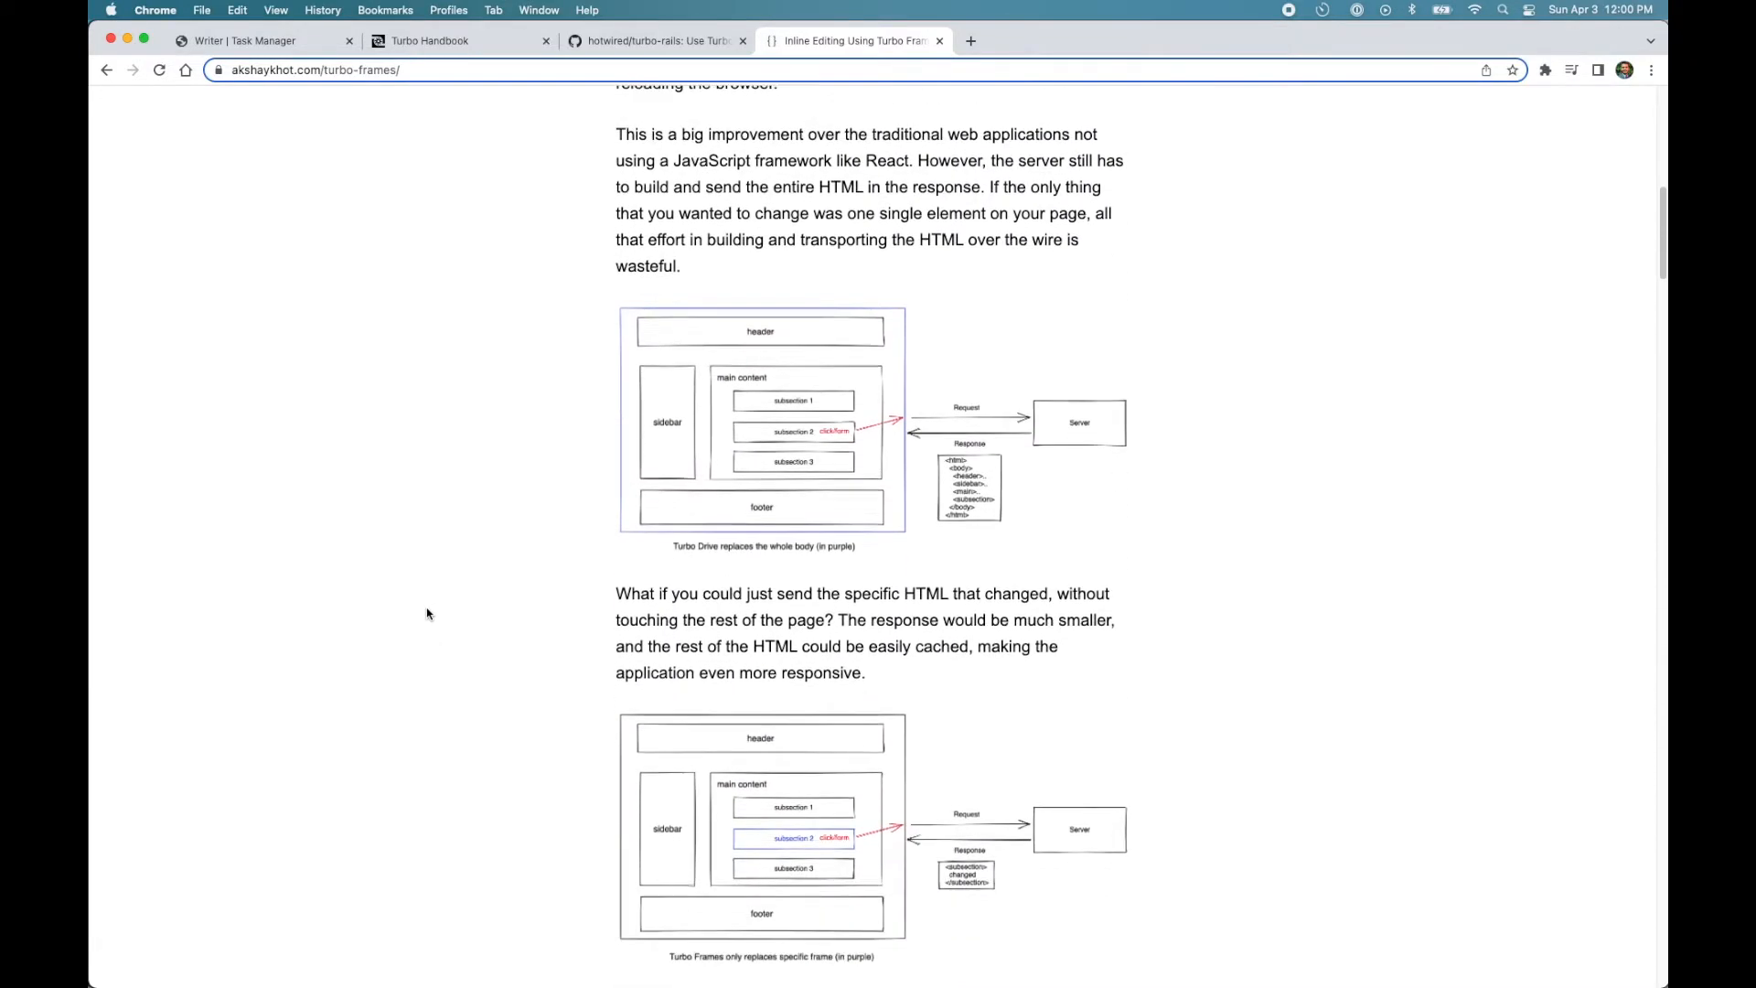
mouse_move(640, 371)
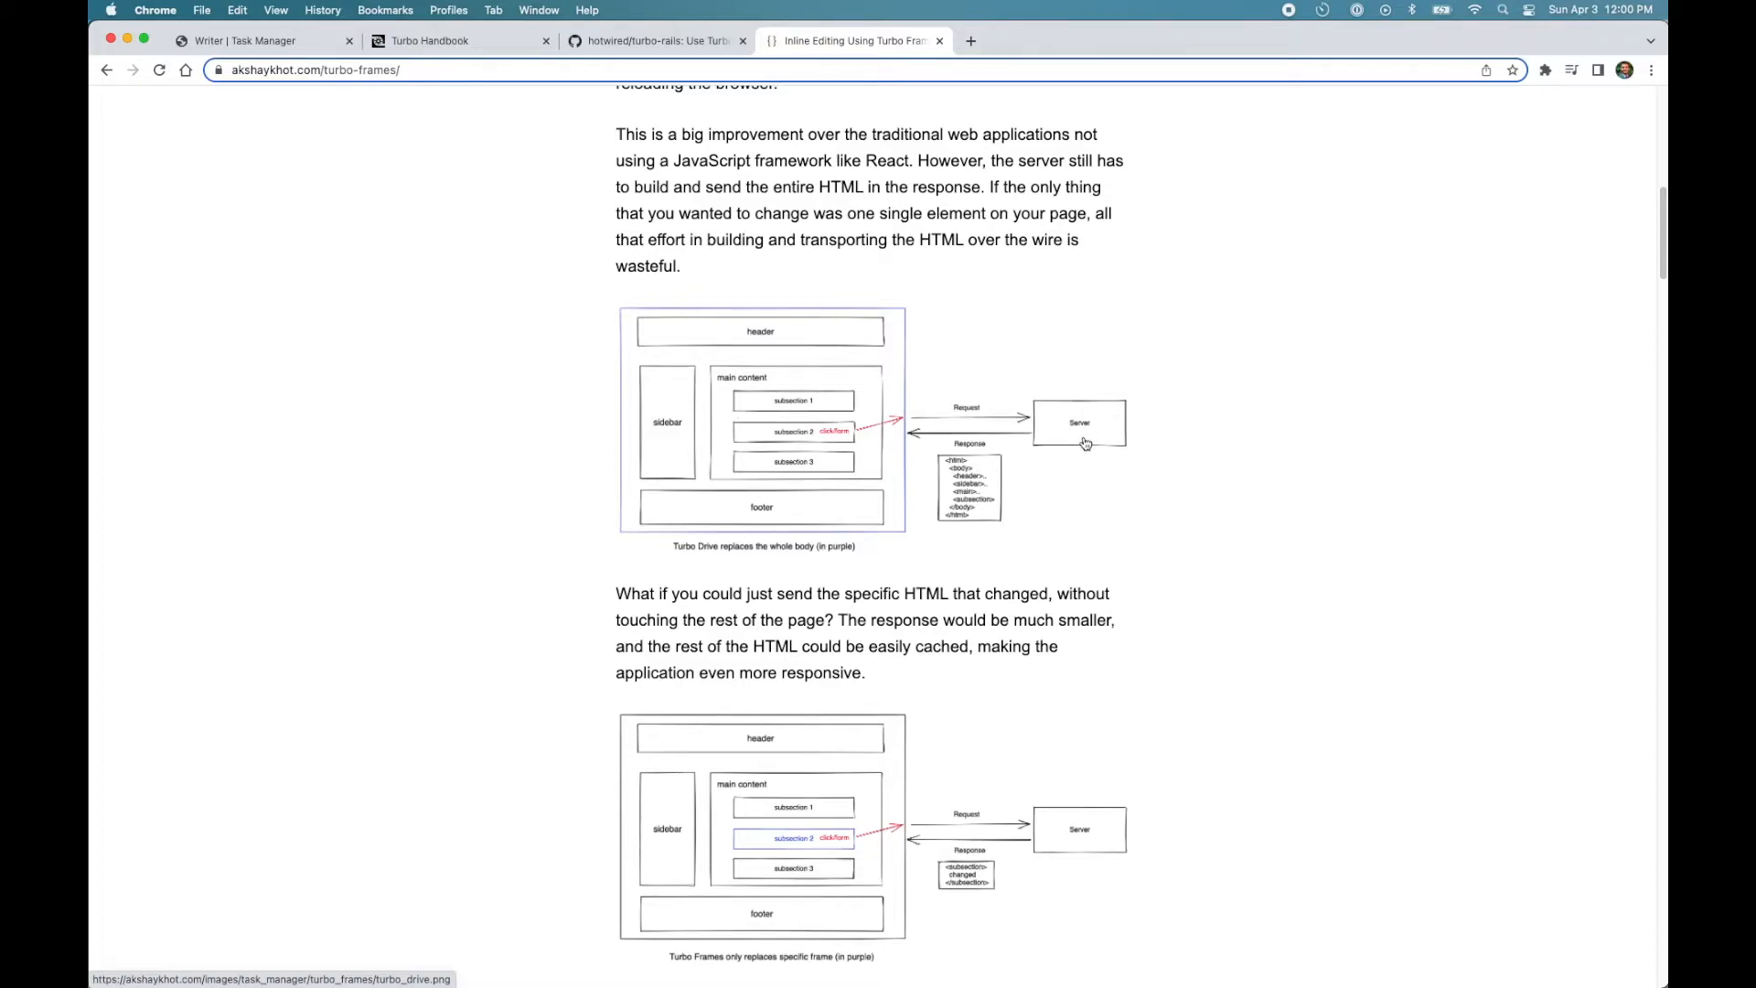
mouse_move(739, 558)
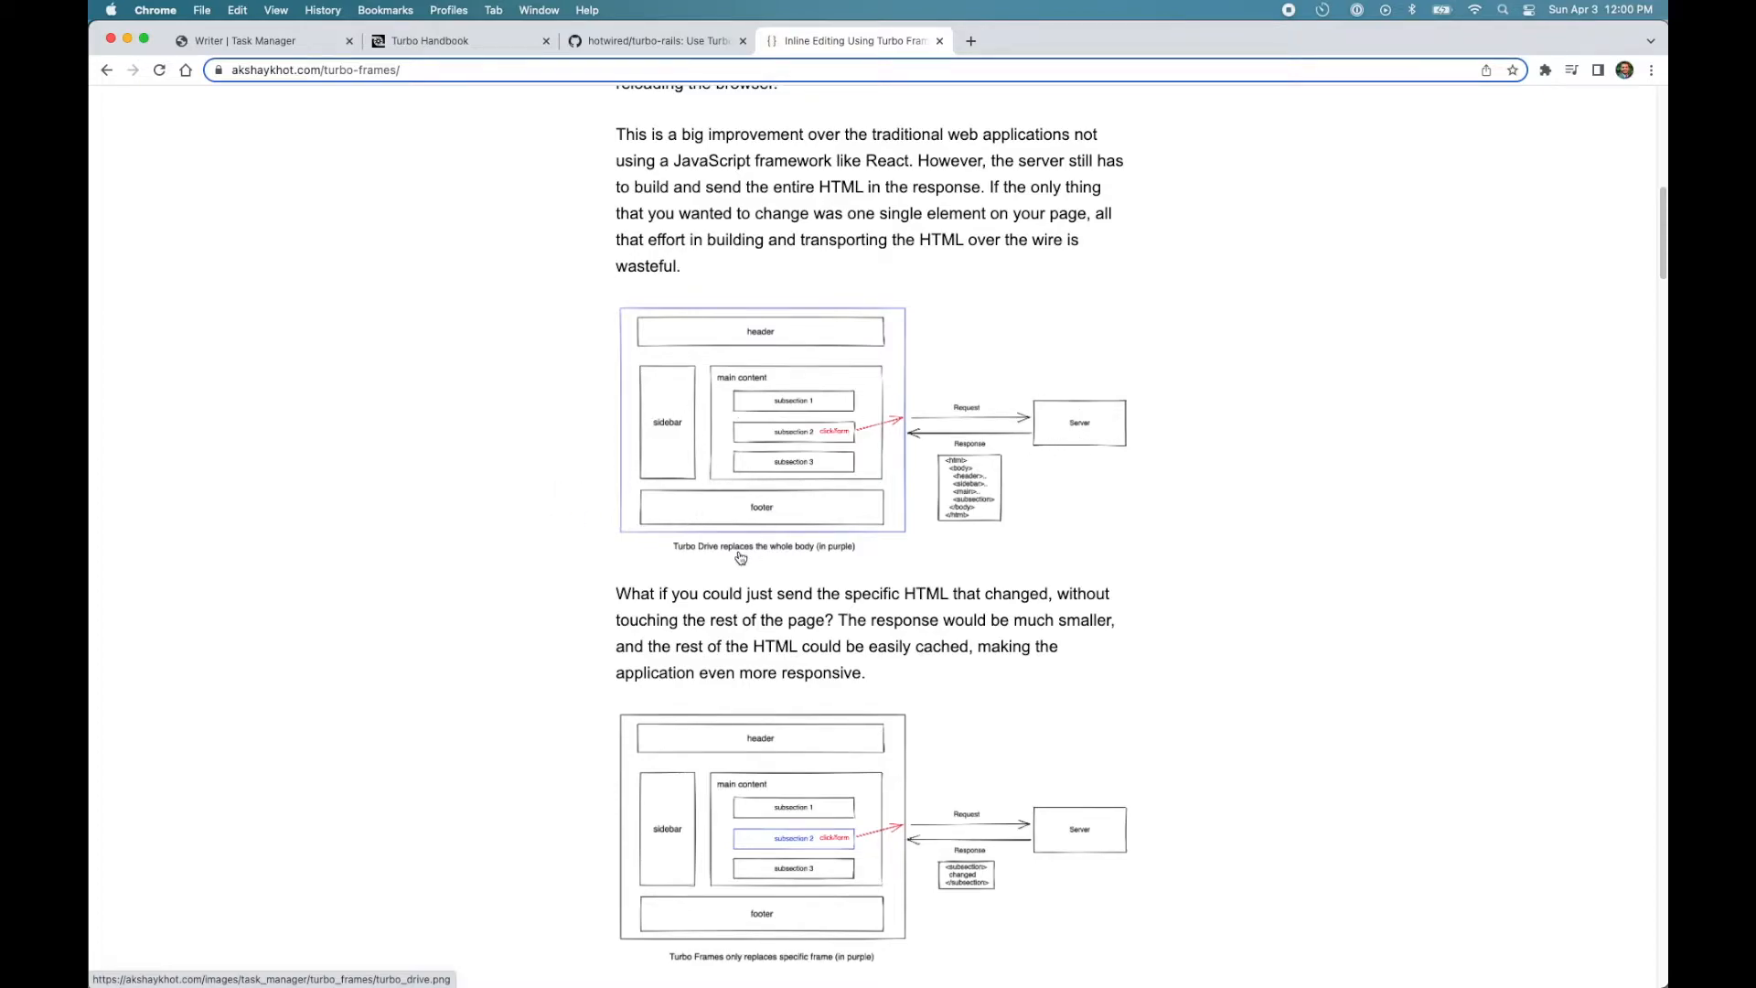
mouse_move(787, 439)
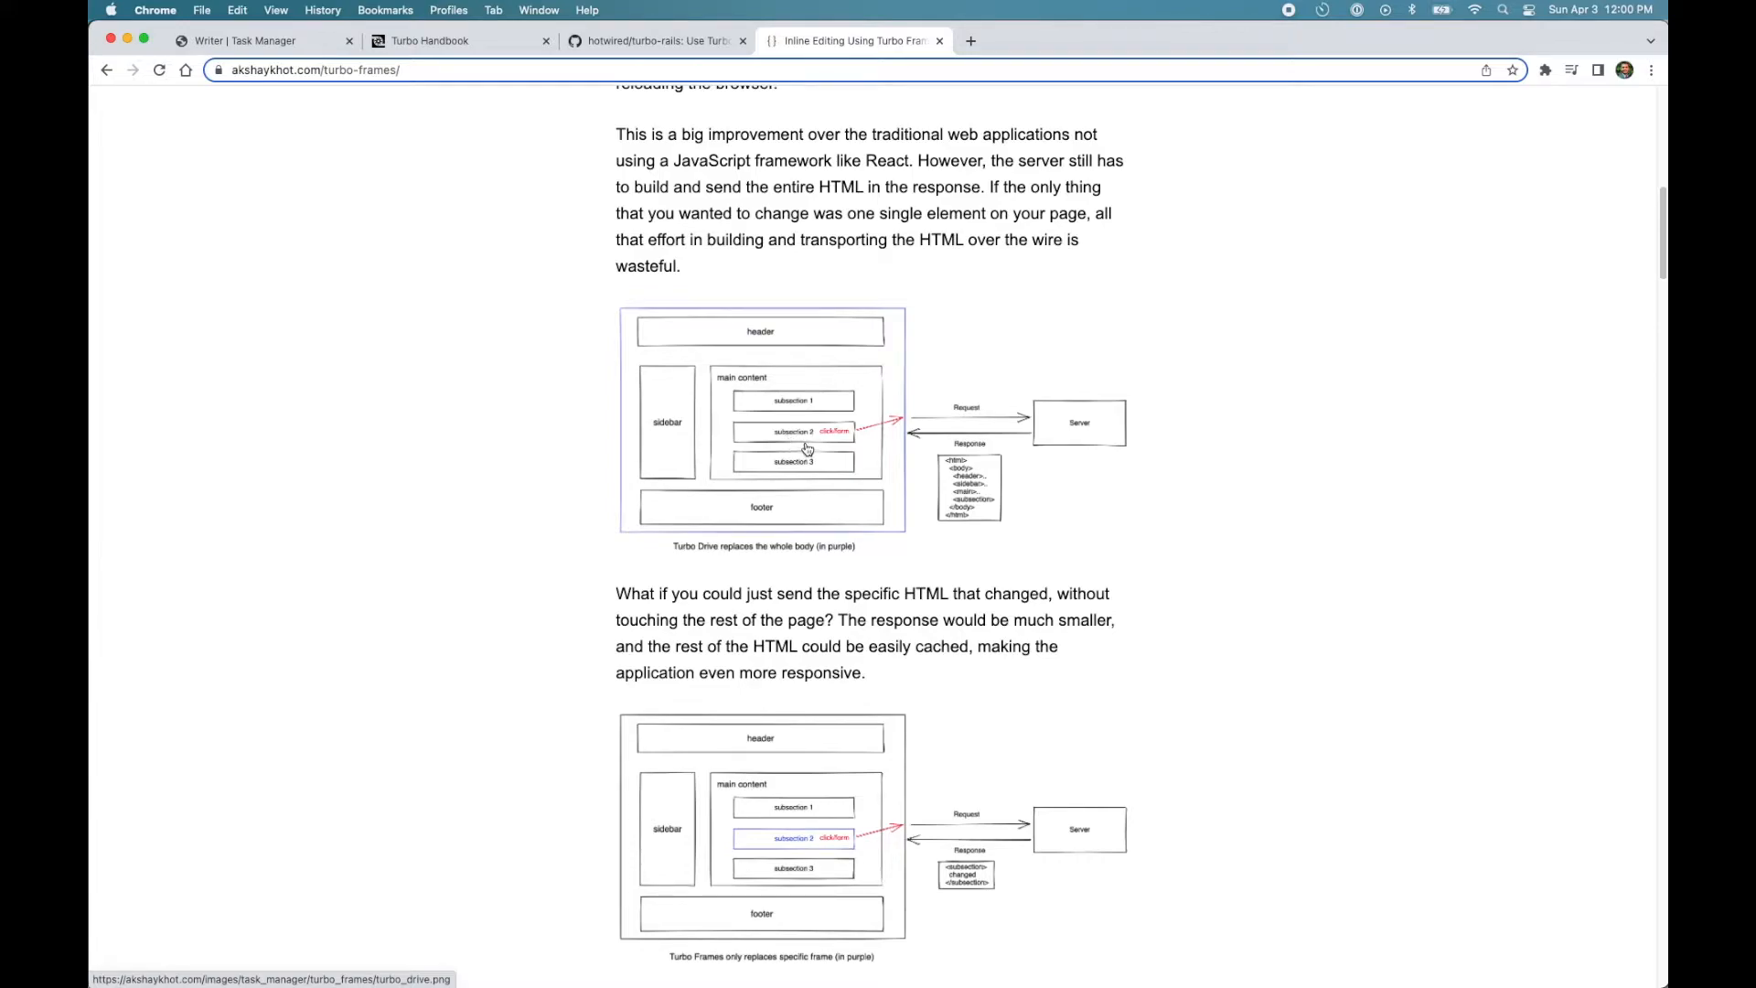
mouse_move(1030, 426)
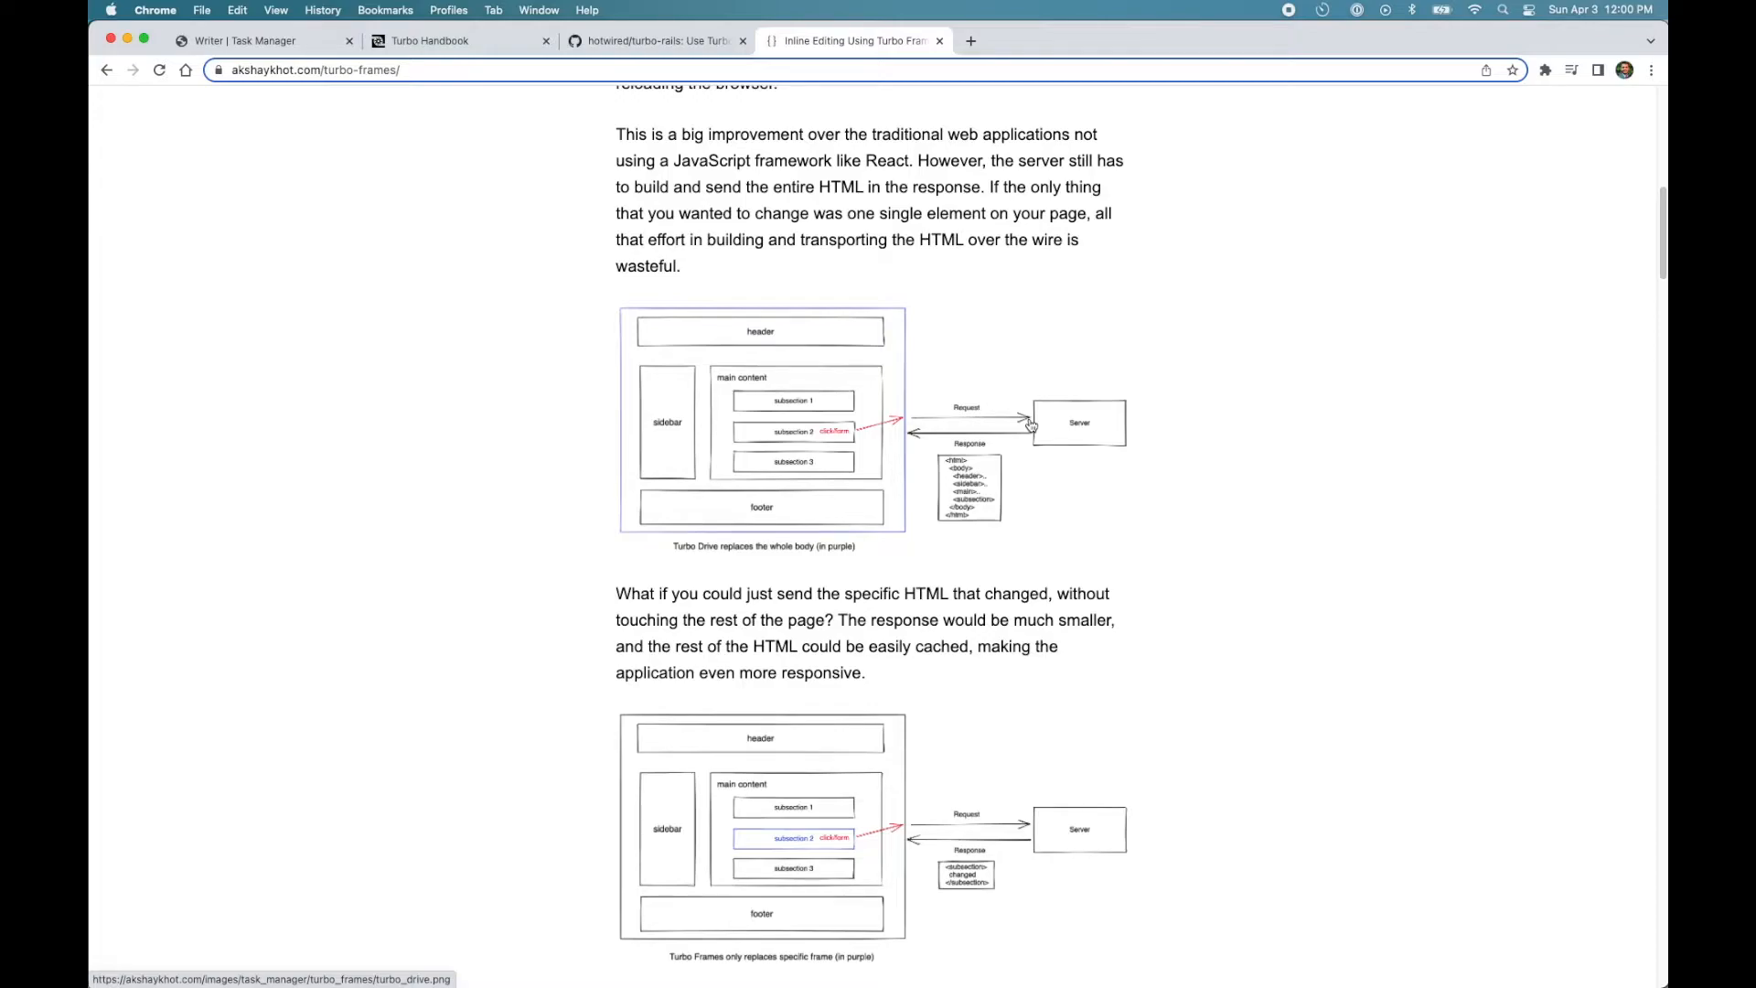
mouse_move(860, 472)
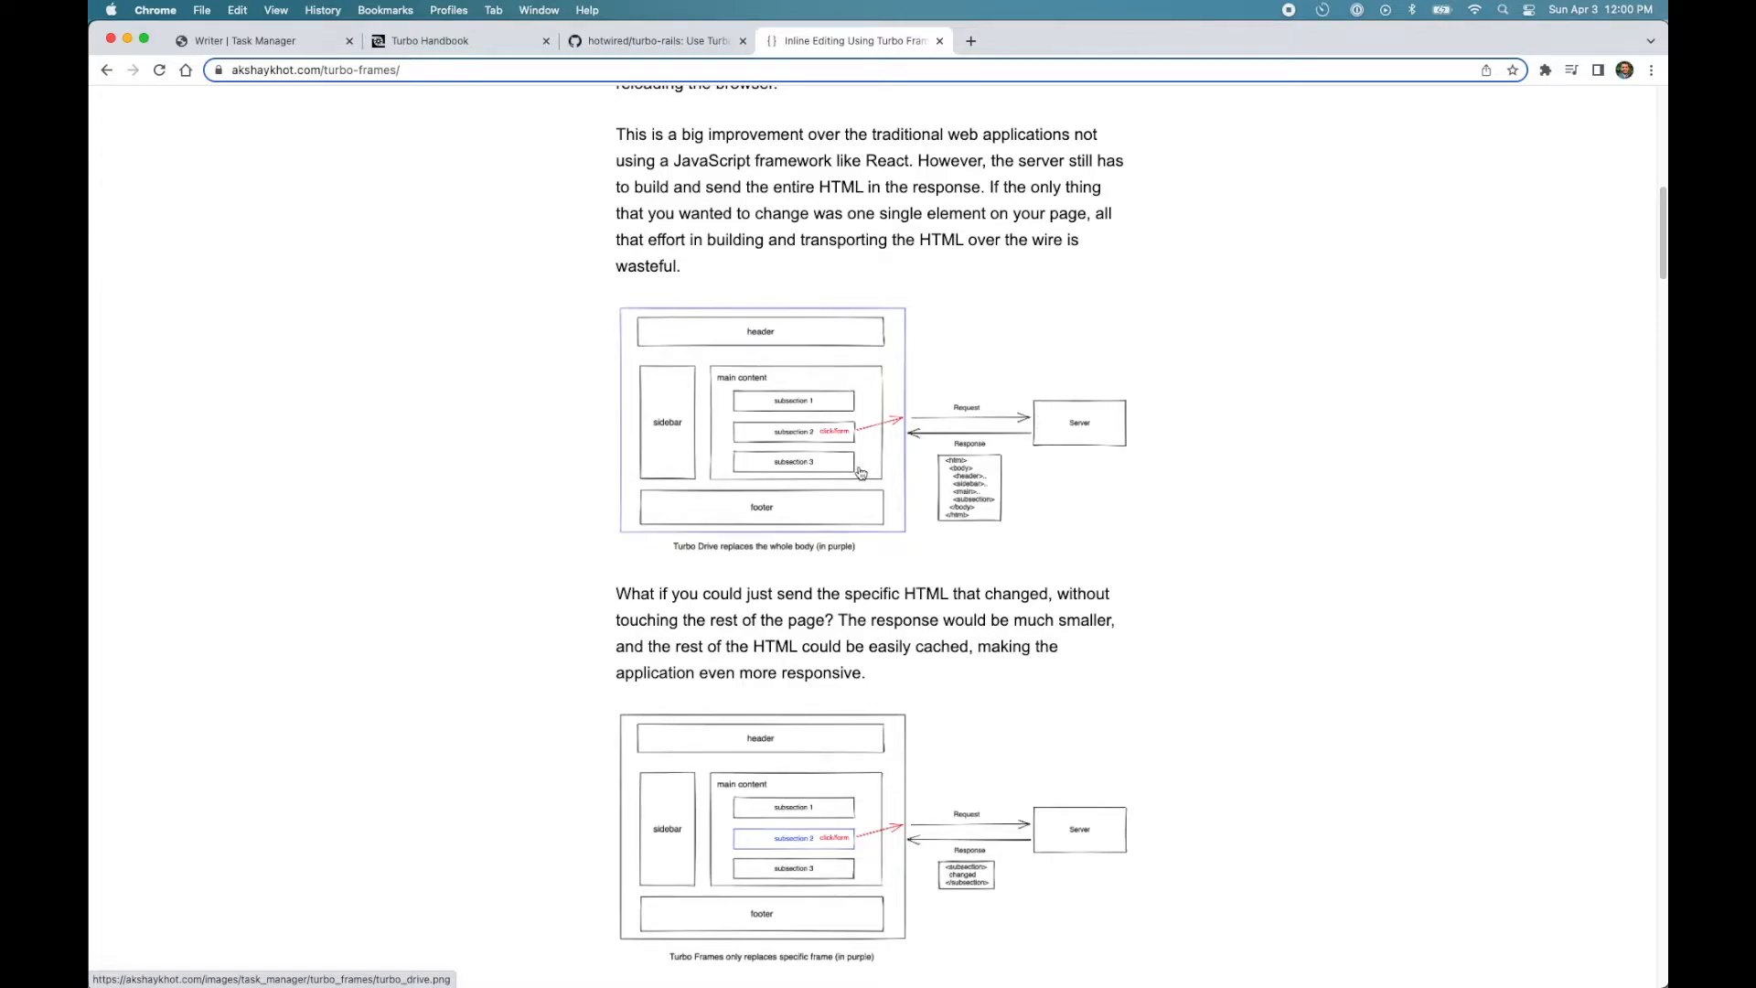
mouse_move(626, 294)
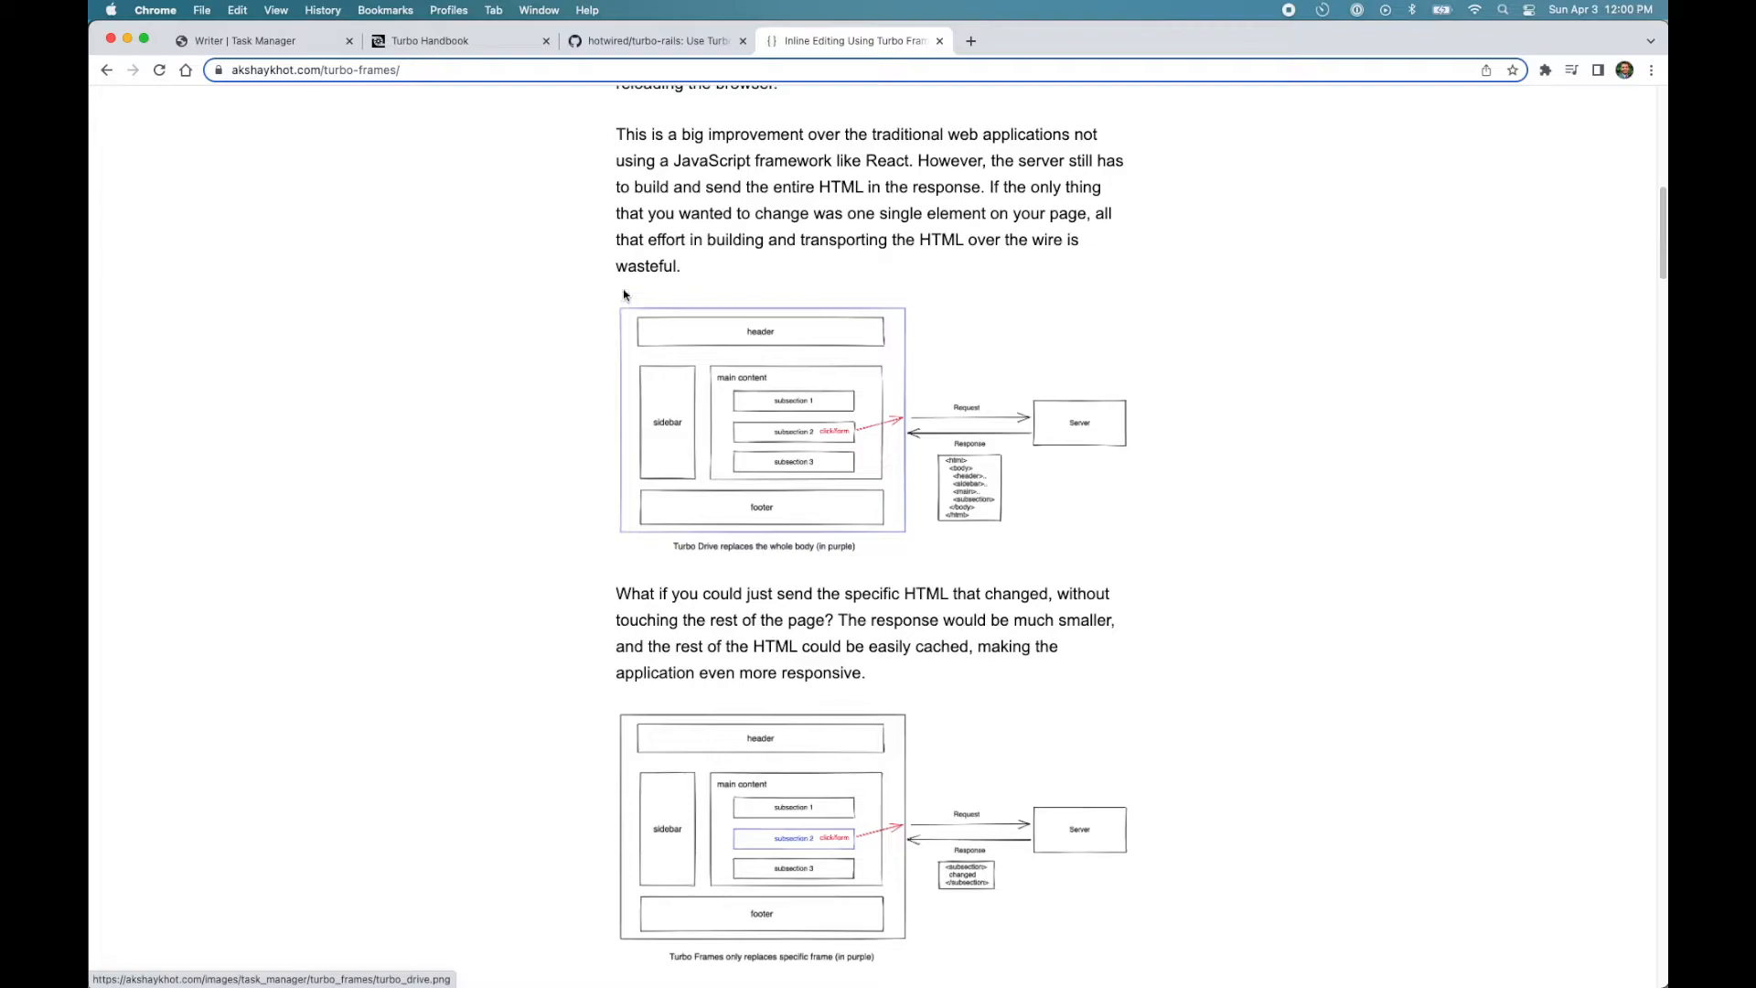
mouse_move(617, 298)
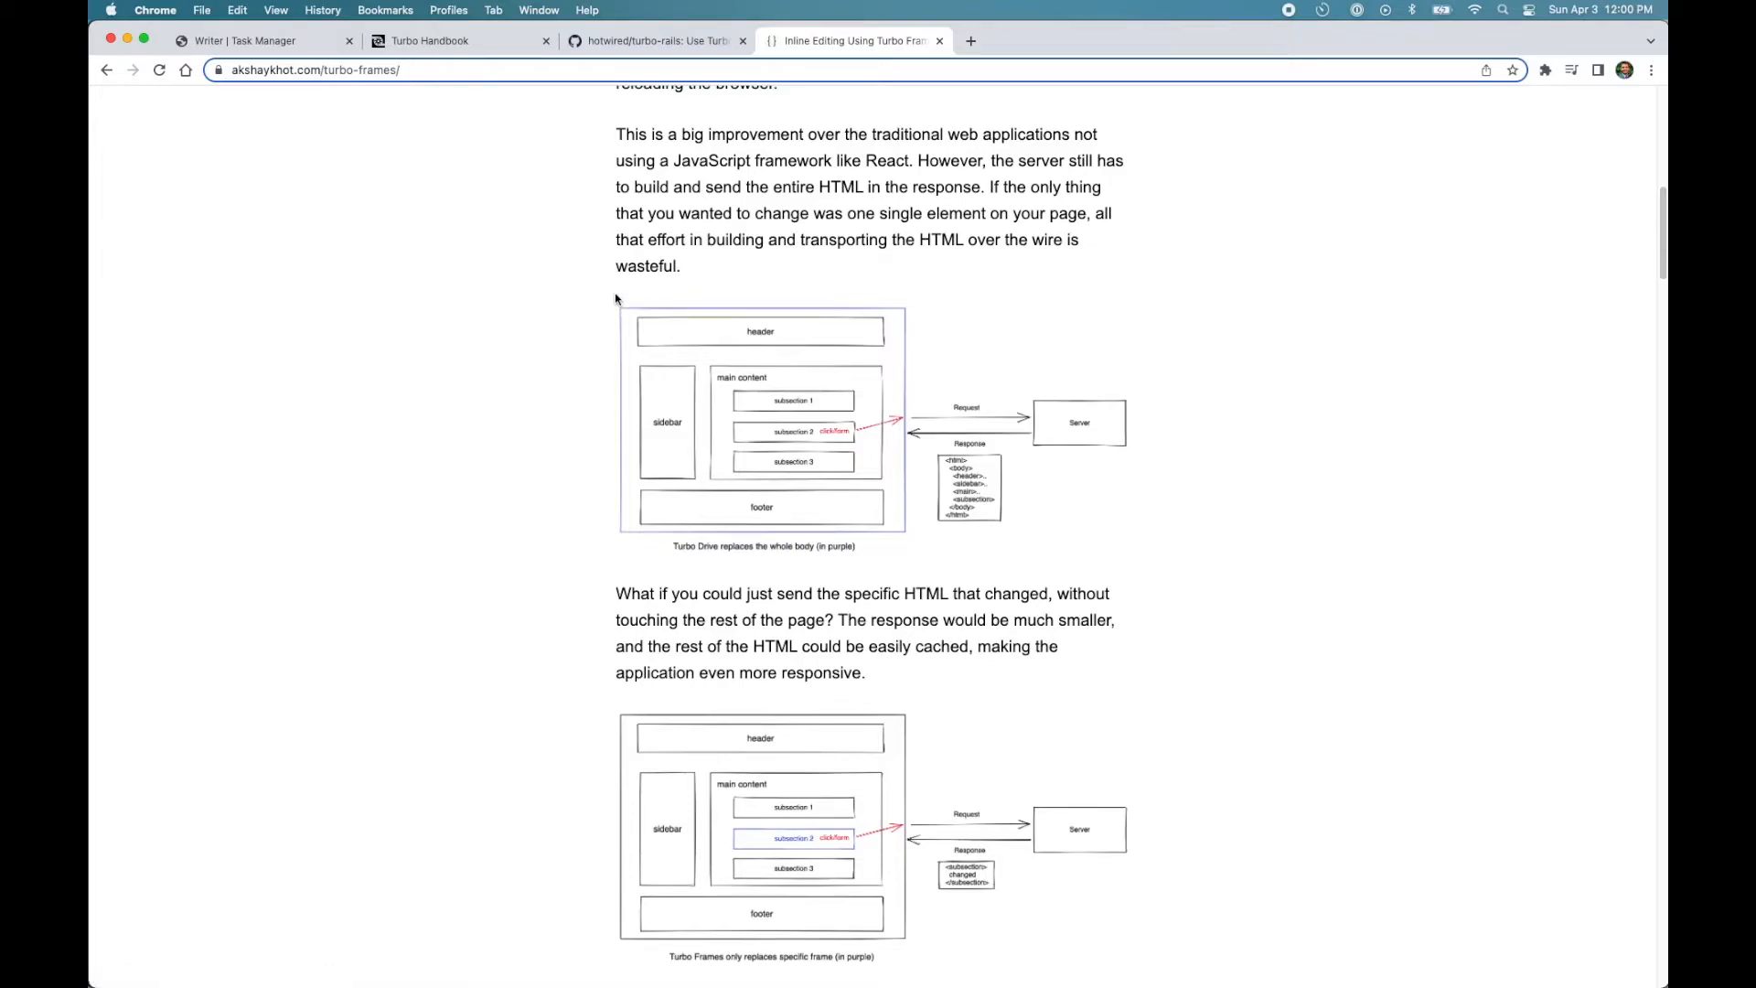
mouse_move(904, 457)
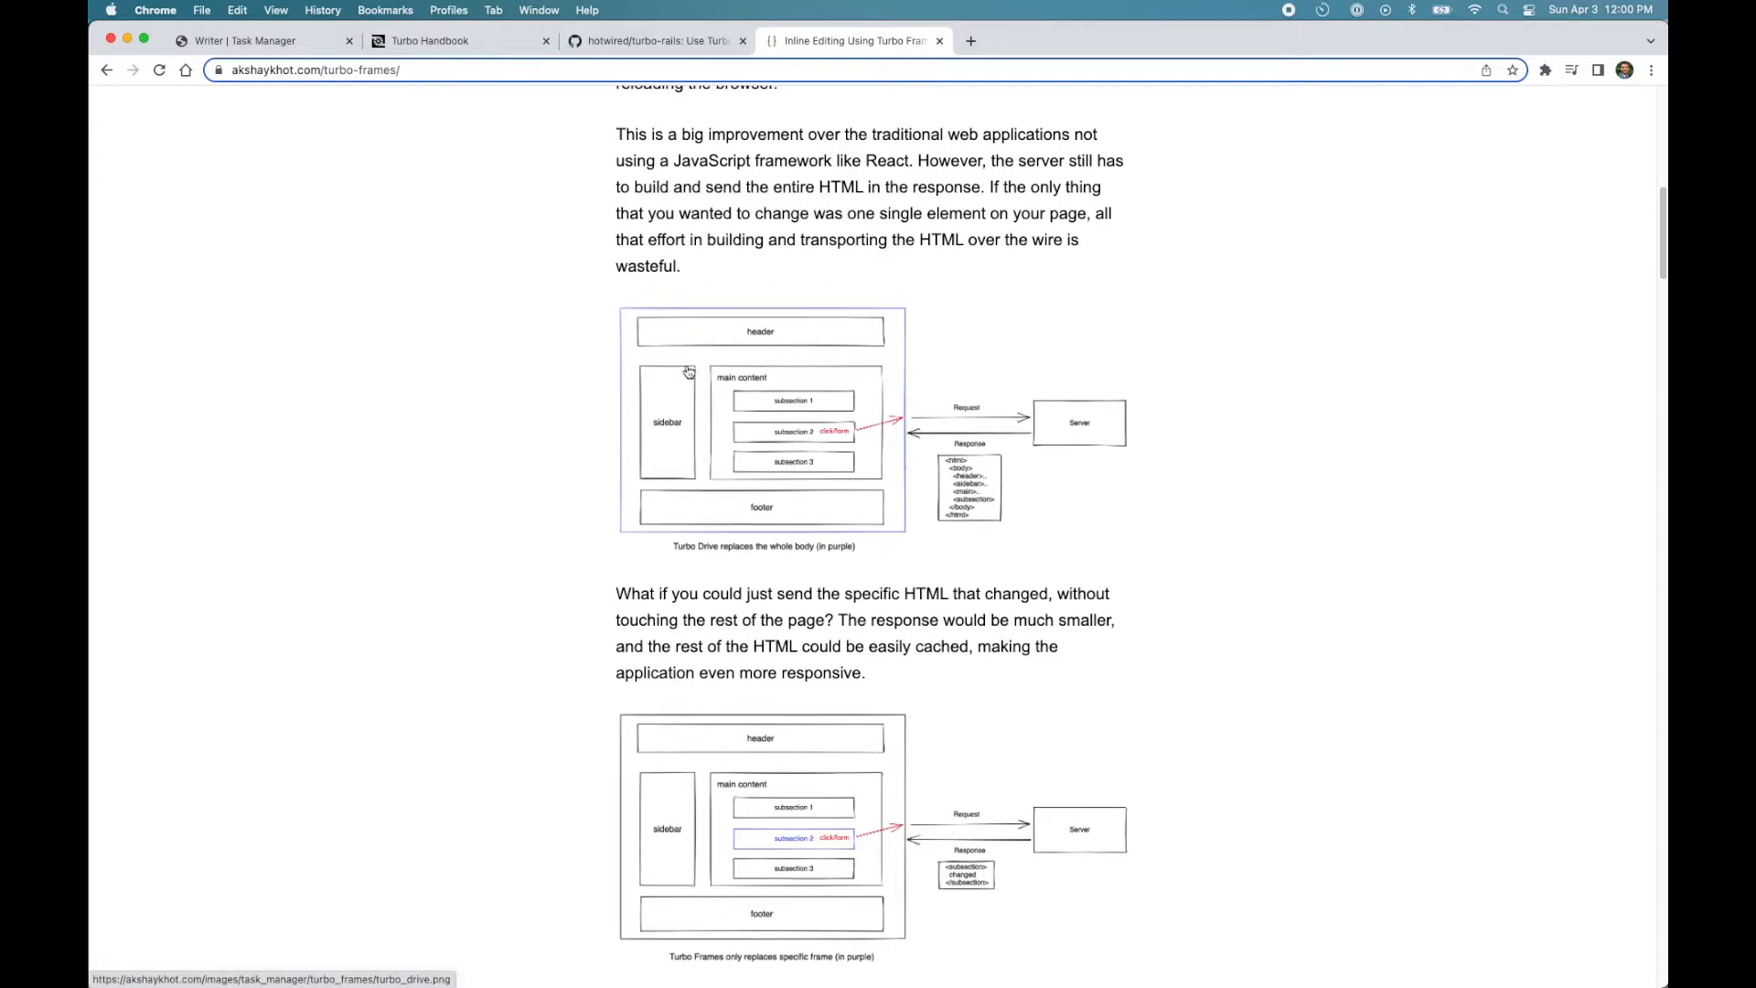
mouse_move(897, 507)
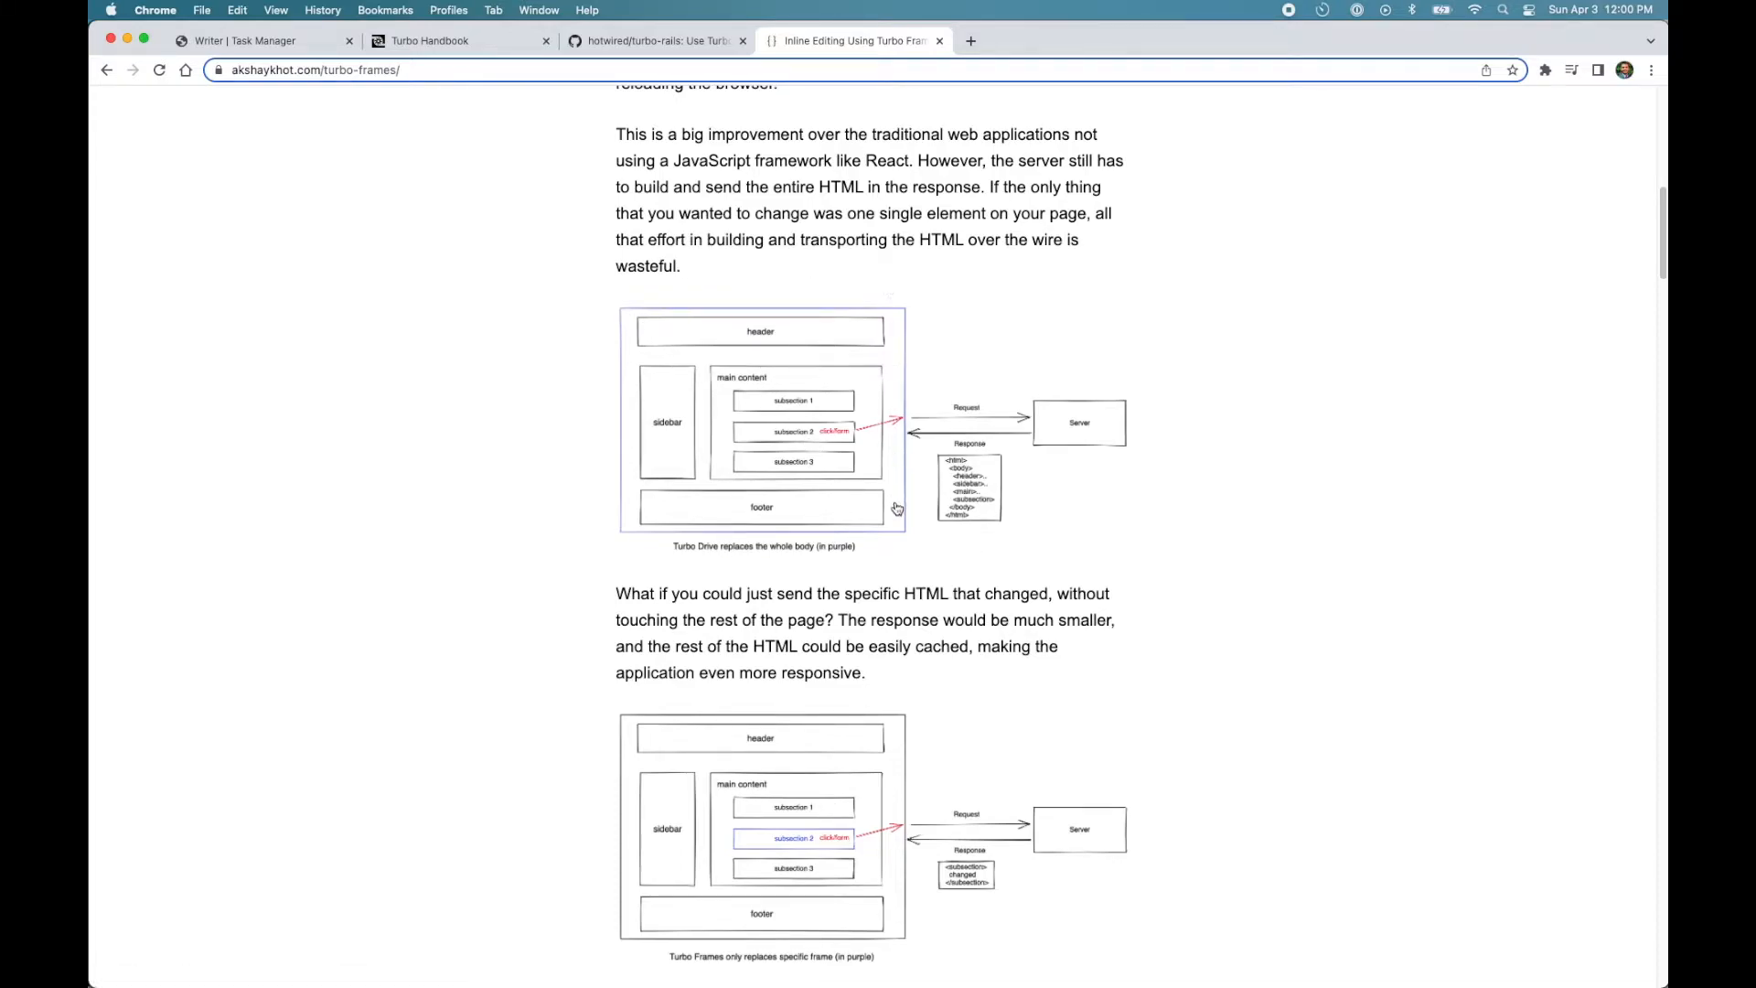
mouse_move(633, 527)
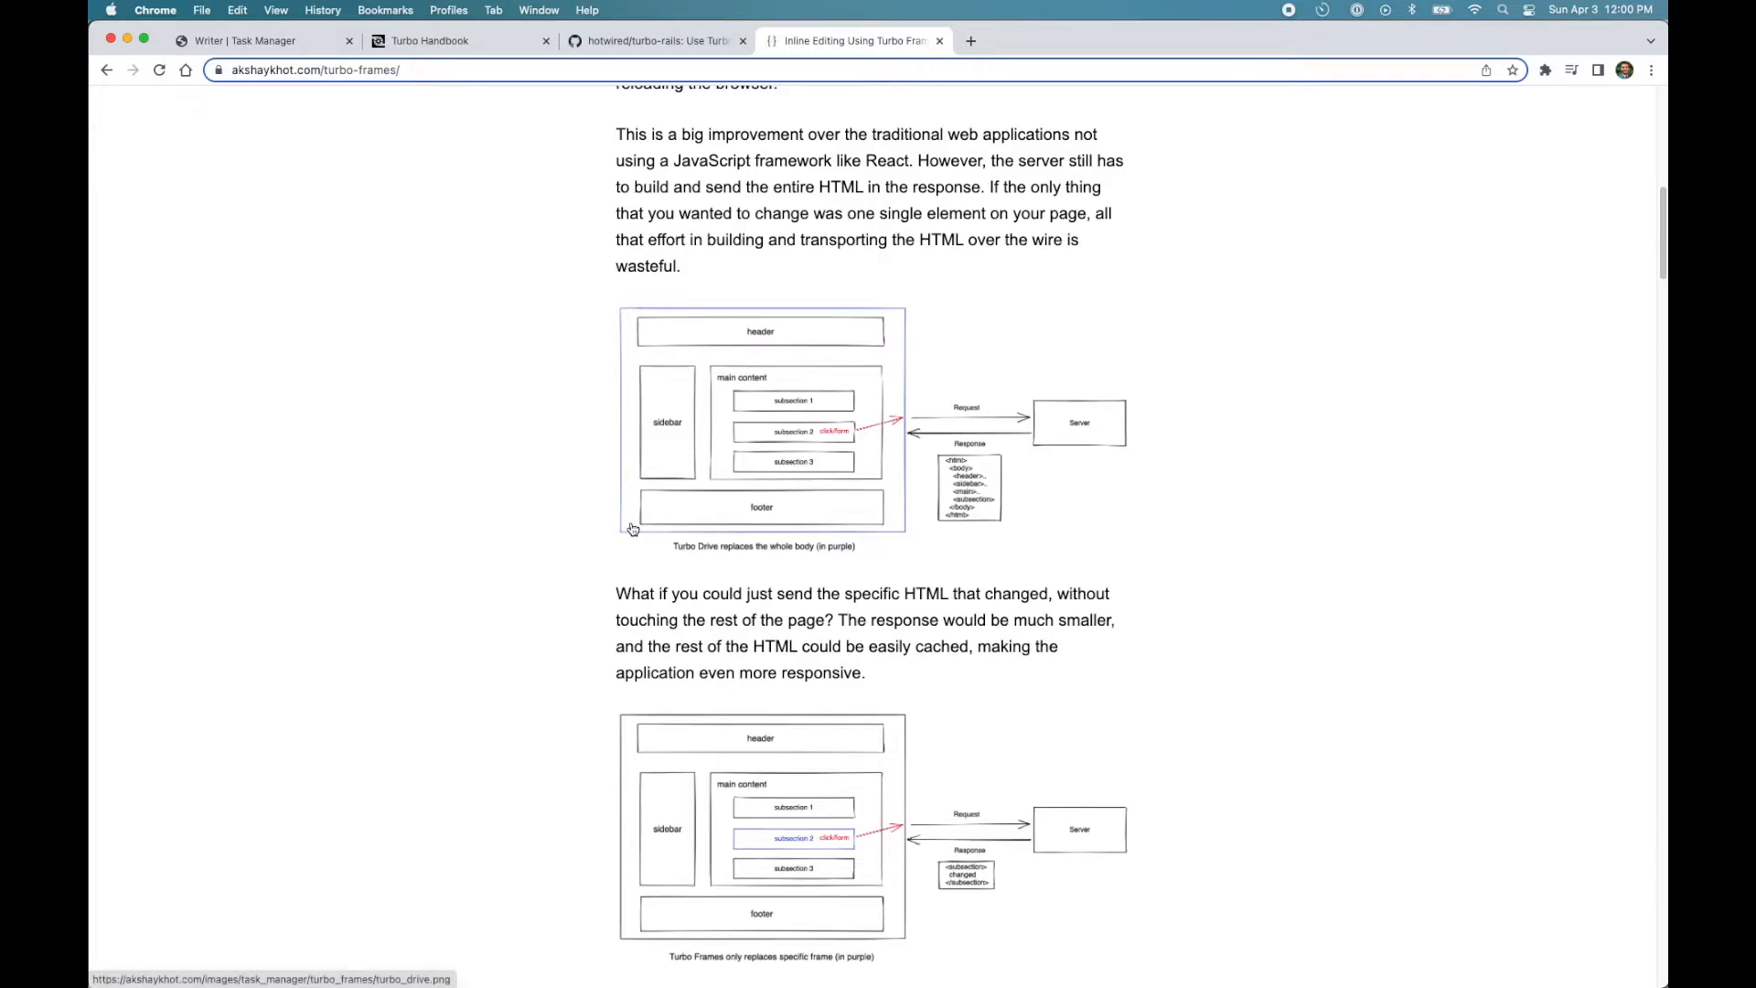
scroll("down", 3)
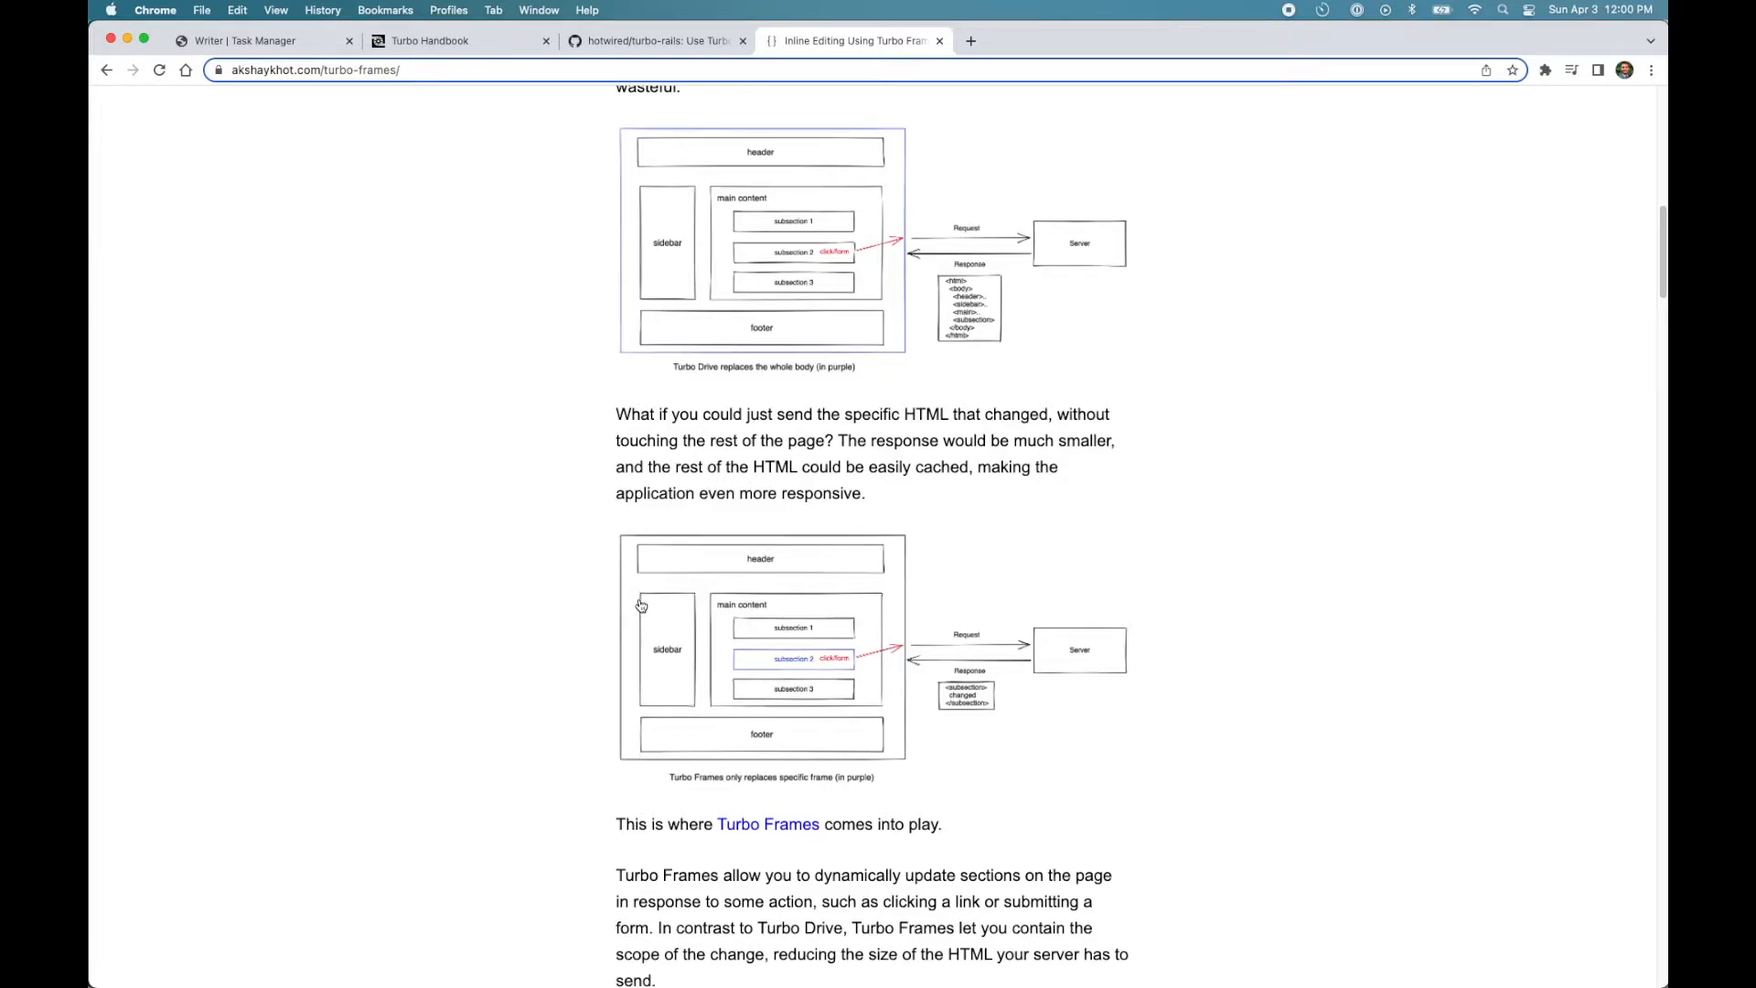
mouse_move(806, 581)
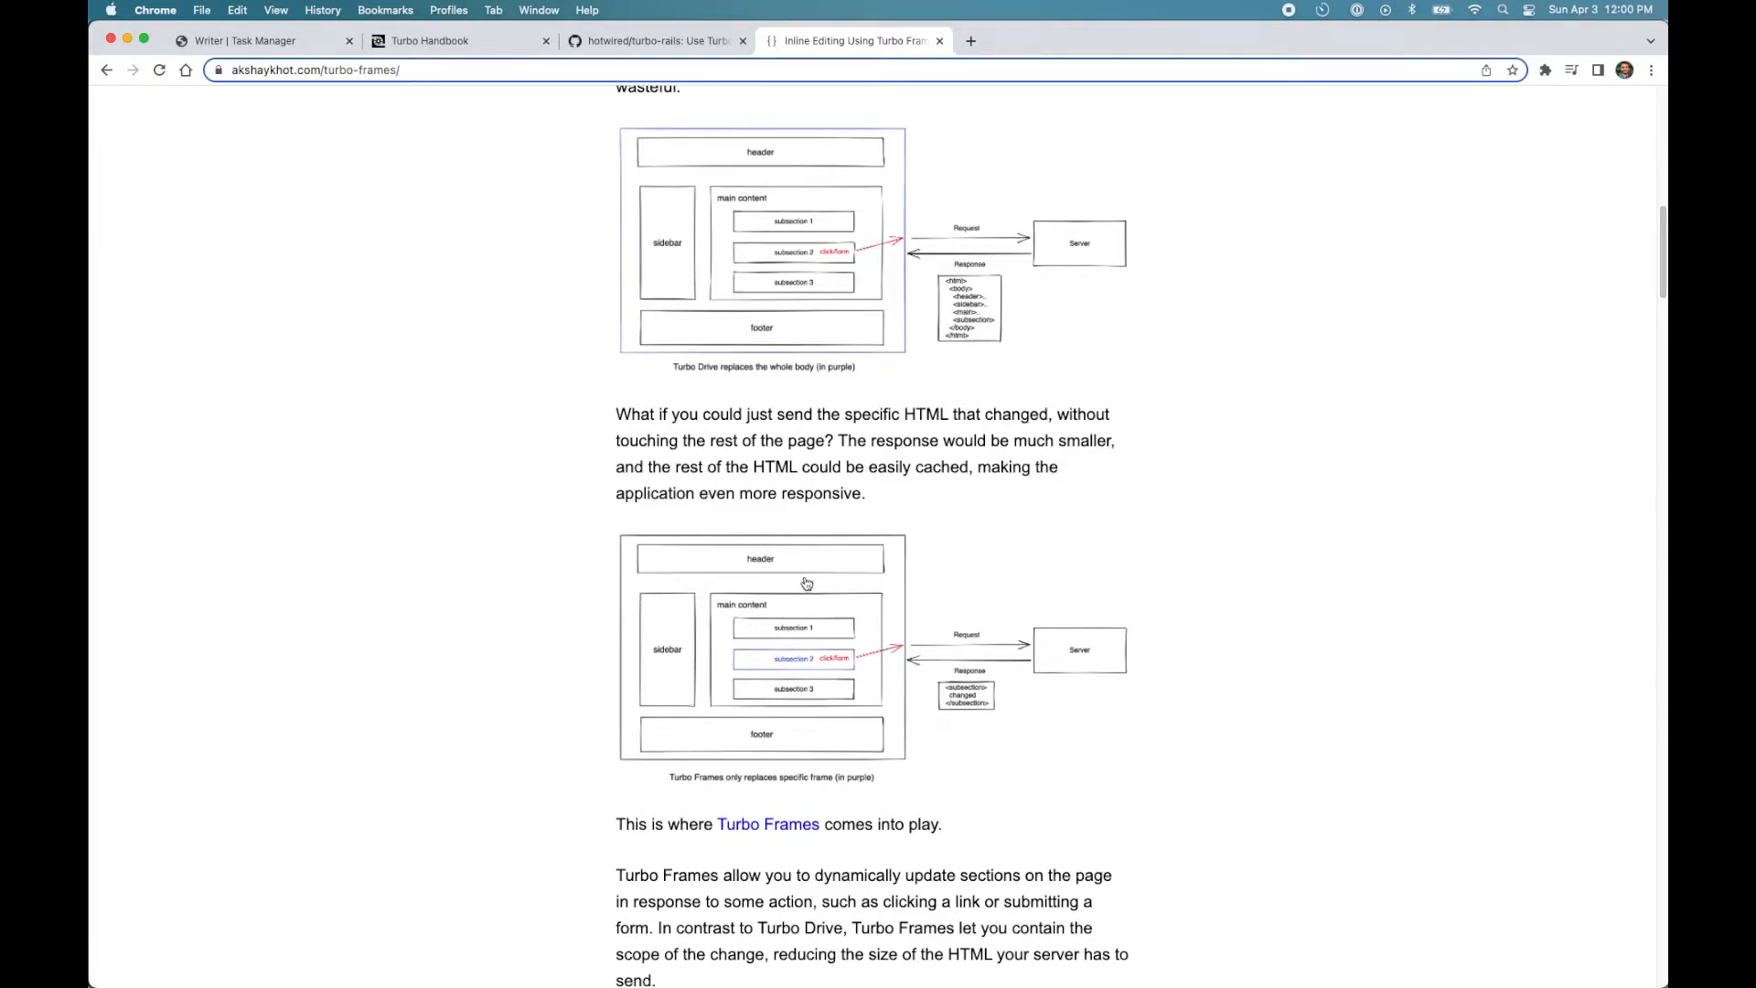
mouse_move(770, 666)
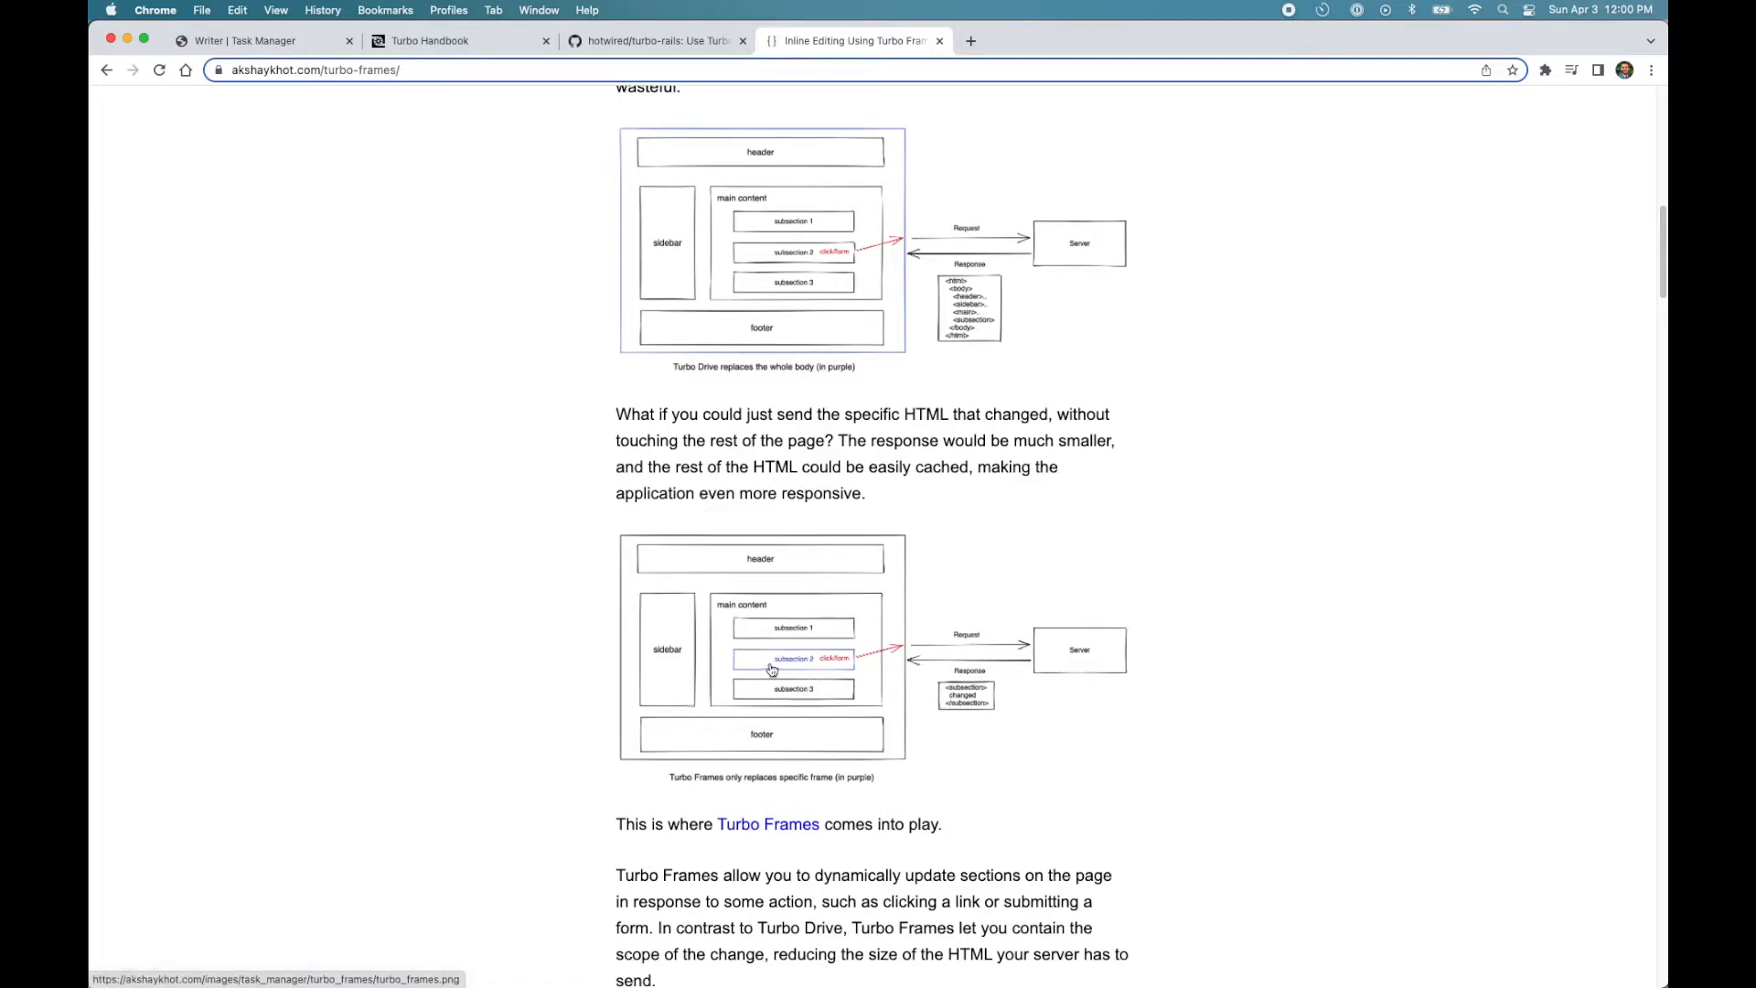
mouse_move(781, 666)
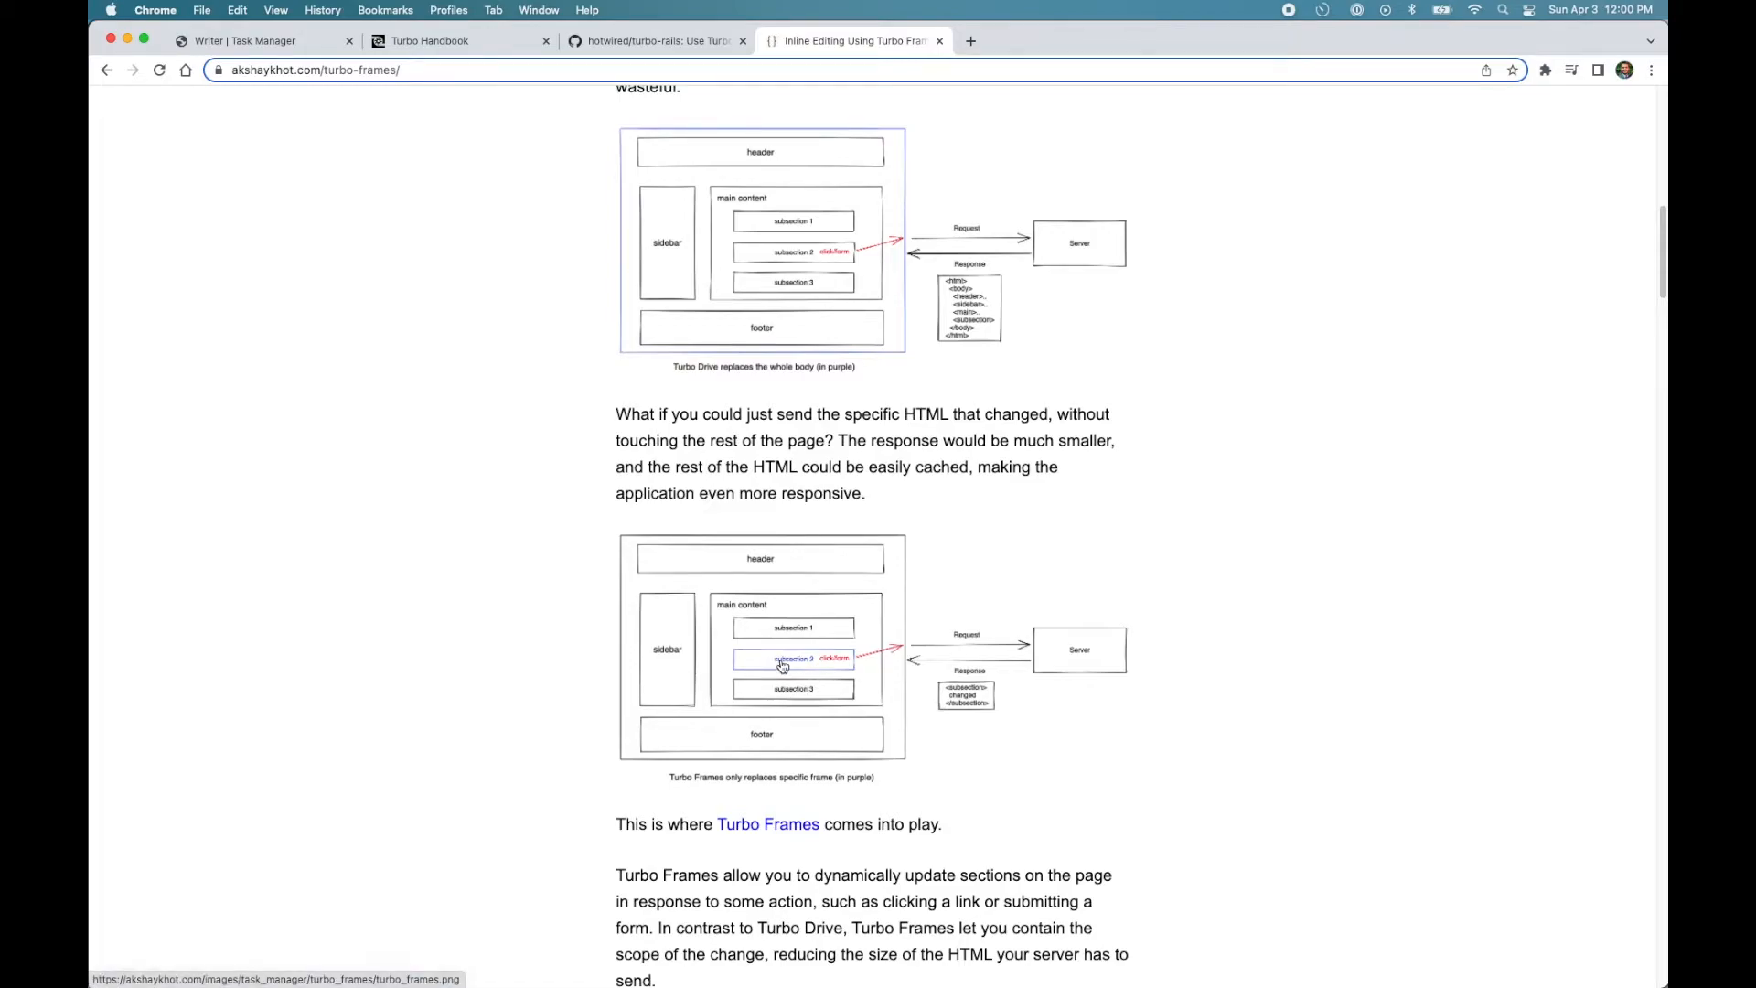
mouse_move(781, 561)
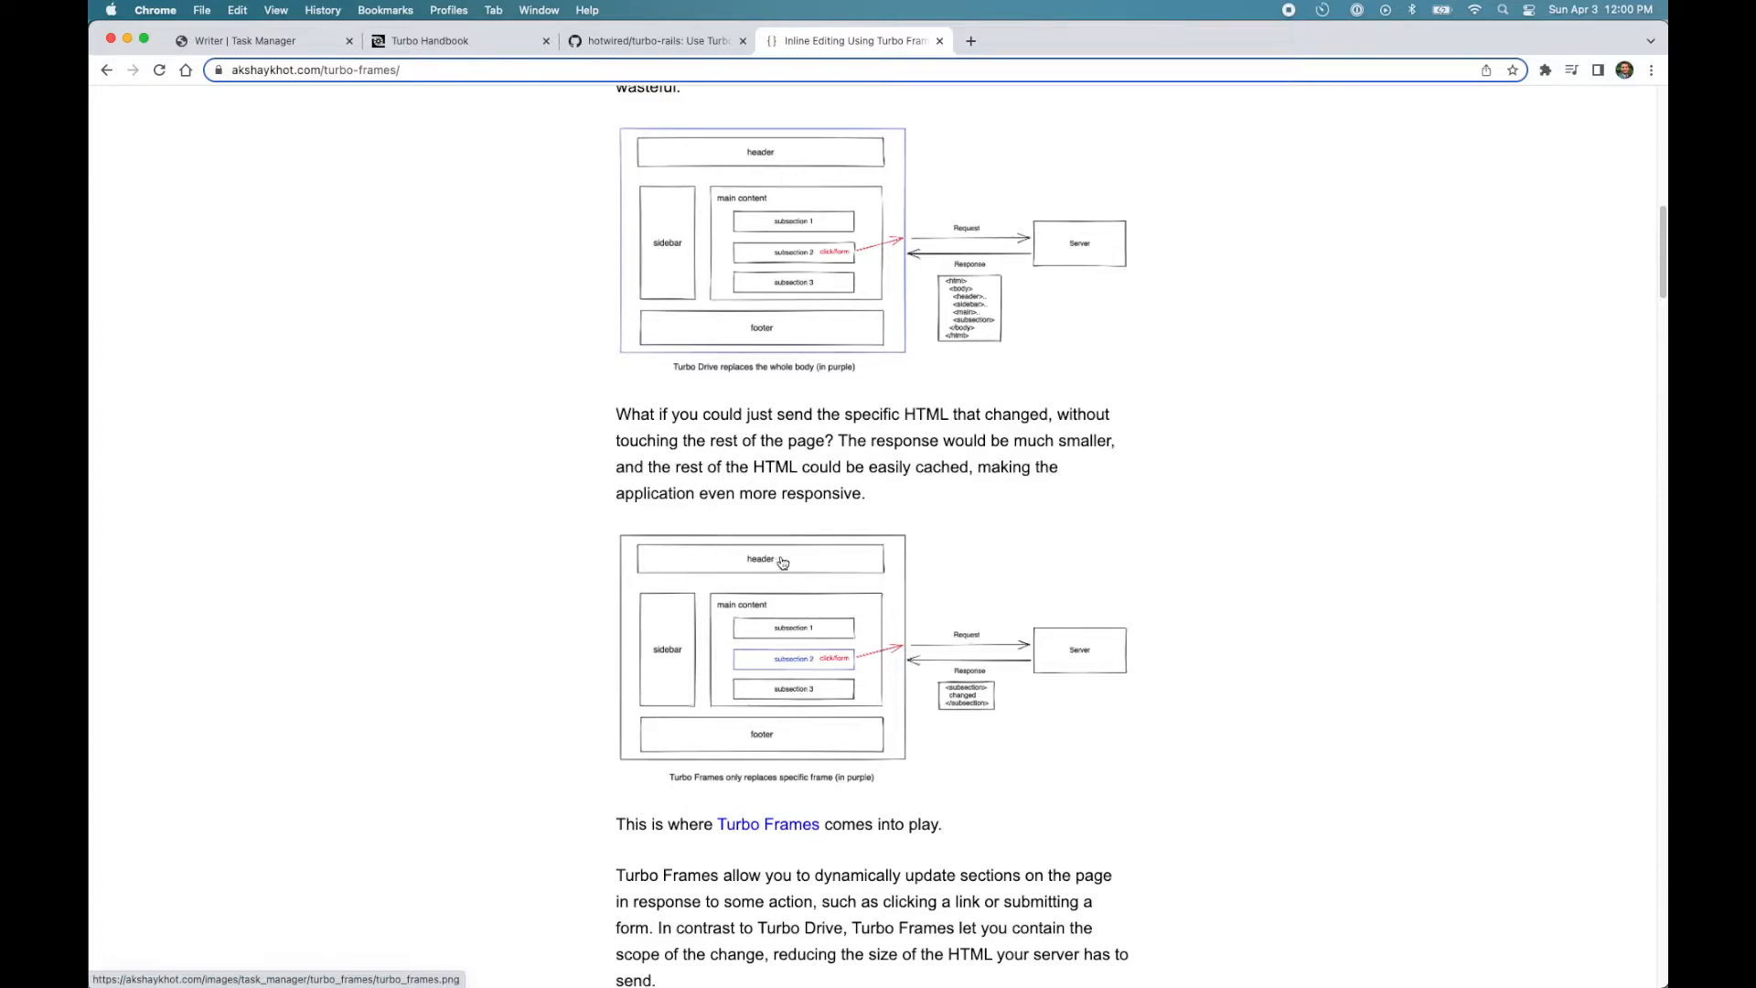
mouse_move(717, 577)
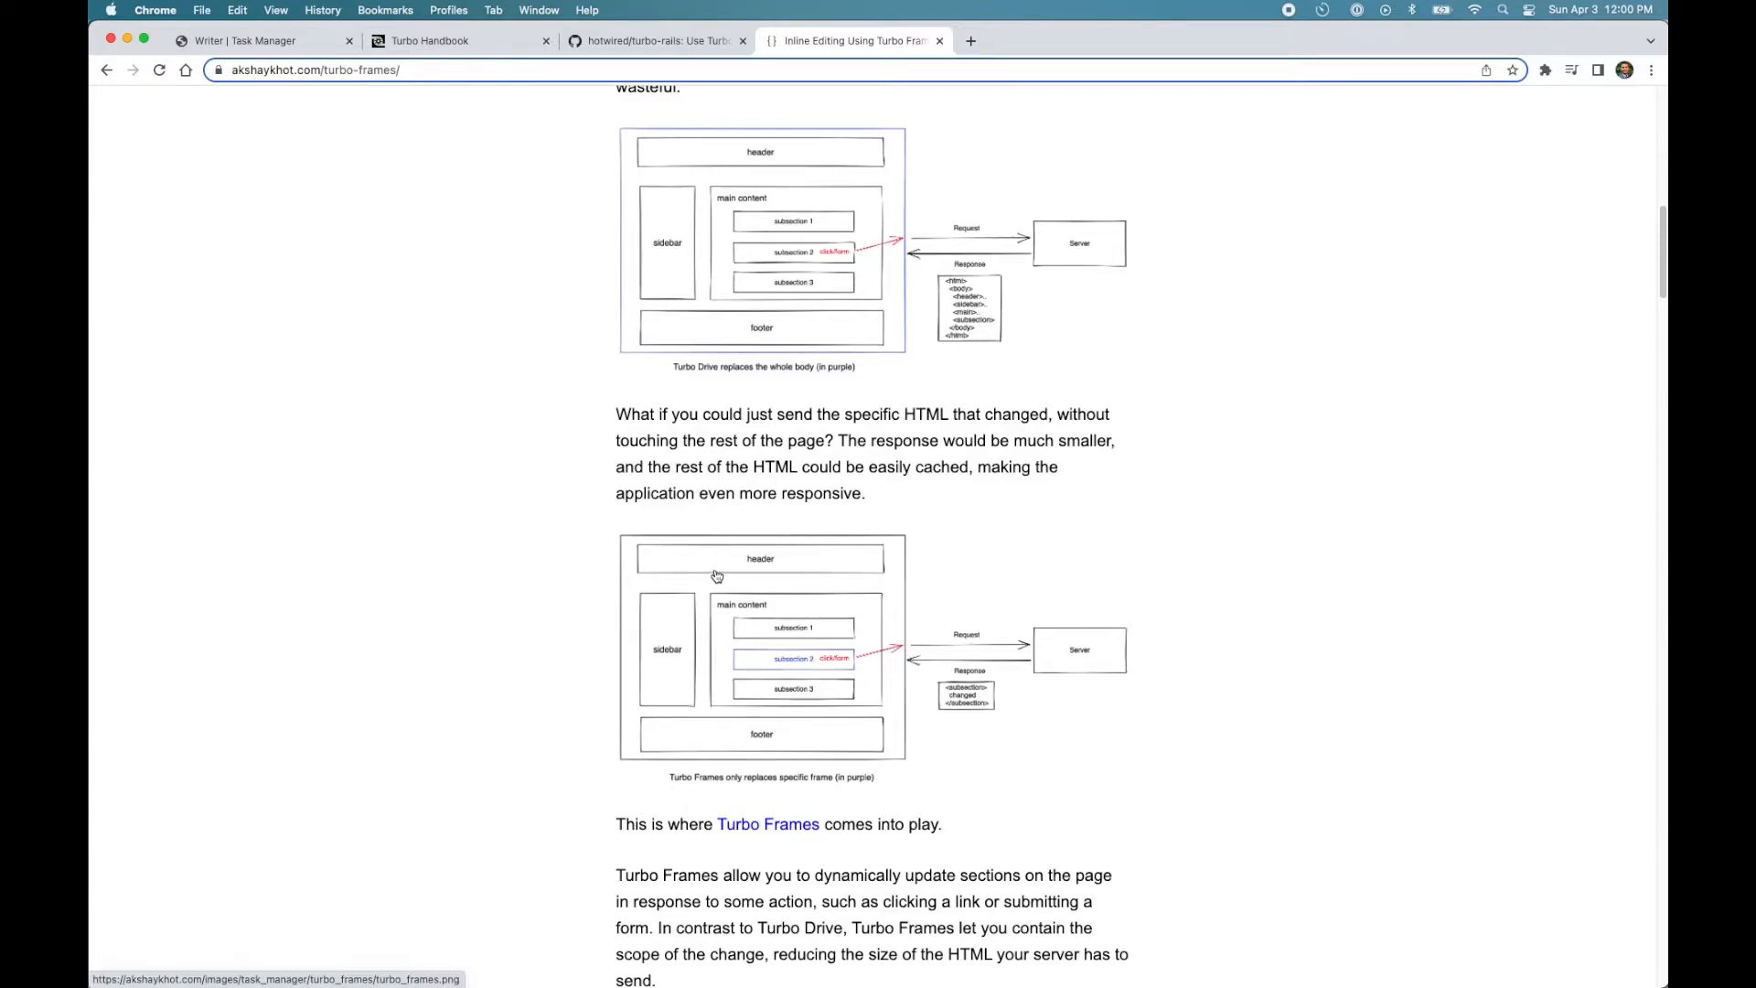
mouse_move(790, 558)
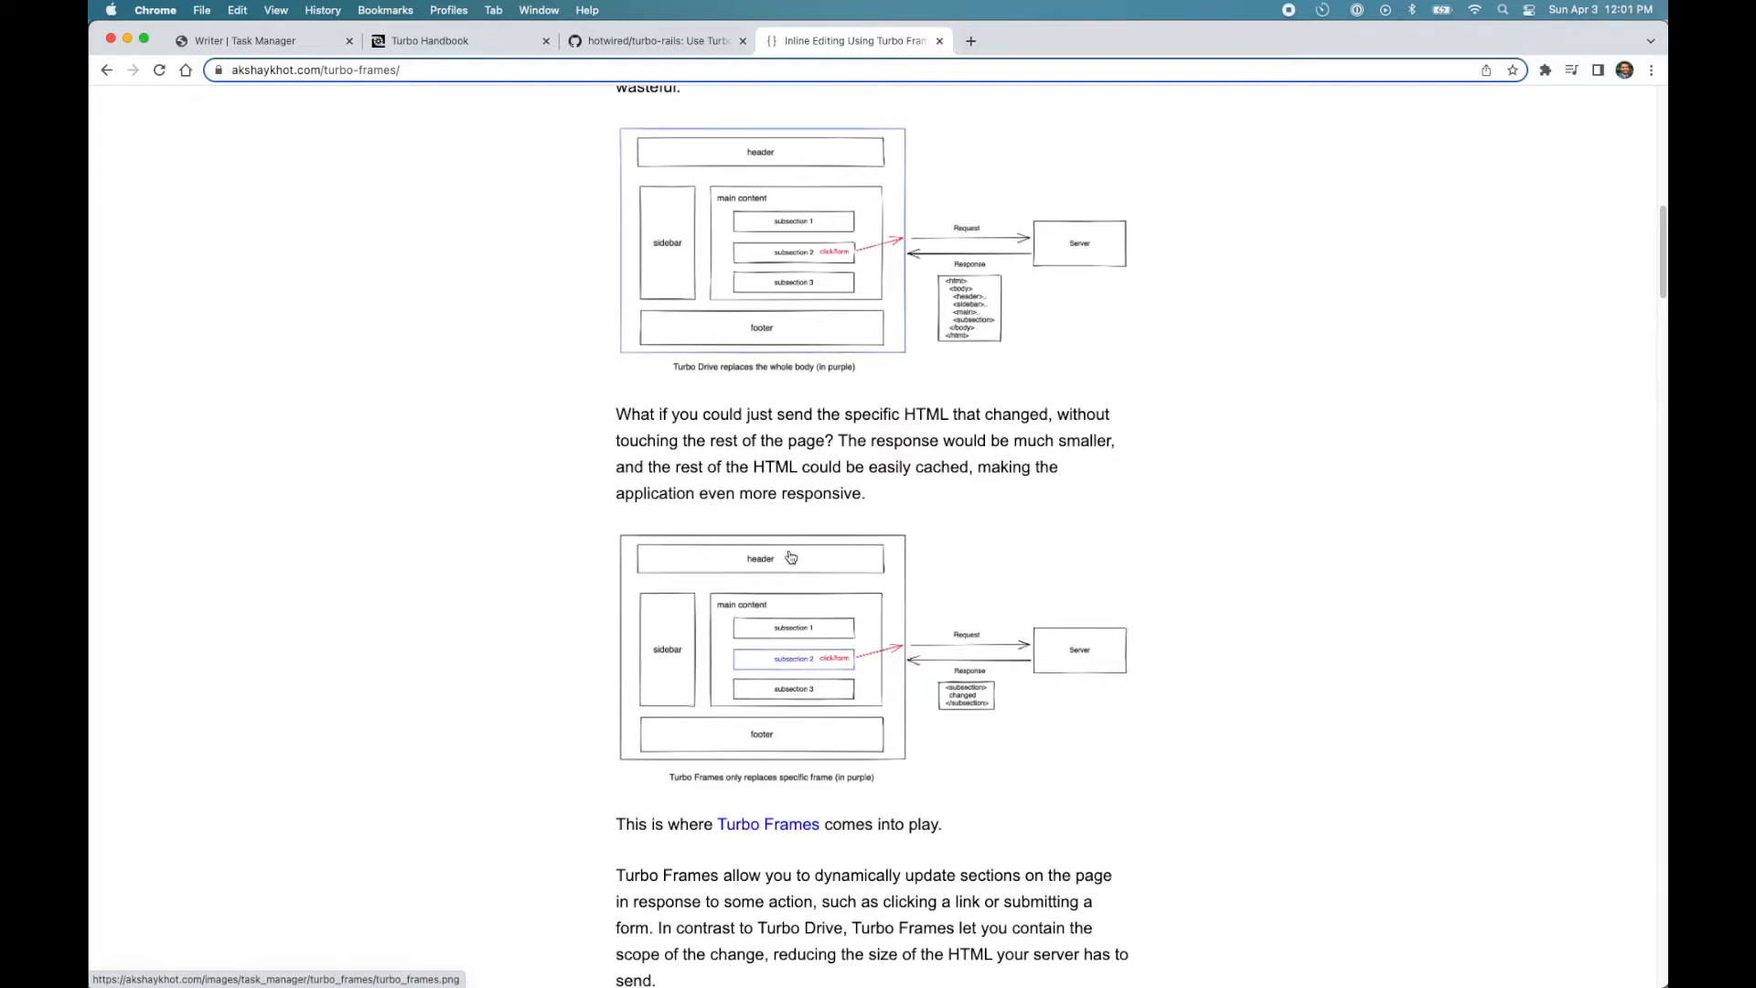
mouse_move(781, 669)
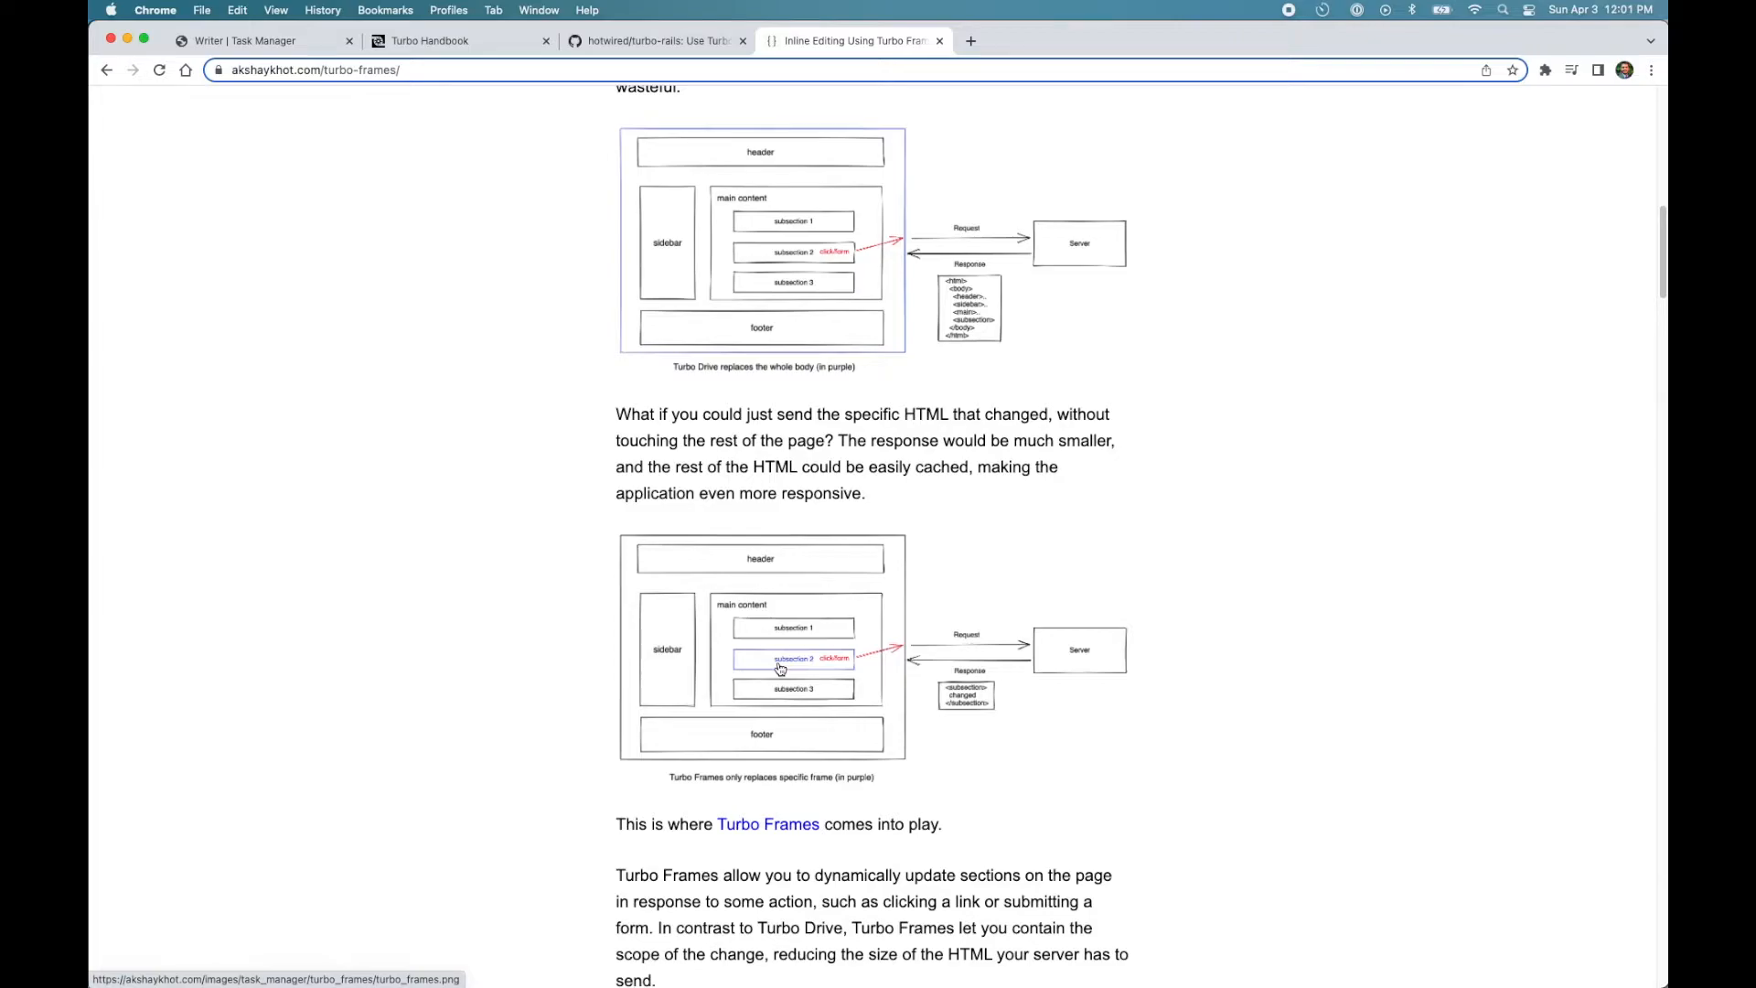
mouse_move(786, 670)
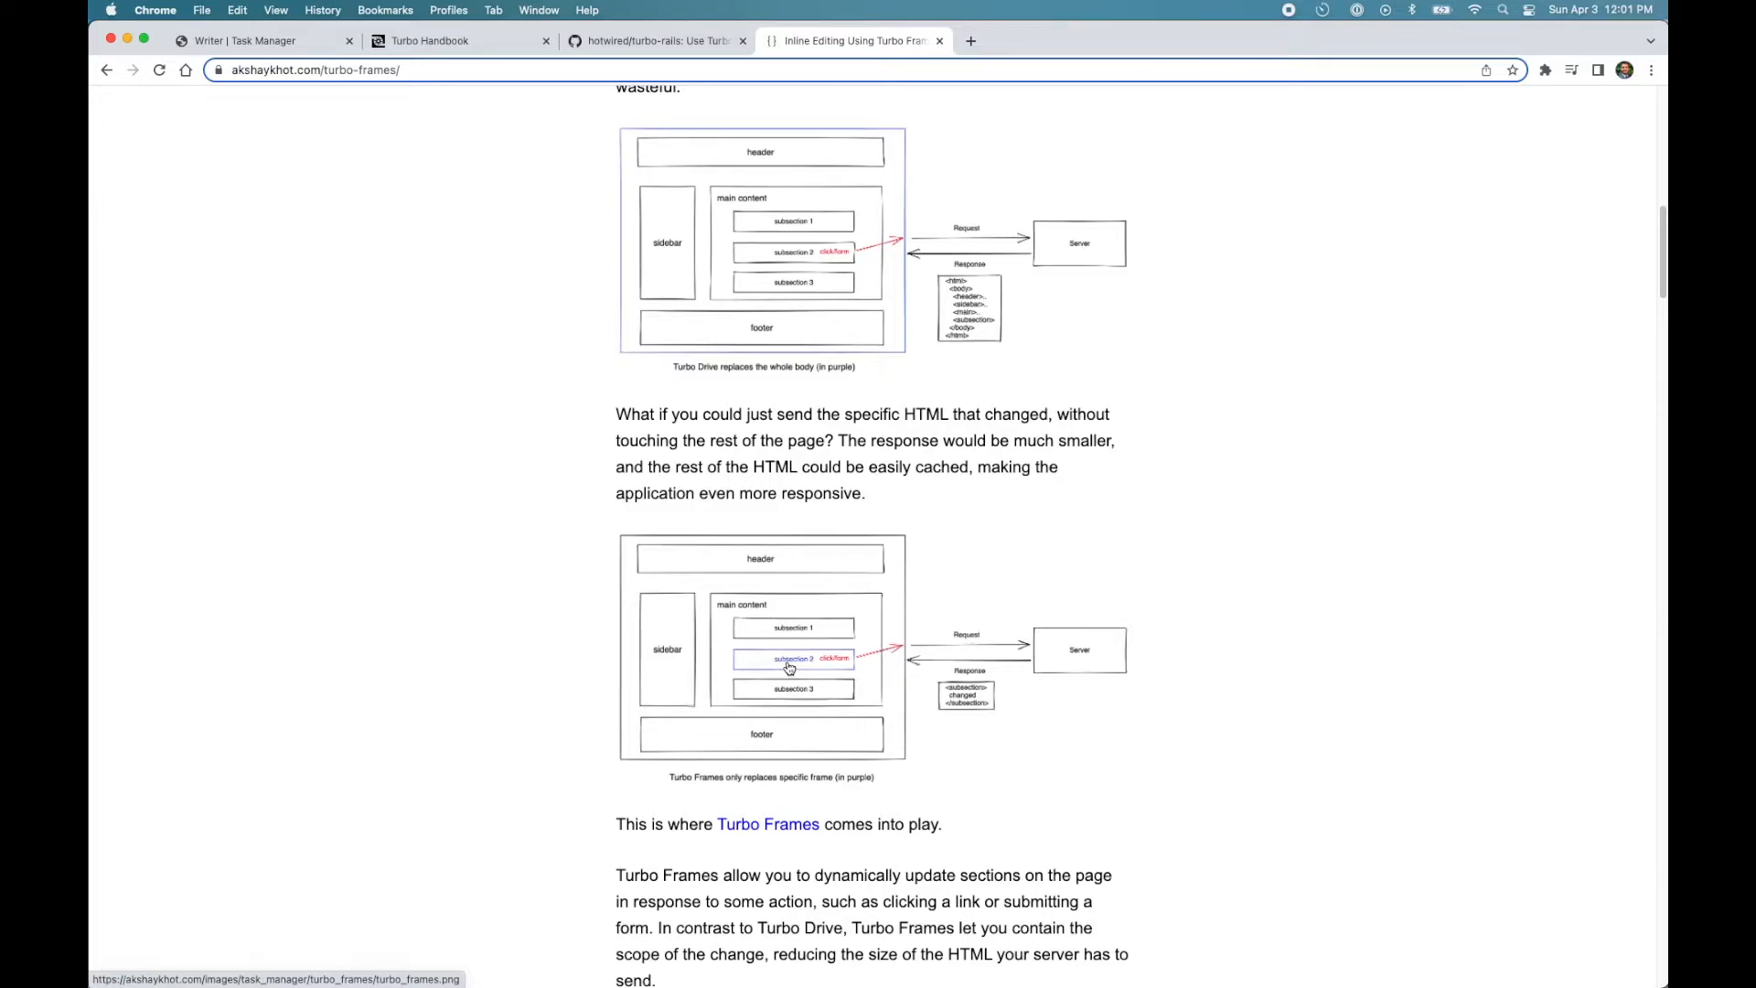
mouse_move(797, 666)
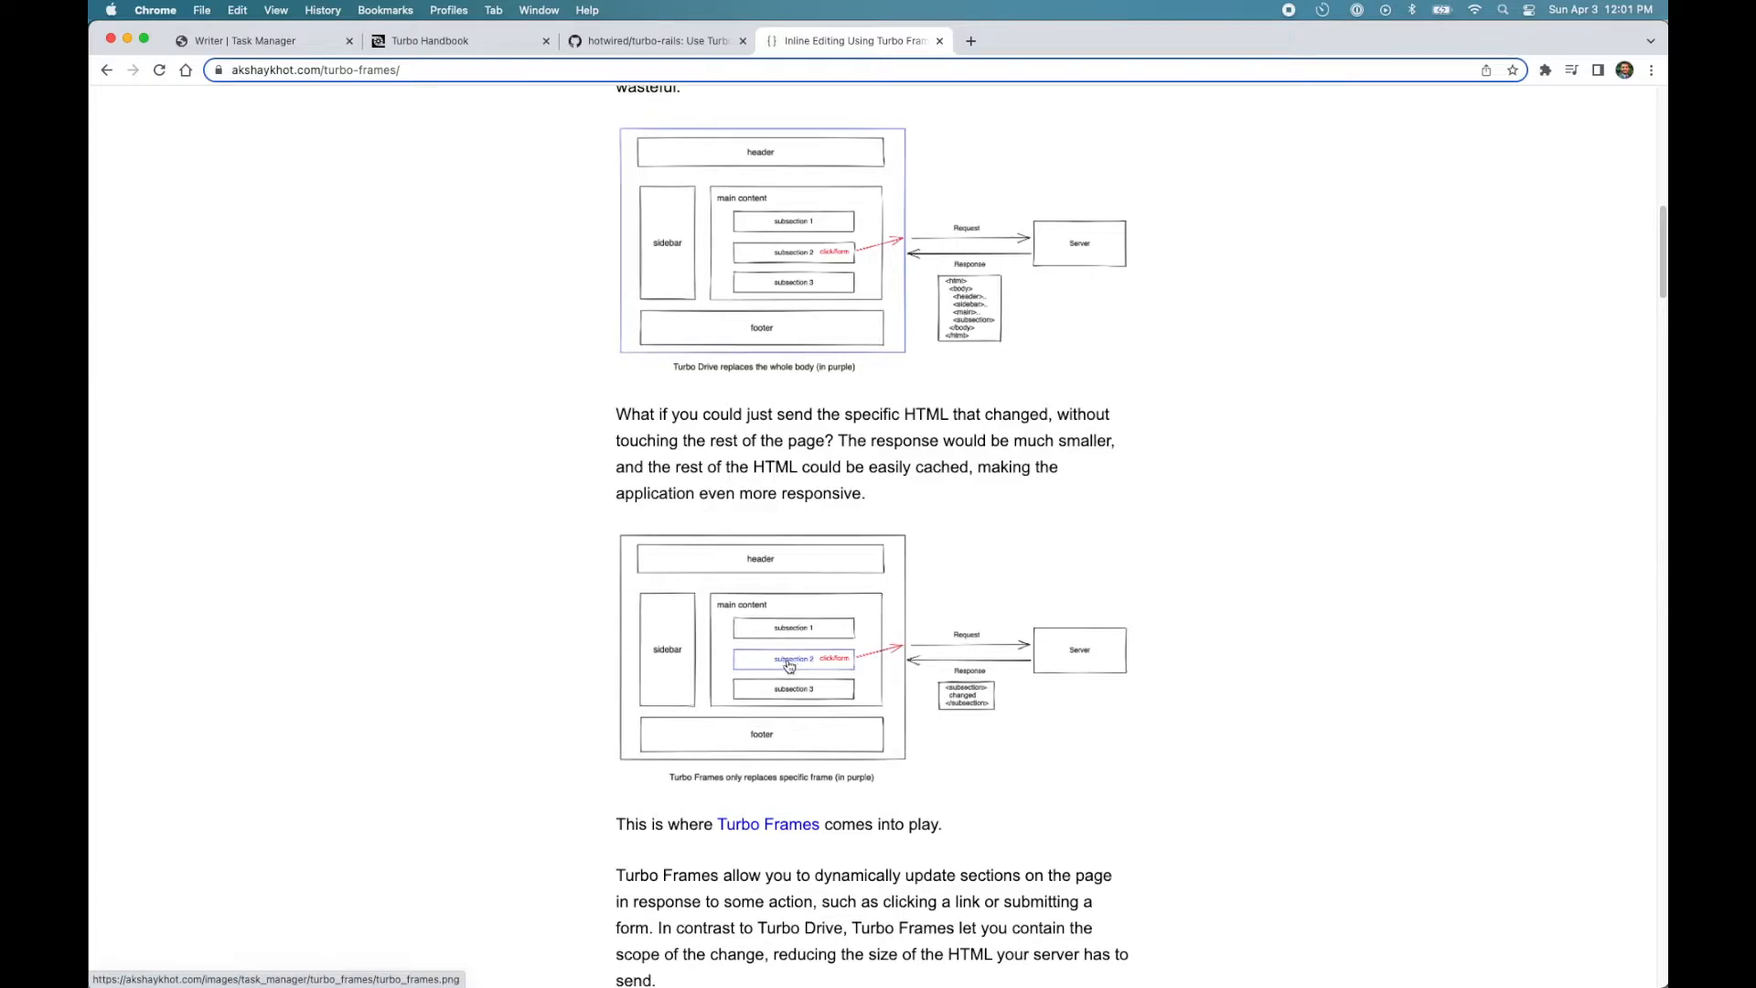
mouse_move(827, 663)
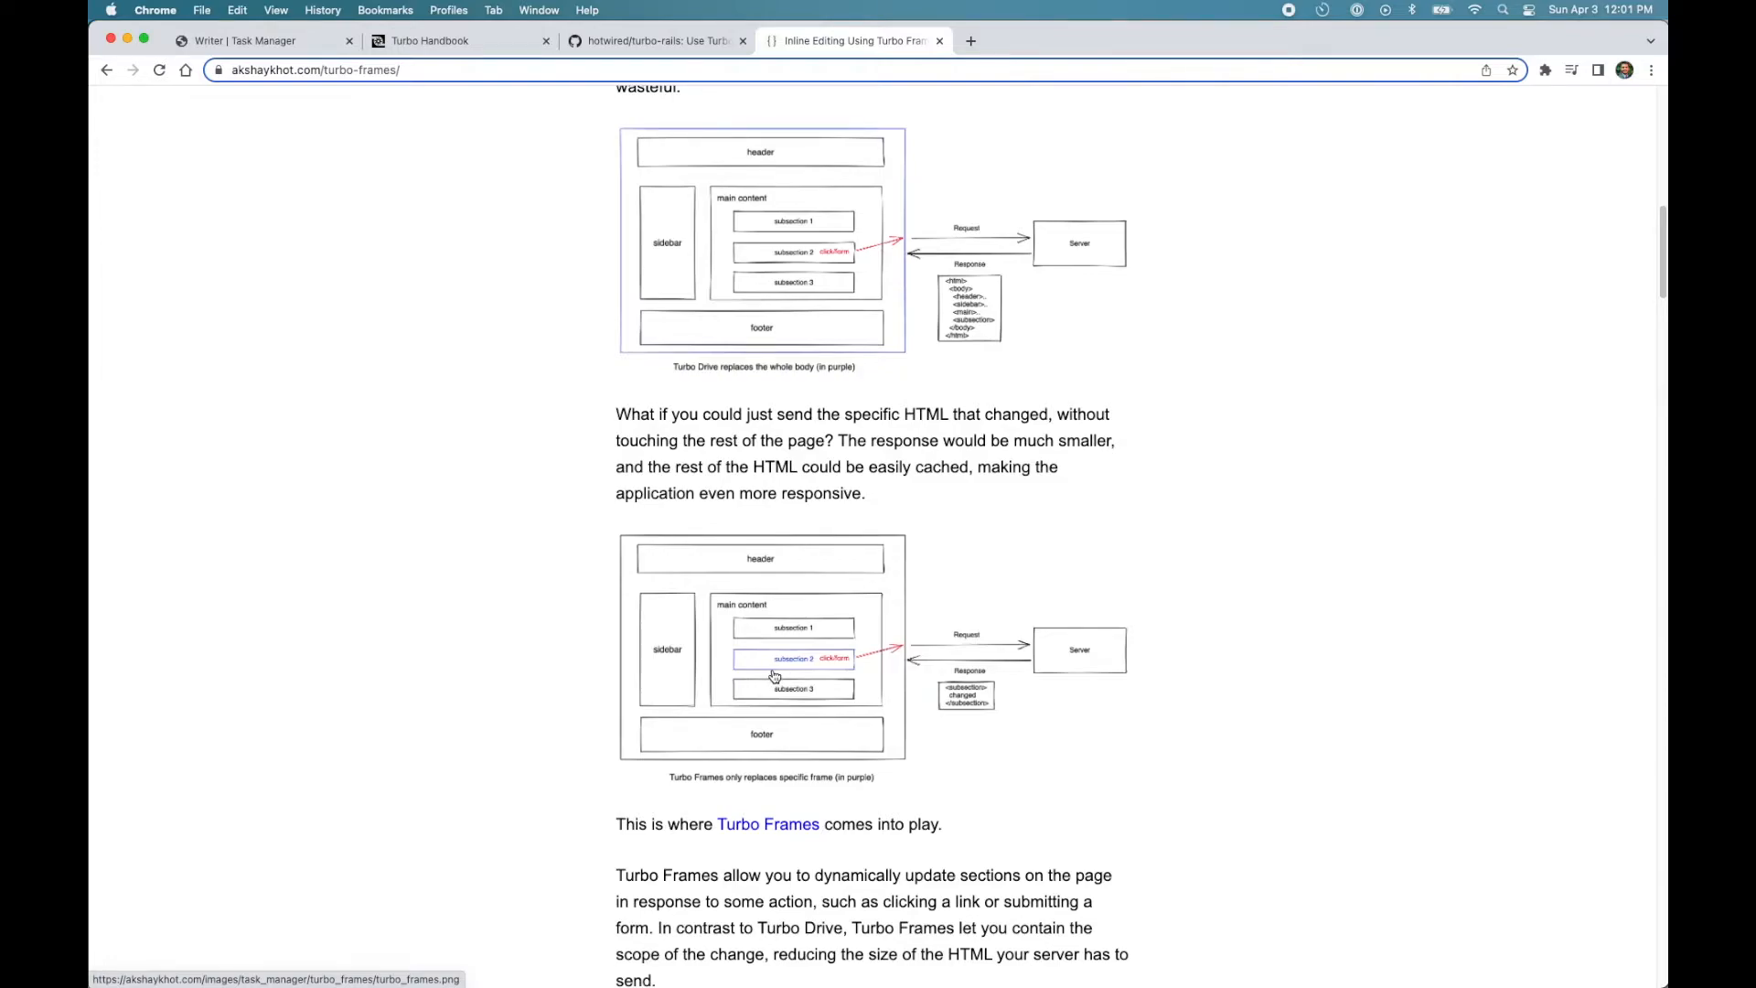
mouse_move(1059, 639)
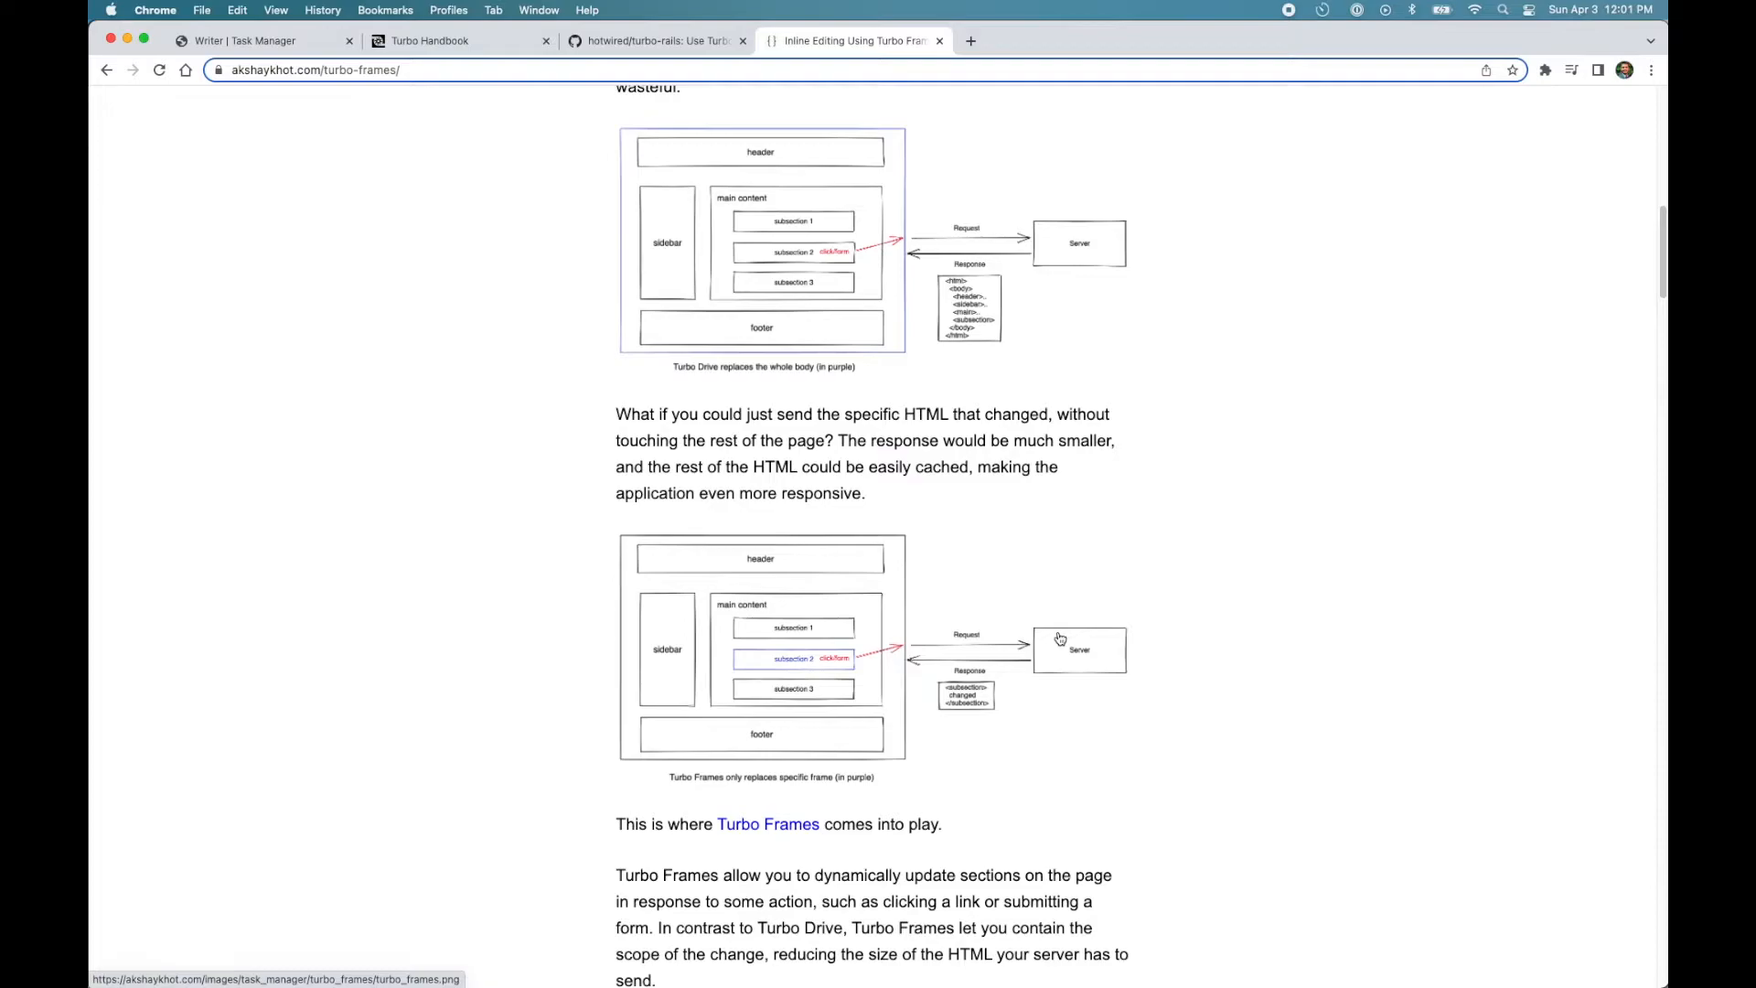
mouse_move(1050, 666)
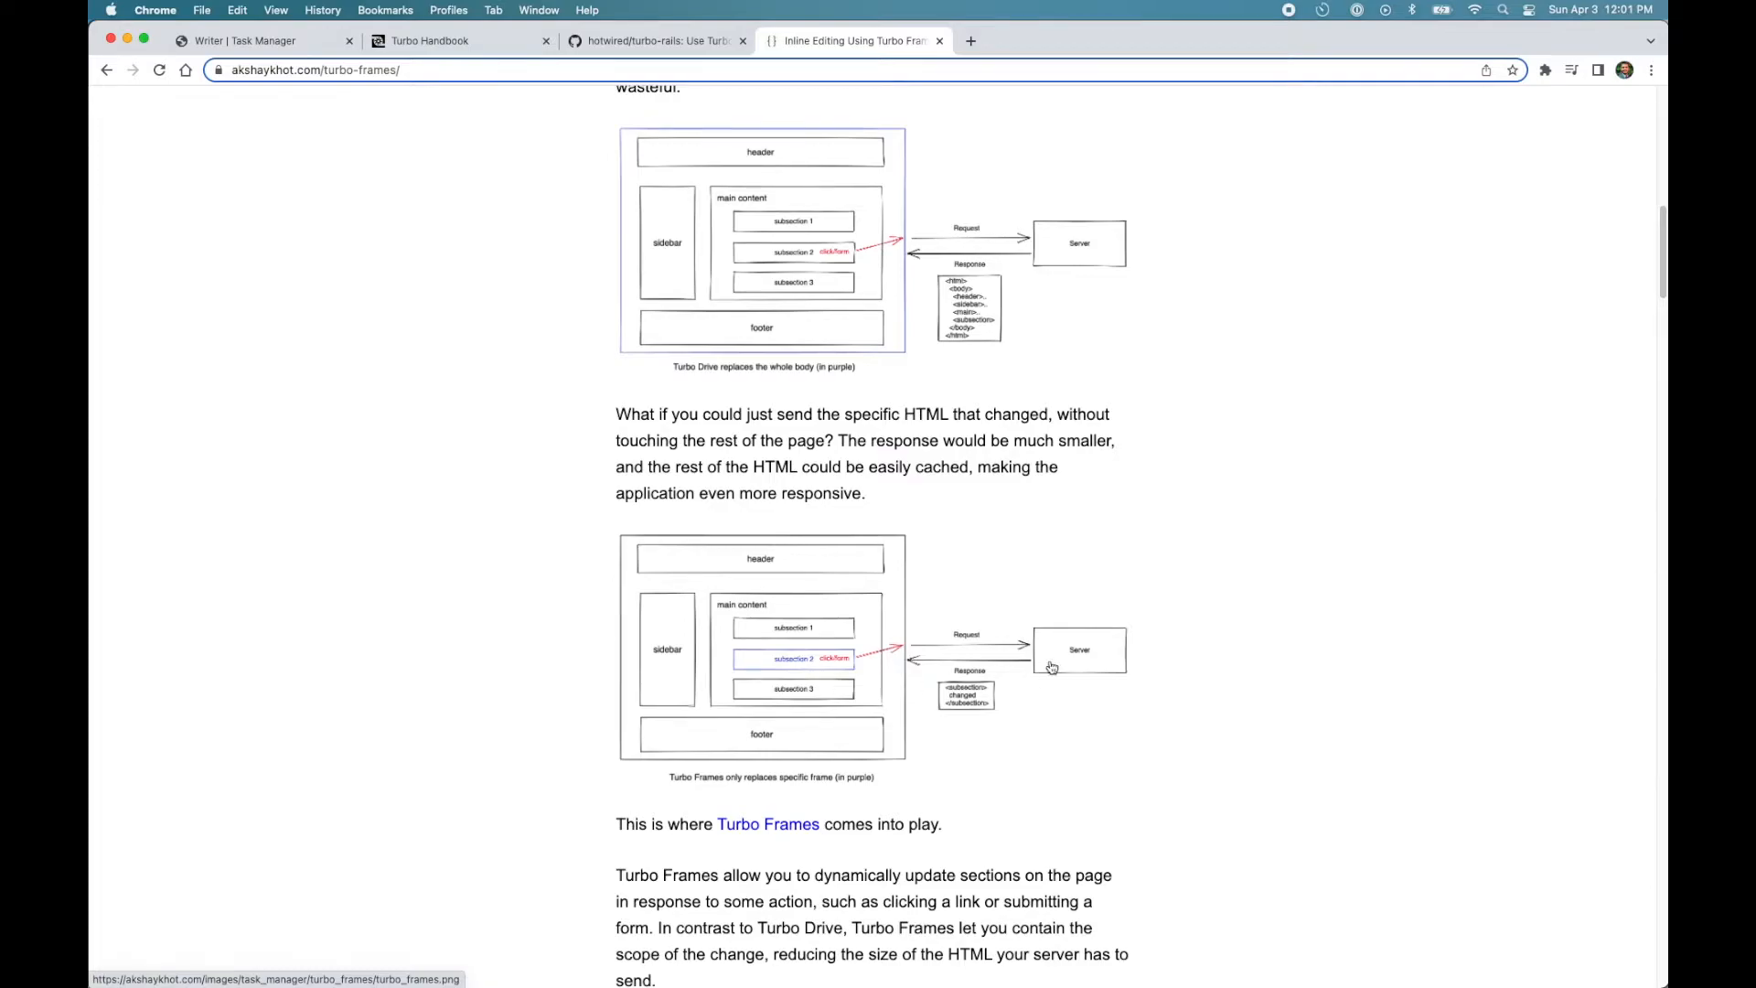
mouse_move(845, 680)
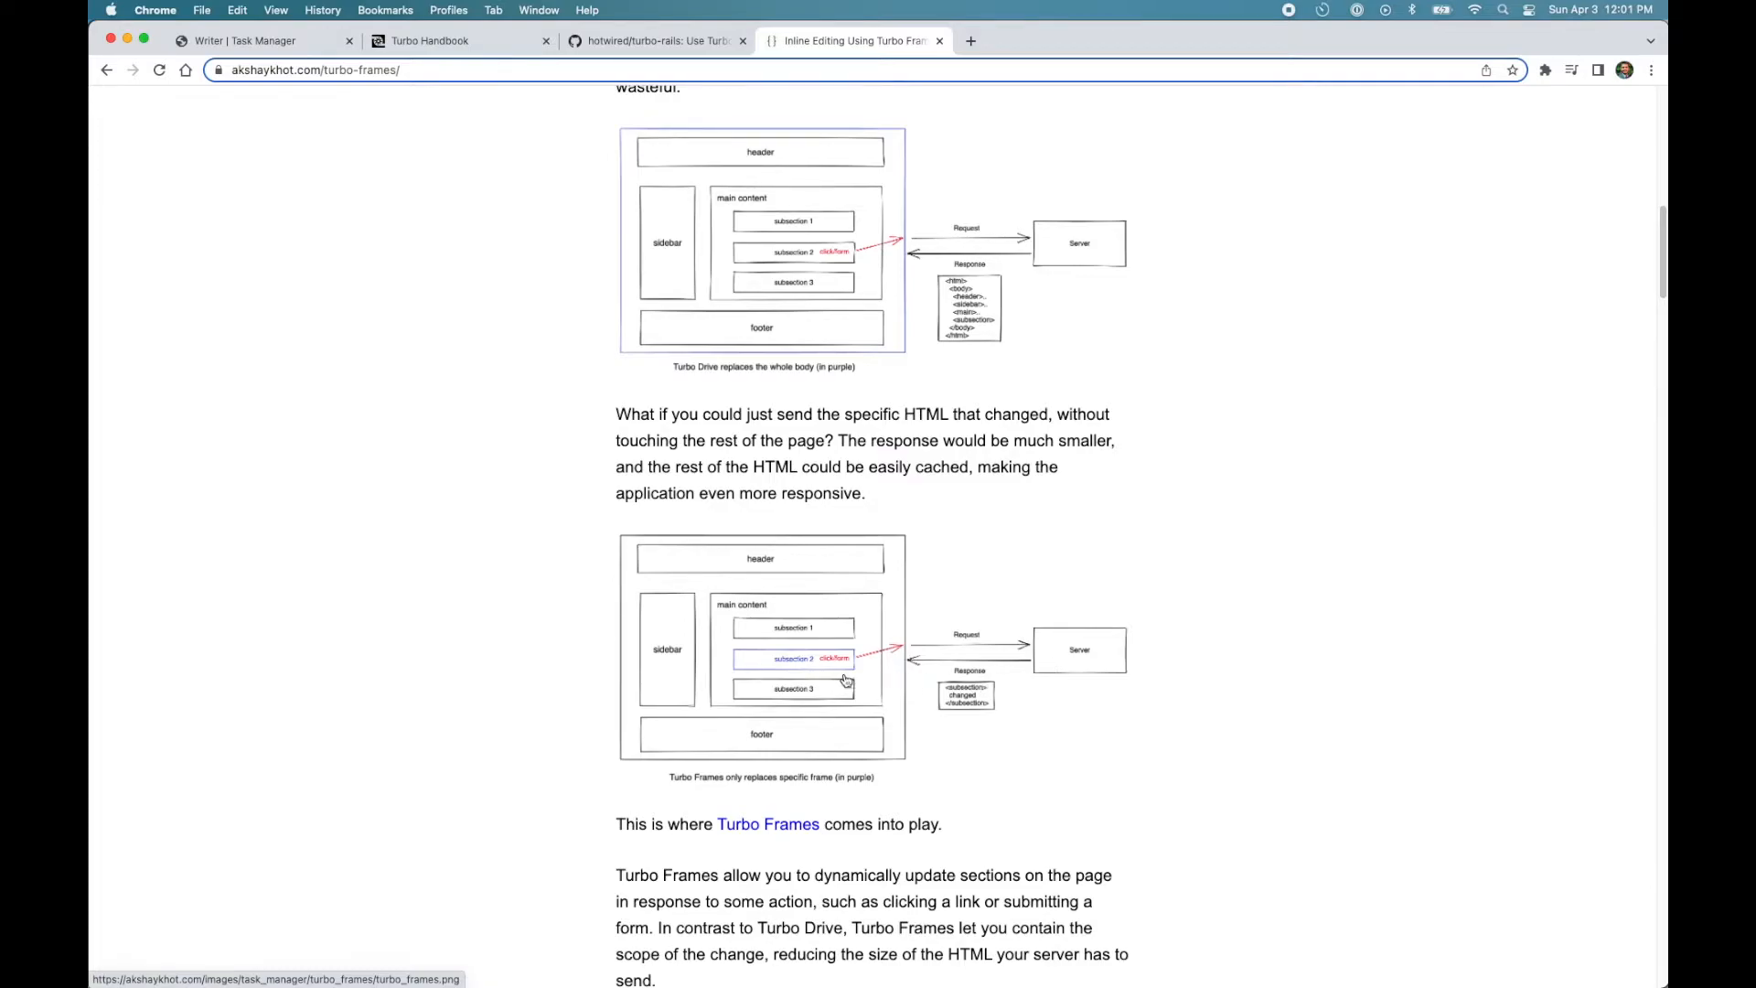
mouse_move(772, 679)
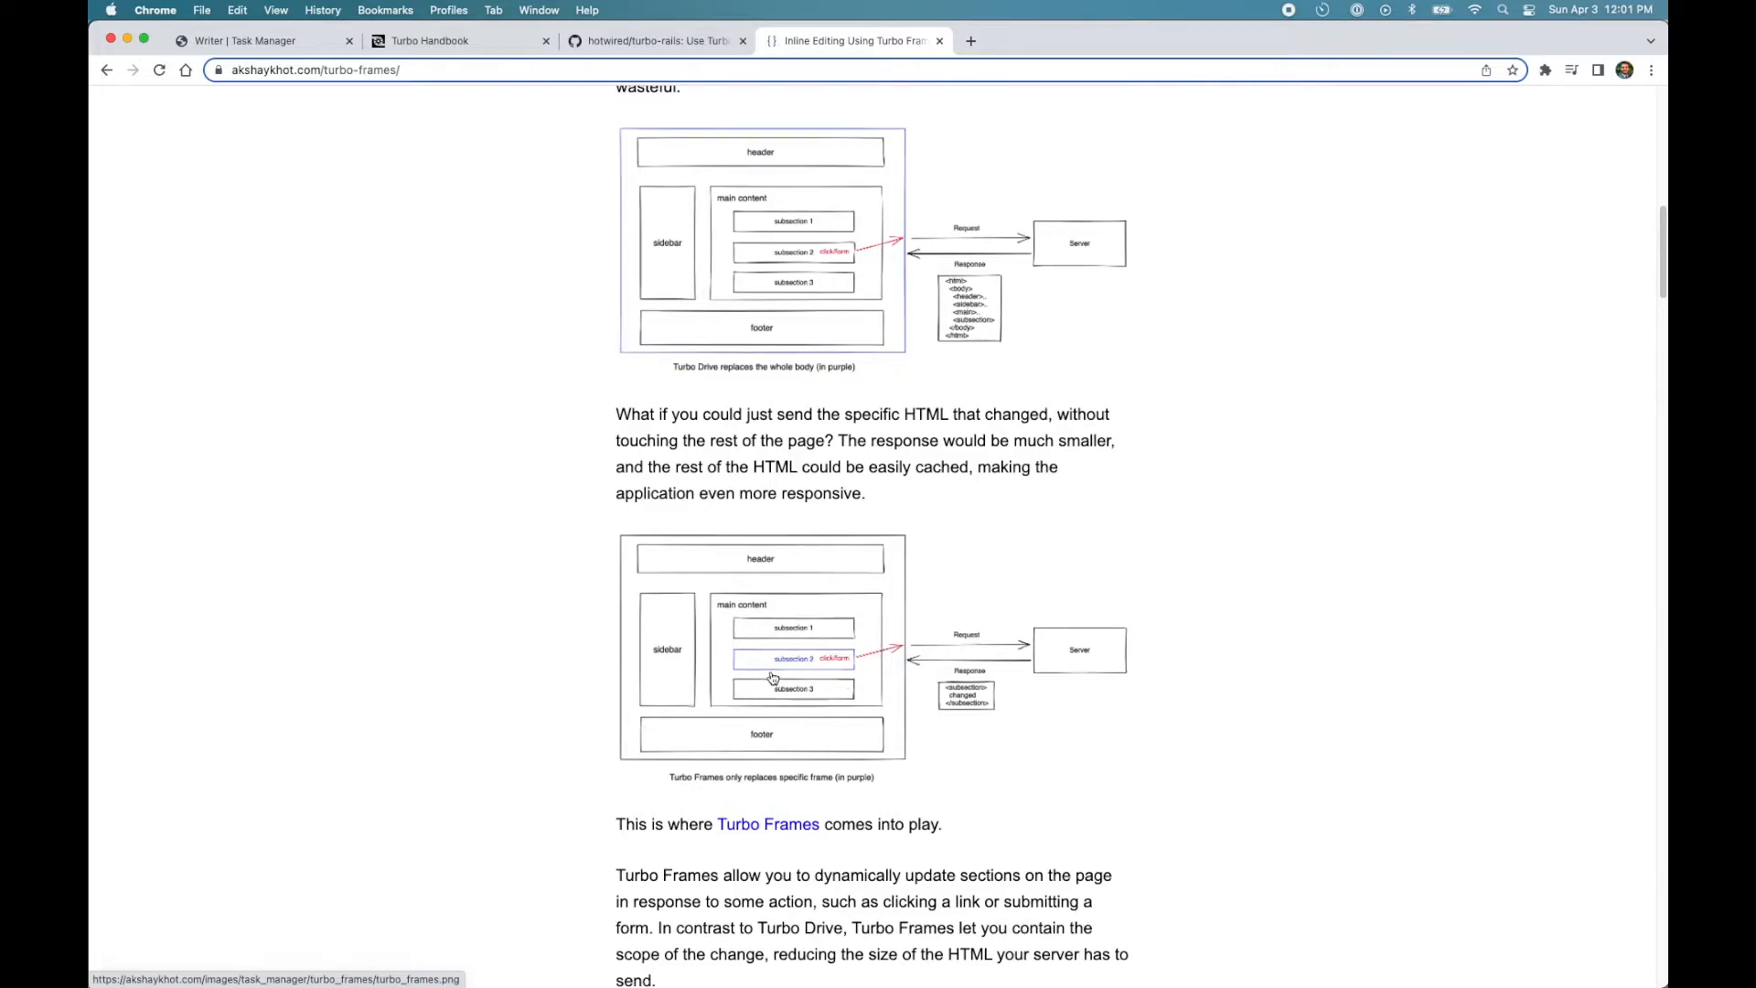
mouse_move(921, 695)
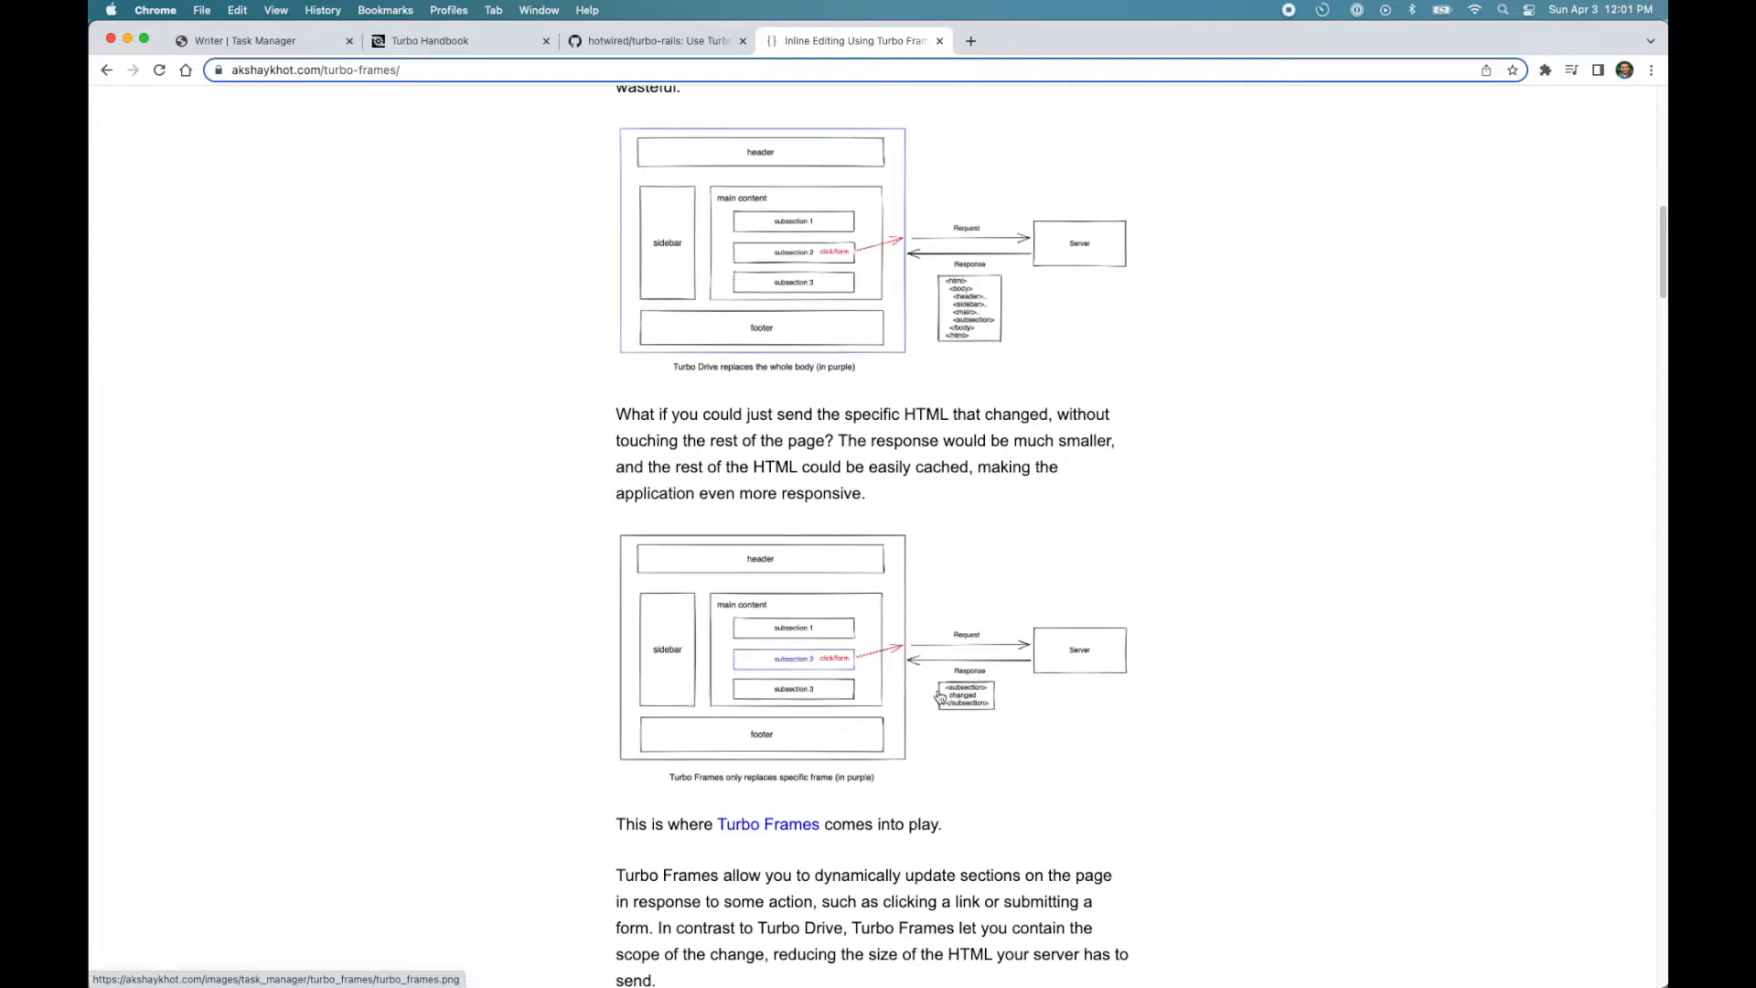
mouse_move(949, 701)
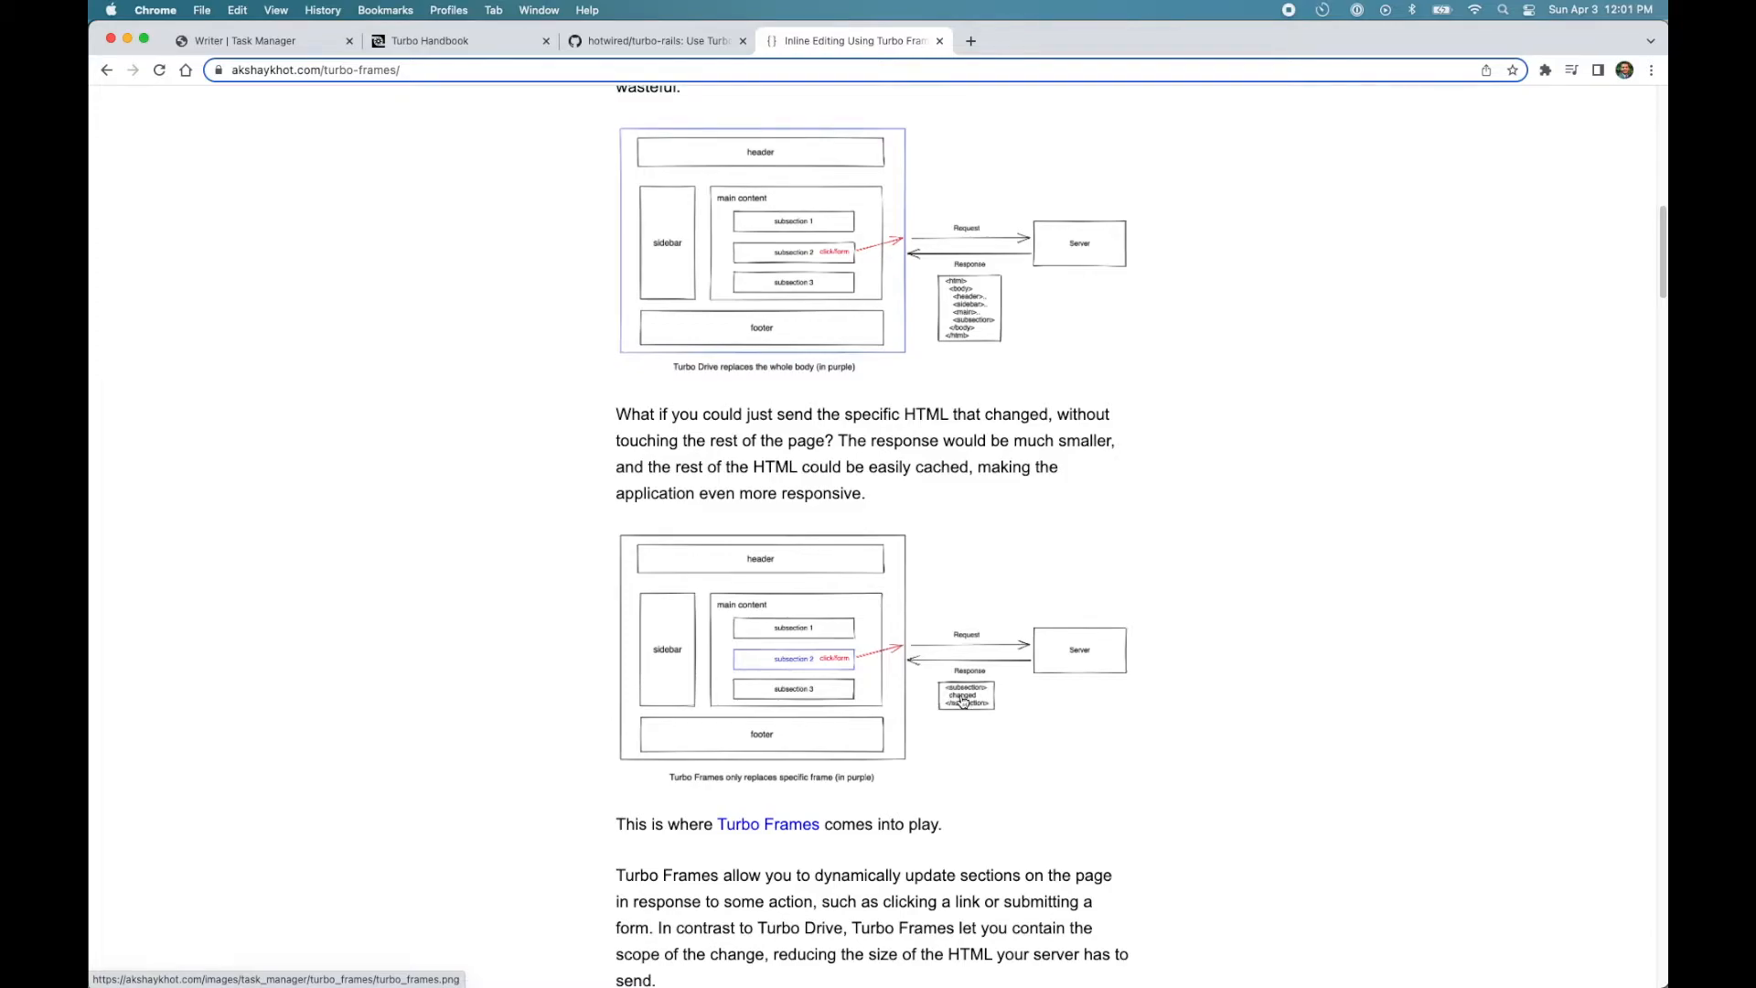
mouse_move(741, 660)
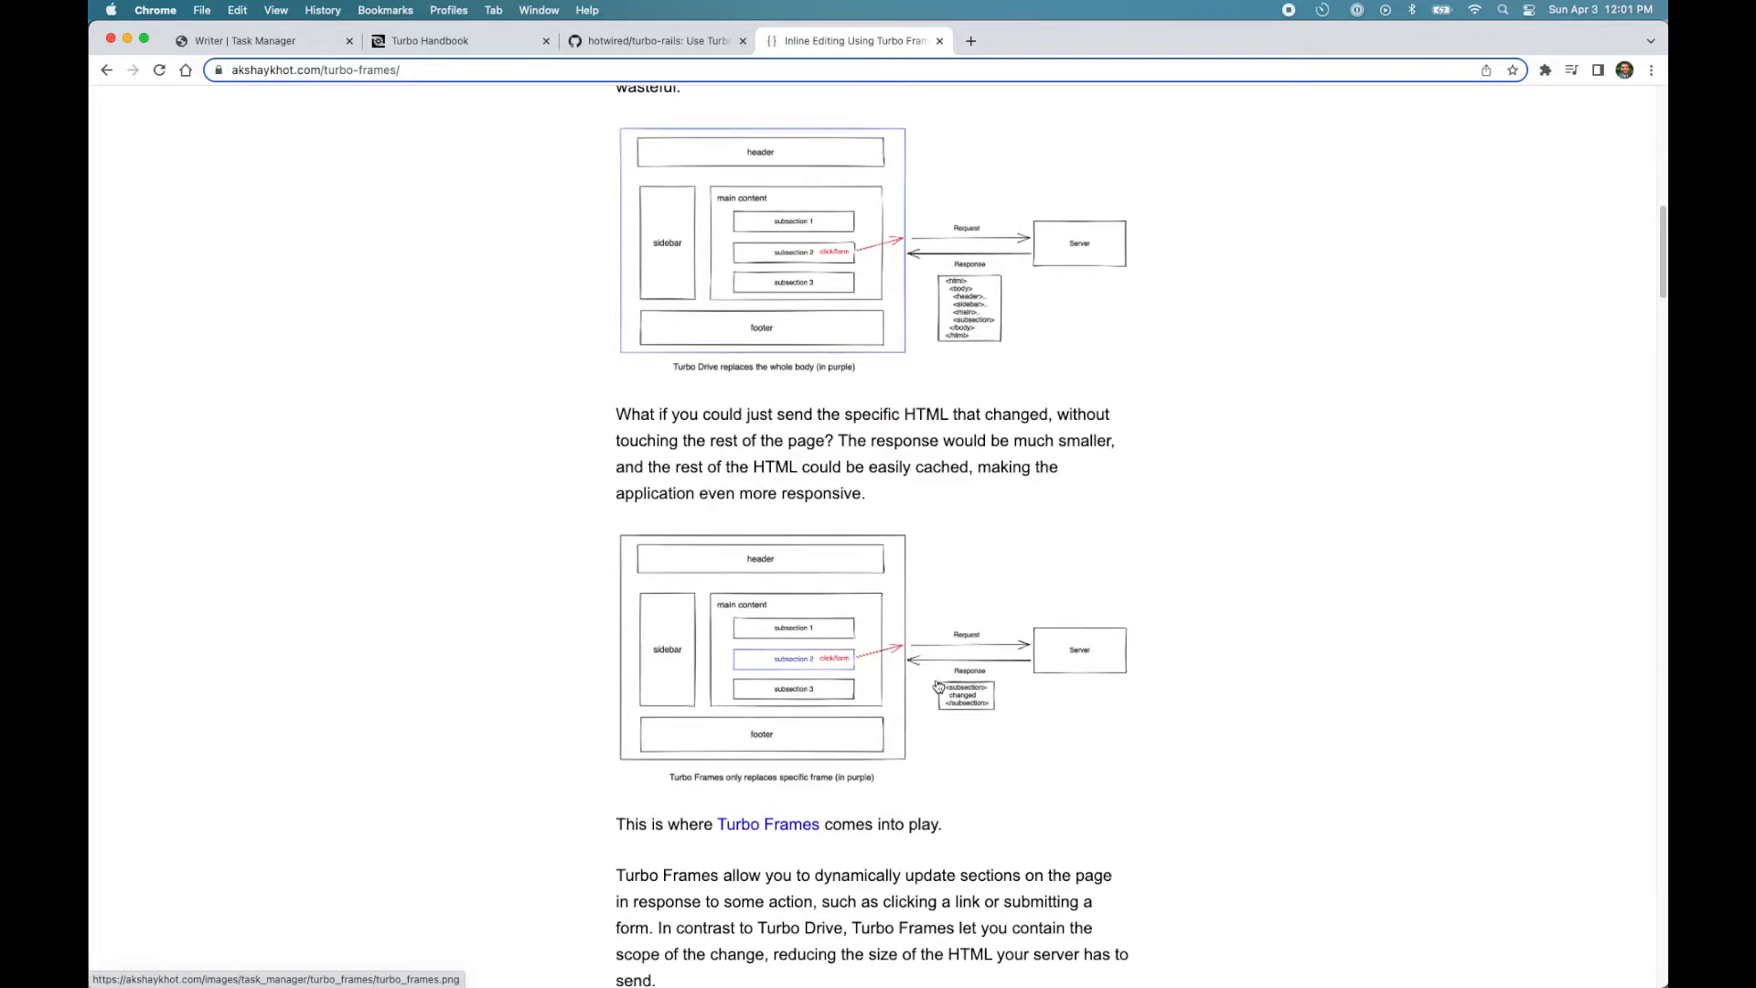
mouse_move(790, 667)
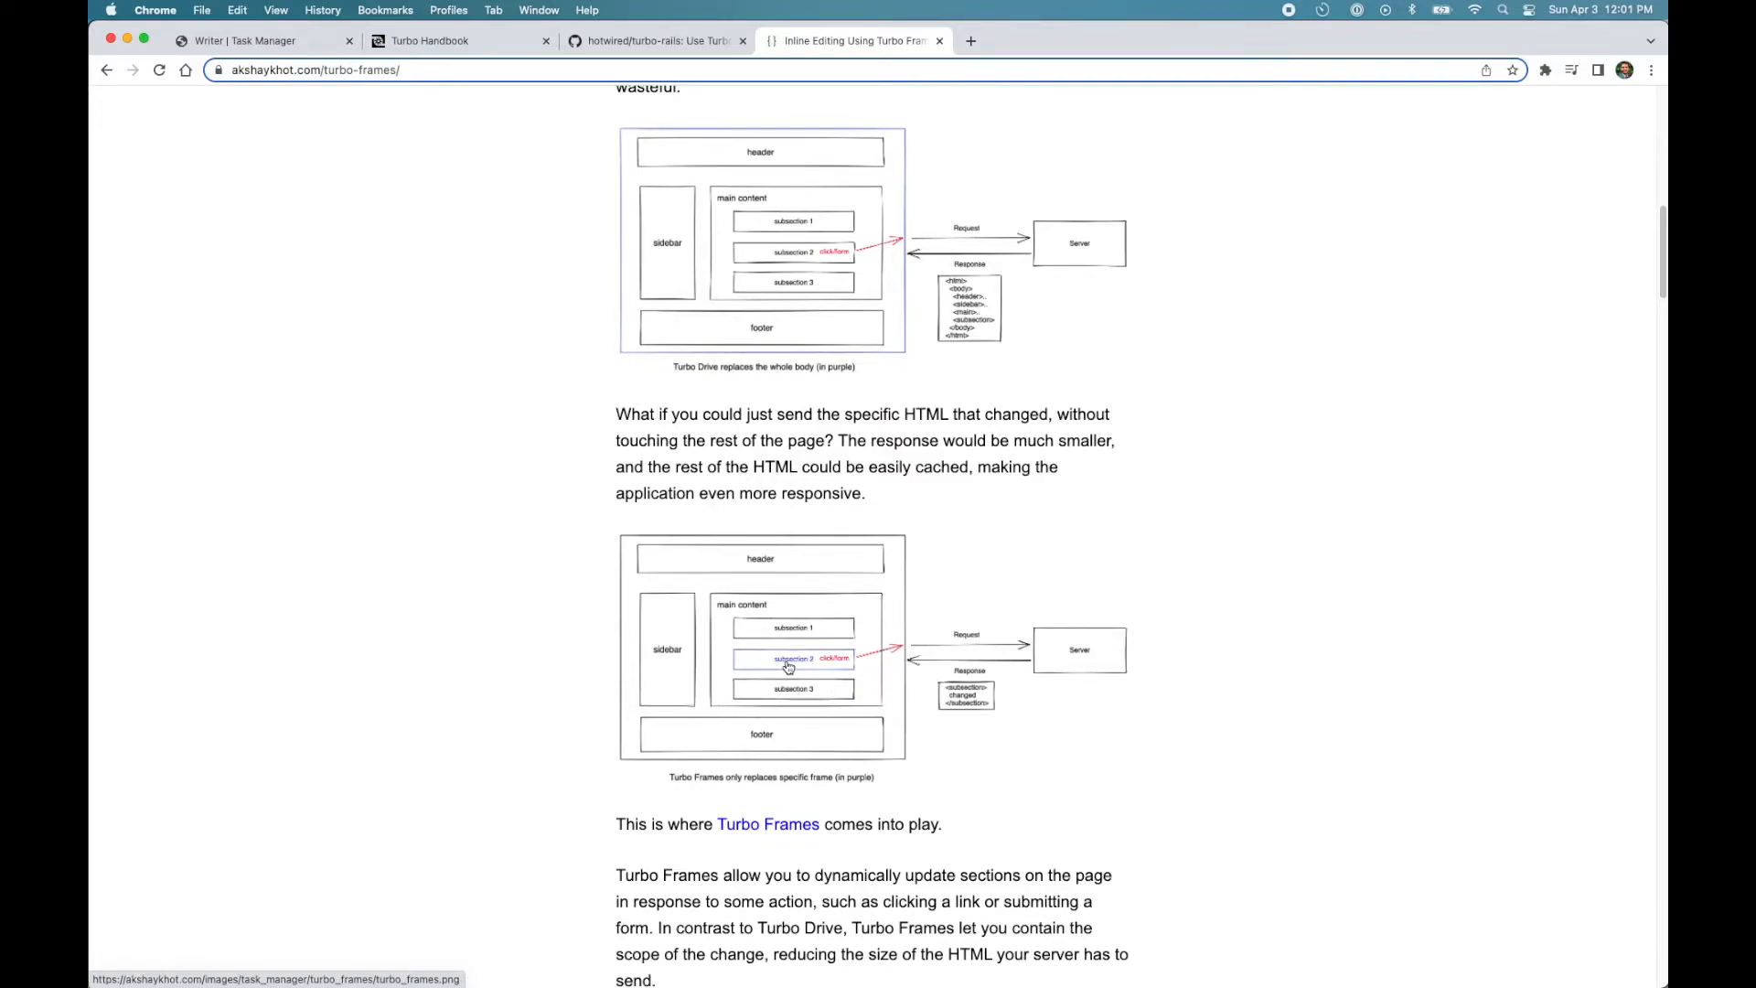
mouse_move(757, 670)
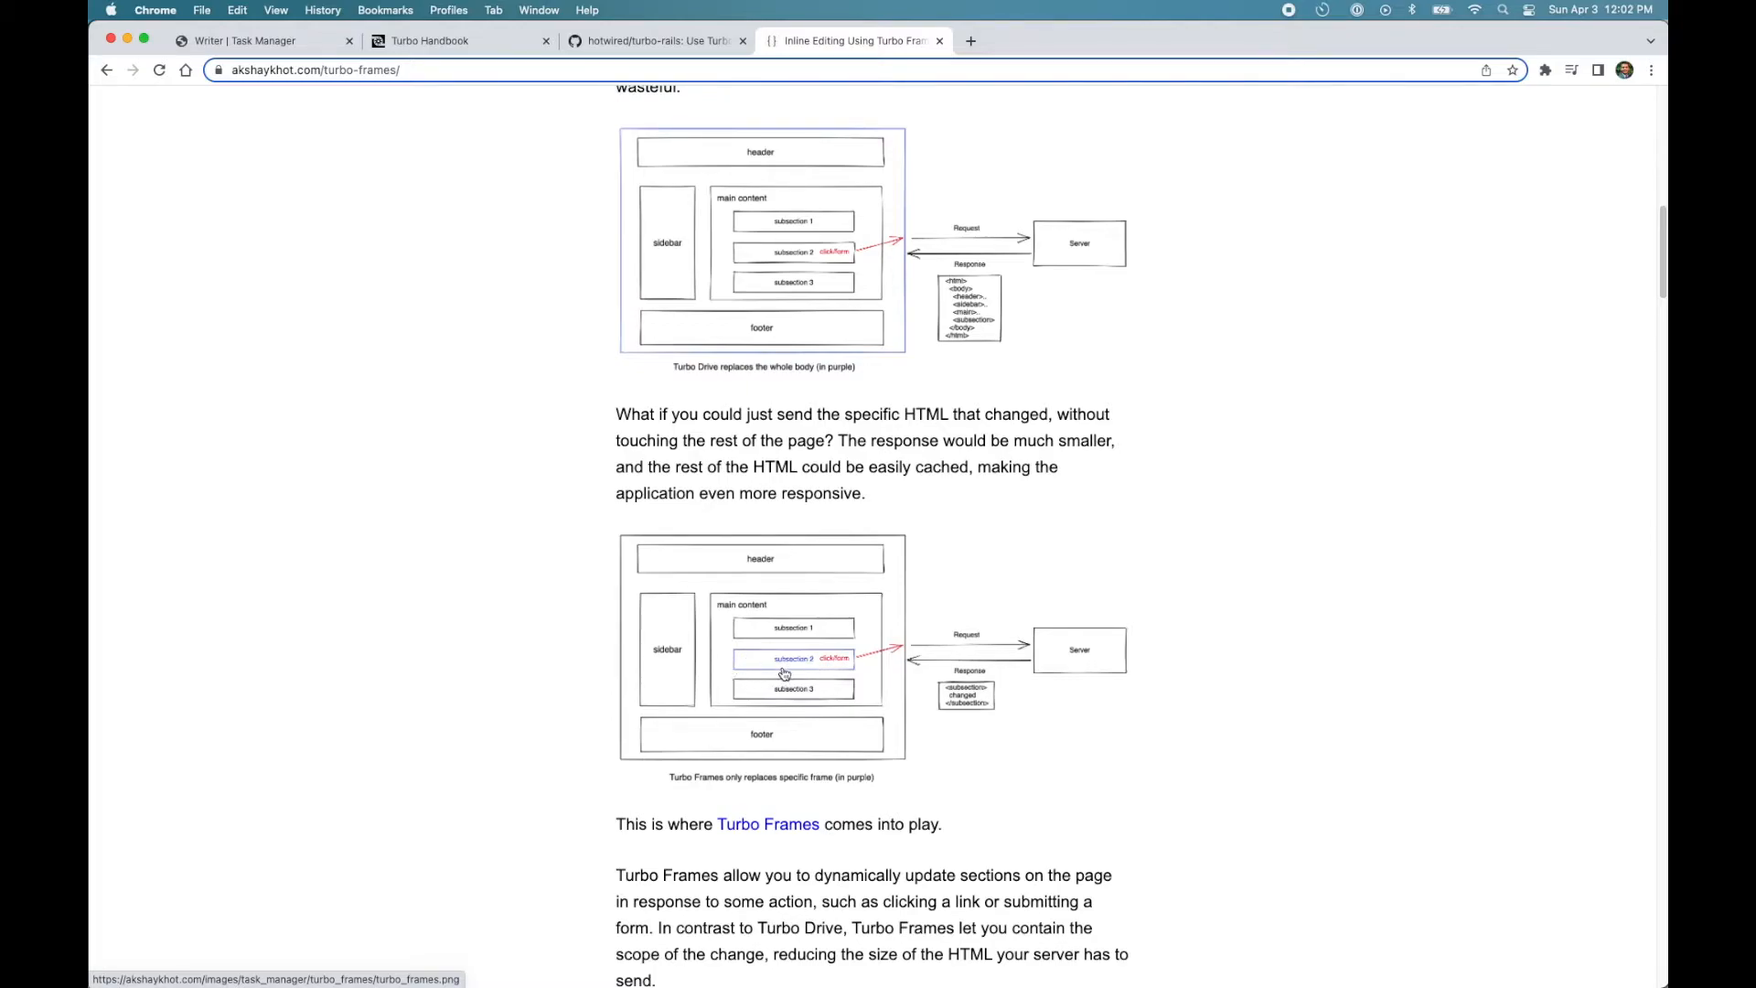
mouse_move(1059, 660)
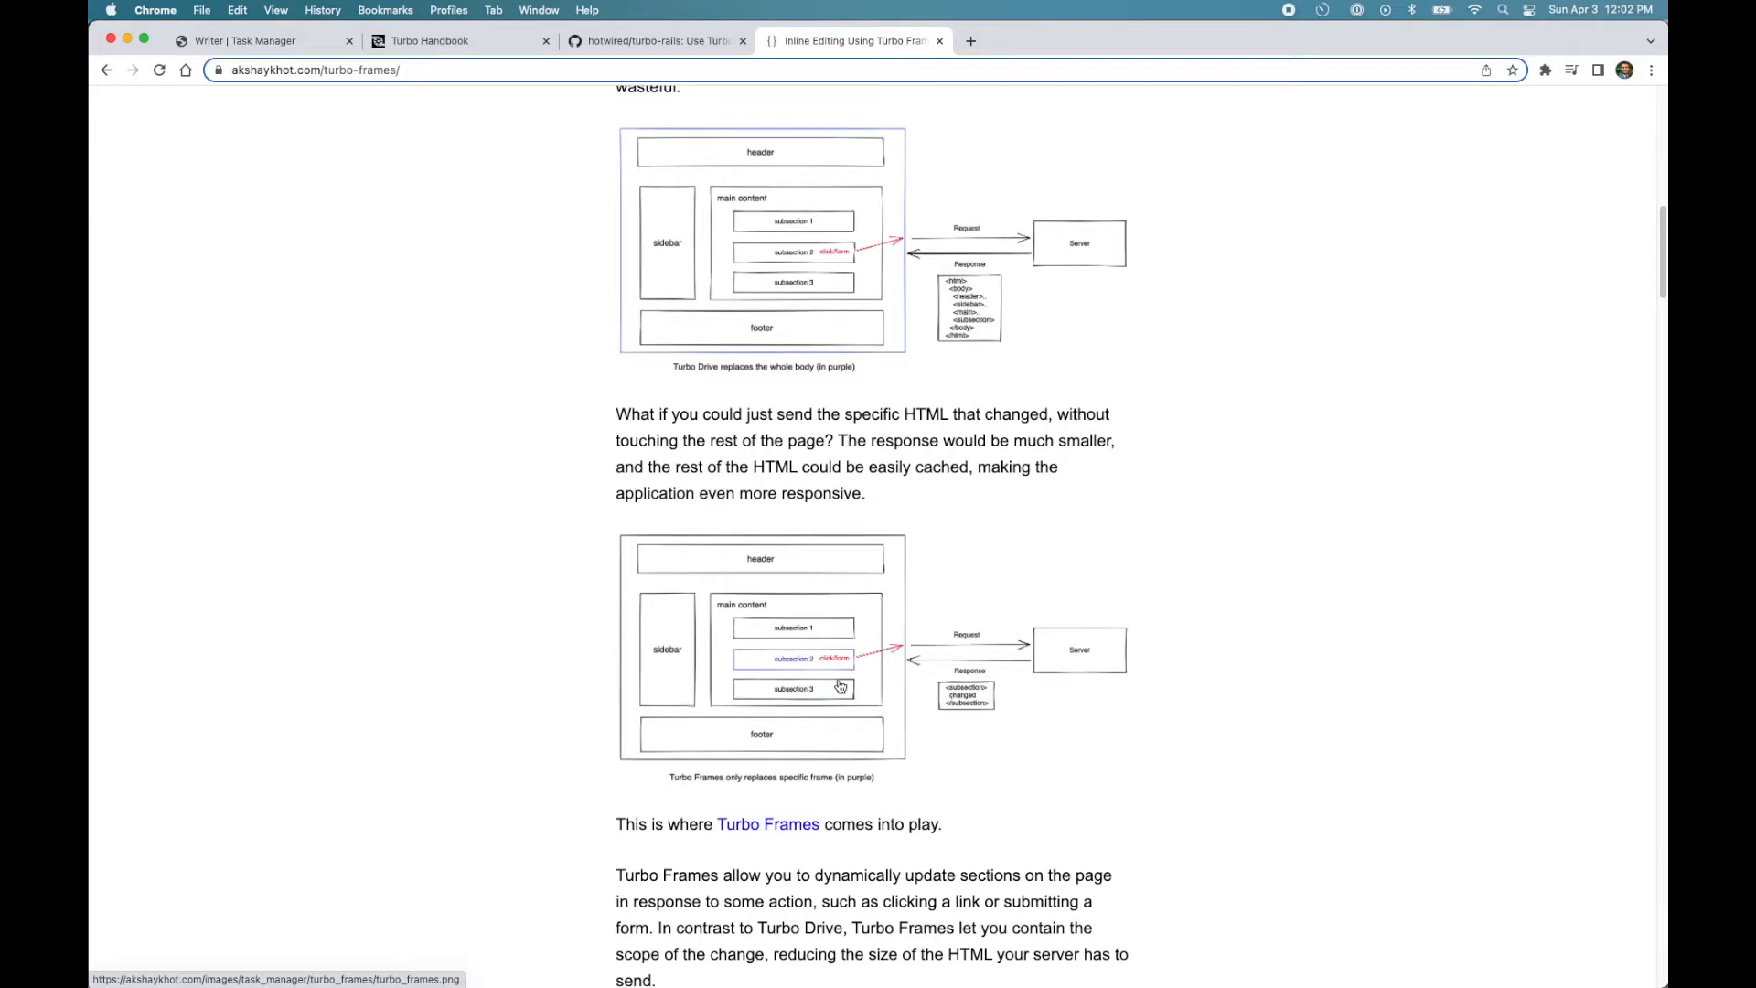
mouse_move(970, 715)
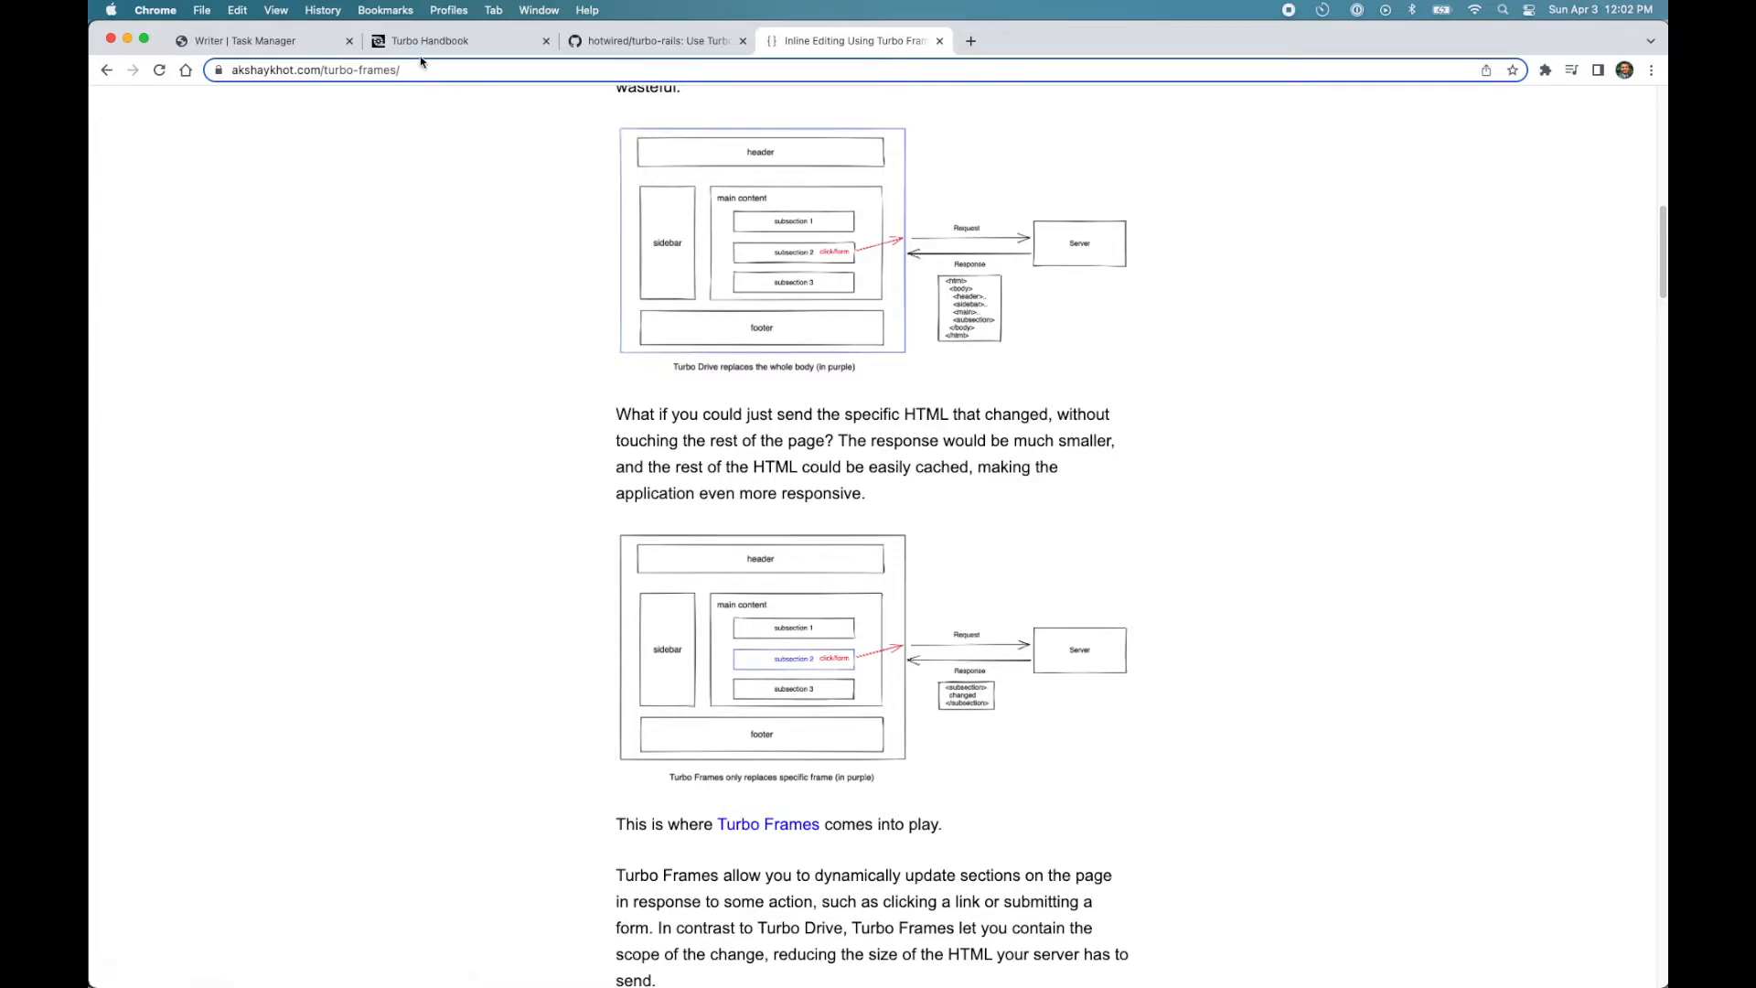
- Return to the Task Manager tab showing the task list
left_click(246, 40)
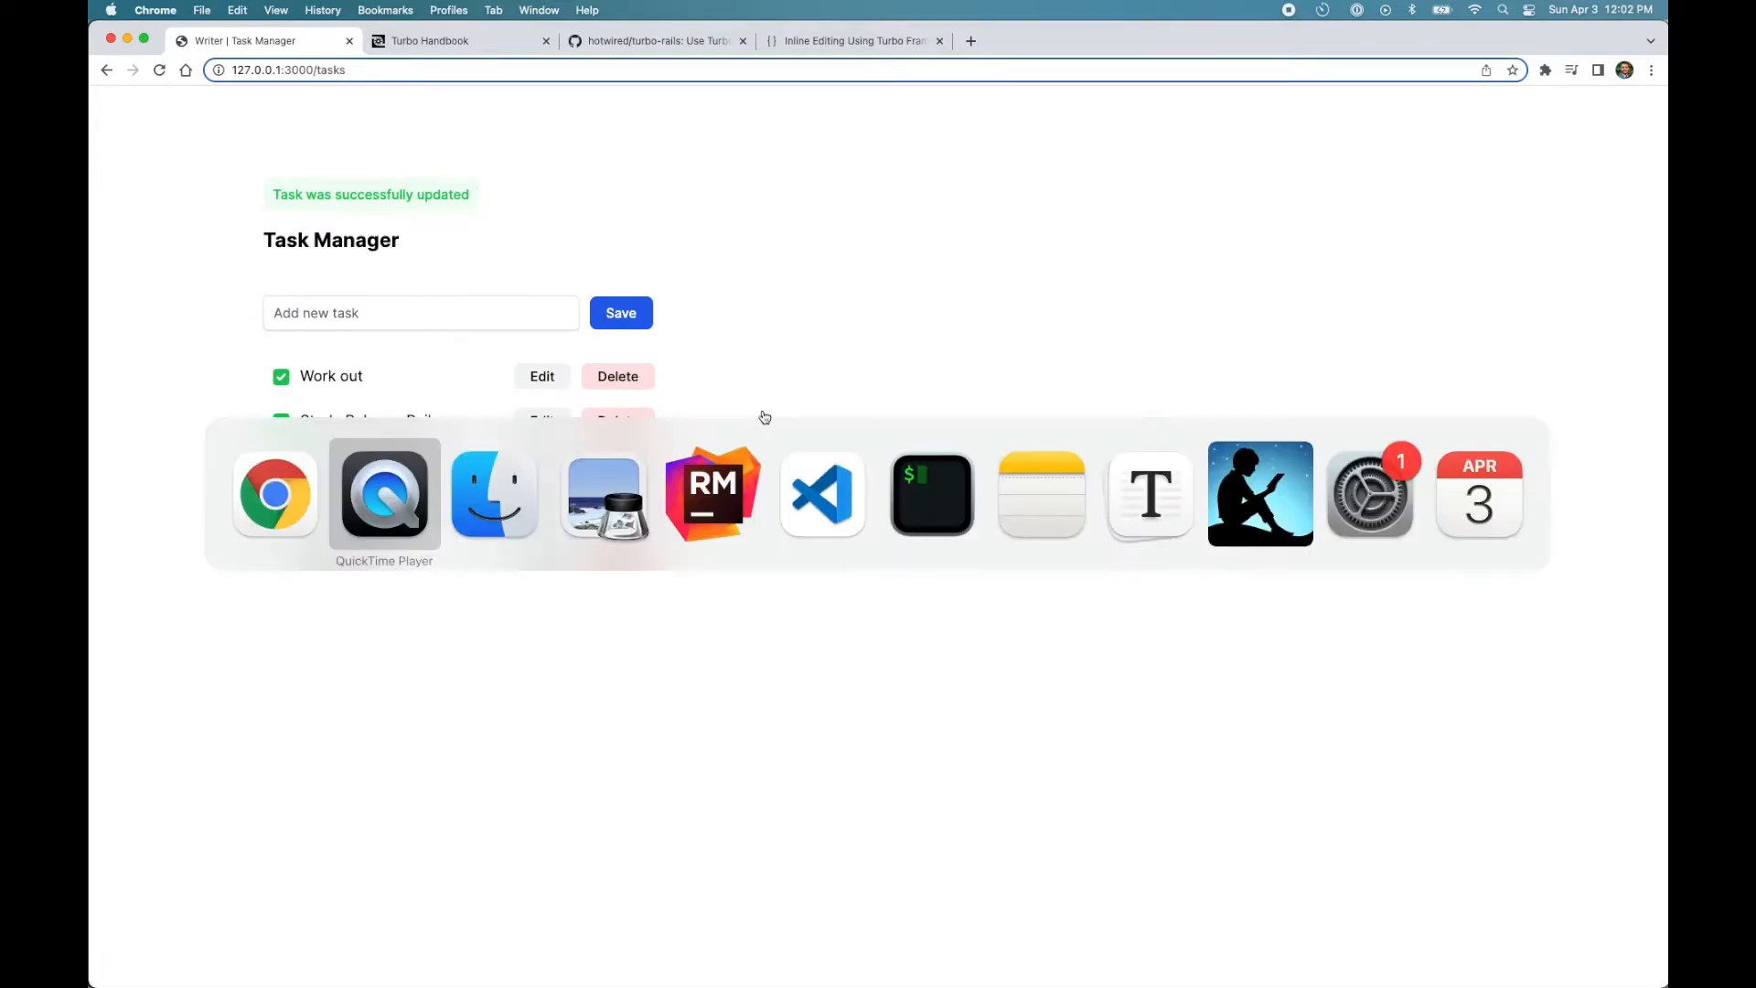
- View tasks_controller.rb's edit and update actions, then show the _task.html.erb partial
left_click(711, 492)
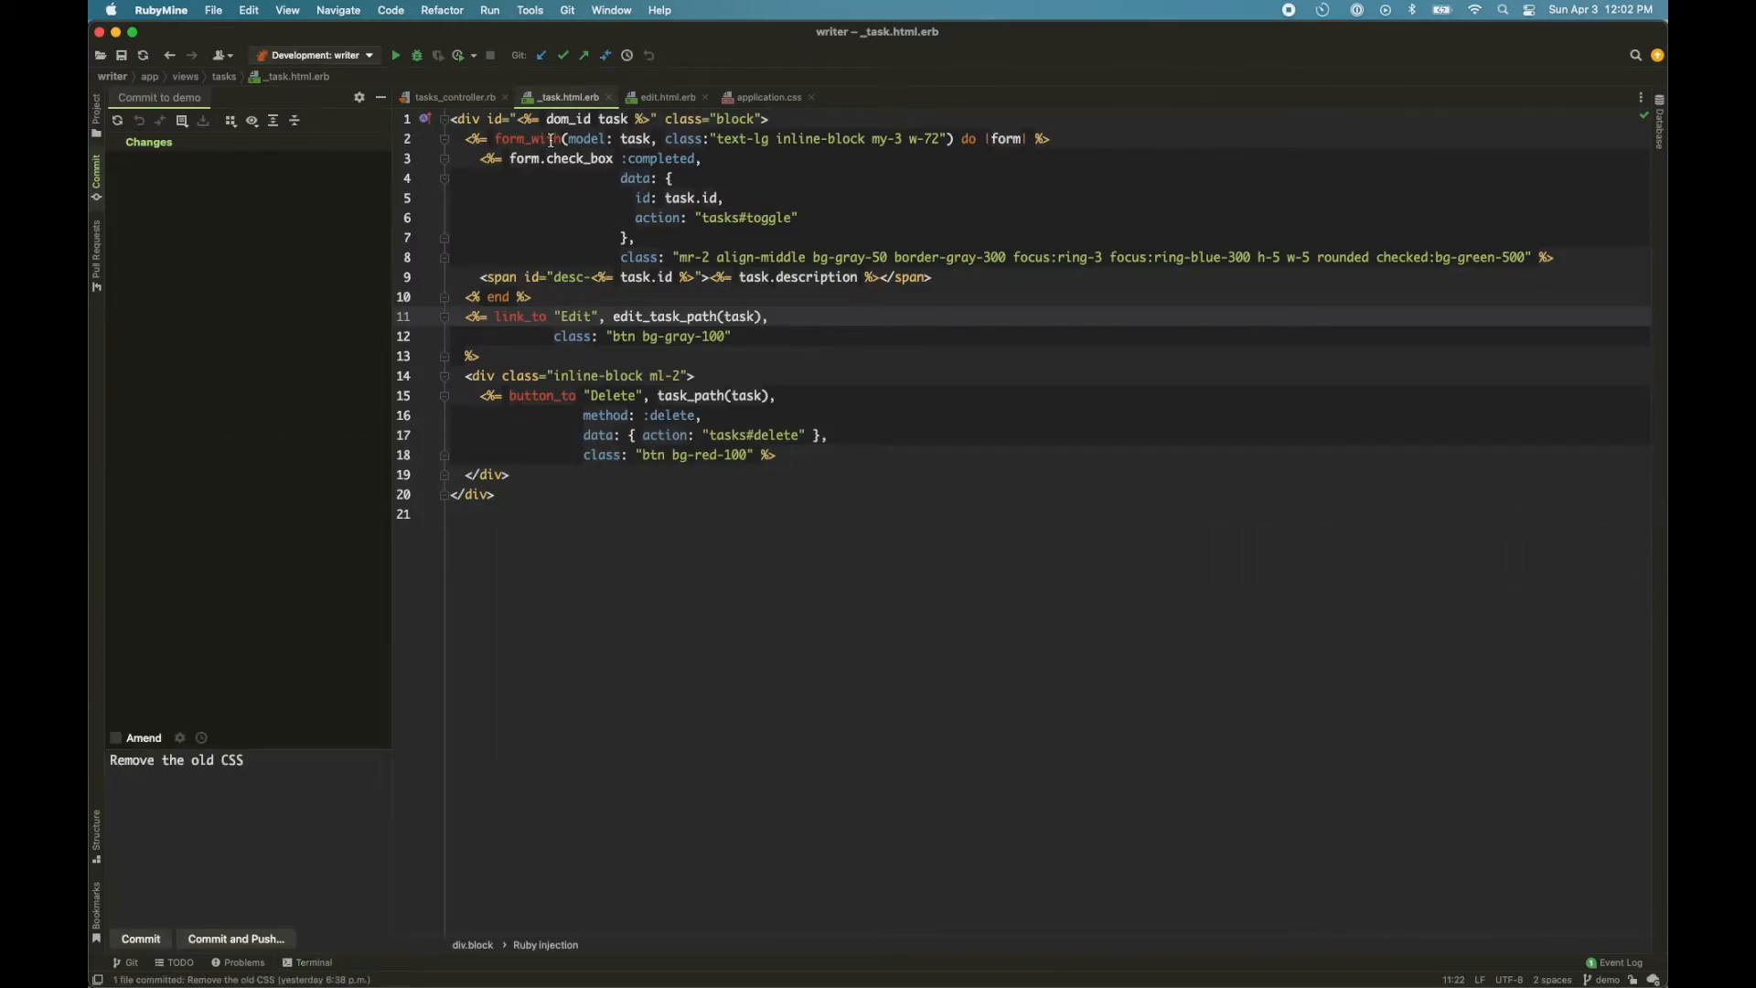
mouse_move(454, 97)
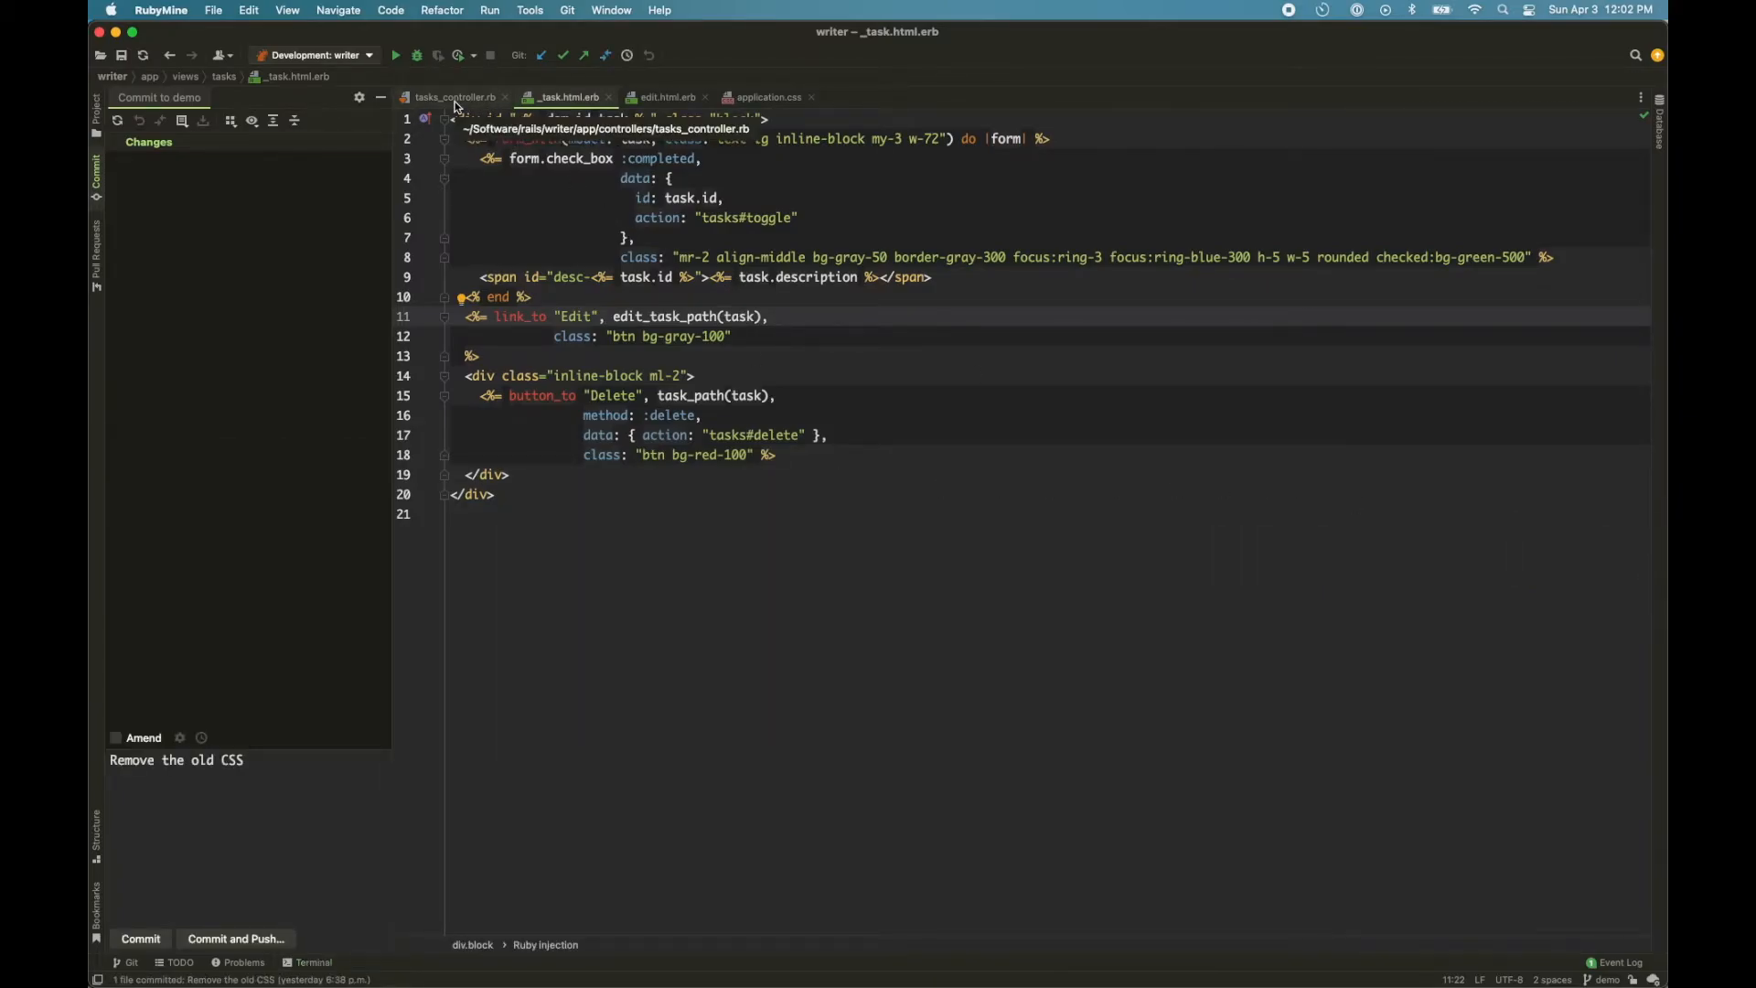
left_click(451, 97)
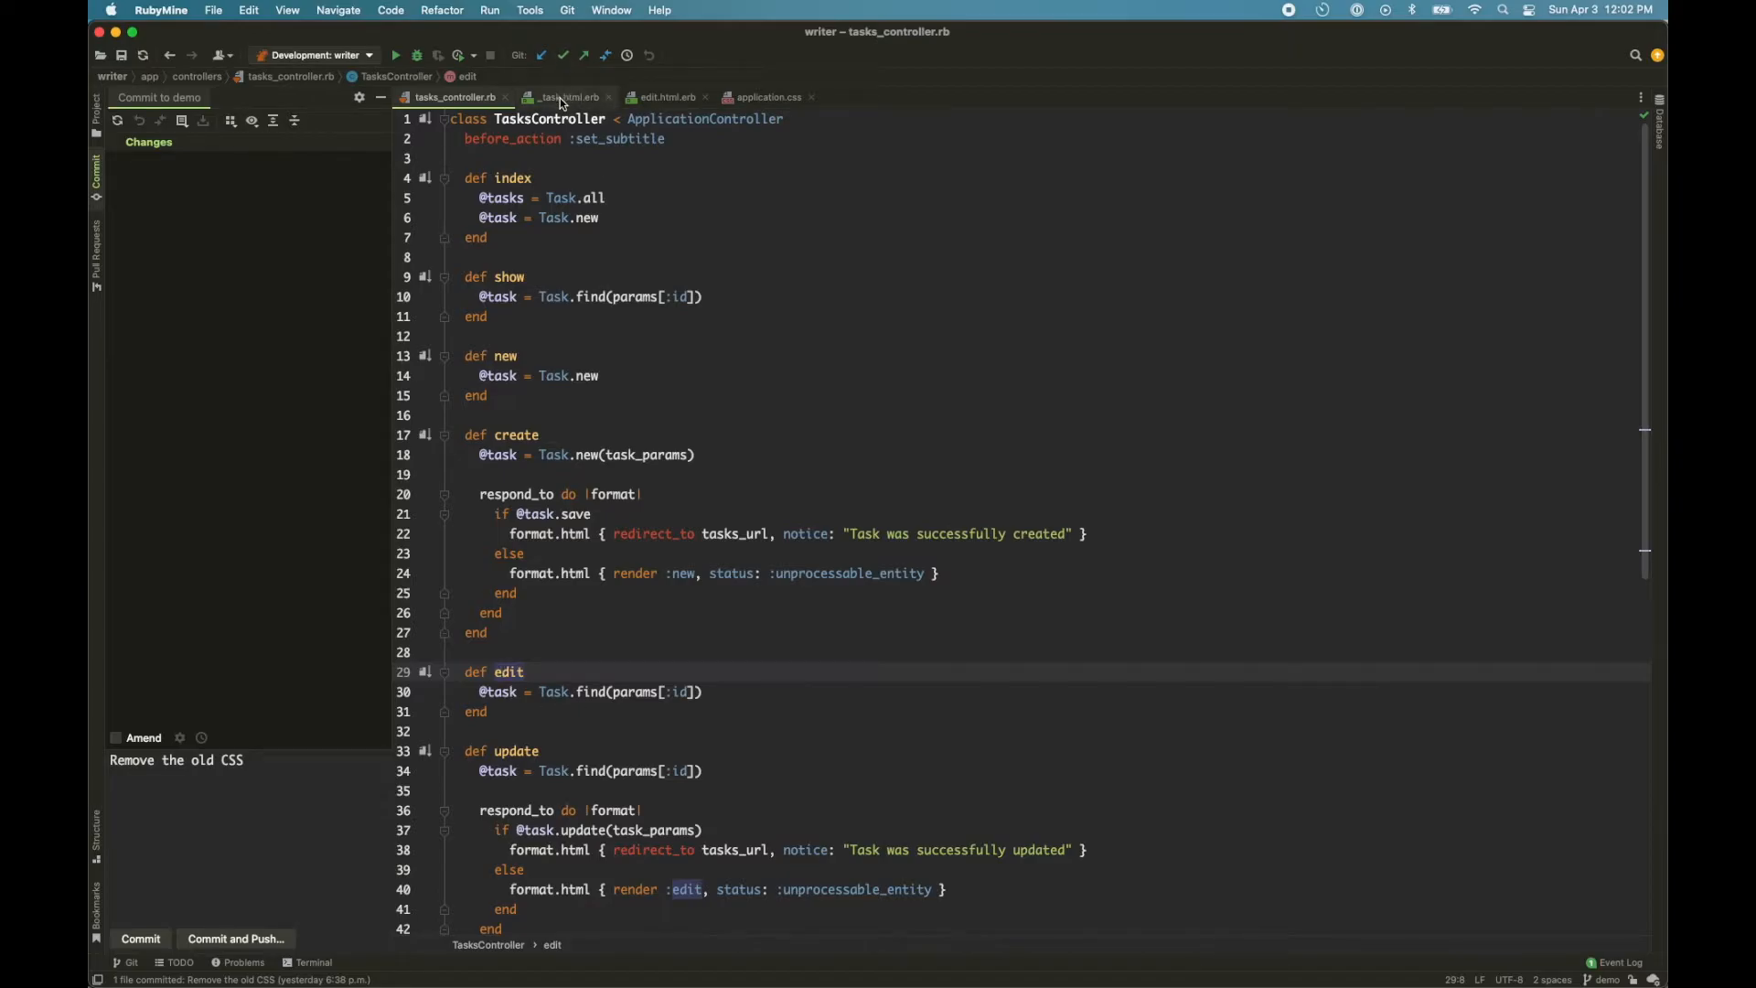
left_click(565, 97)
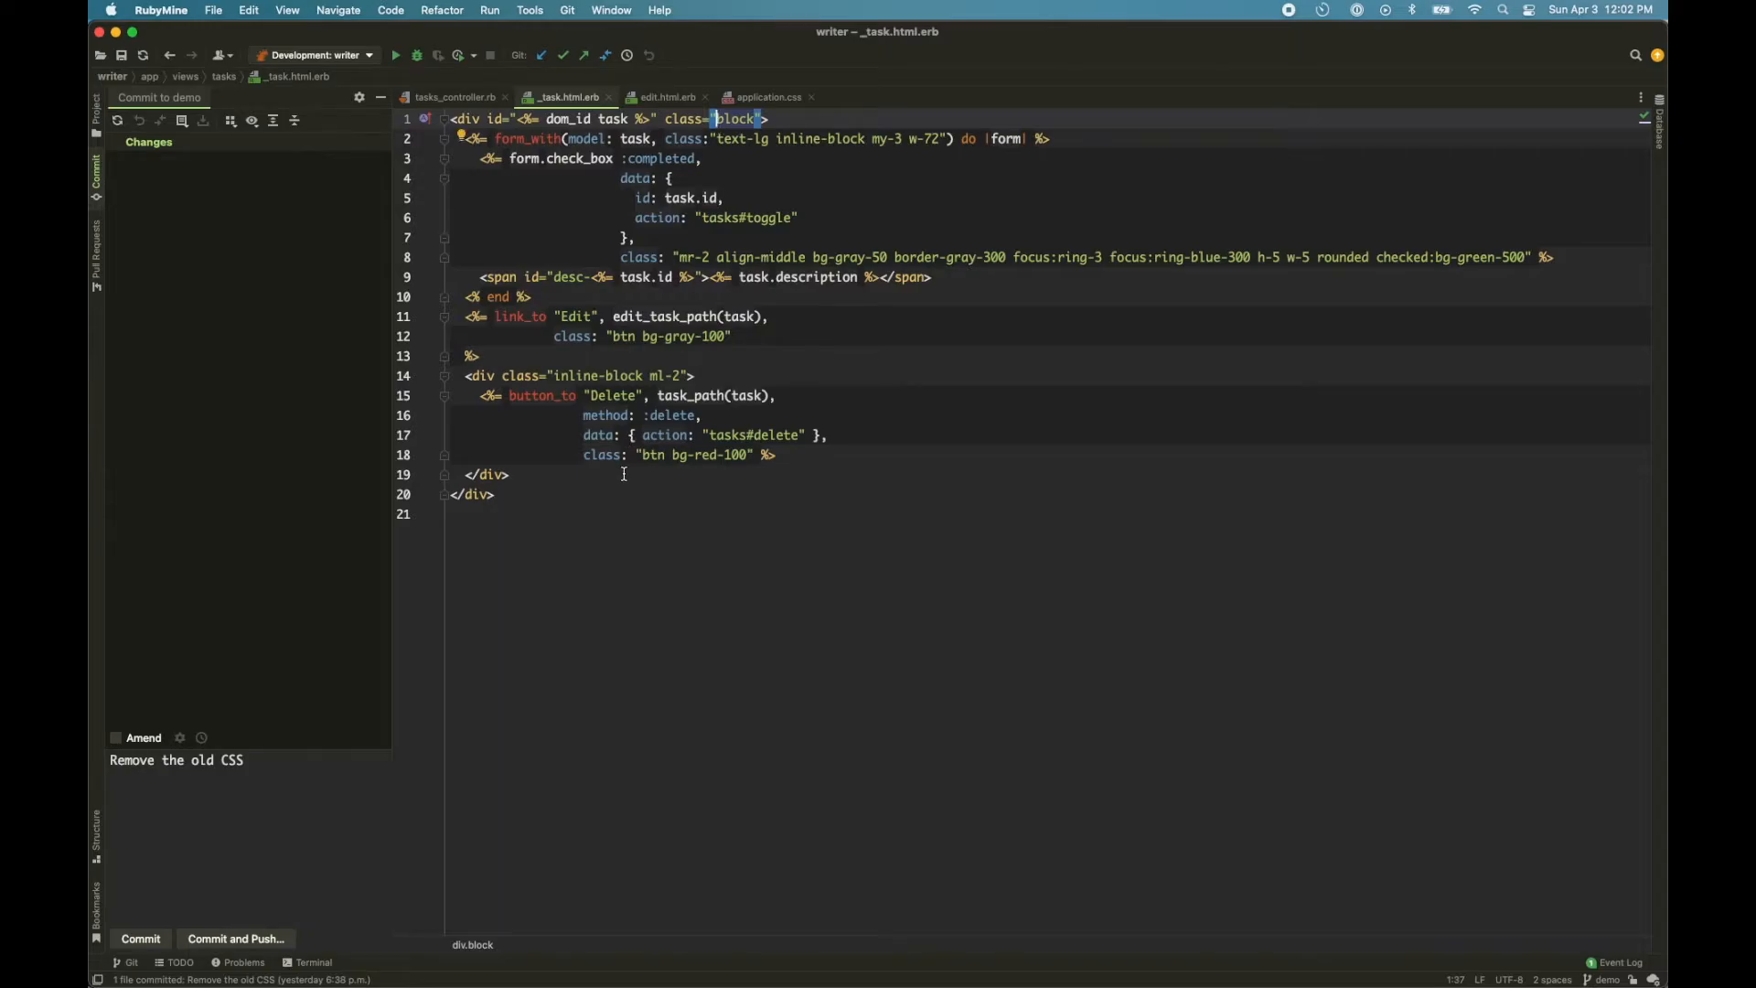
mouse_move(538, 527)
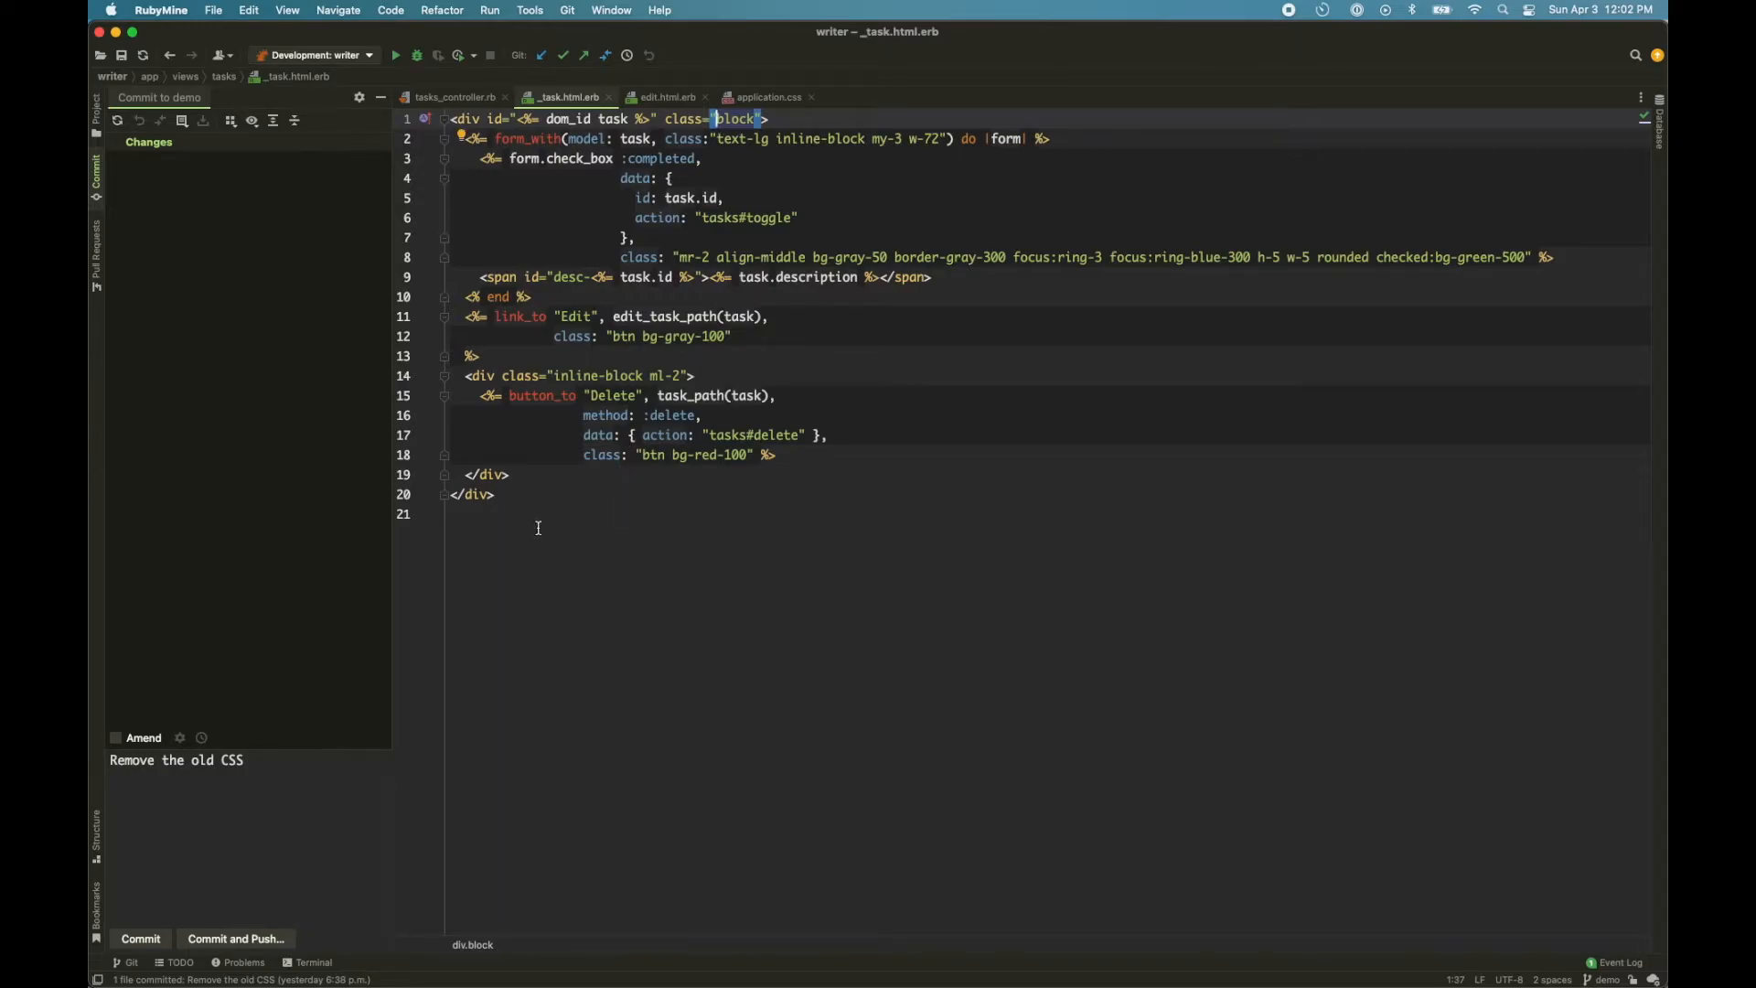
- Surround the task markup with a turbo-frame carrying id="<%= dom_id task %>"
key("cmd+a")
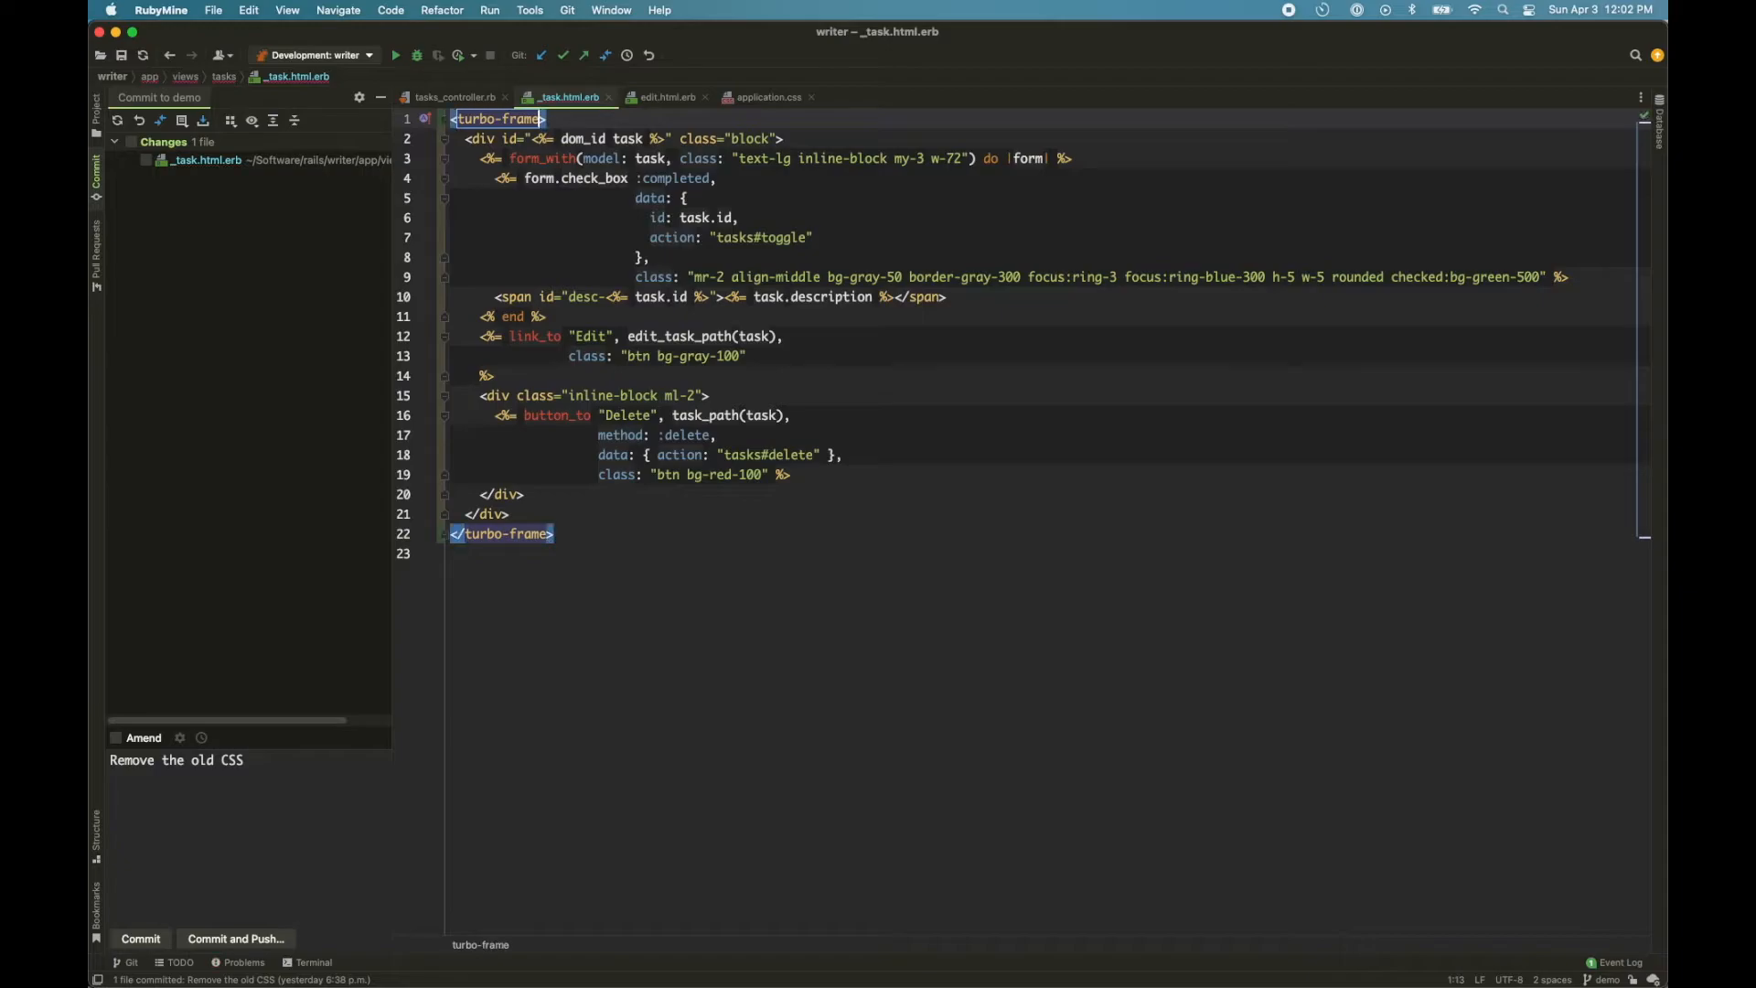
type("id=\"<%= dom_id task %")
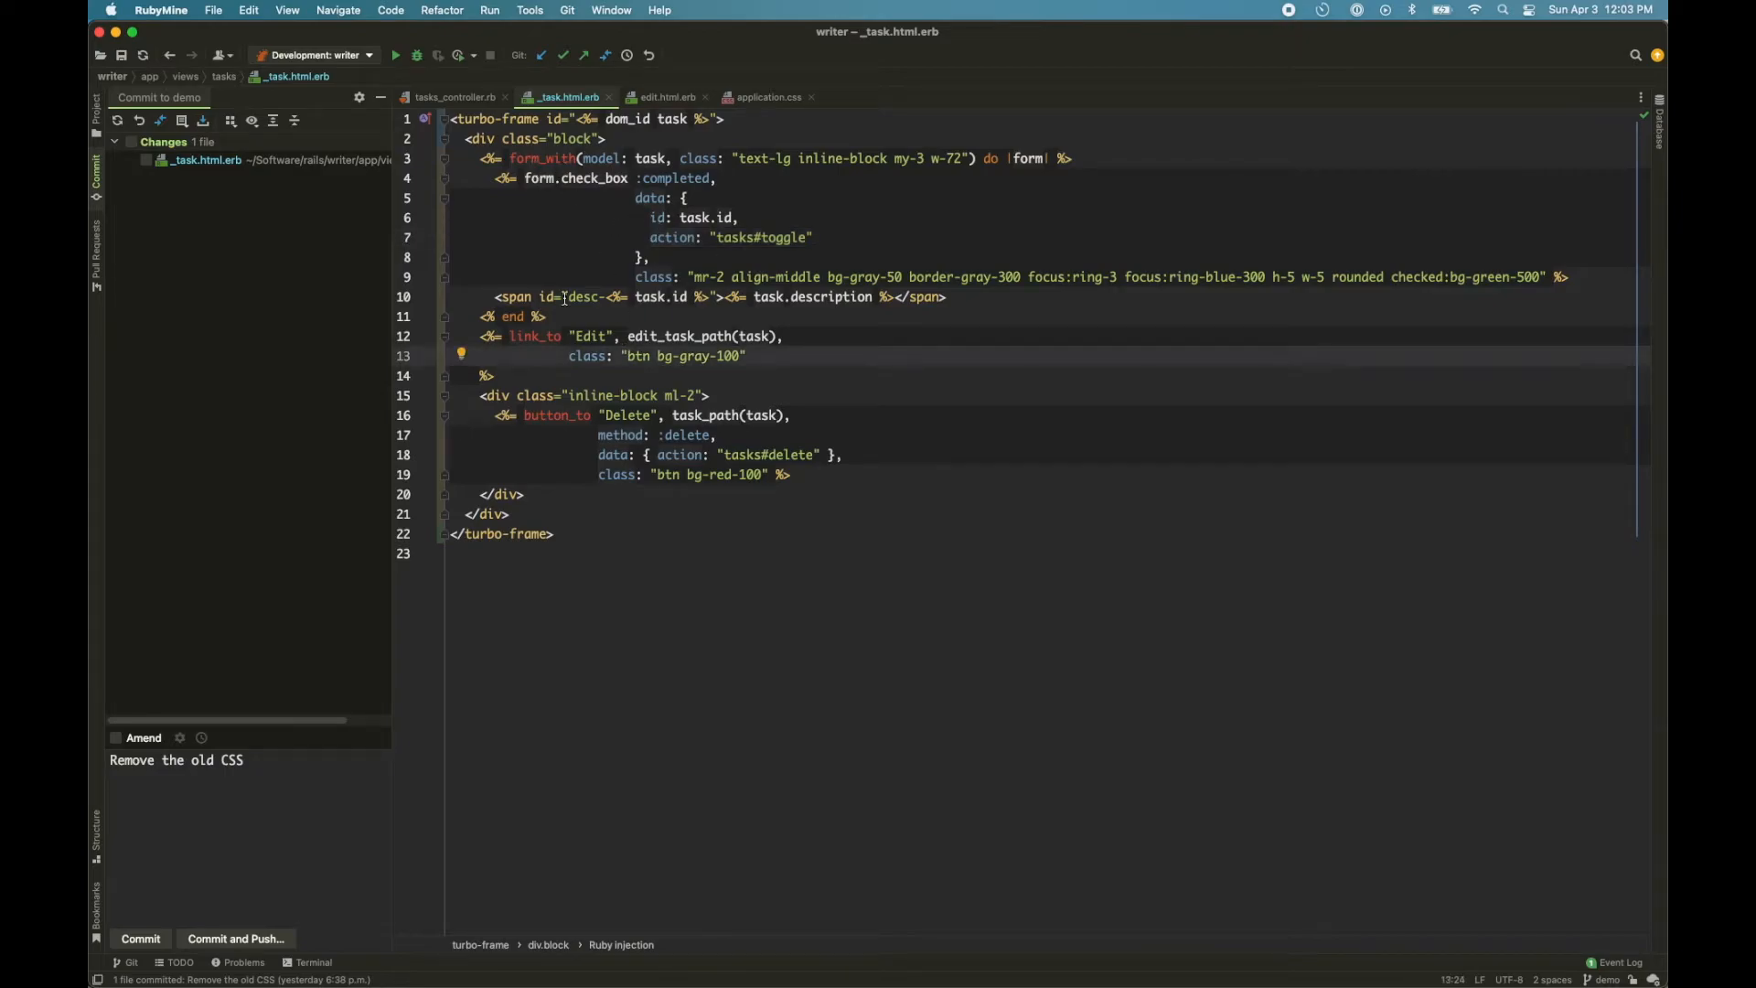
mouse_move(1010, 42)
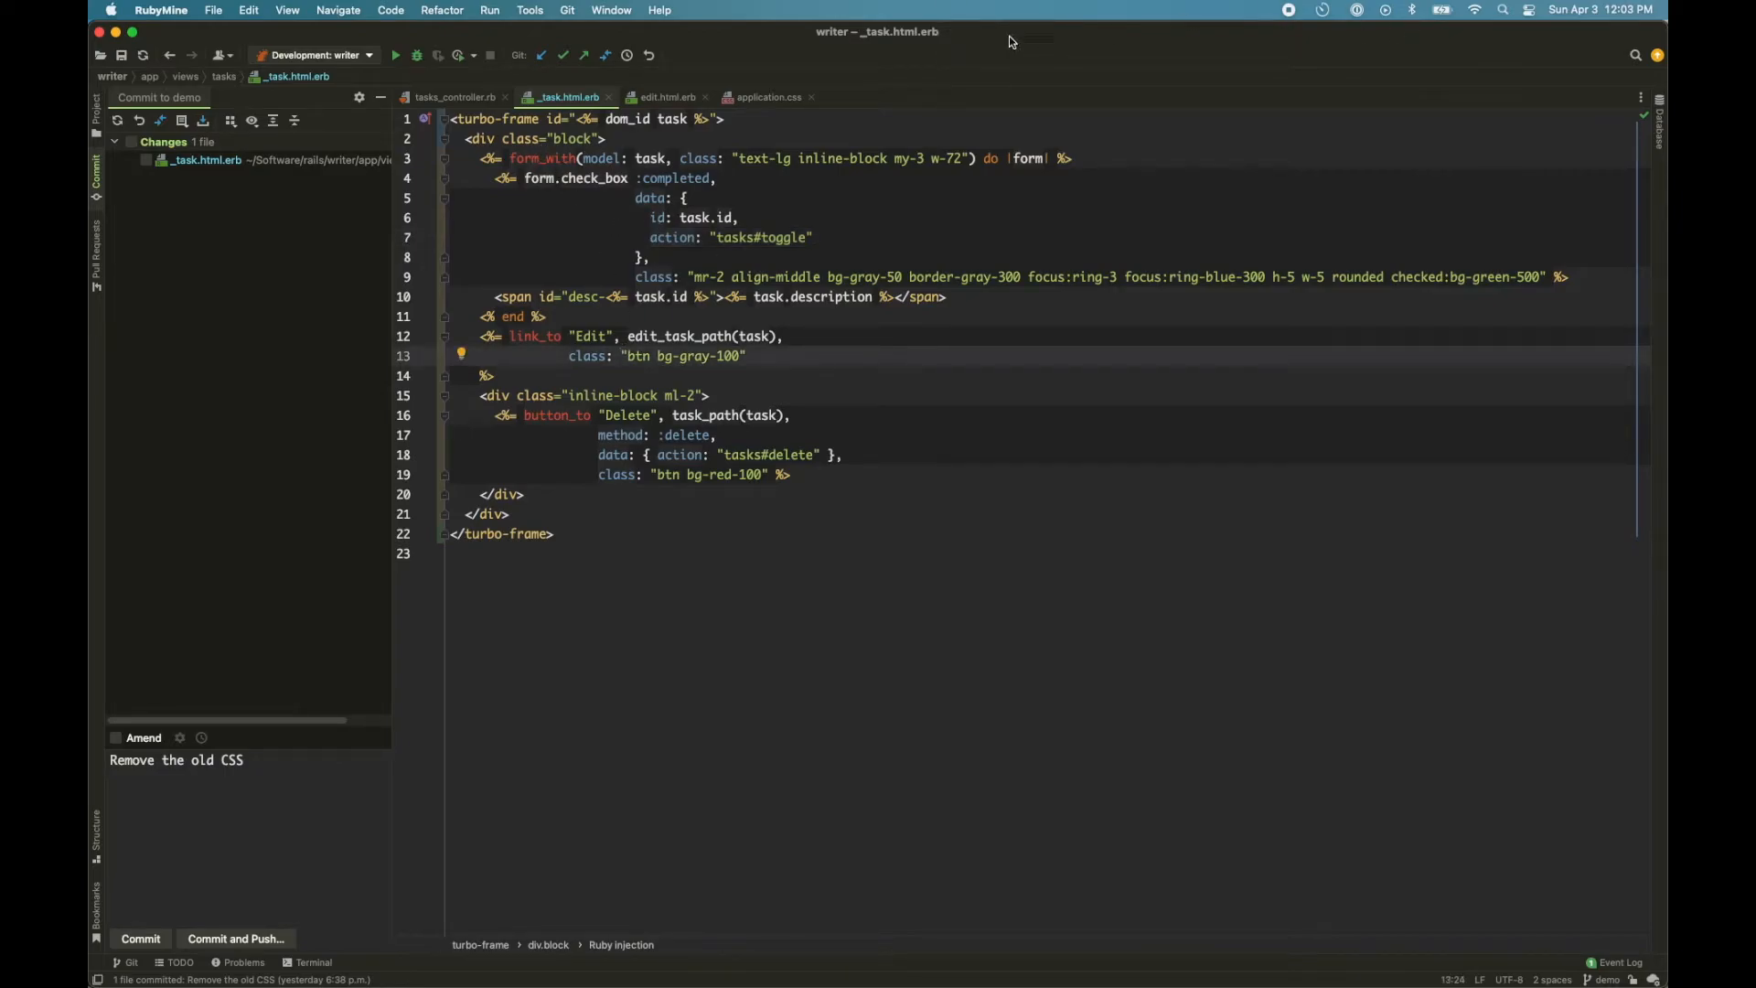
- In edit.html.erb, rename the dom_id div and its closing tag to turbo-frame
left_click(666, 97)
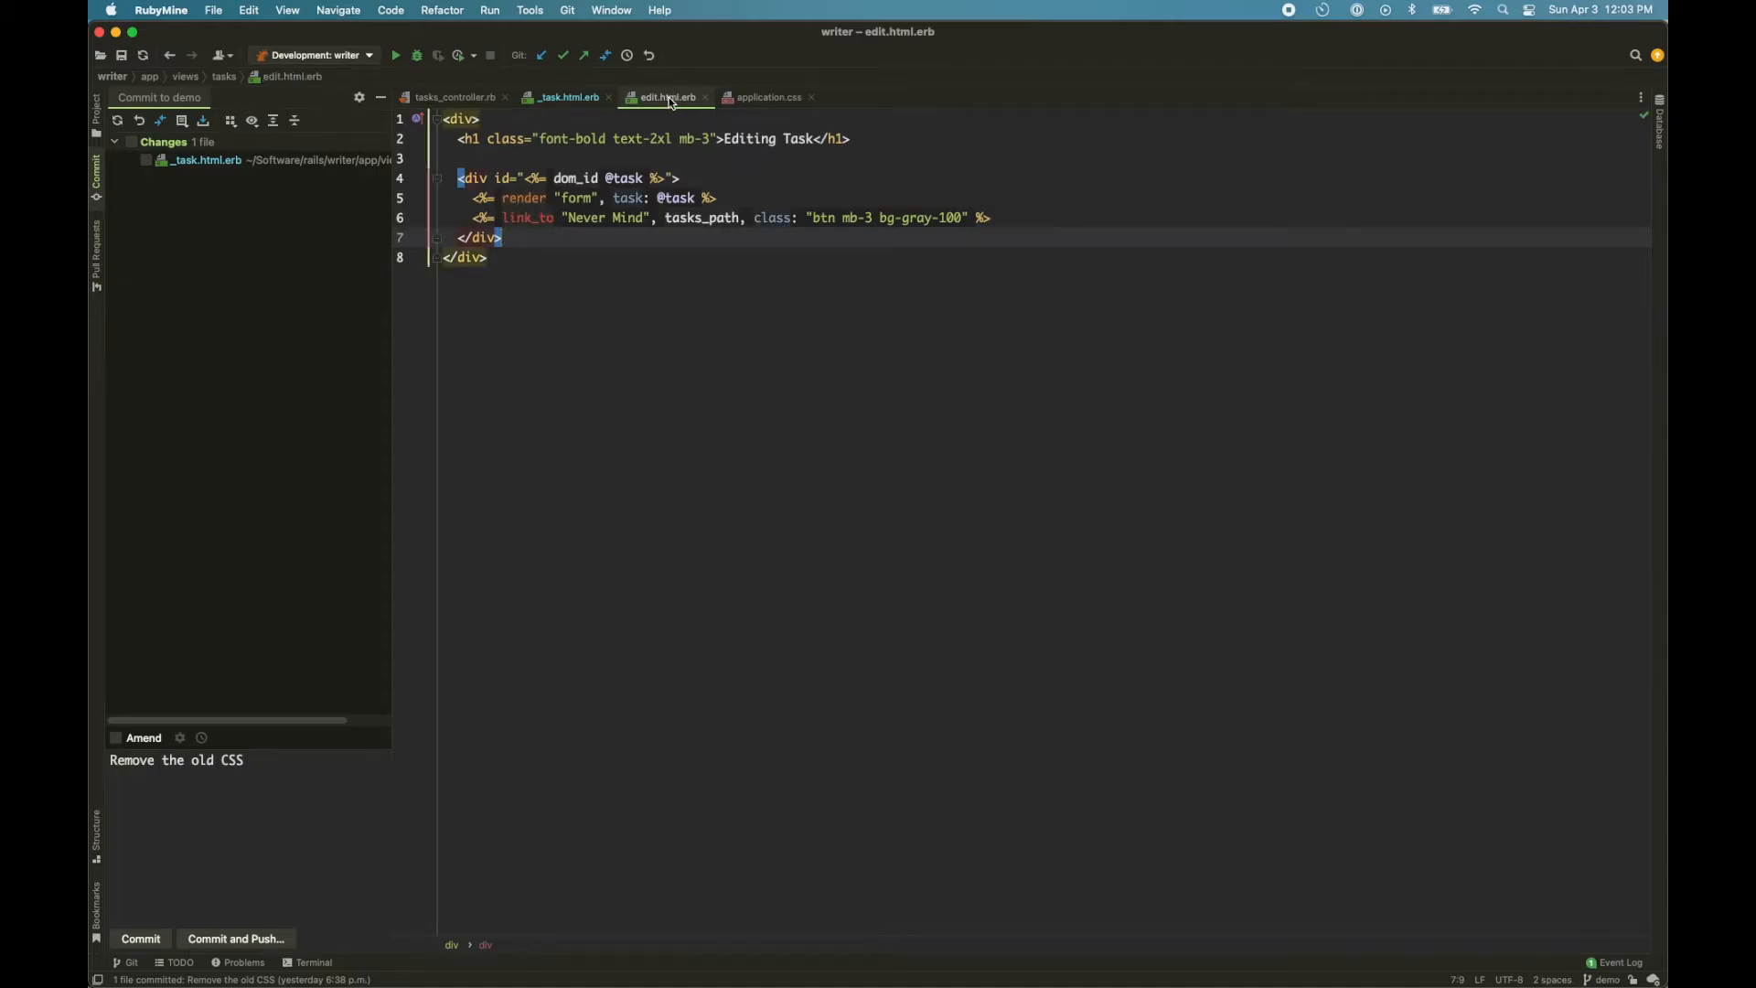
left_click(565, 97)
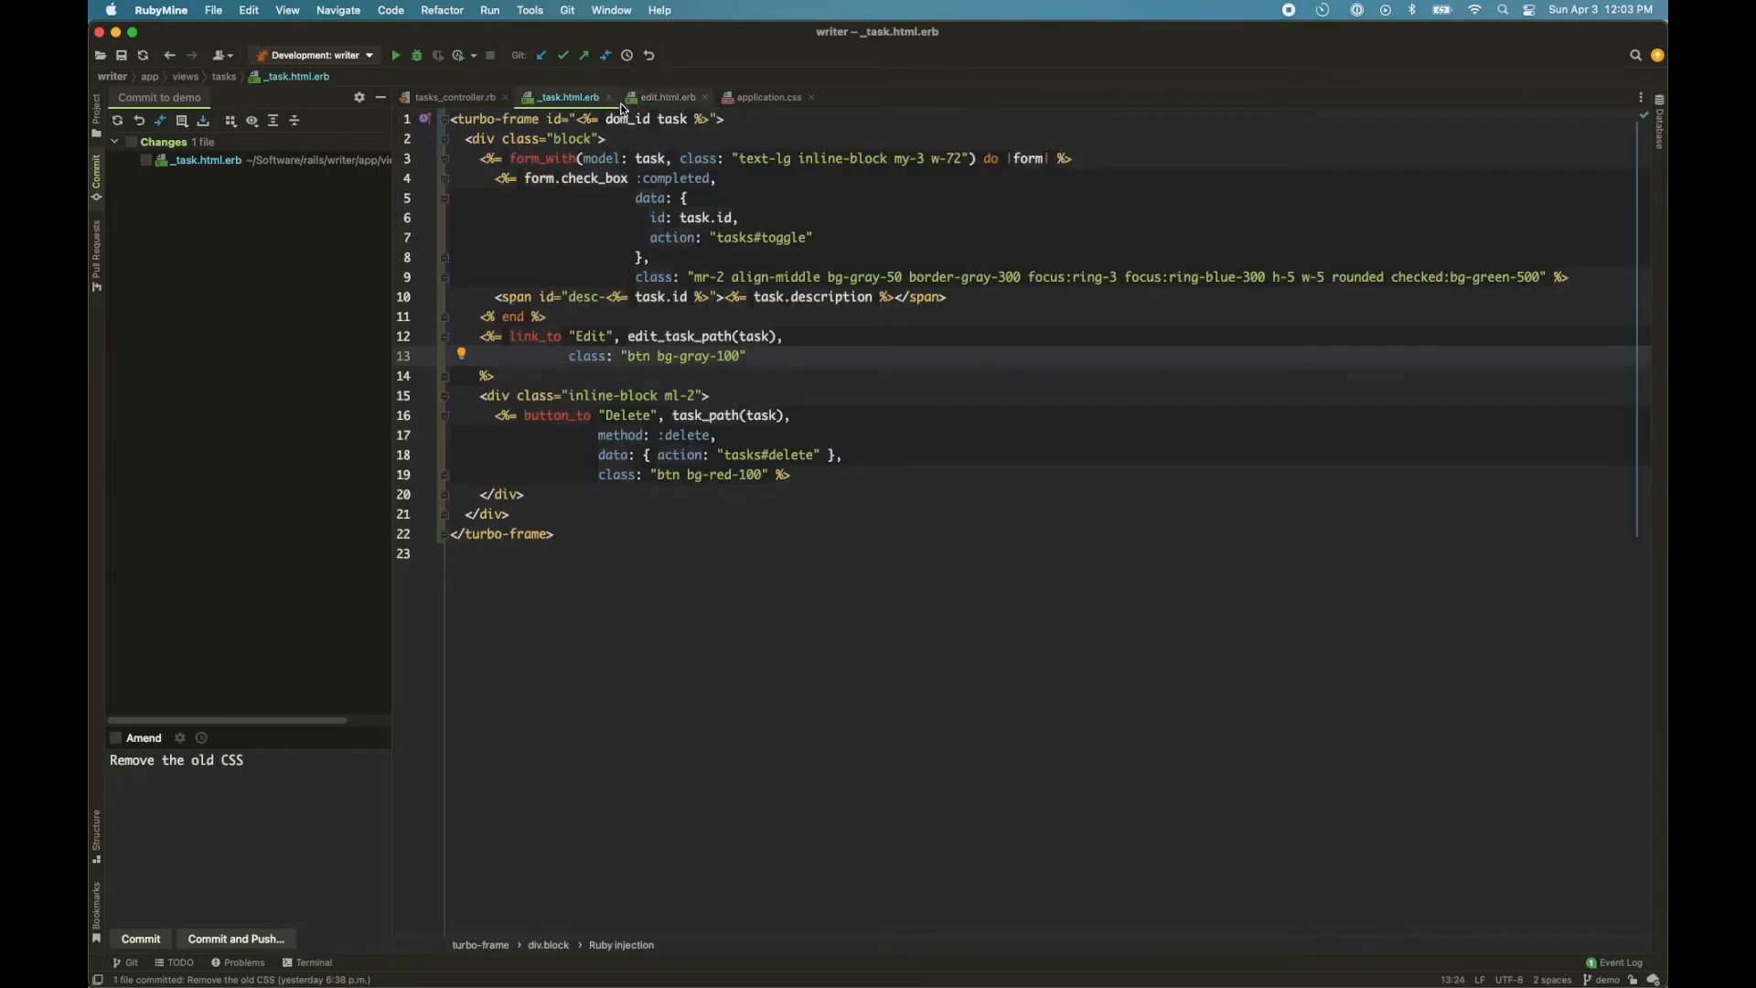
left_click(664, 97)
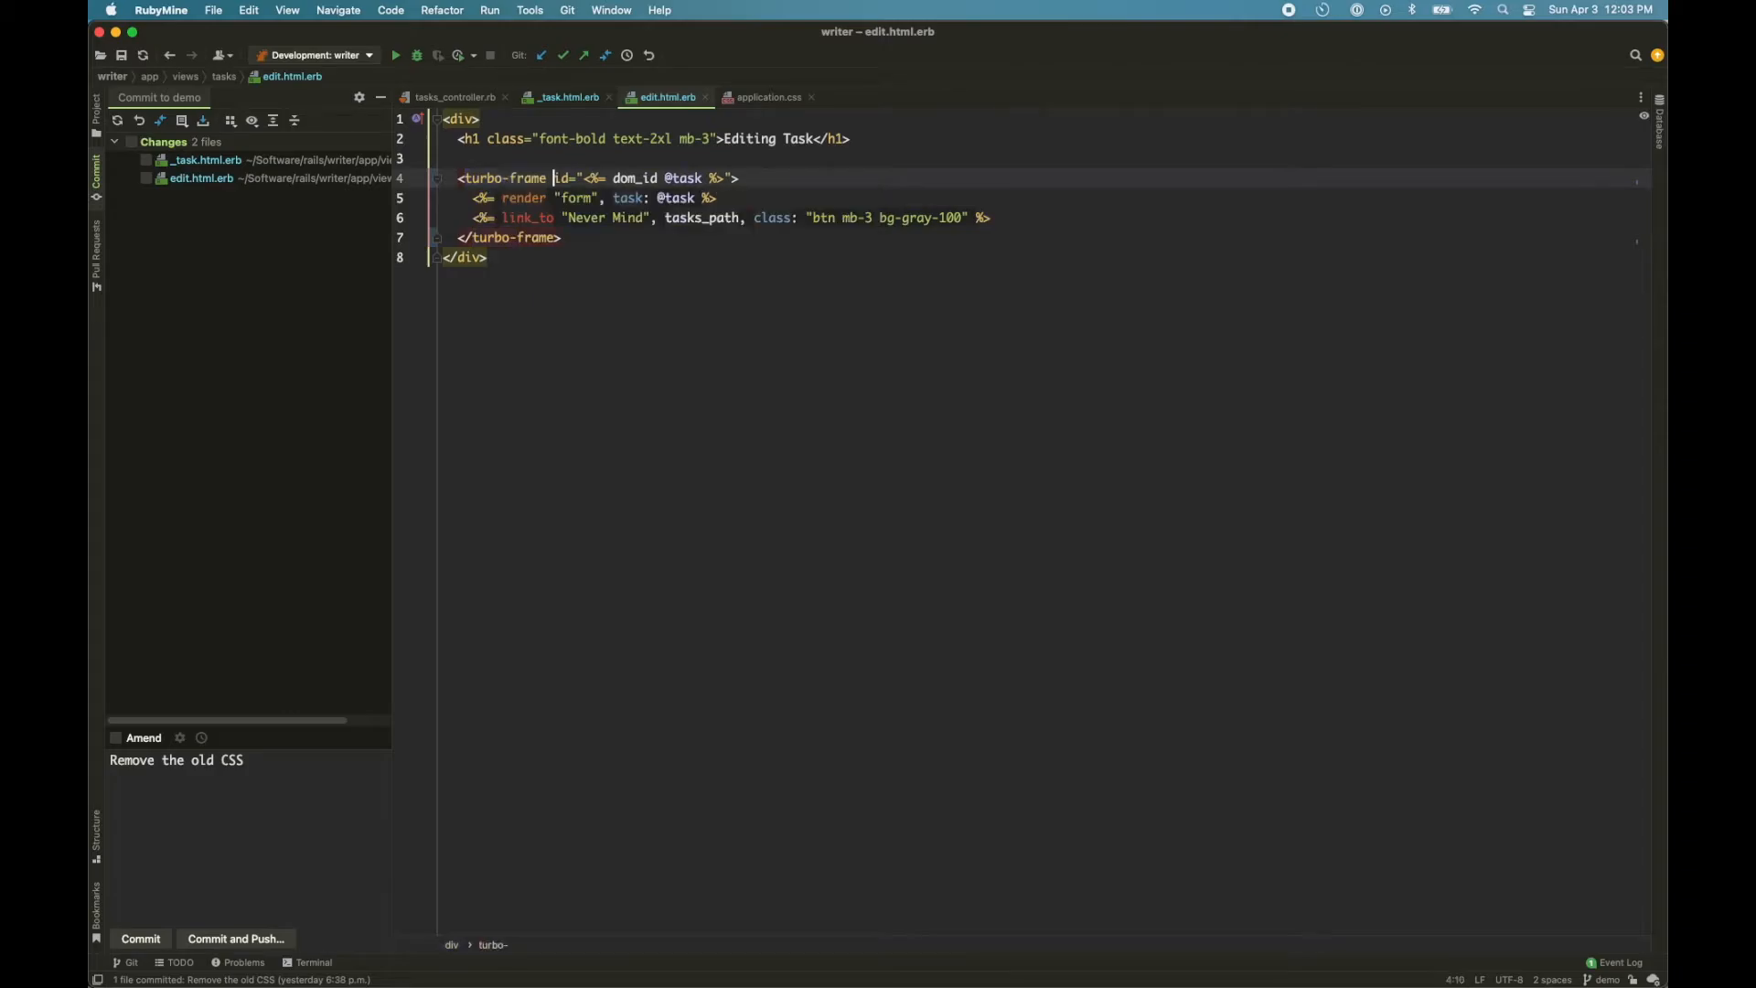
left_click(486, 258)
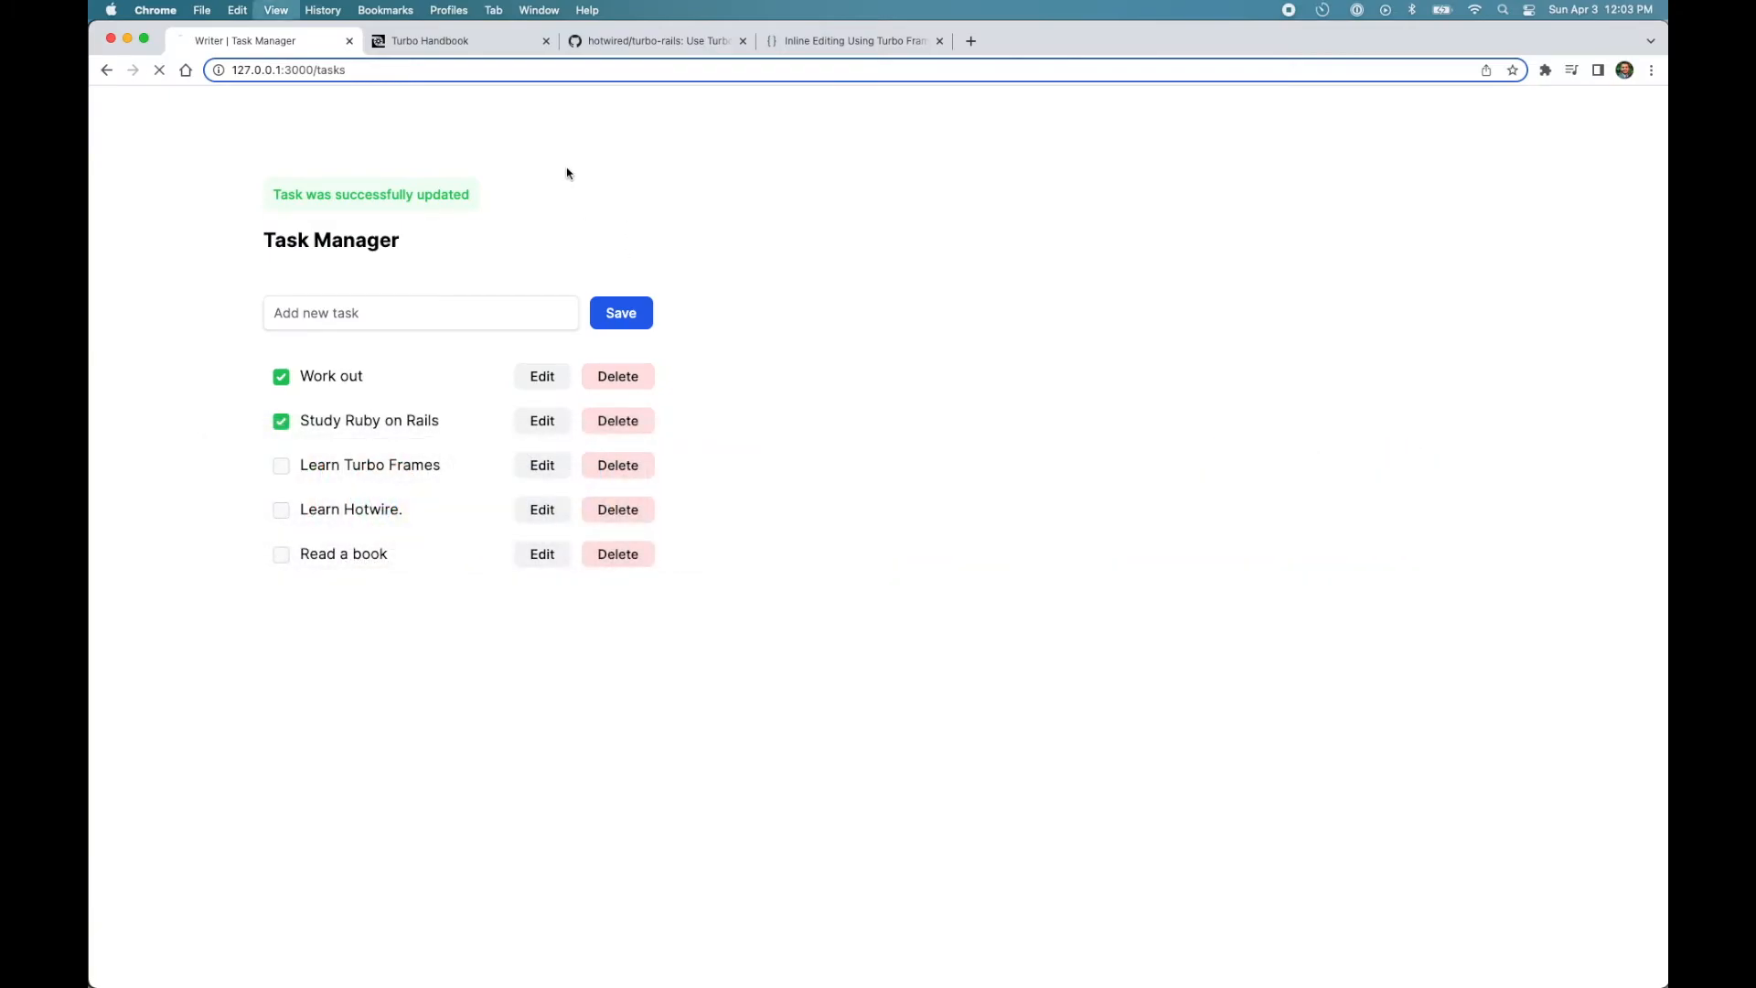
- Reload the tasks page, edit 'Learn Hotwire.' inline to remove the period, and save
left_click(159, 69)
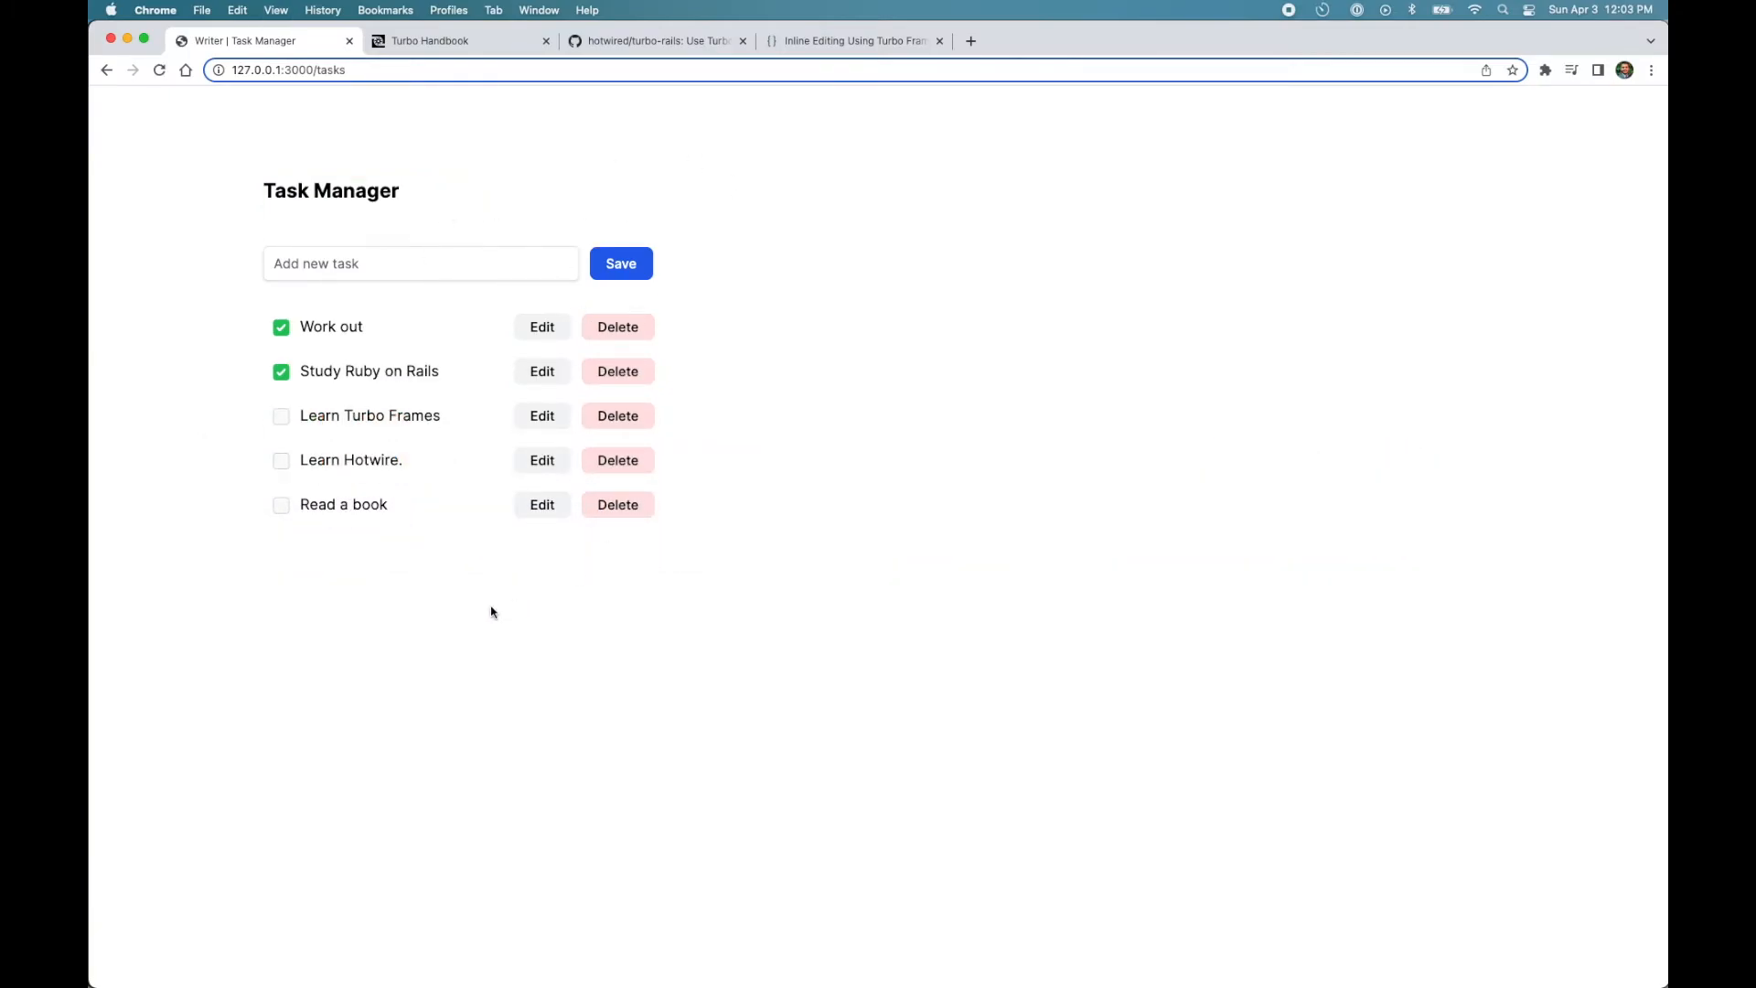
mouse_move(541, 460)
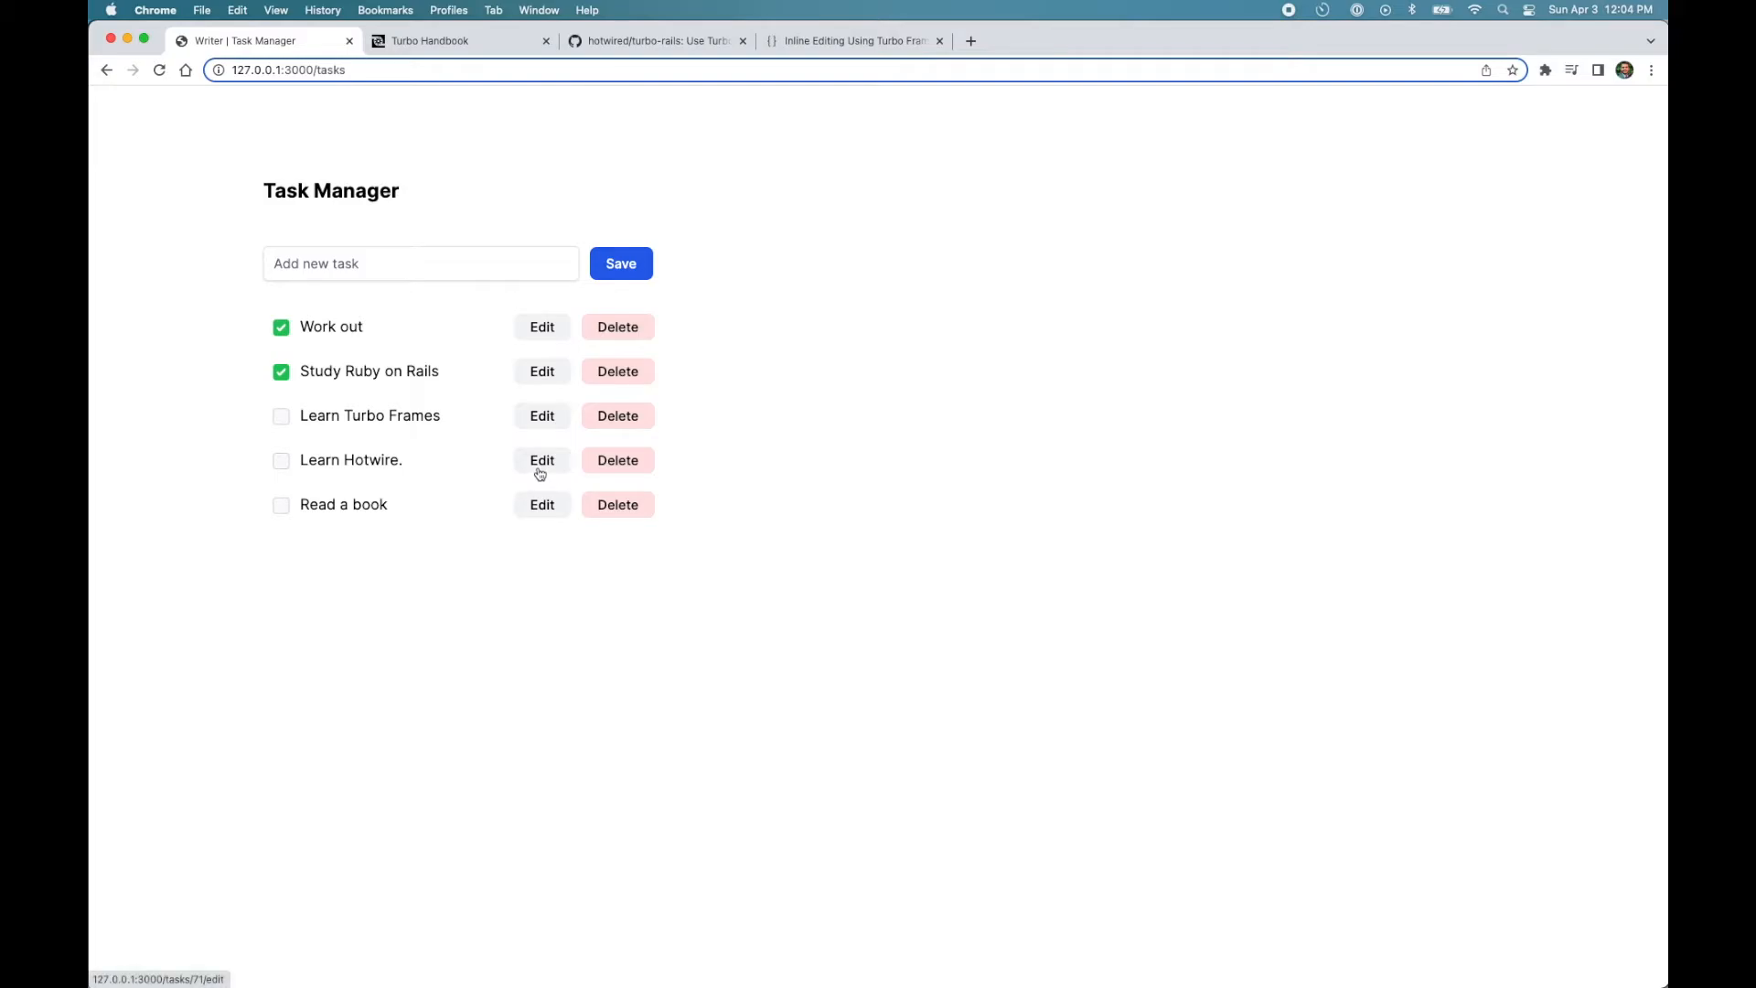
left_click(541, 459)
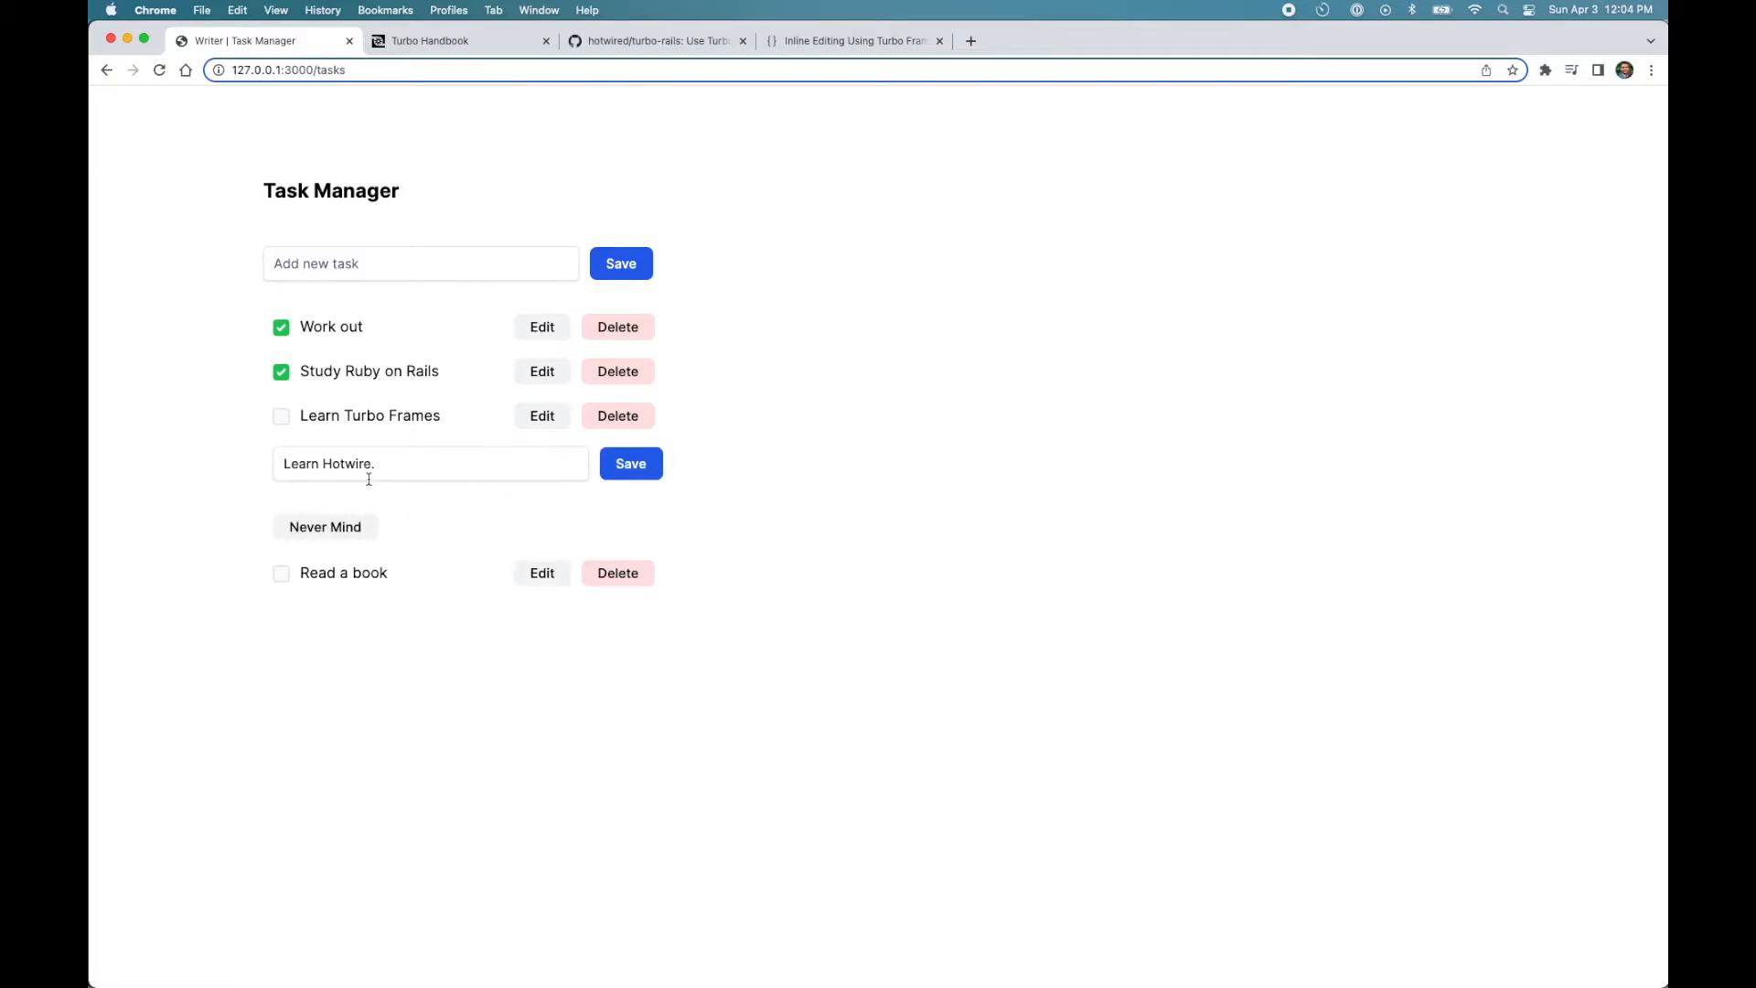
mouse_move(730, 505)
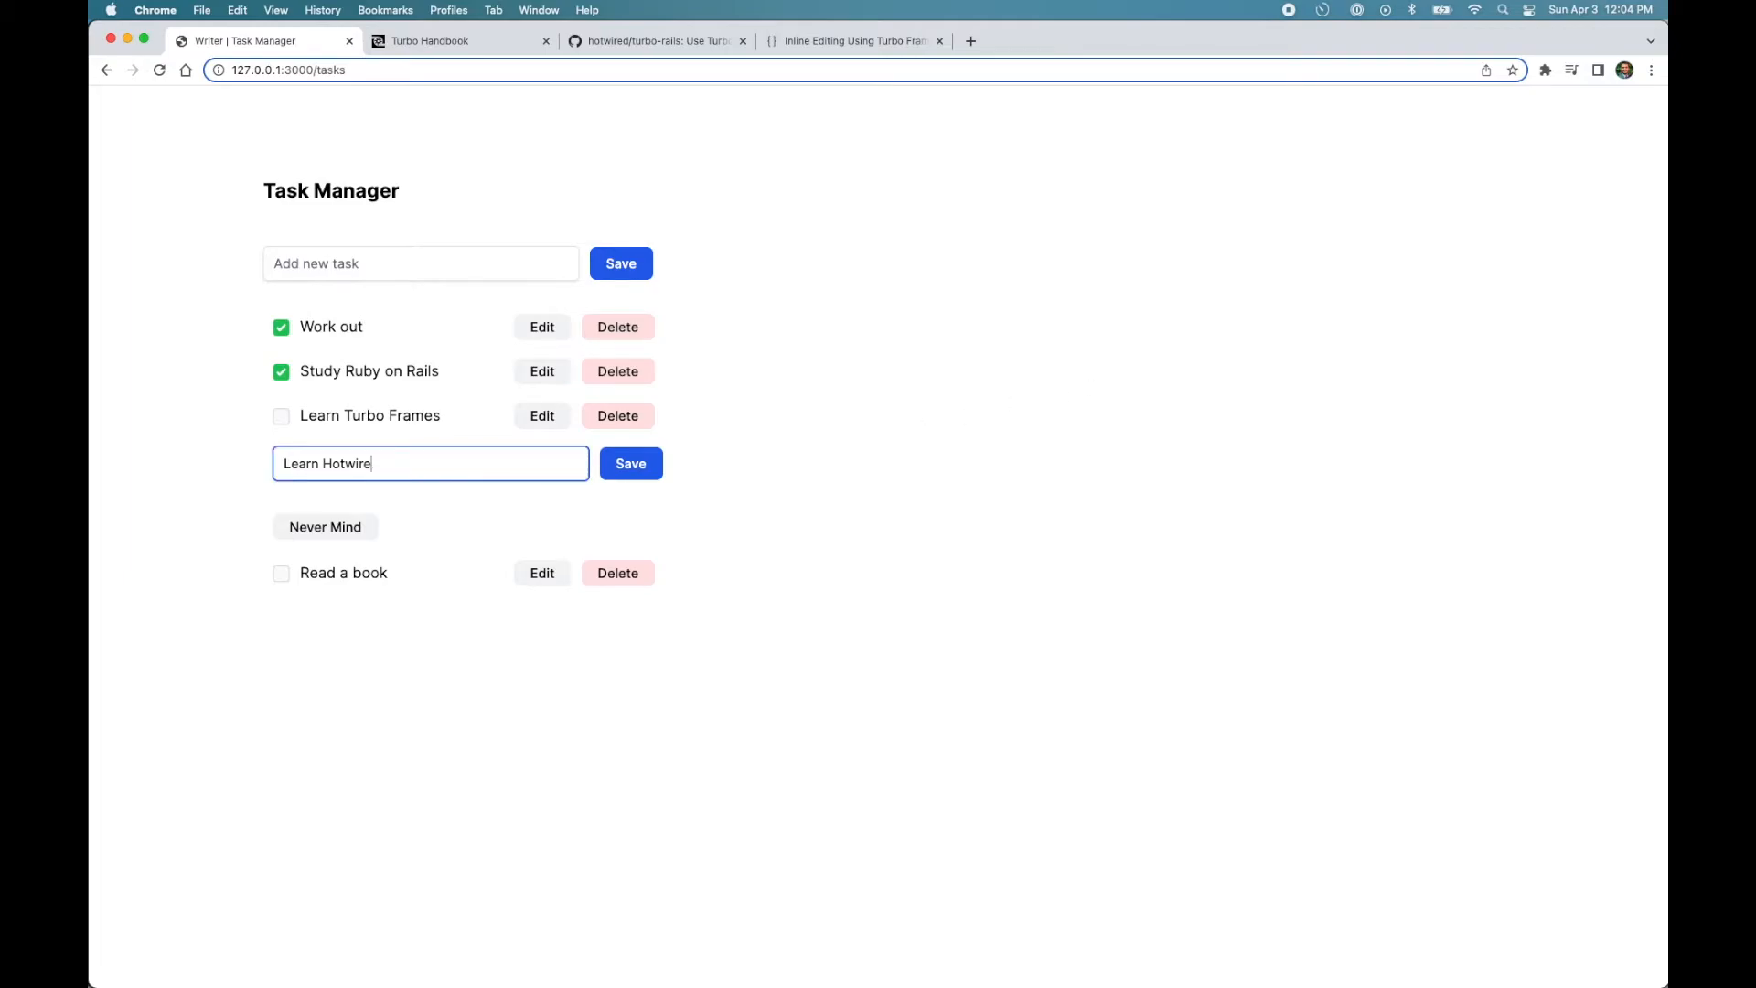
left_click(629, 463)
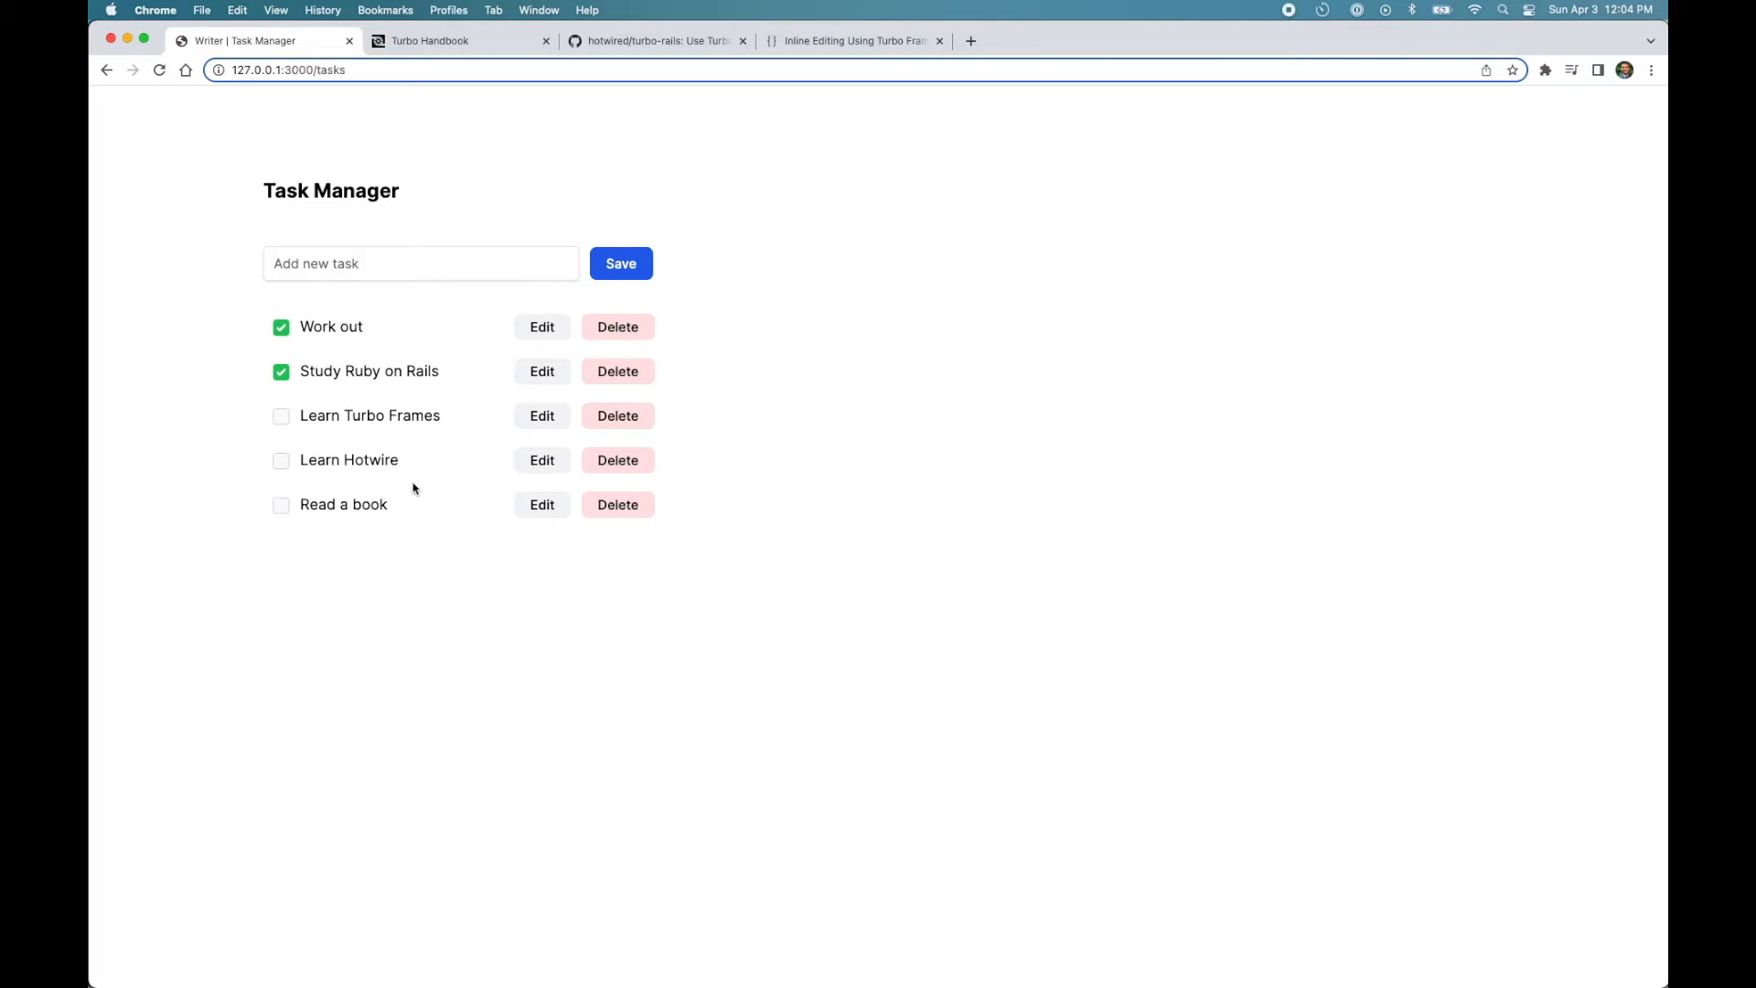
mouse_move(313, 466)
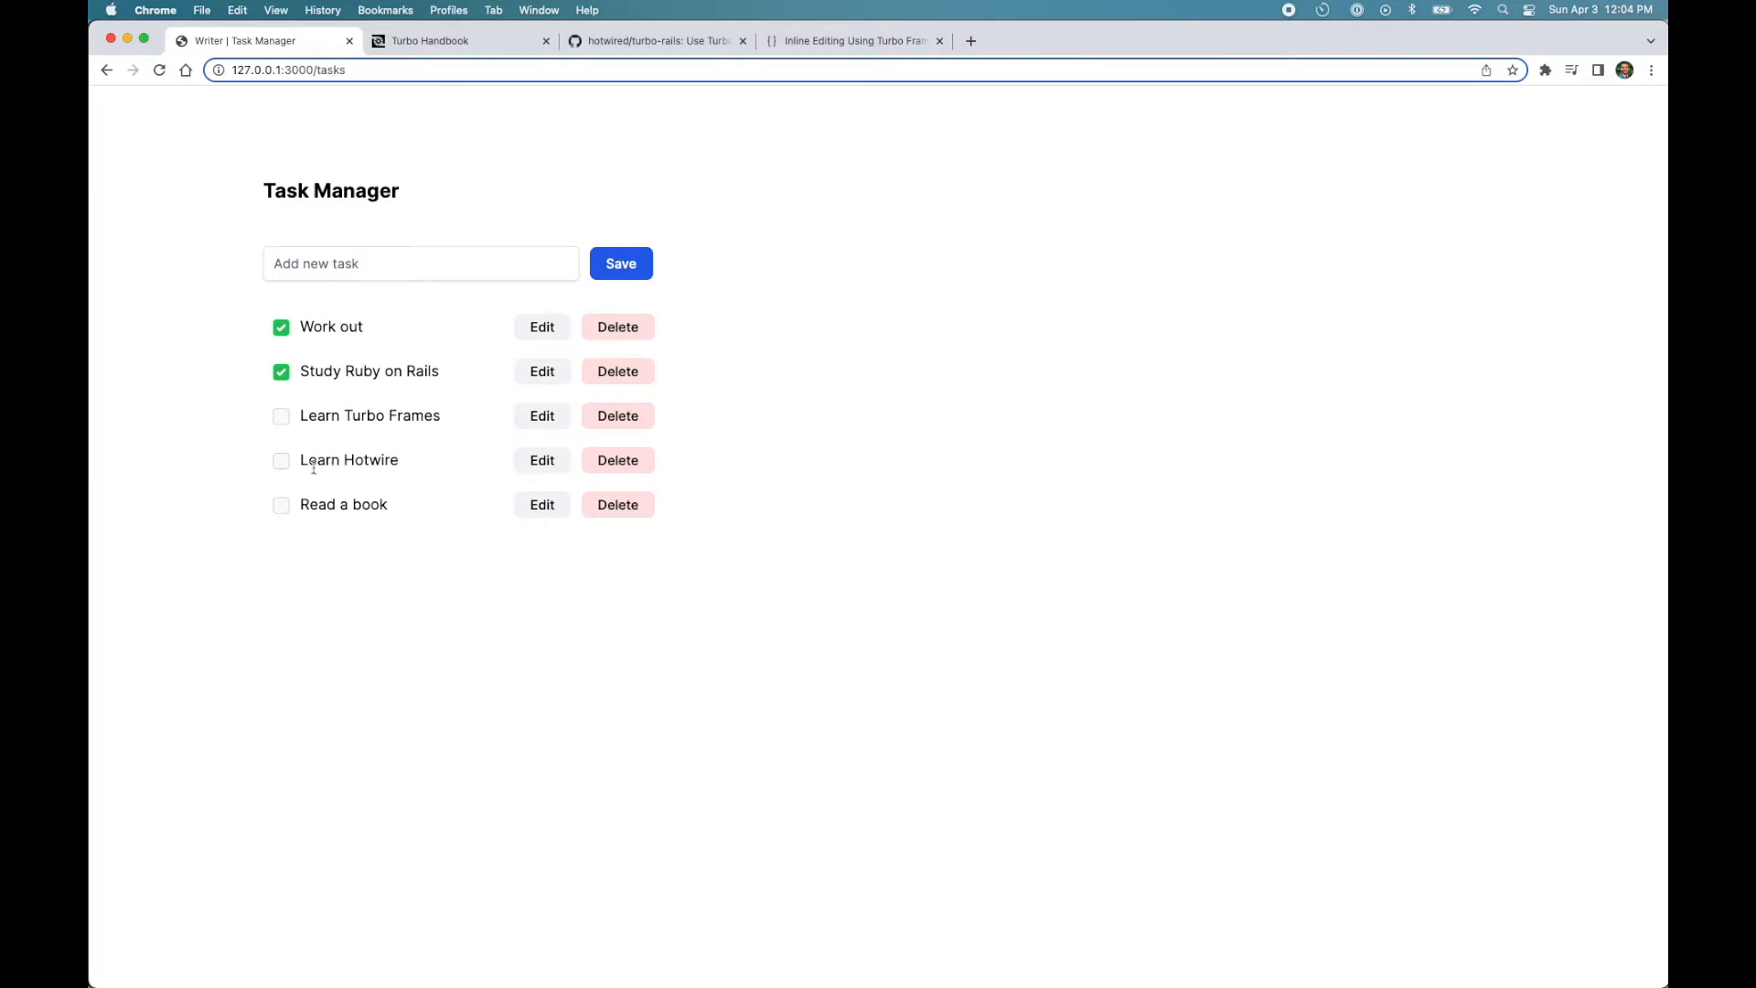
mouse_move(311, 463)
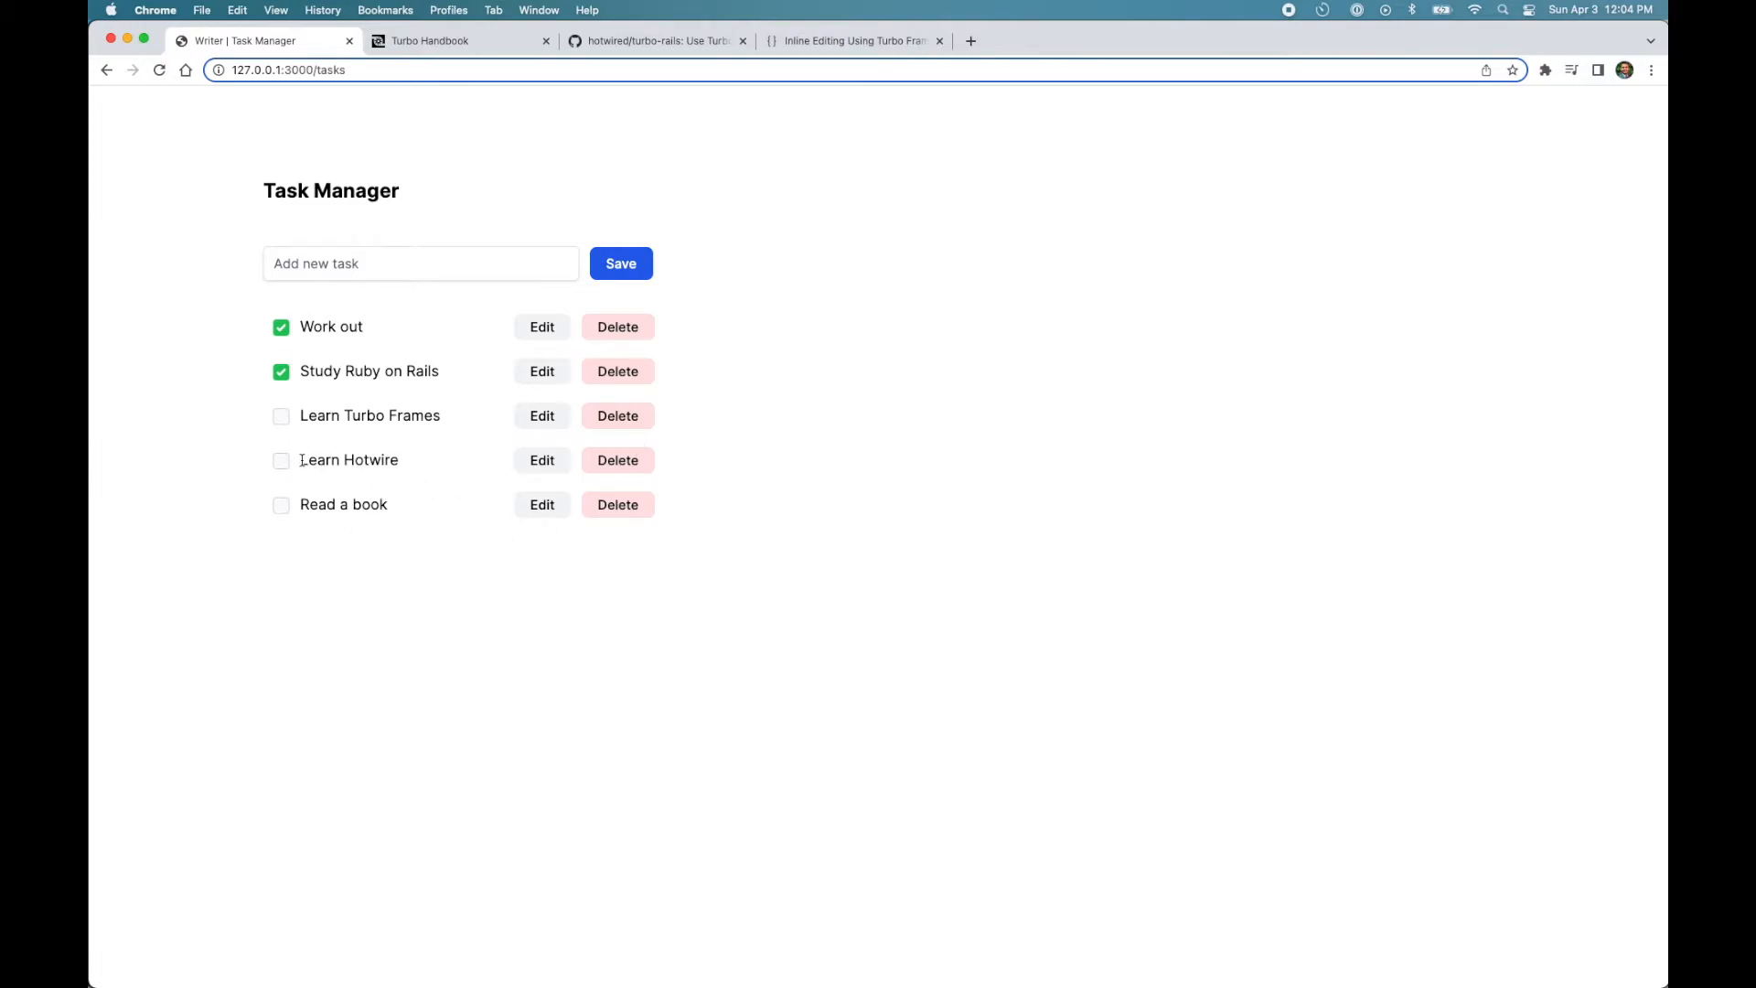
mouse_move(220, 404)
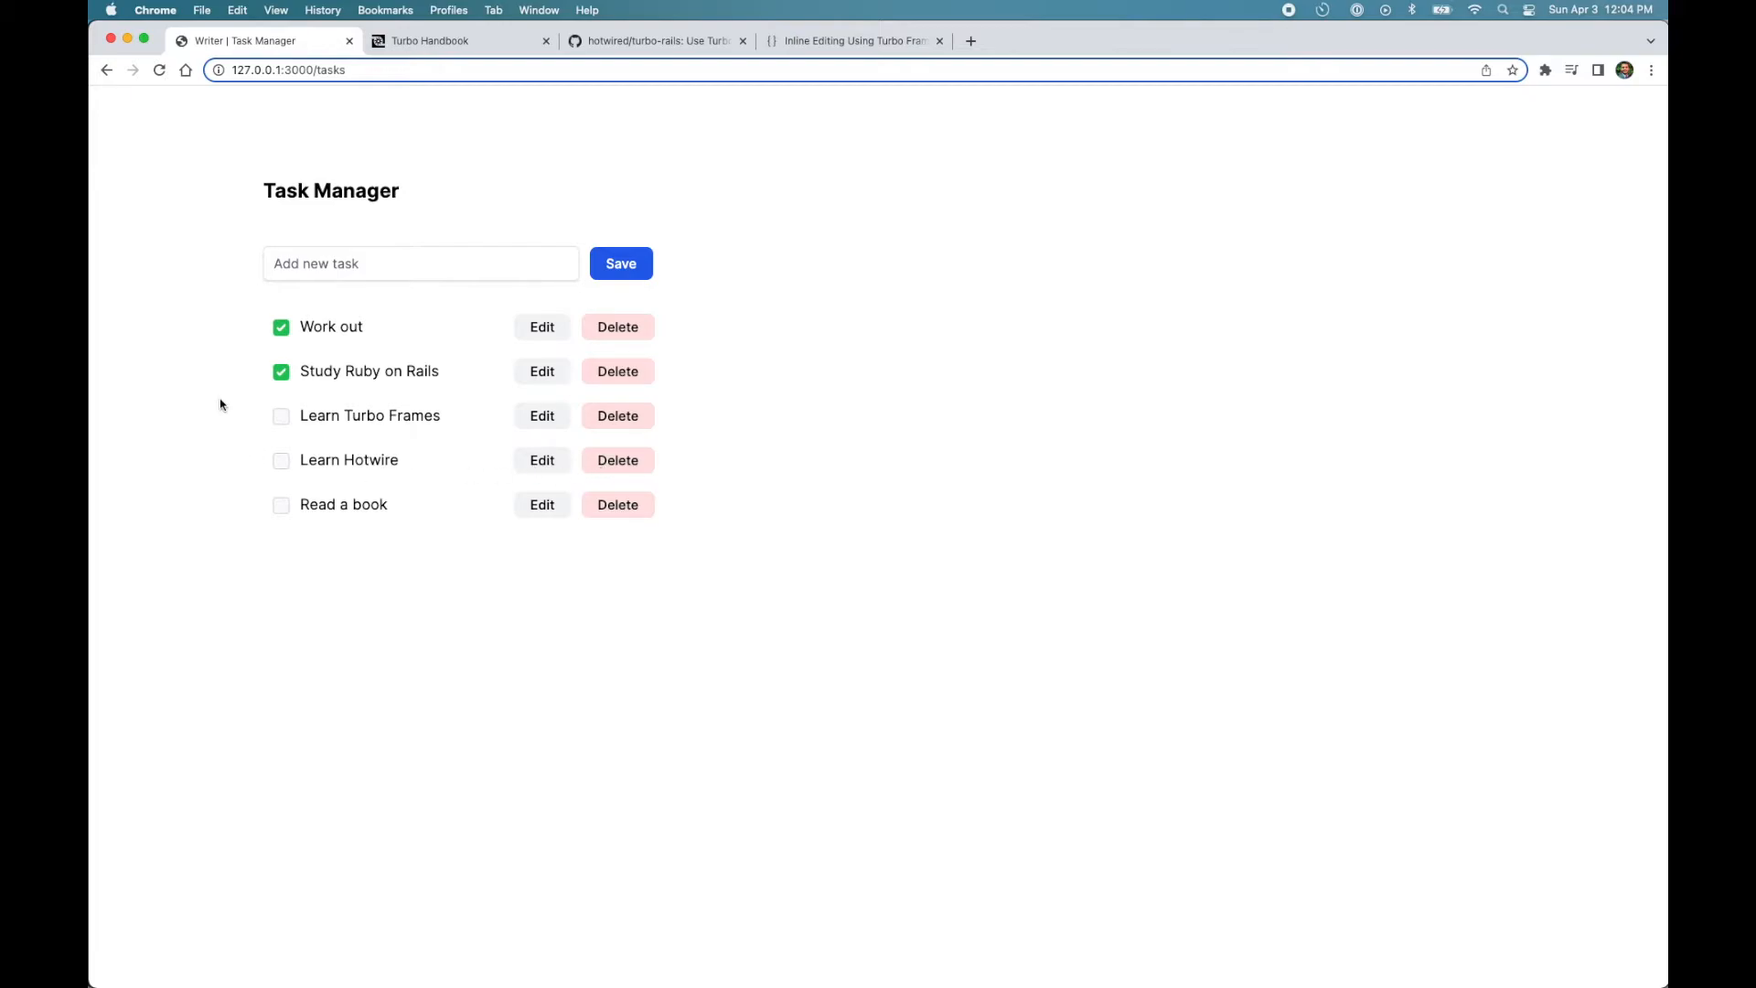
mouse_move(531, 695)
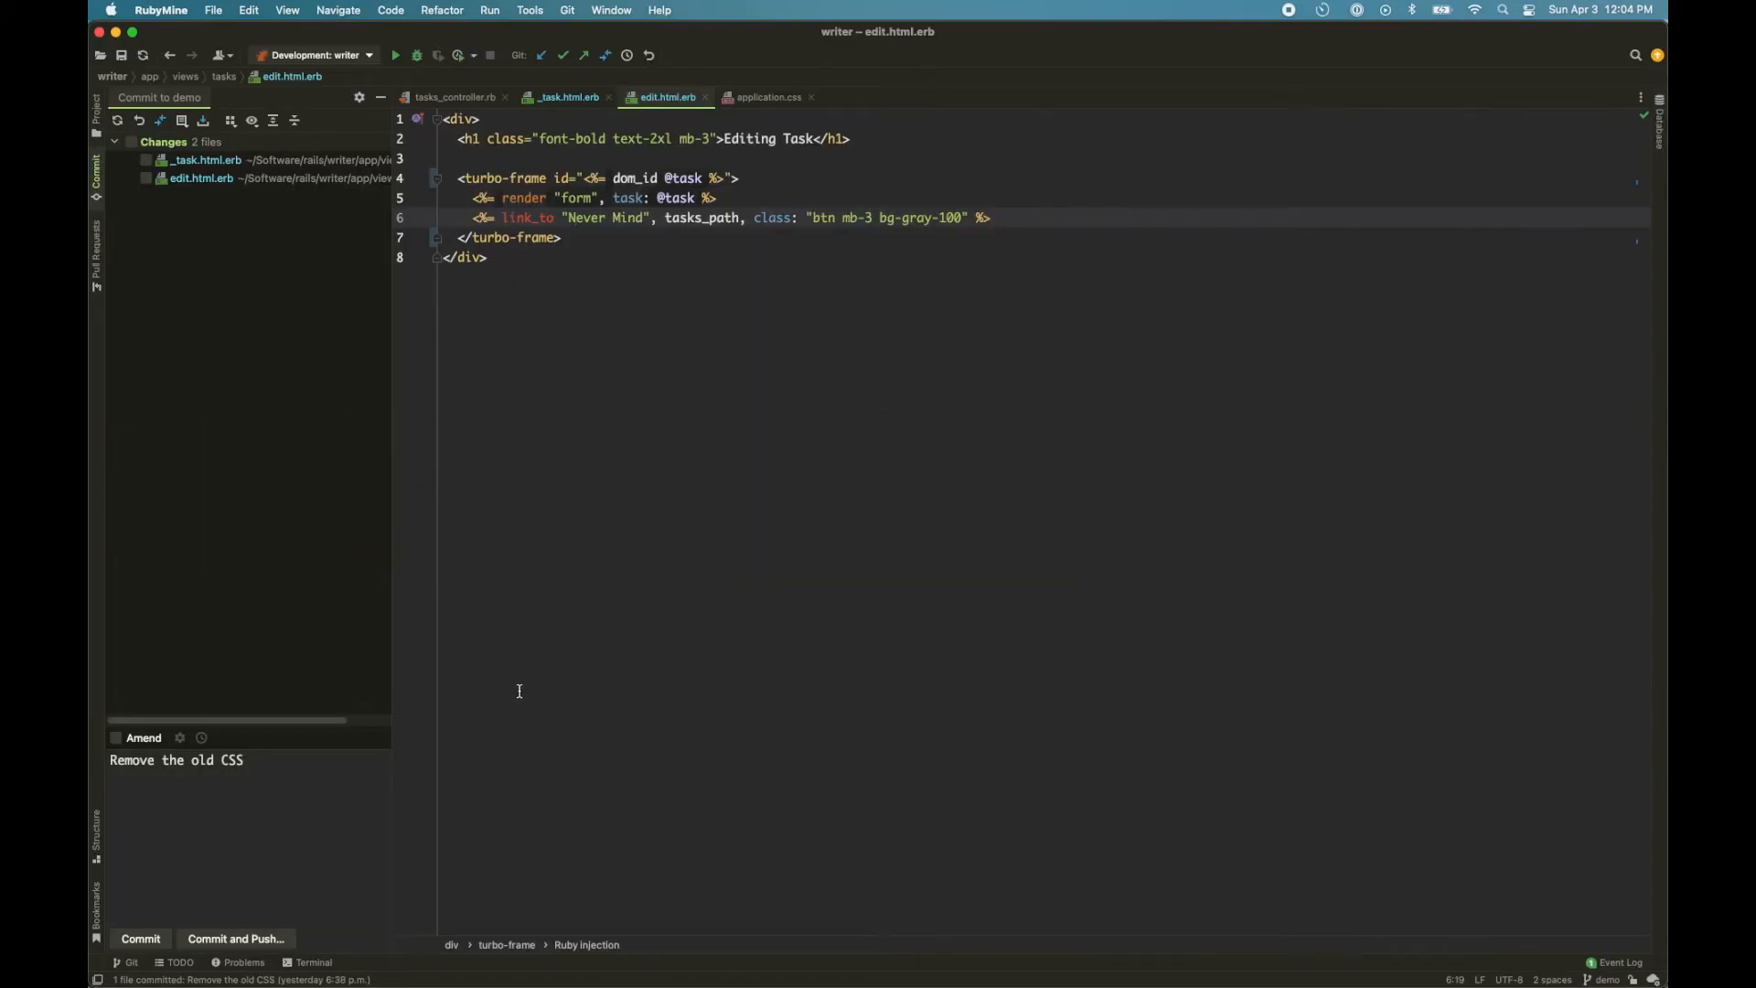
- In application.css, add a turbo-frame rule with display: block and a 1px solid light border
left_click(769, 97)
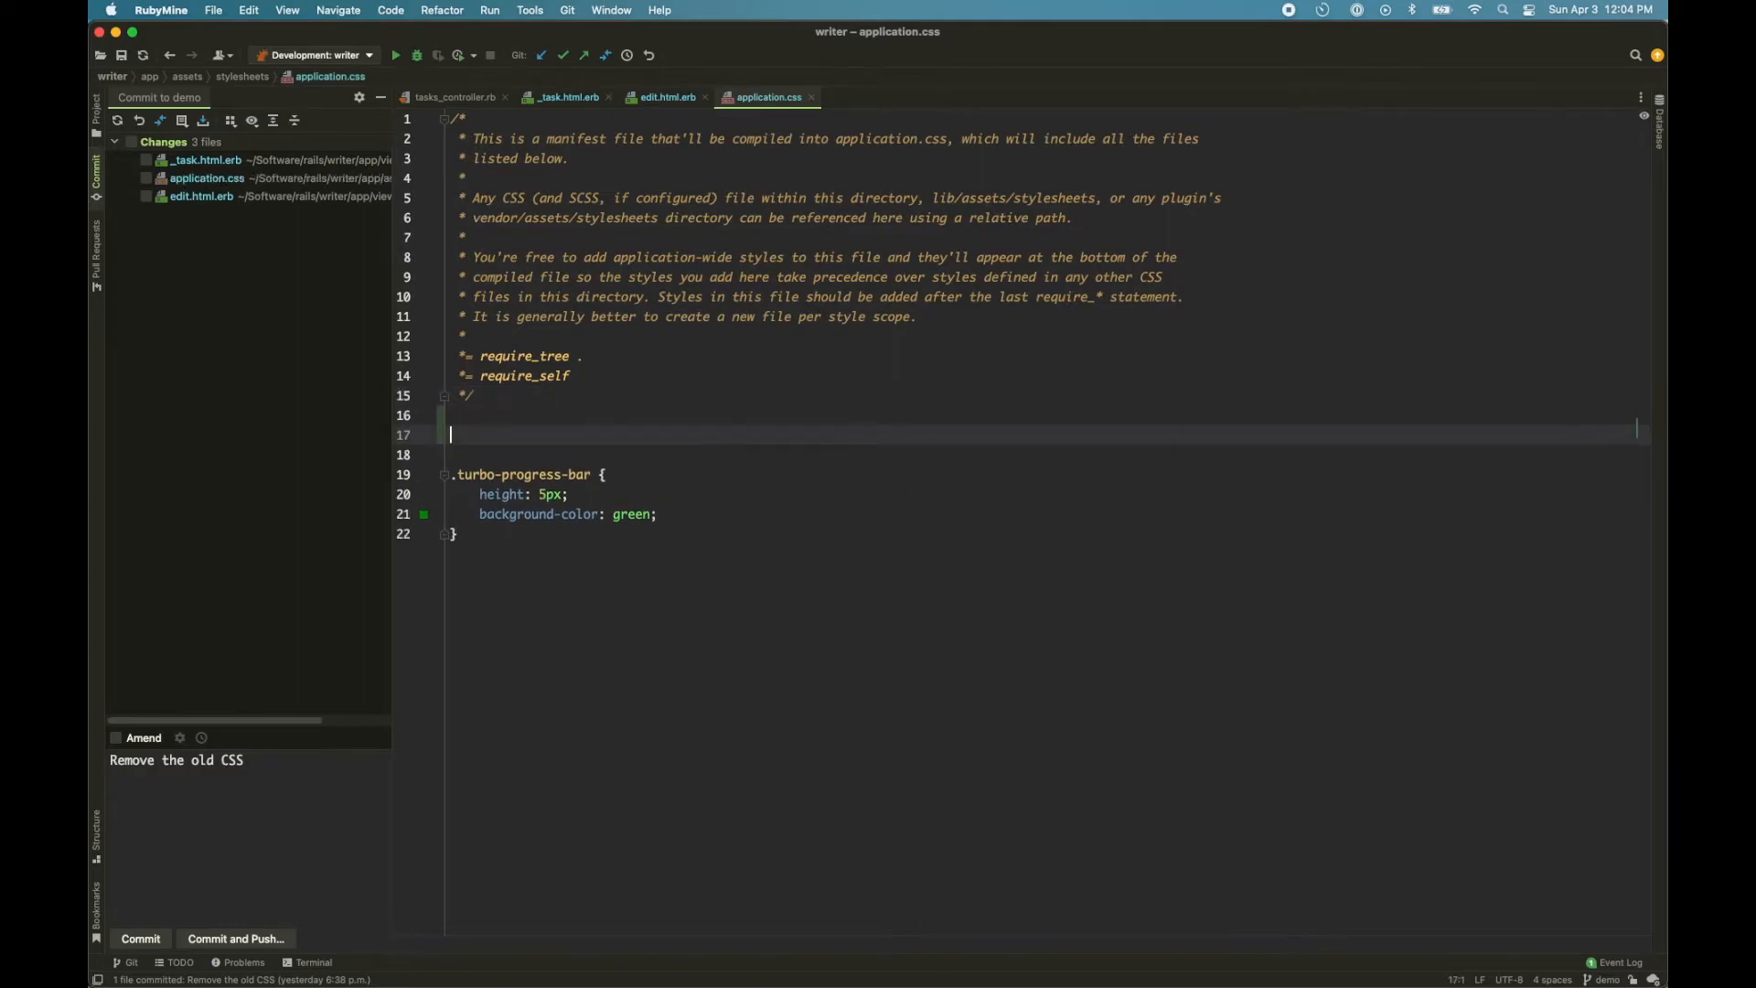
type("trub")
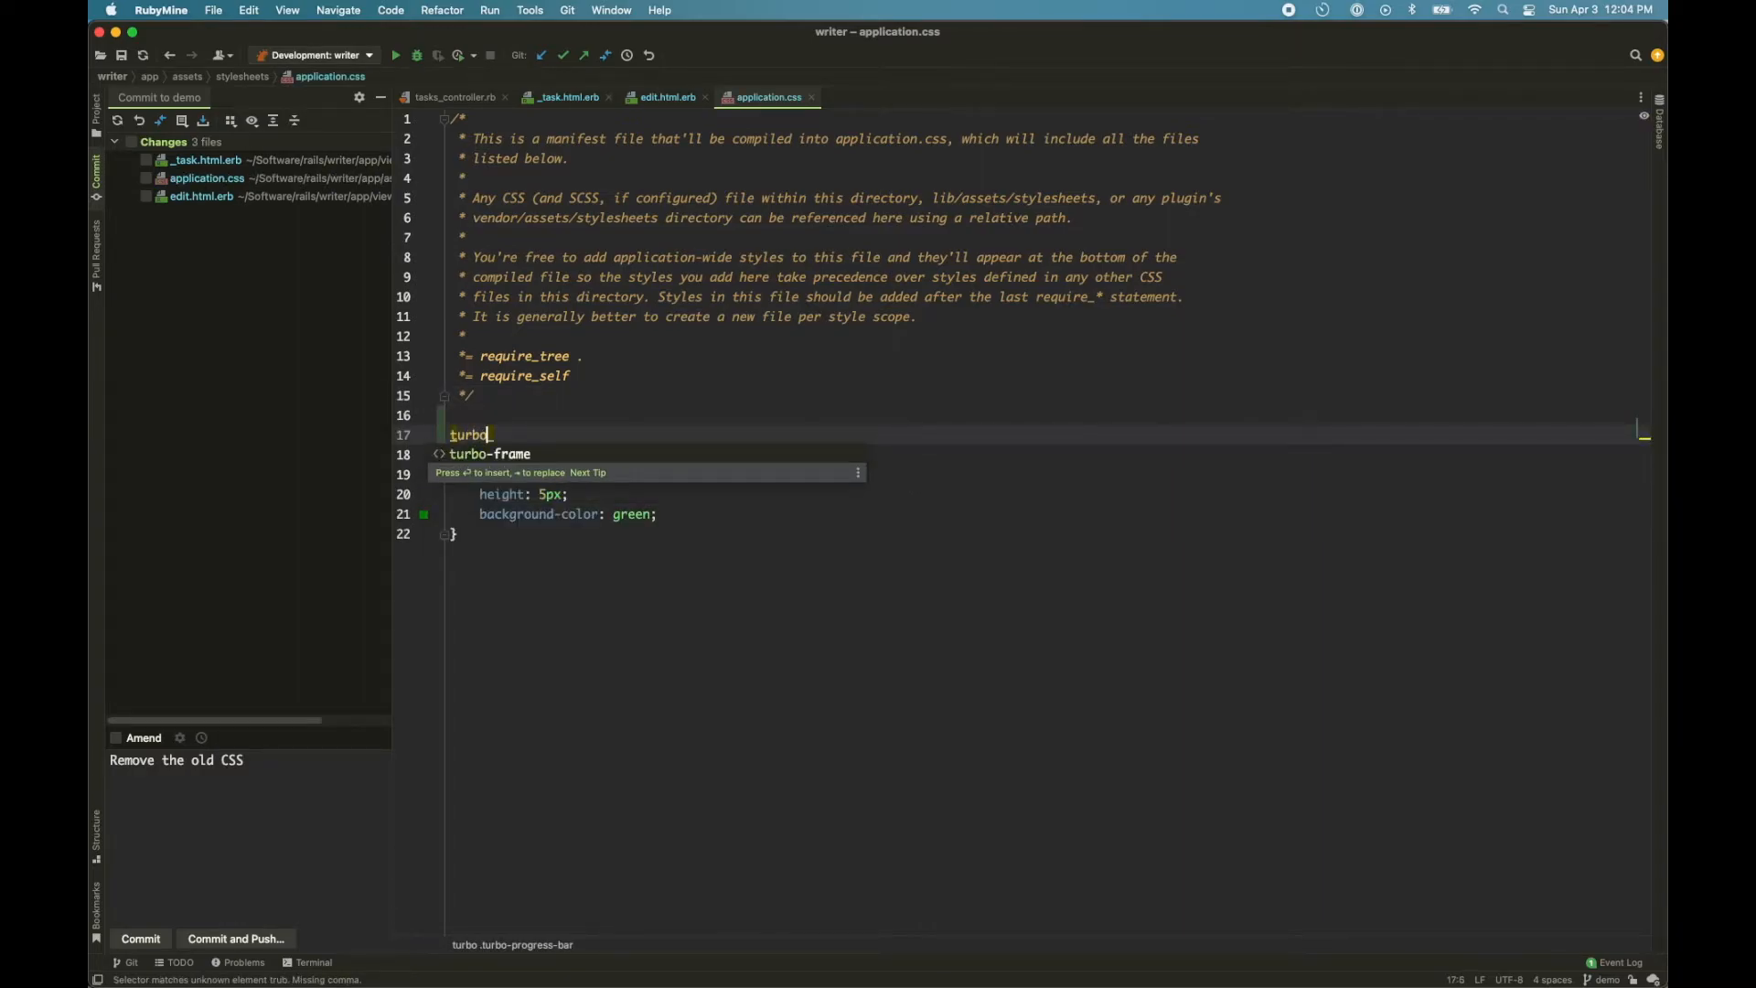
type("-frame {")
key("enter")
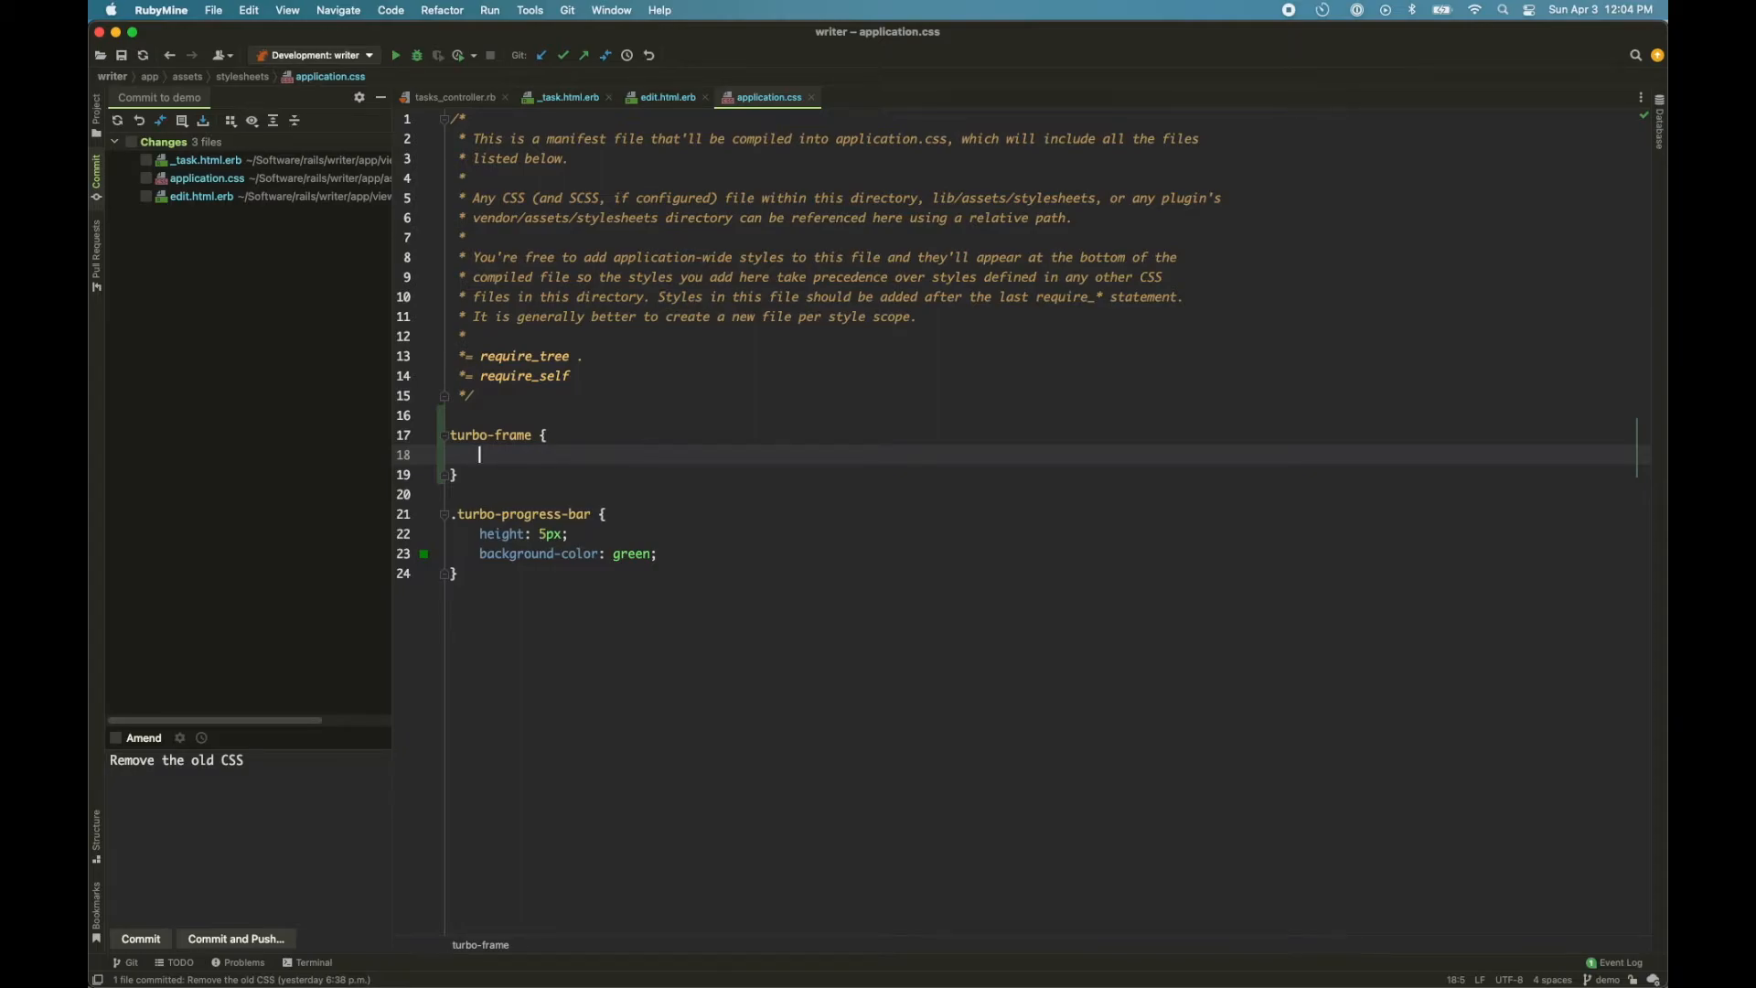
type("dis")
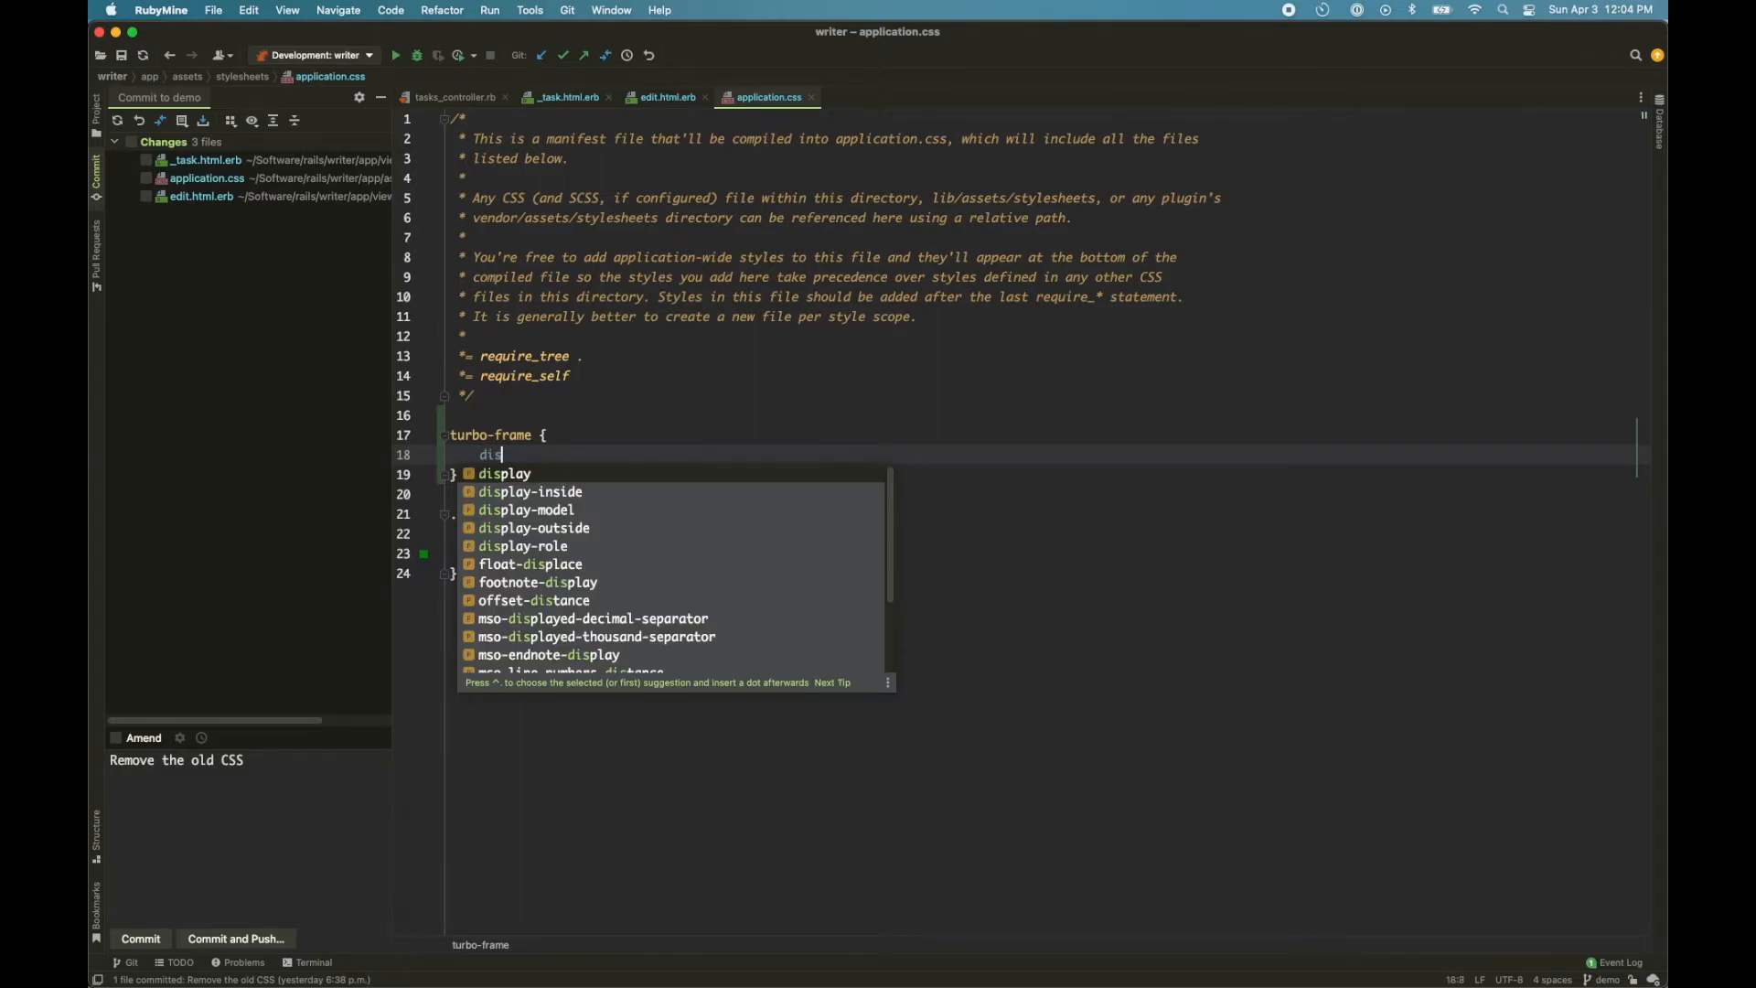
type("play: block;")
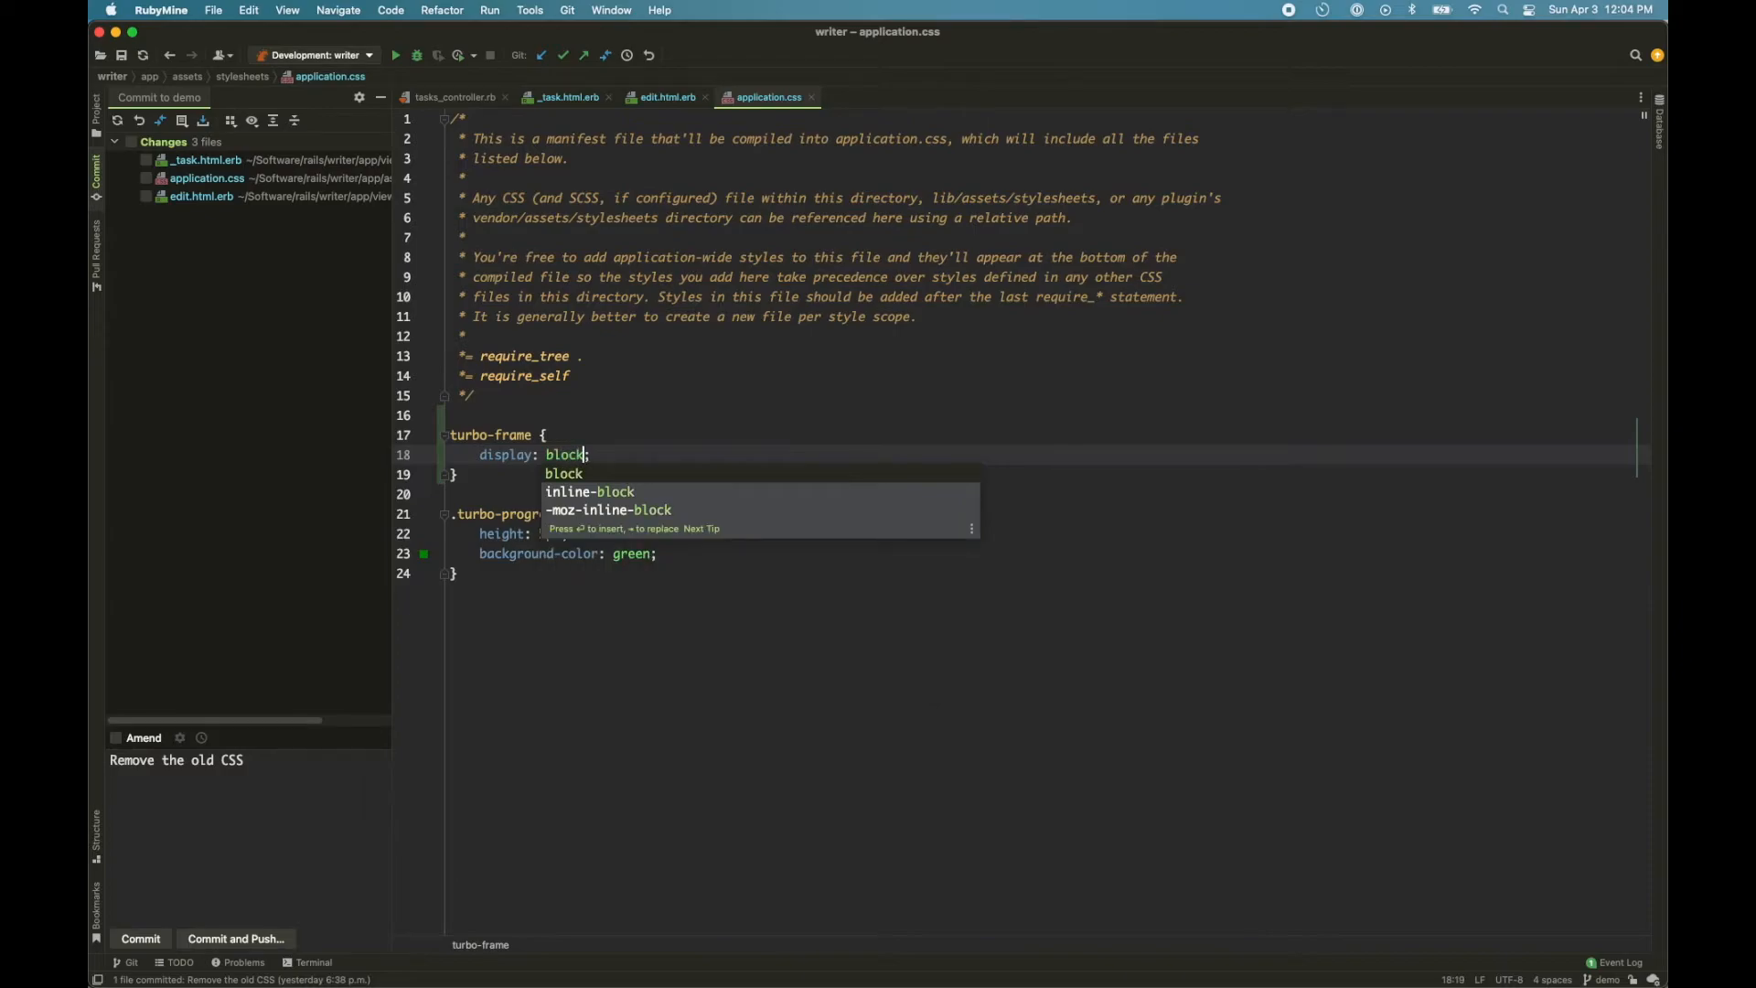
type("bo")
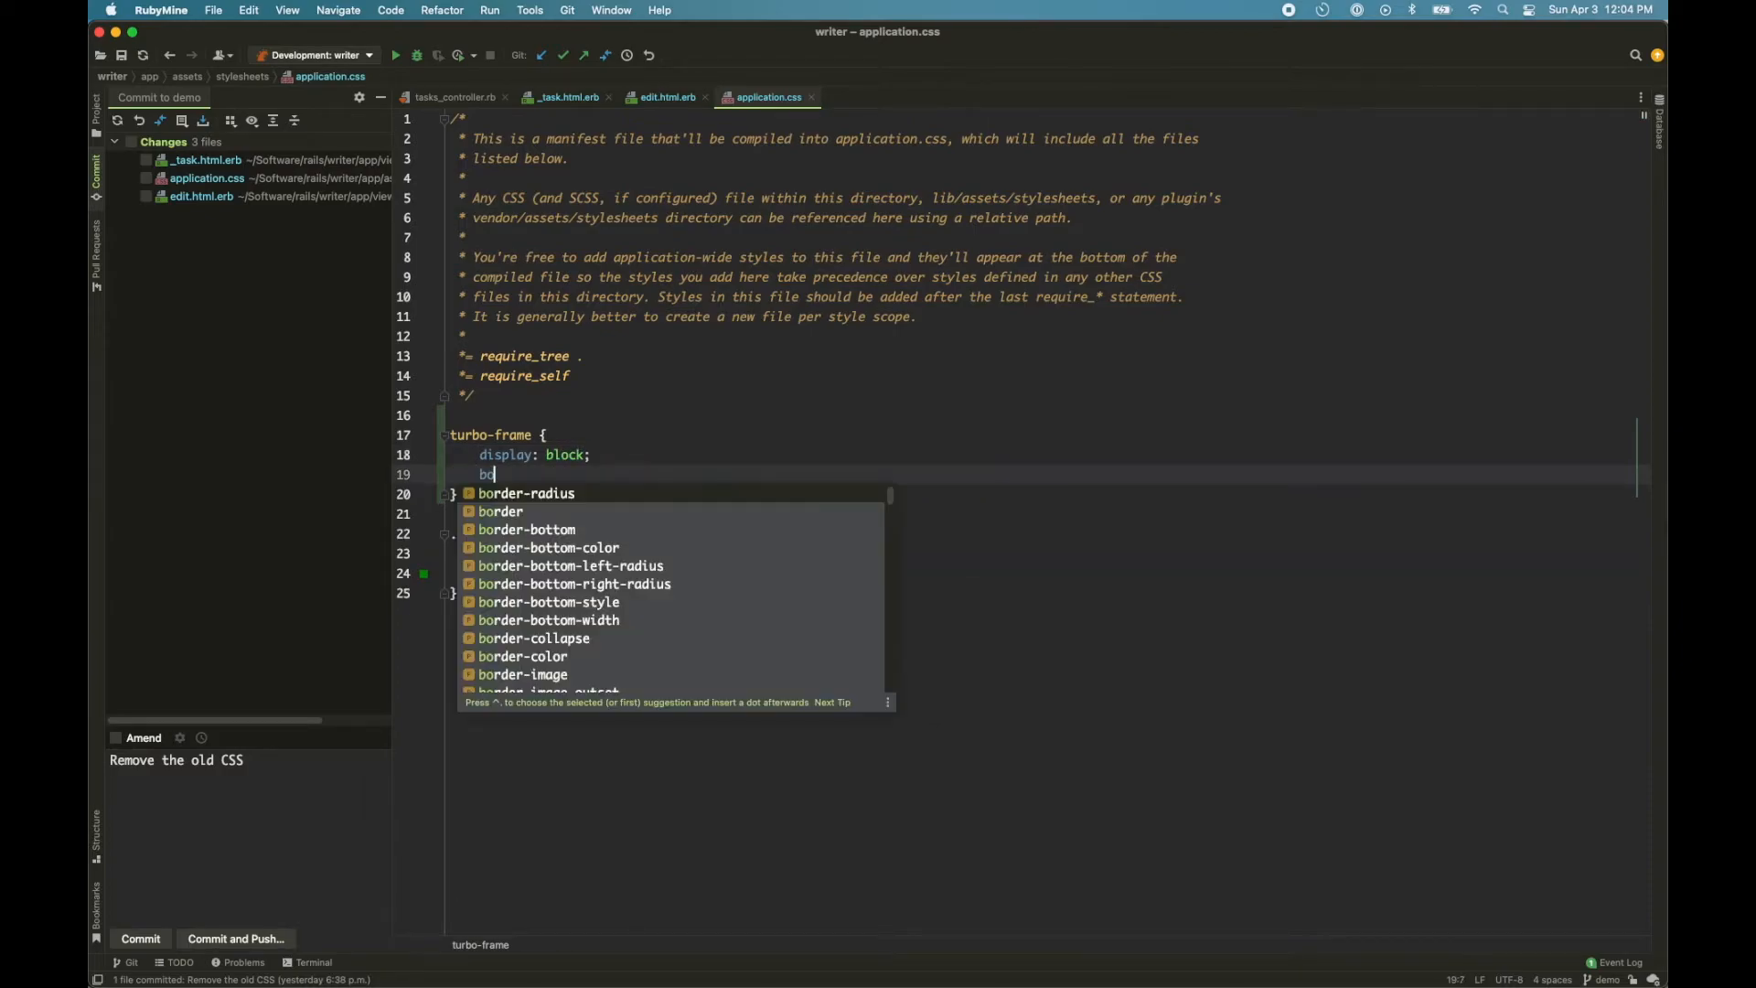
type("border: 1p")
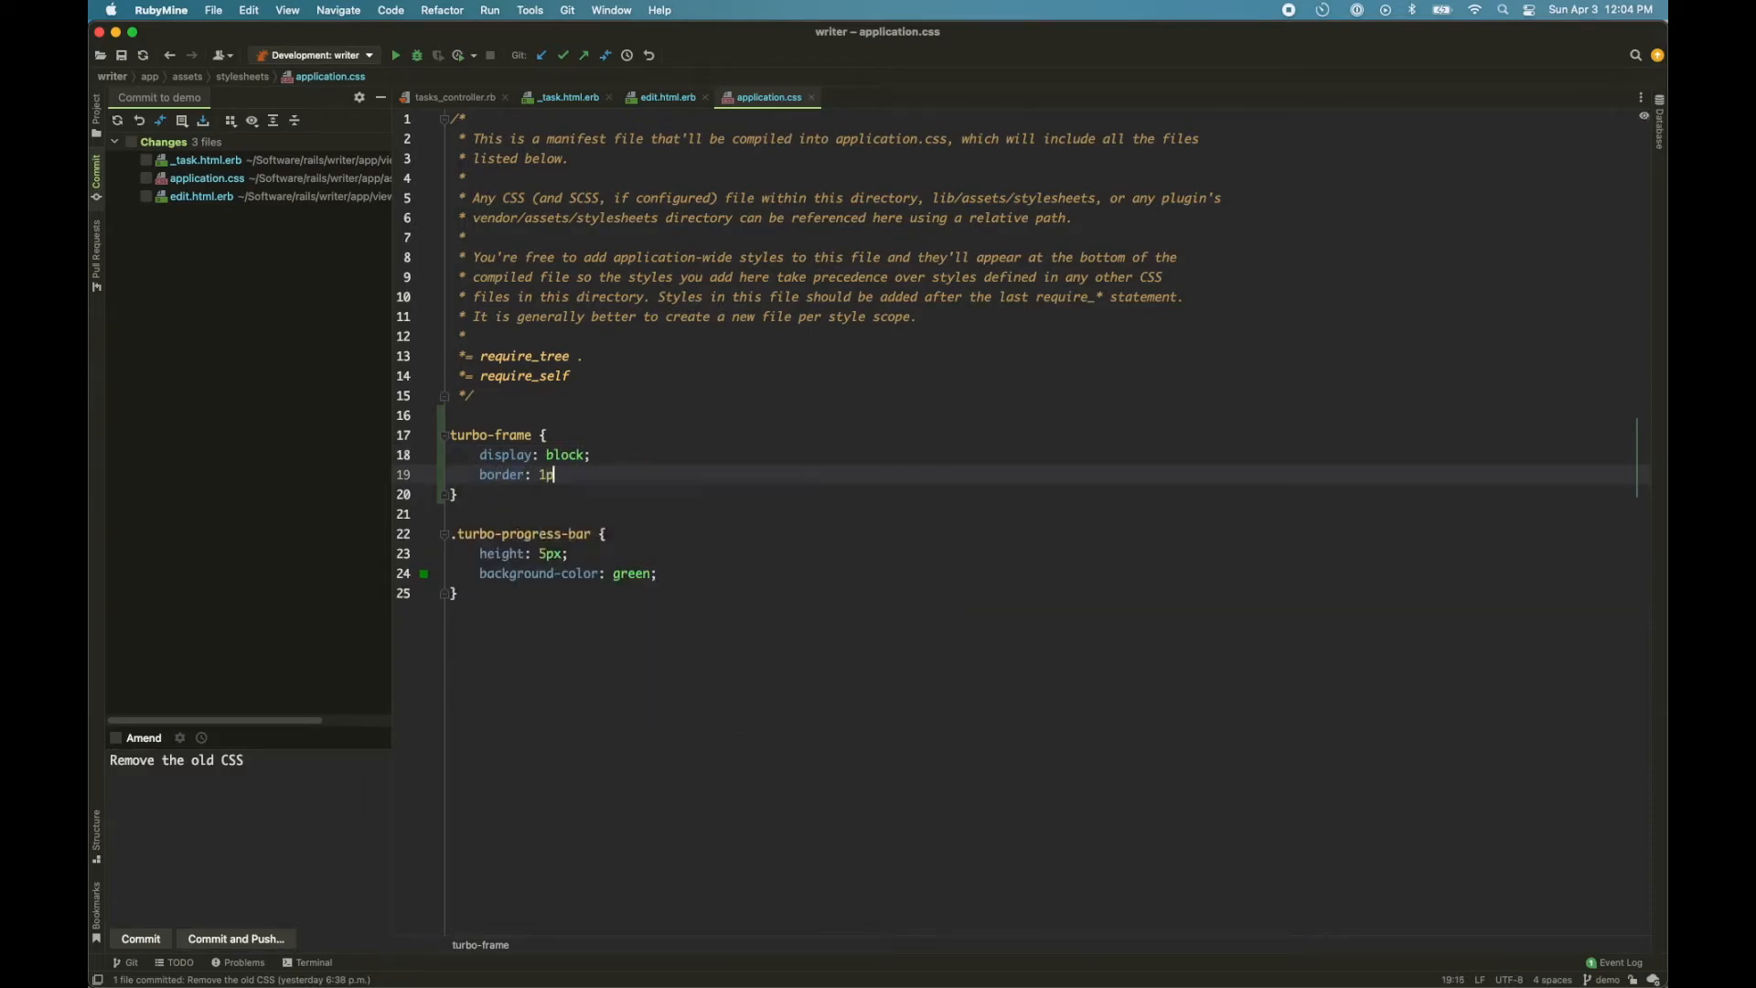
type("px solid light")
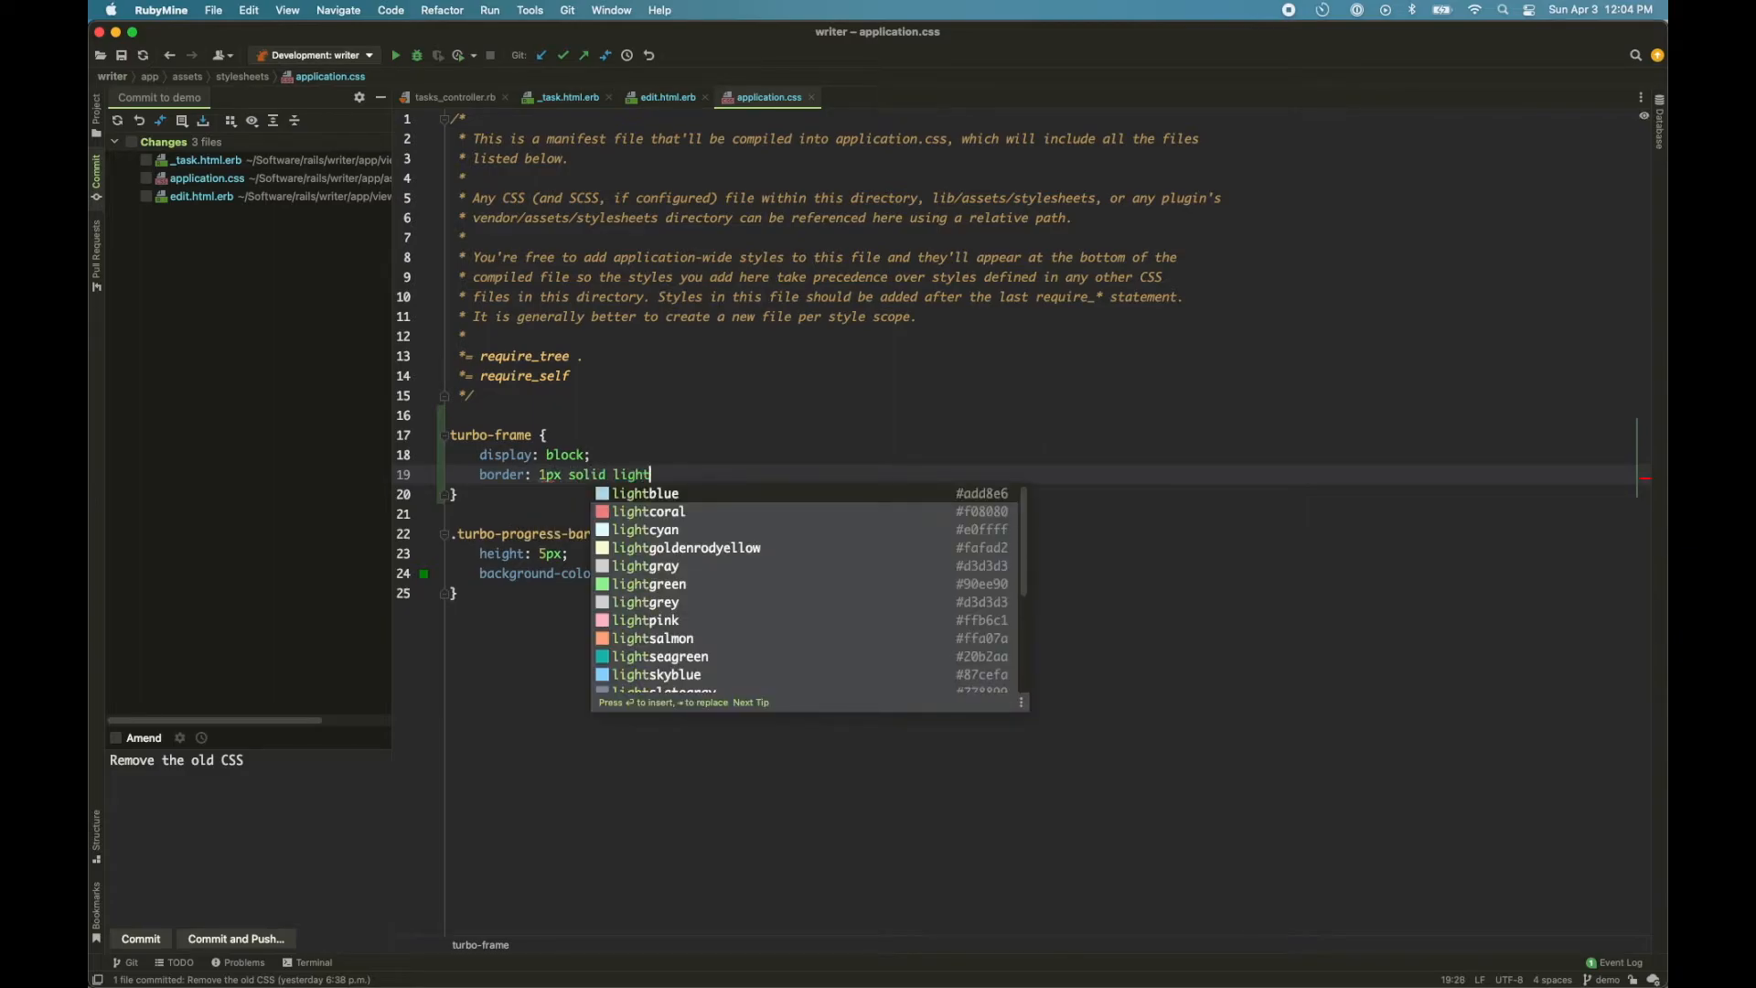
- Add border-radius: 5px, padding: 0.1em 1em and margin: 1em 0 to the turbo-frame rule
key("Enter")
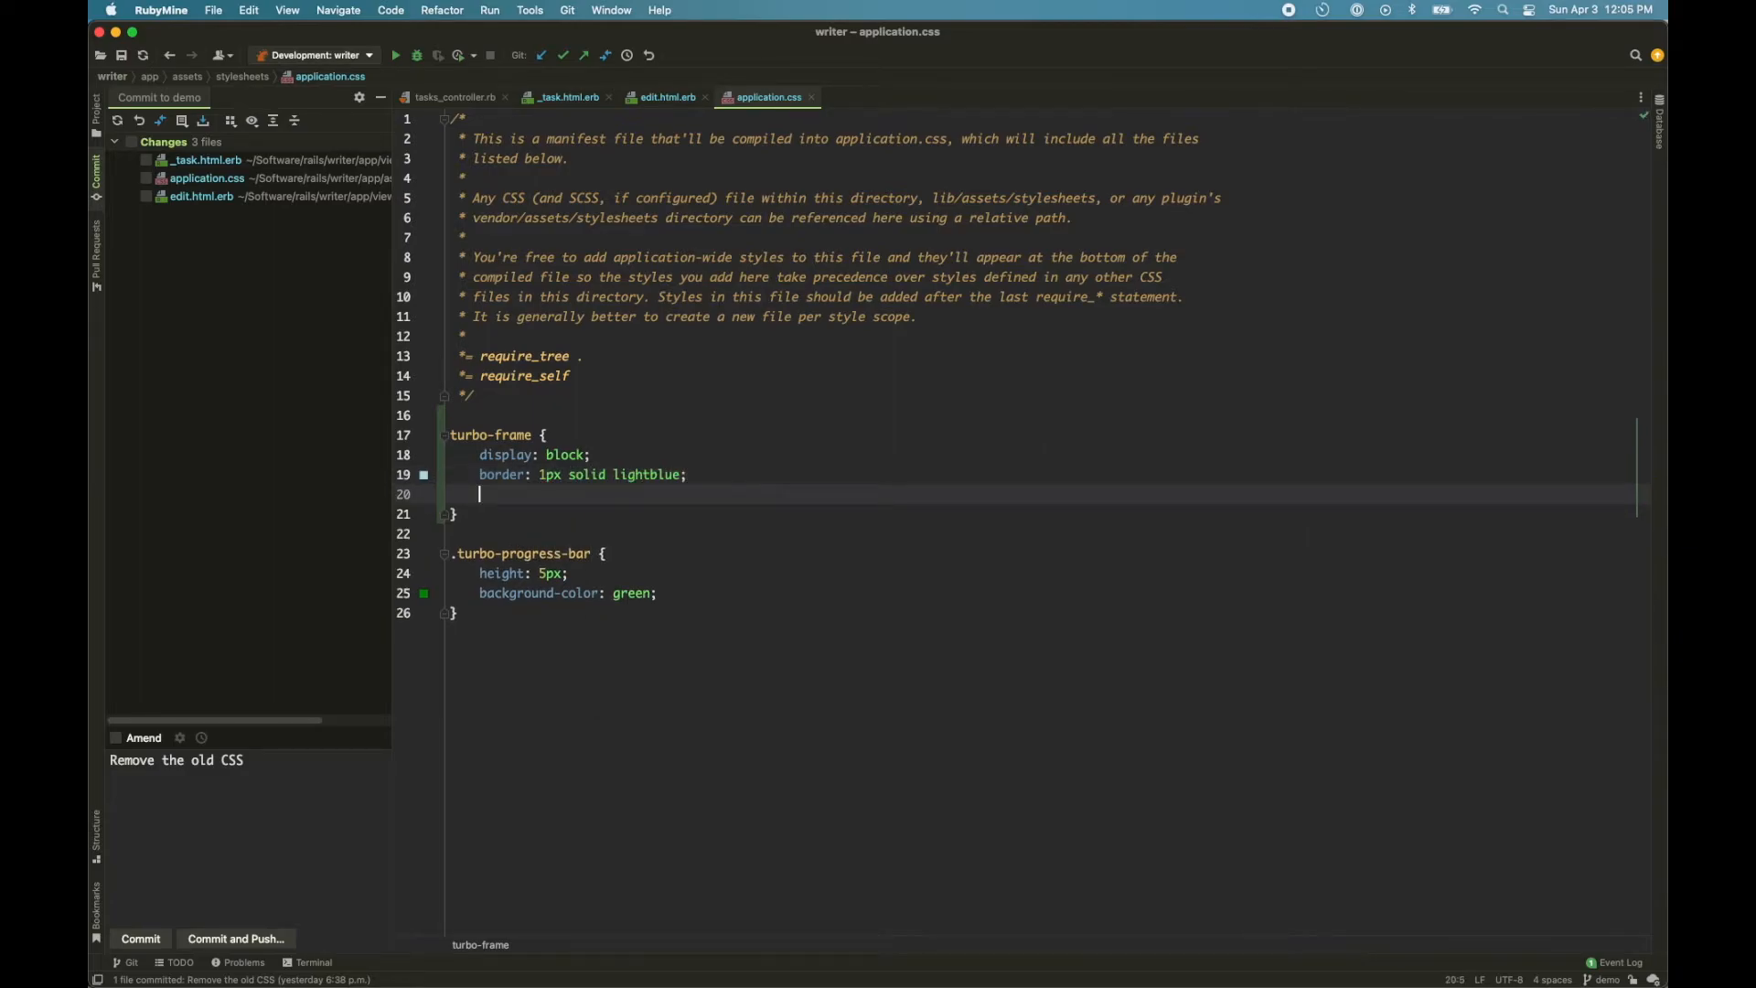
type("border-r")
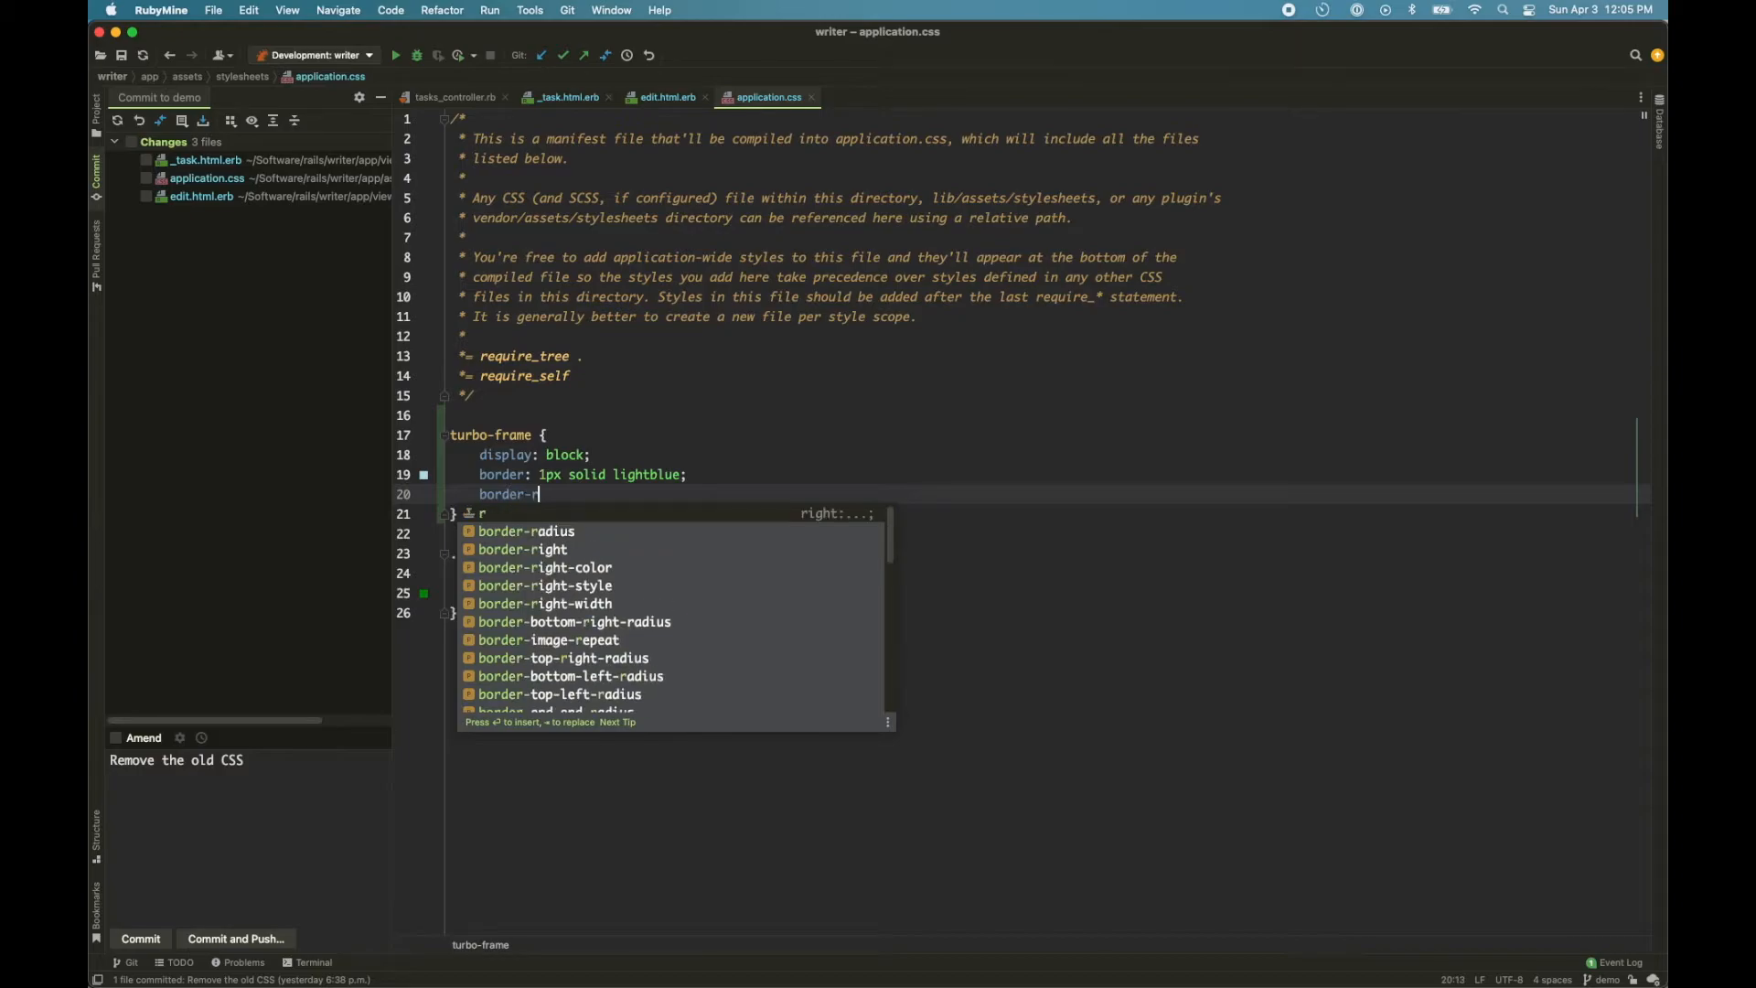
type("adius: 5px;")
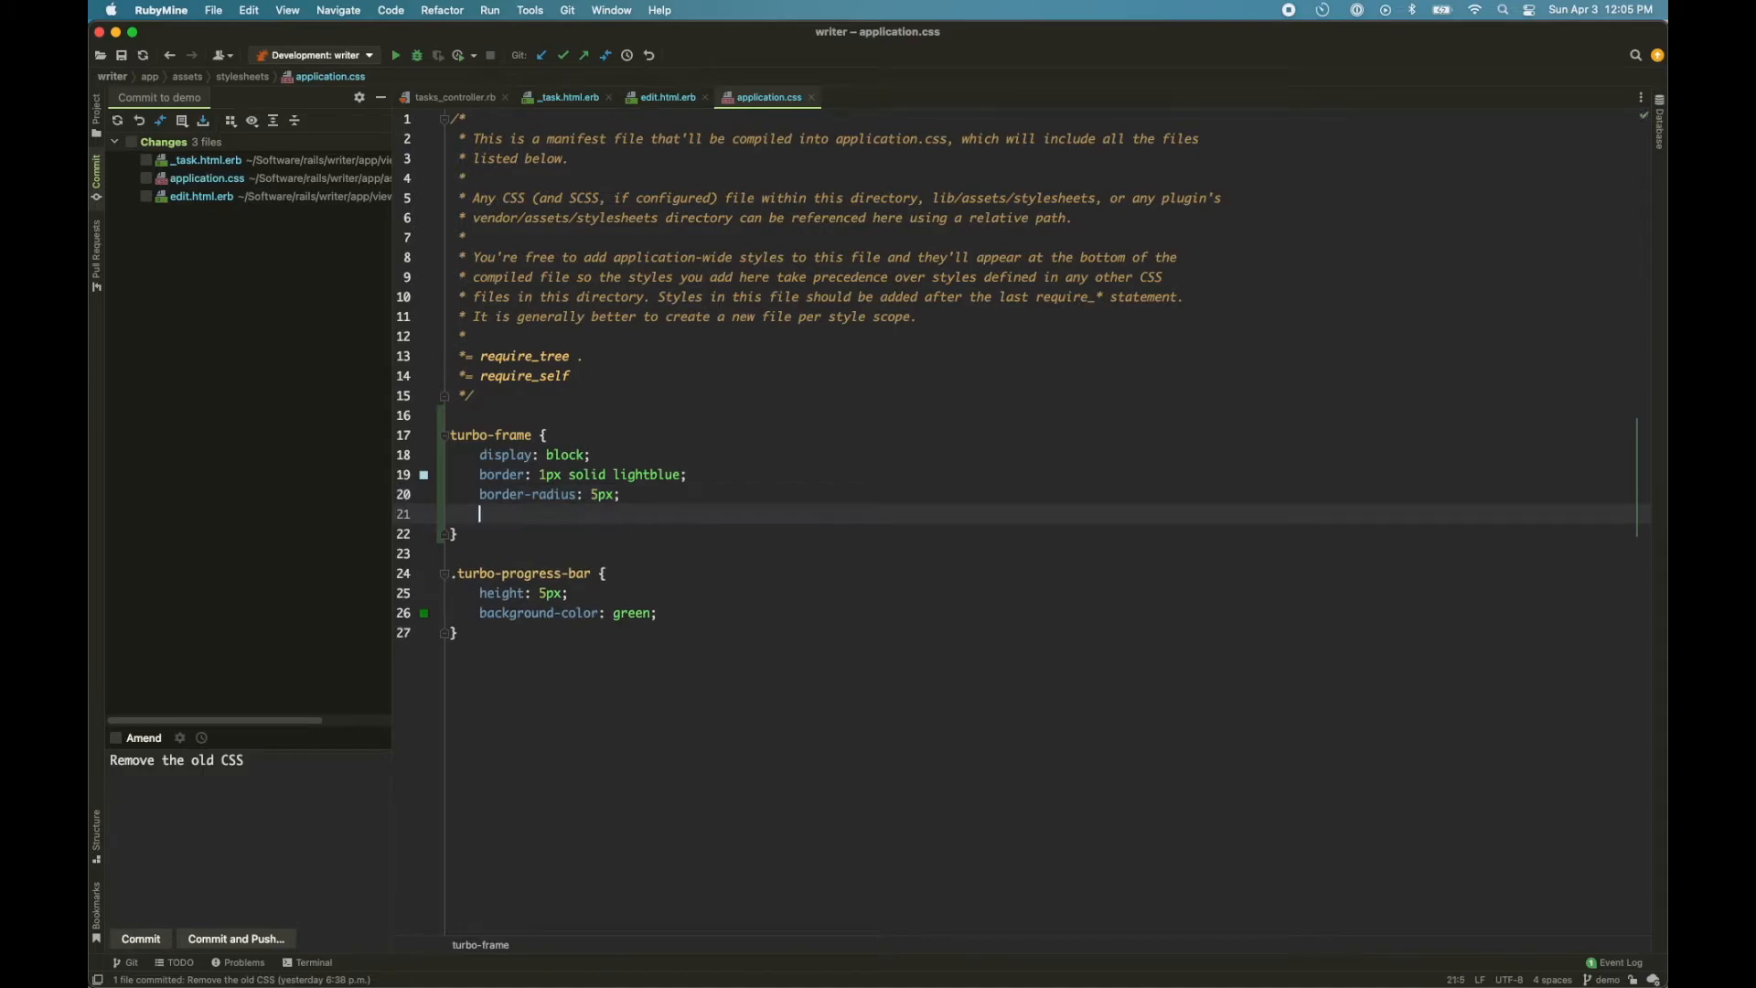
type("padding")
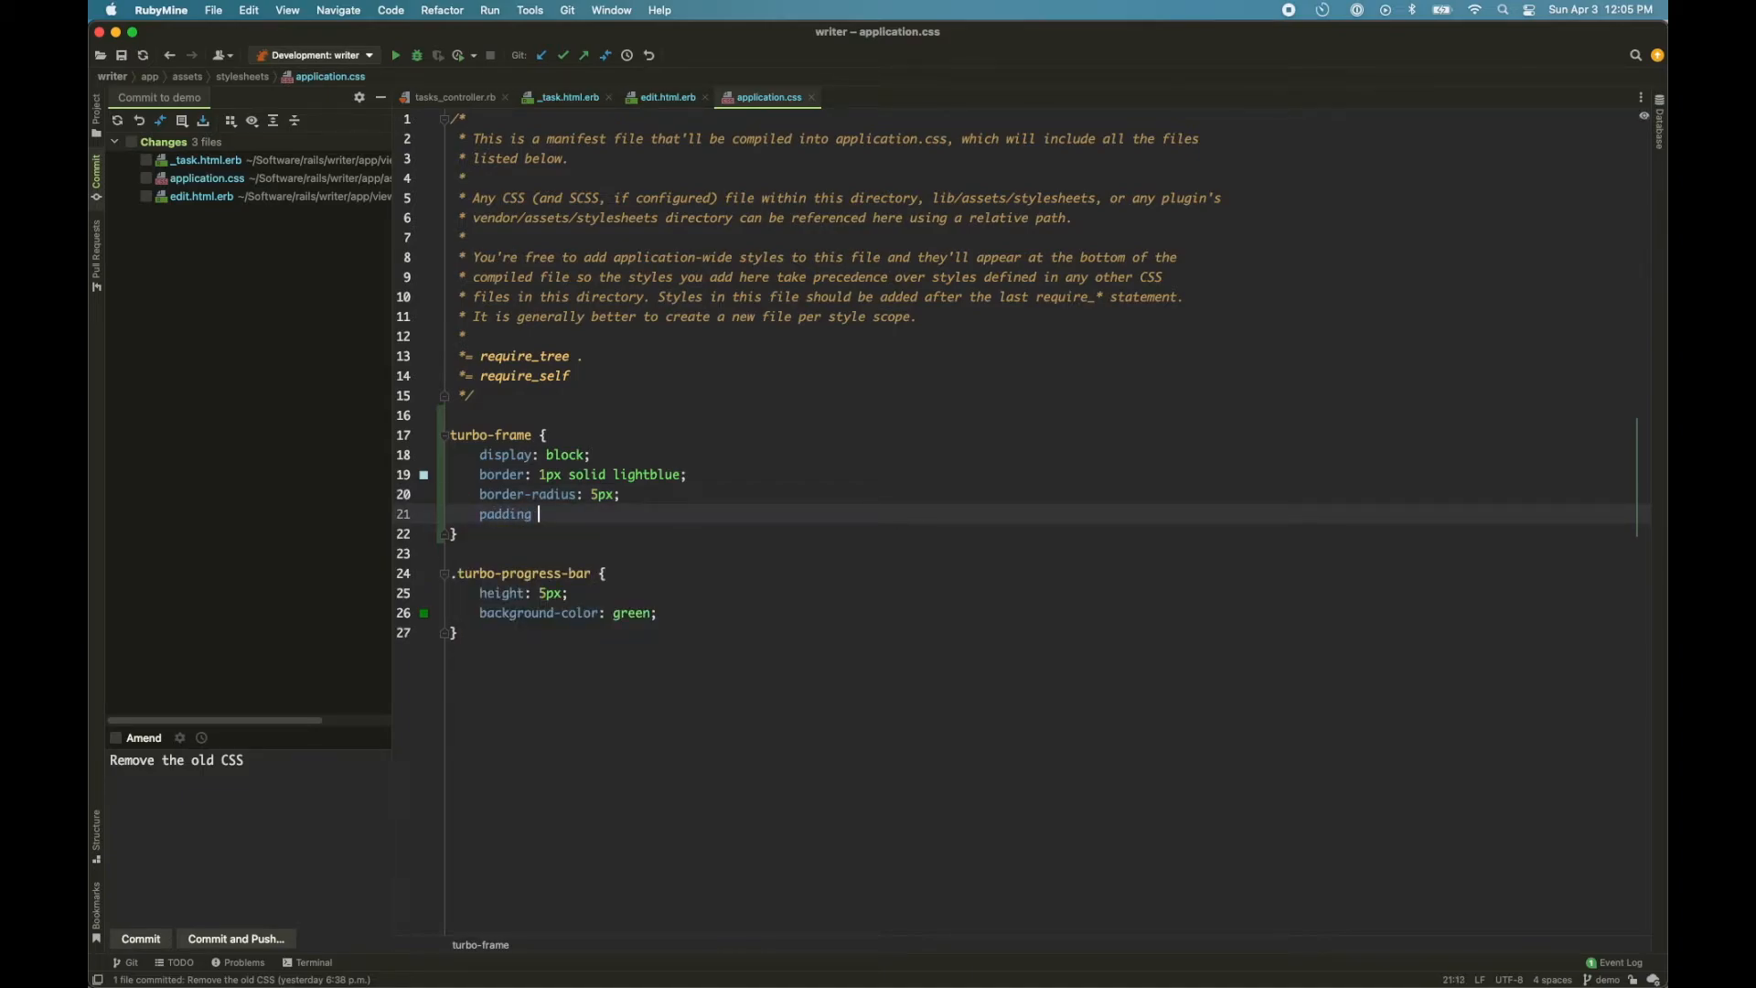
type(": 0")
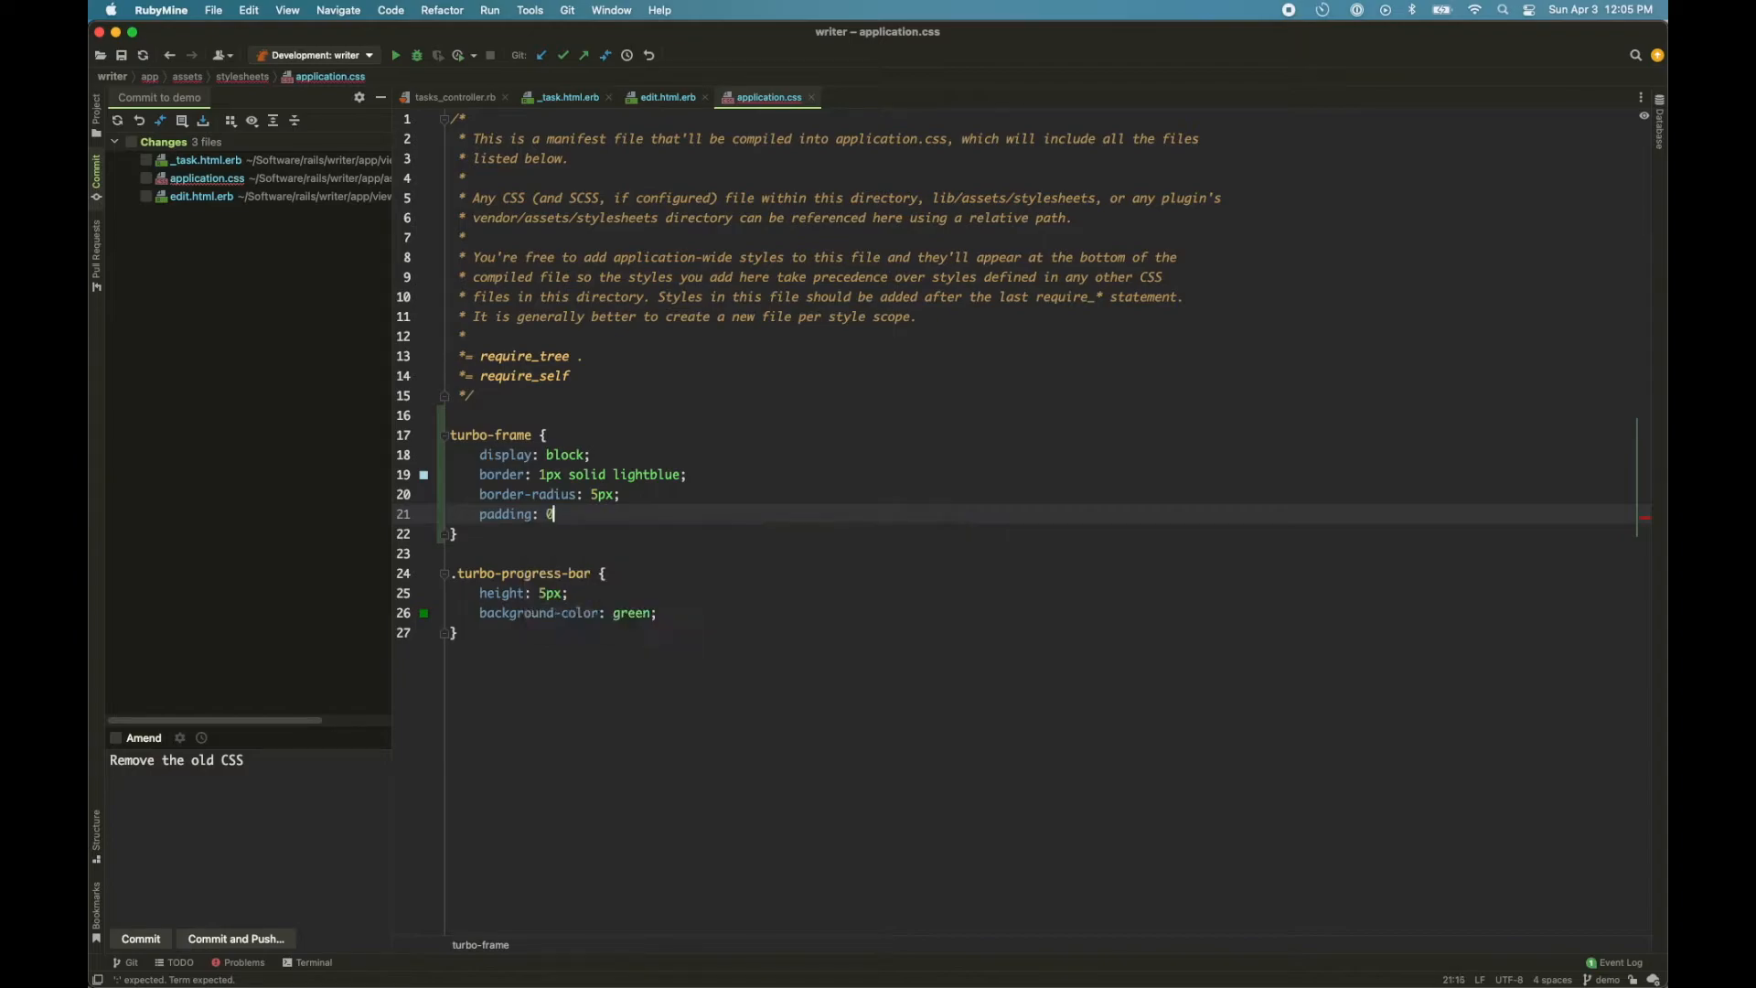
type(".1em 1em;")
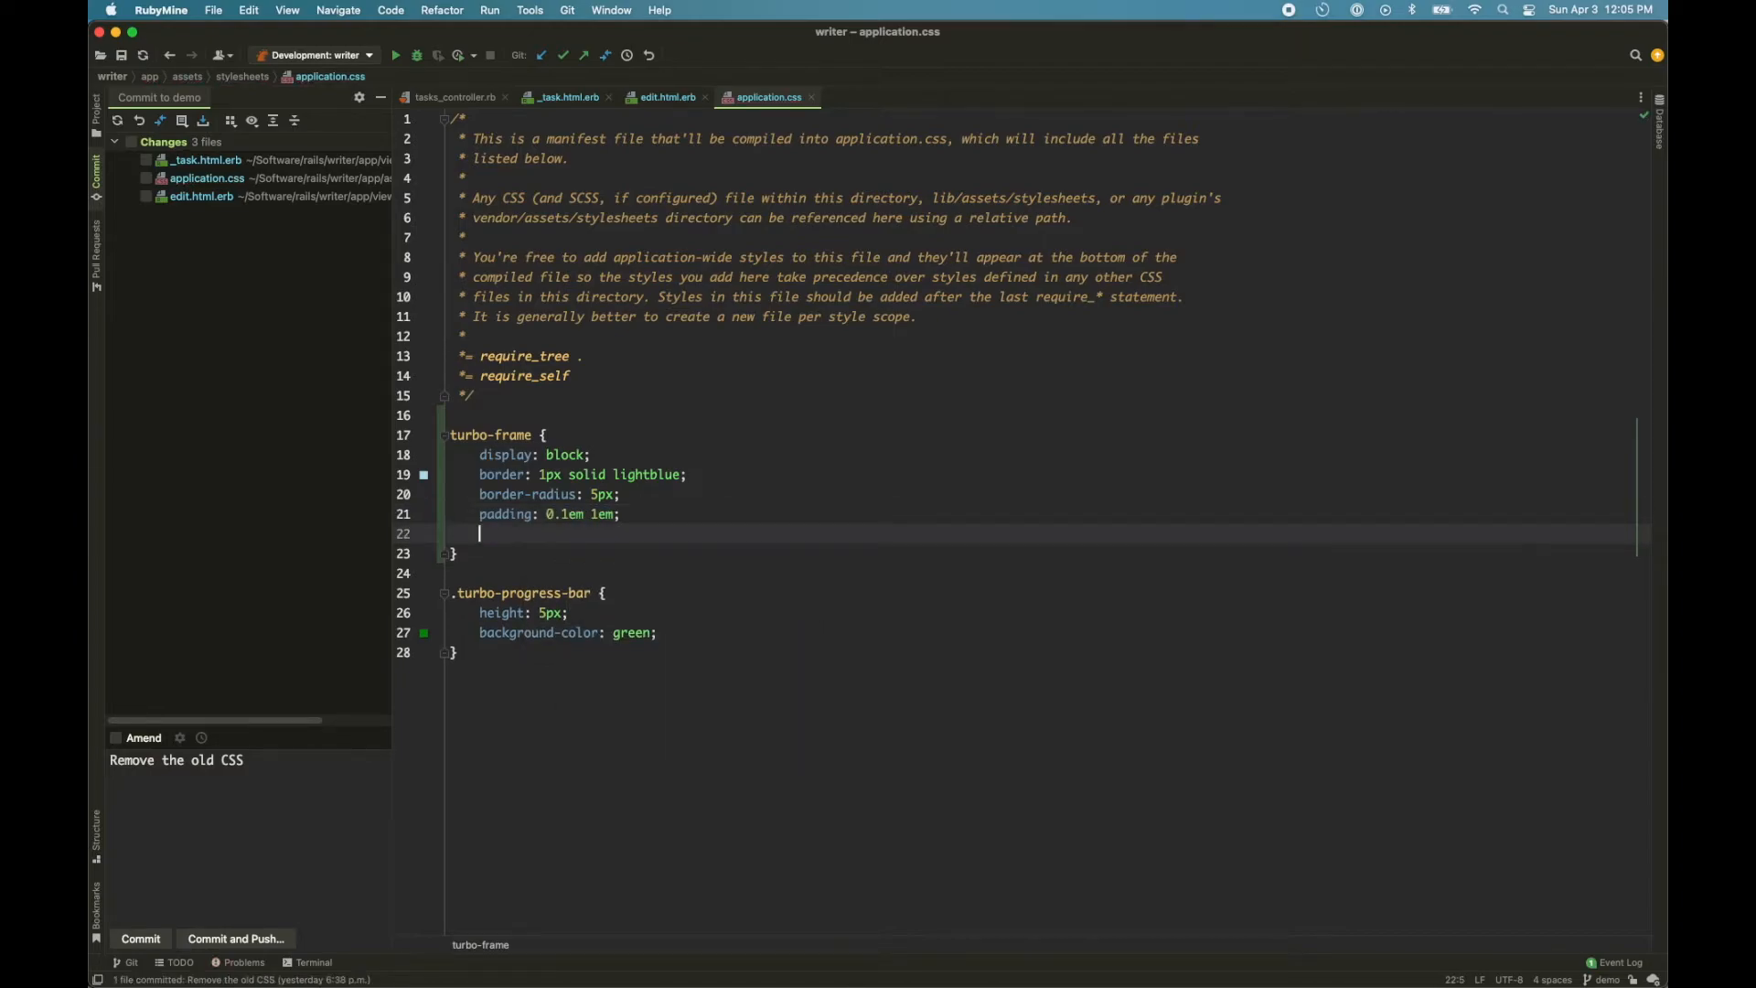
type("margin:")
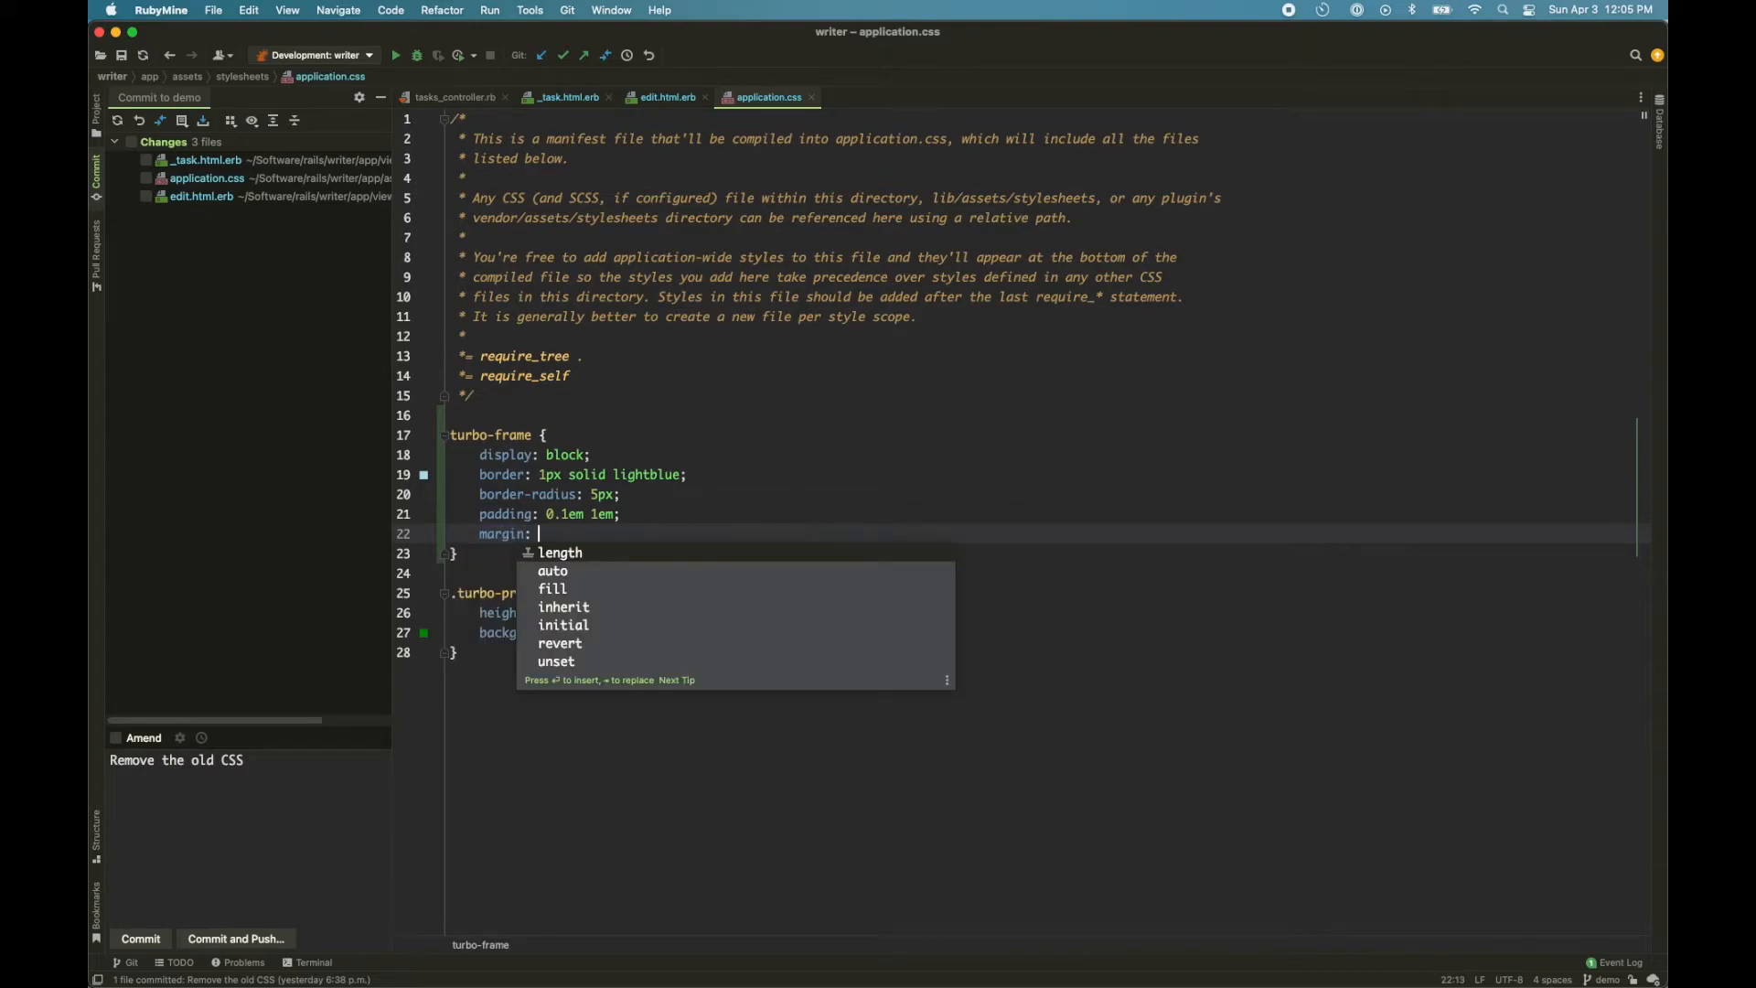
type("1em")
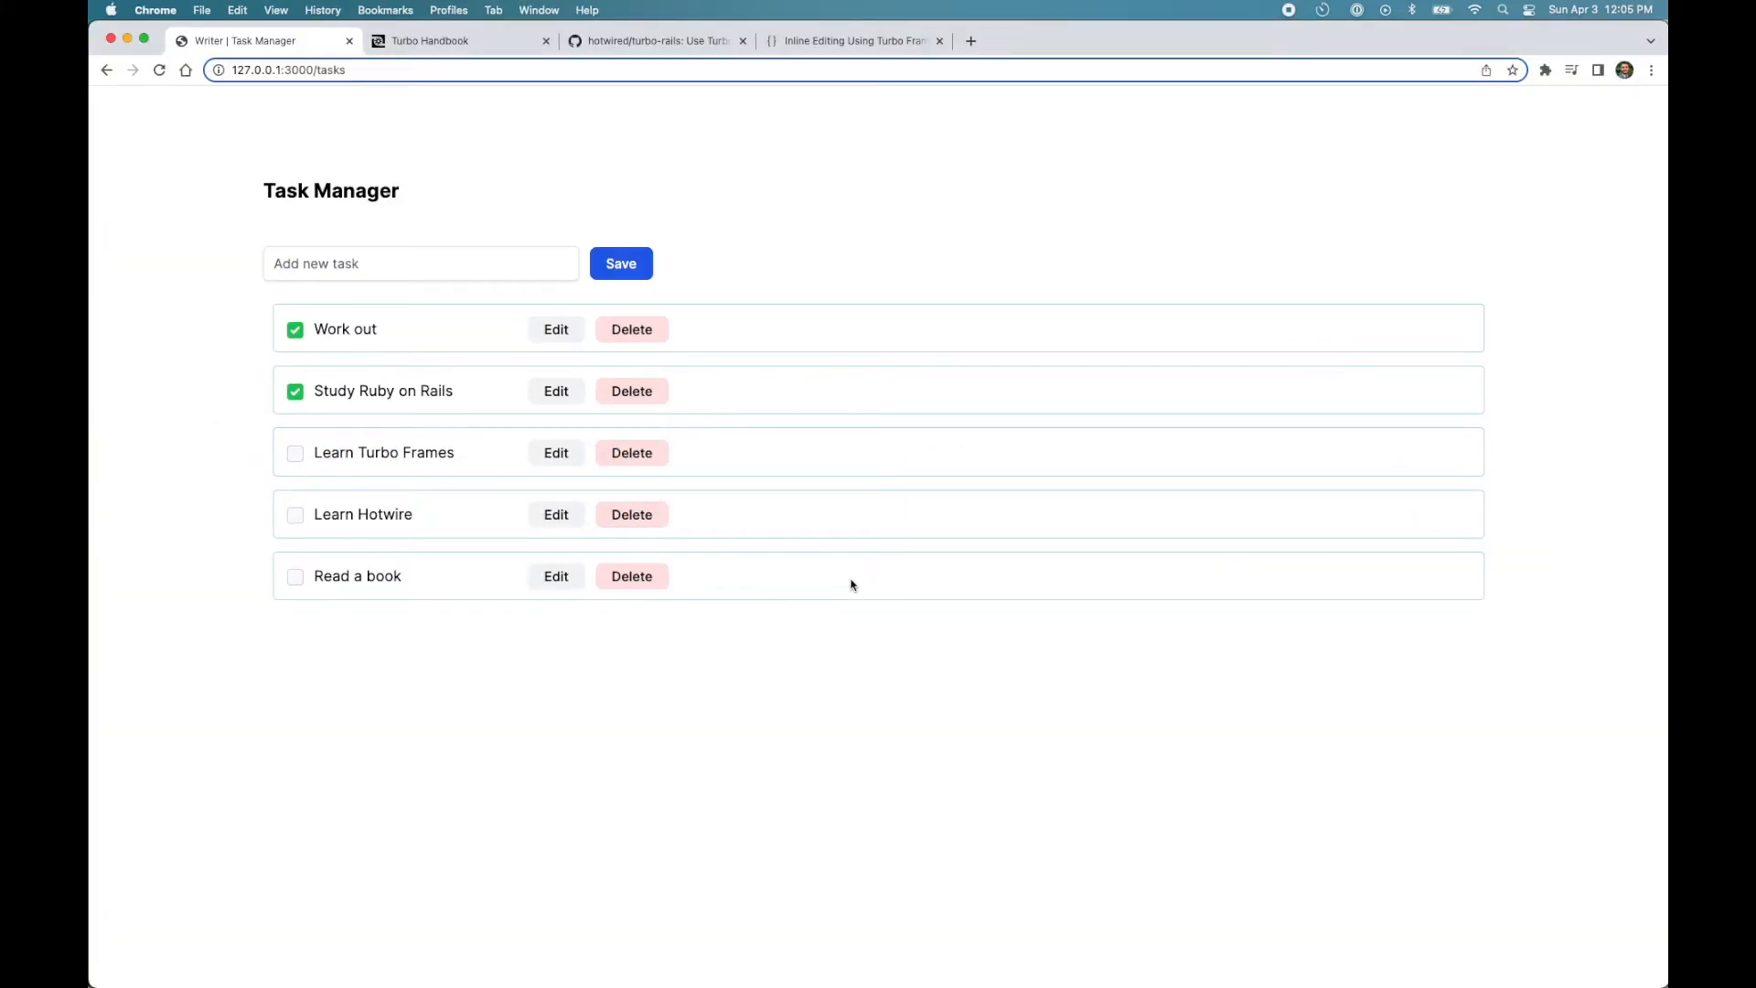
mouse_move(227, 615)
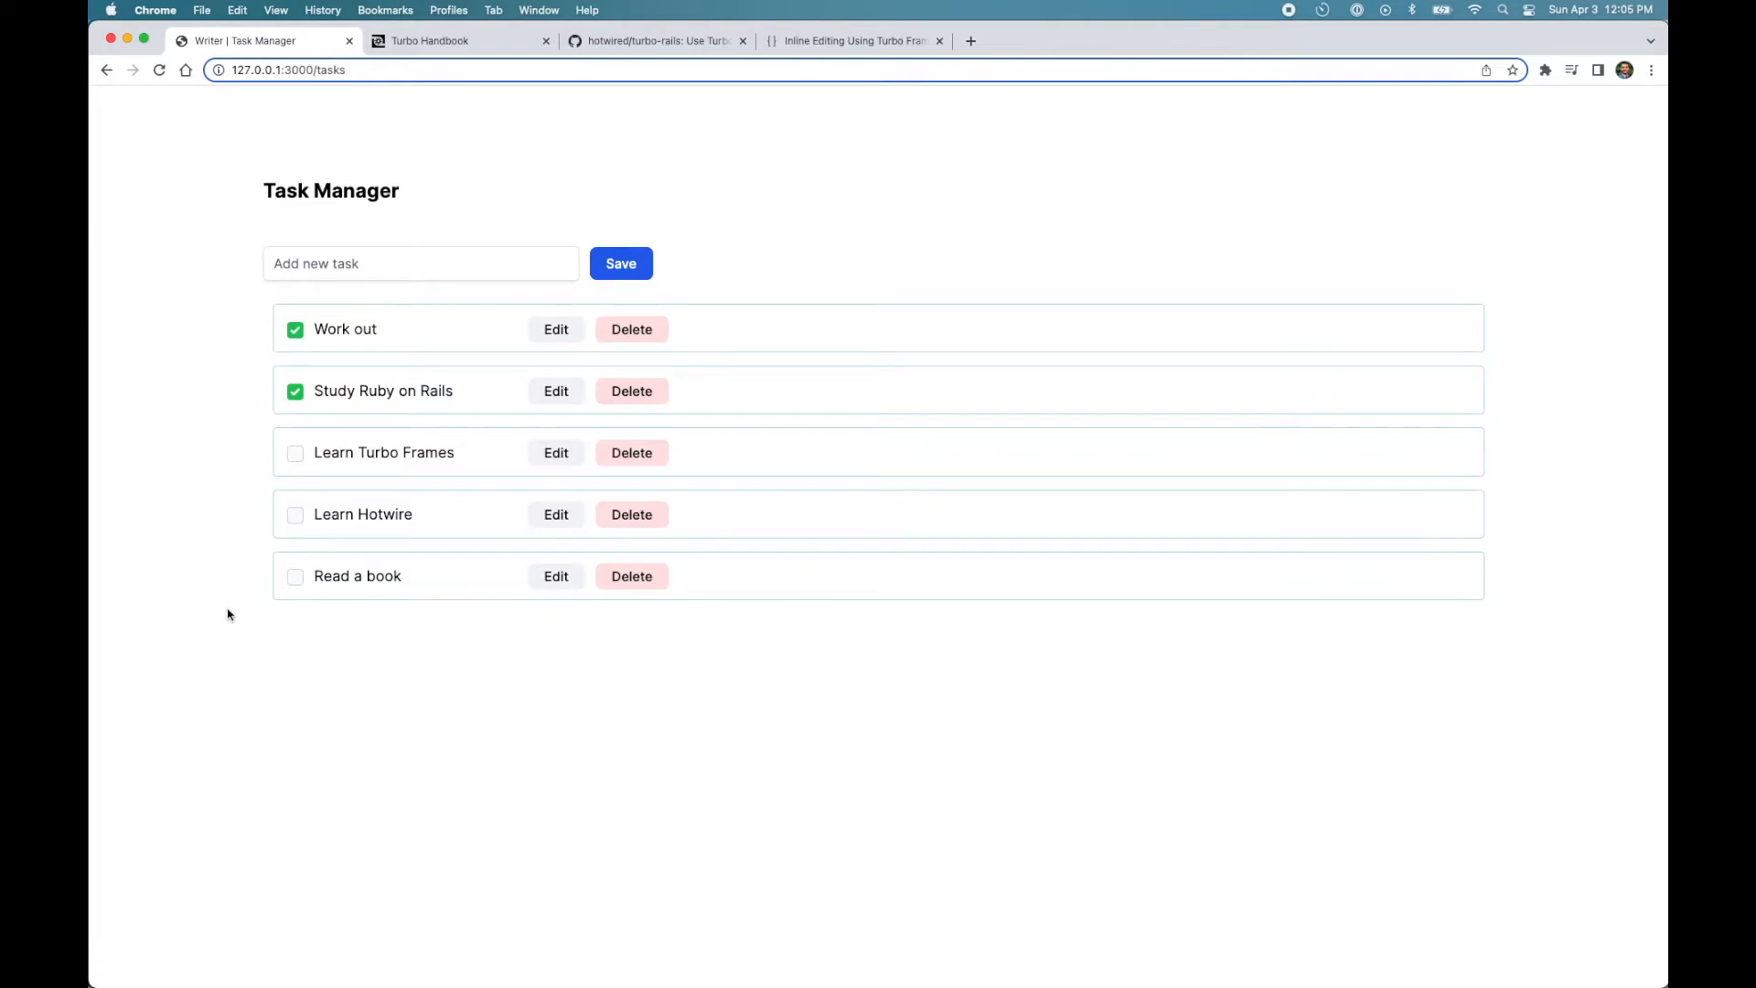
mouse_move(454, 570)
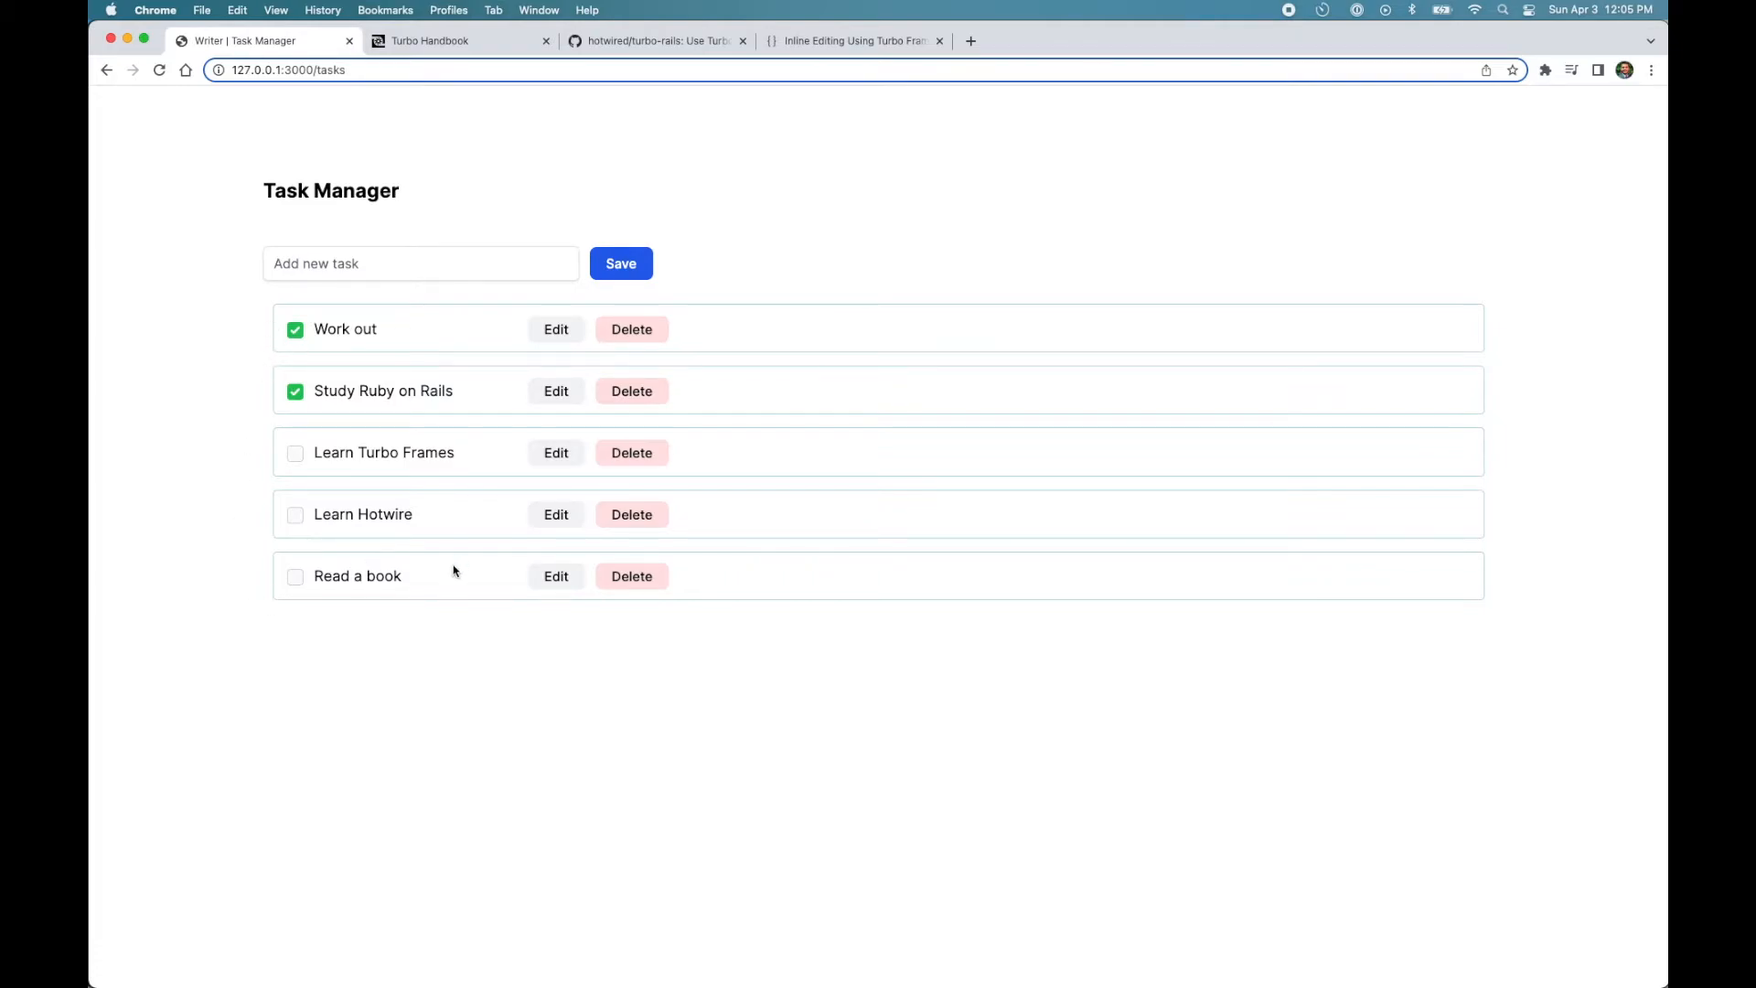
- Bring up the page context menu over the first framed task row
right_click(454, 571)
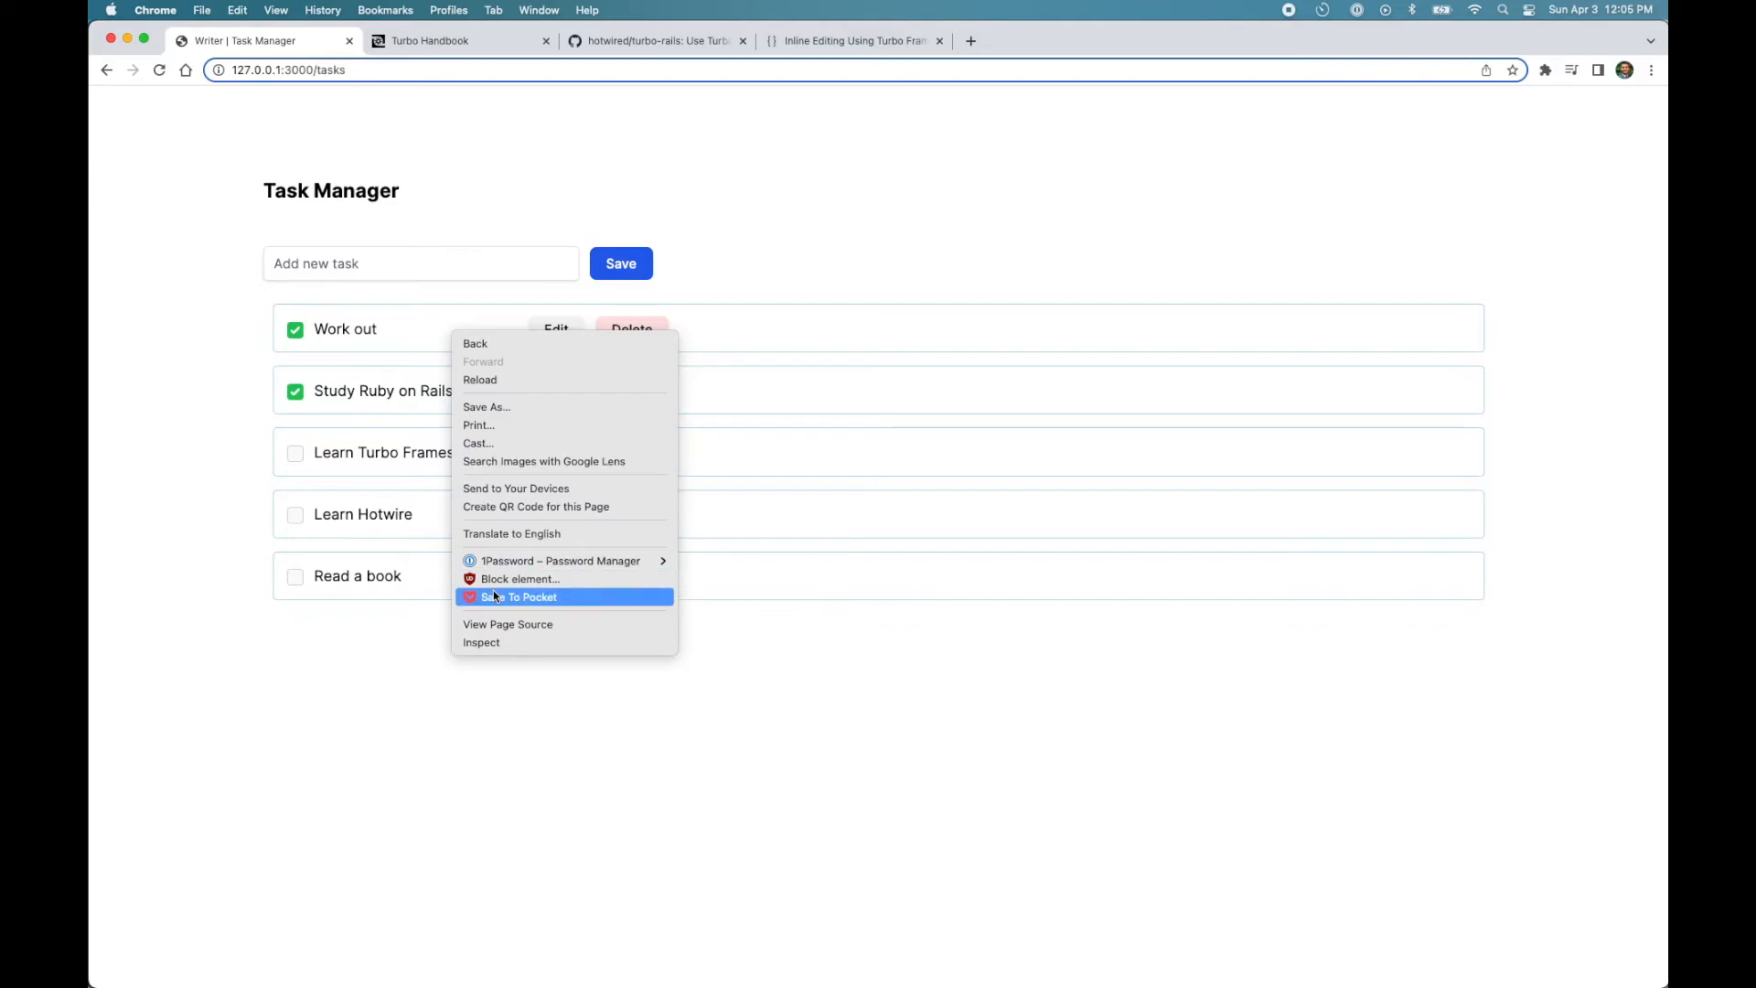
- Inspect the task list markup showing each task in its own turbo-frame, then watch Network requests
left_click(481, 642)
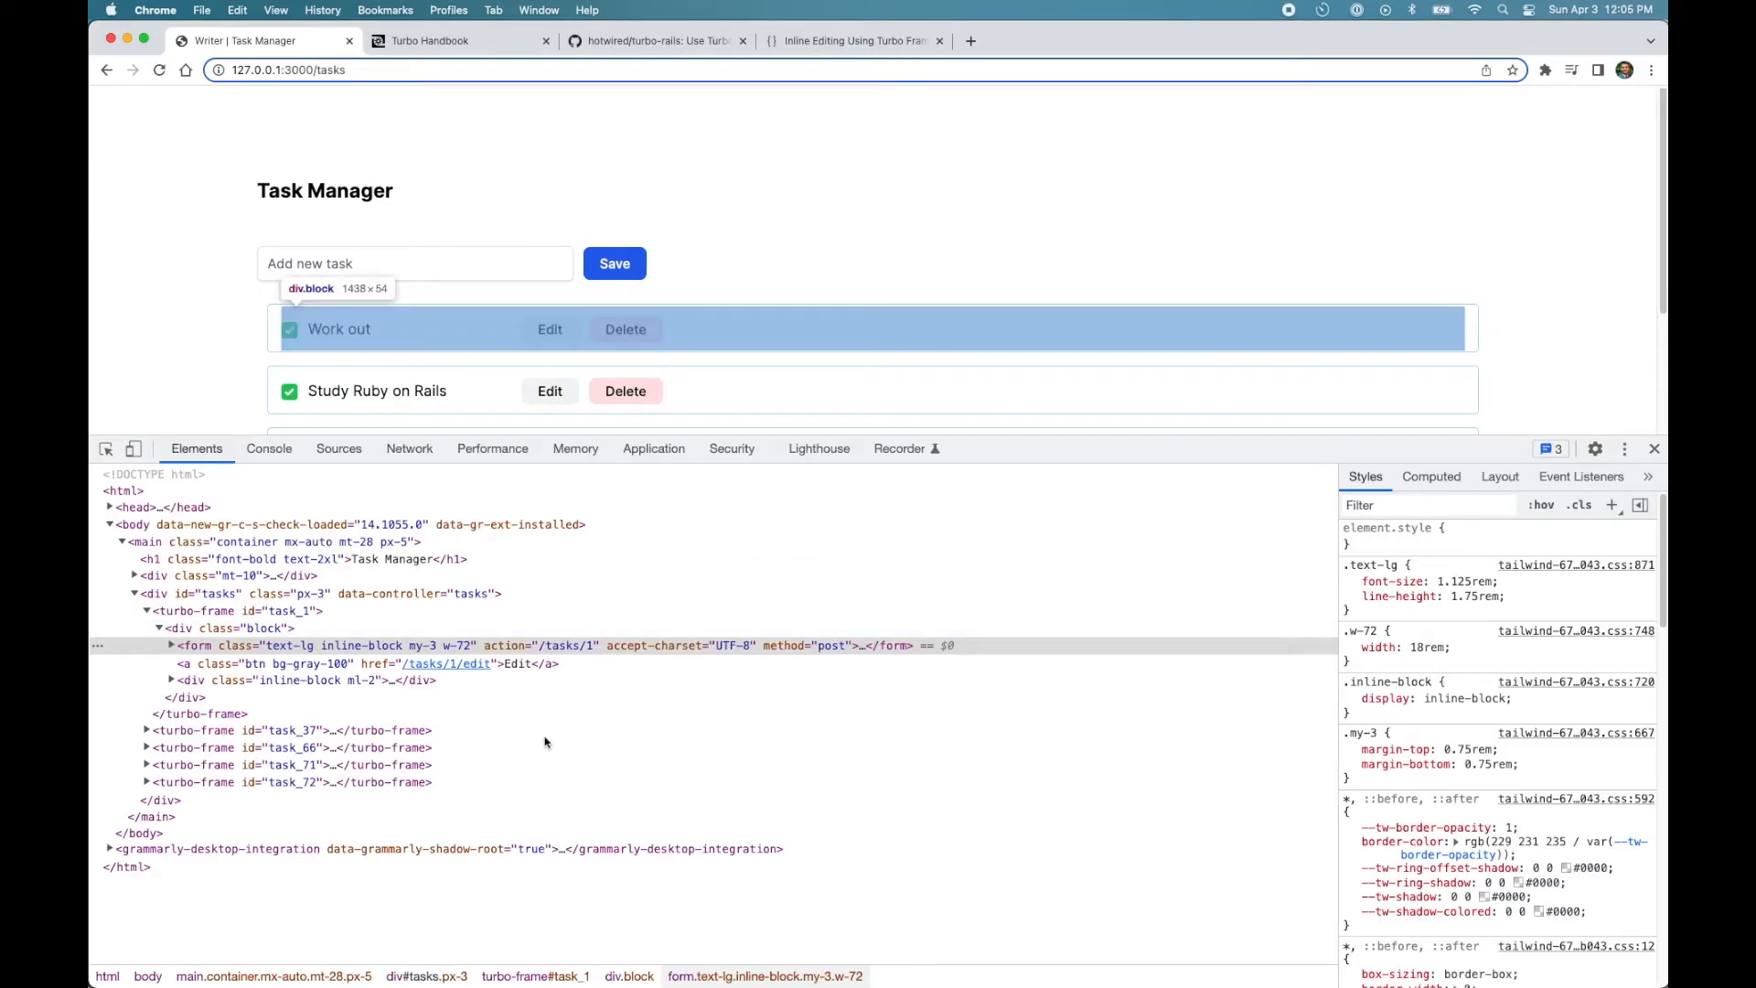
left_click(145, 611)
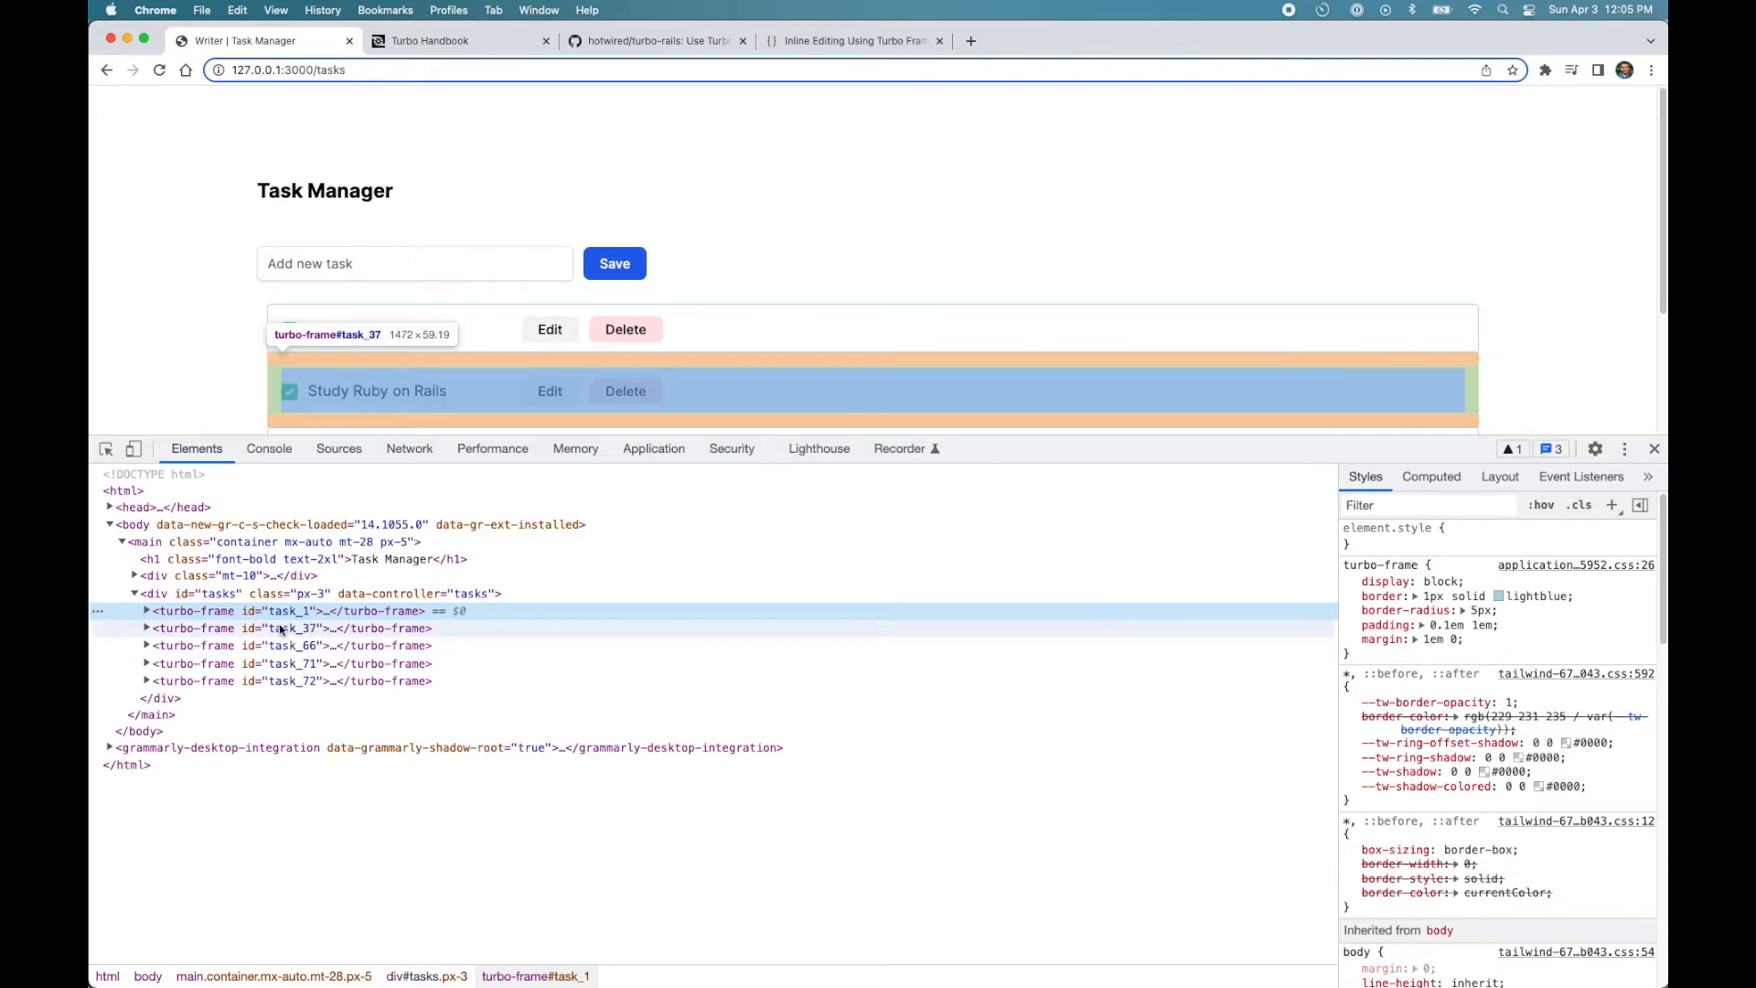
left_click(408, 449)
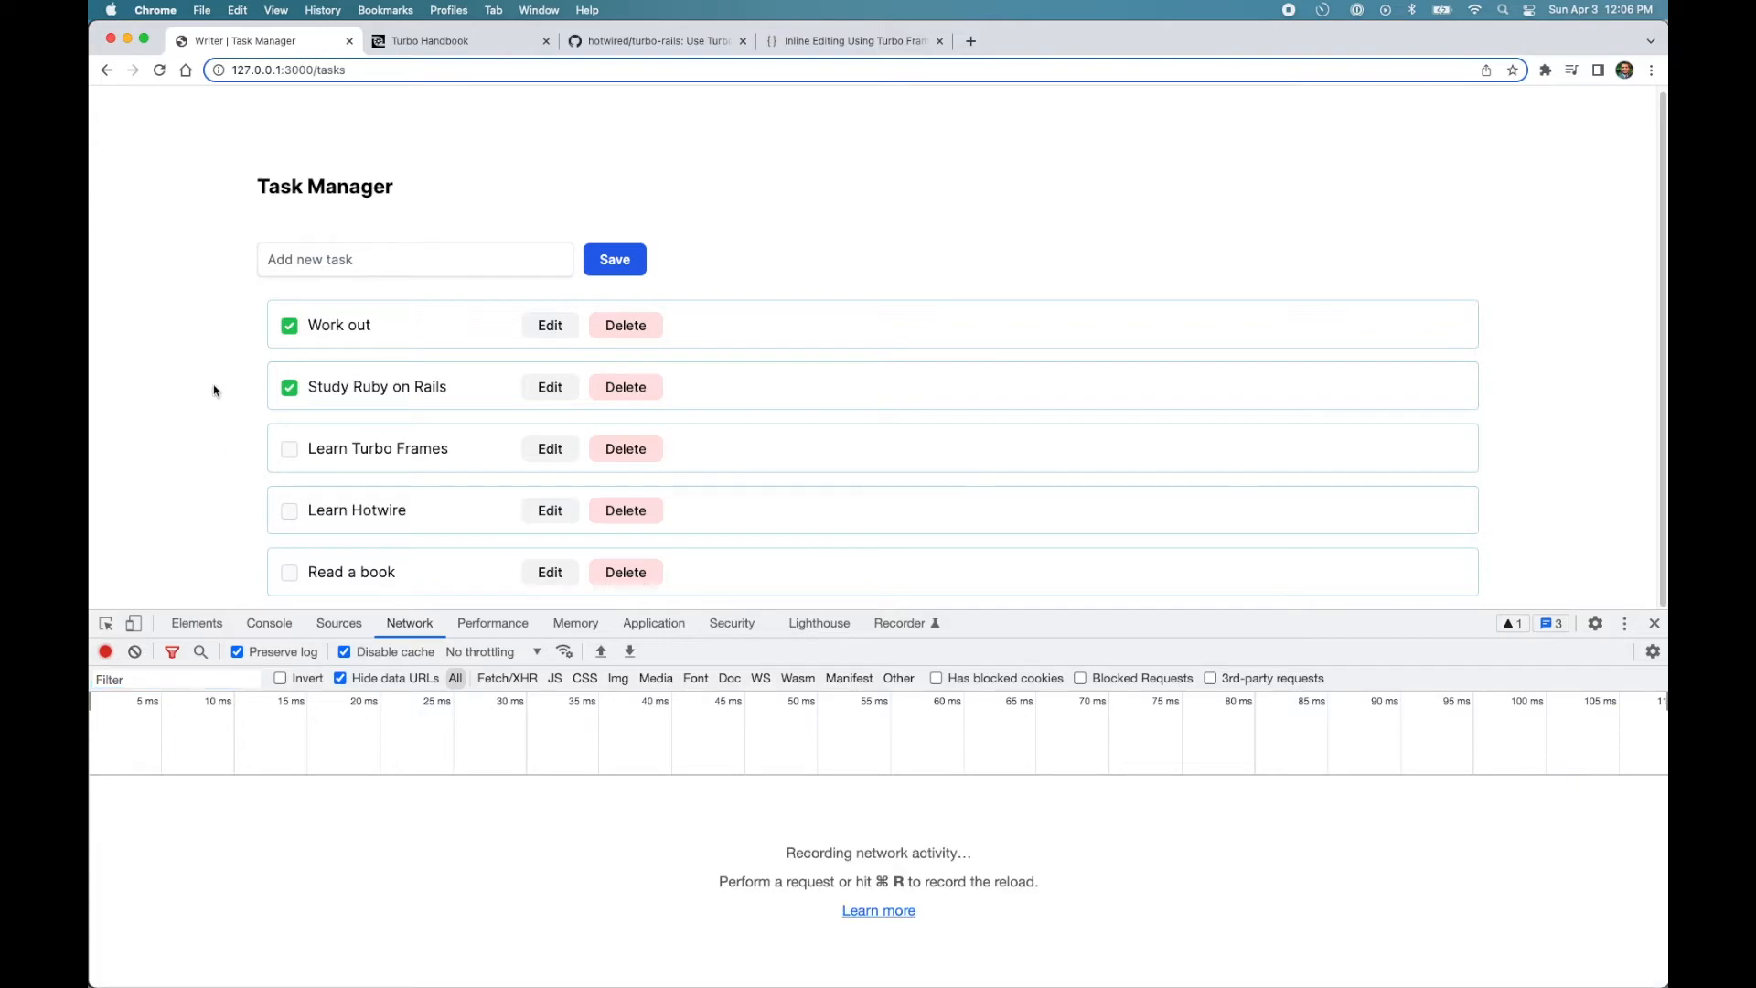
- Edit Learn Hotwire inline and view the edit request's response with the task_71 turbo-frame form
left_click(548, 511)
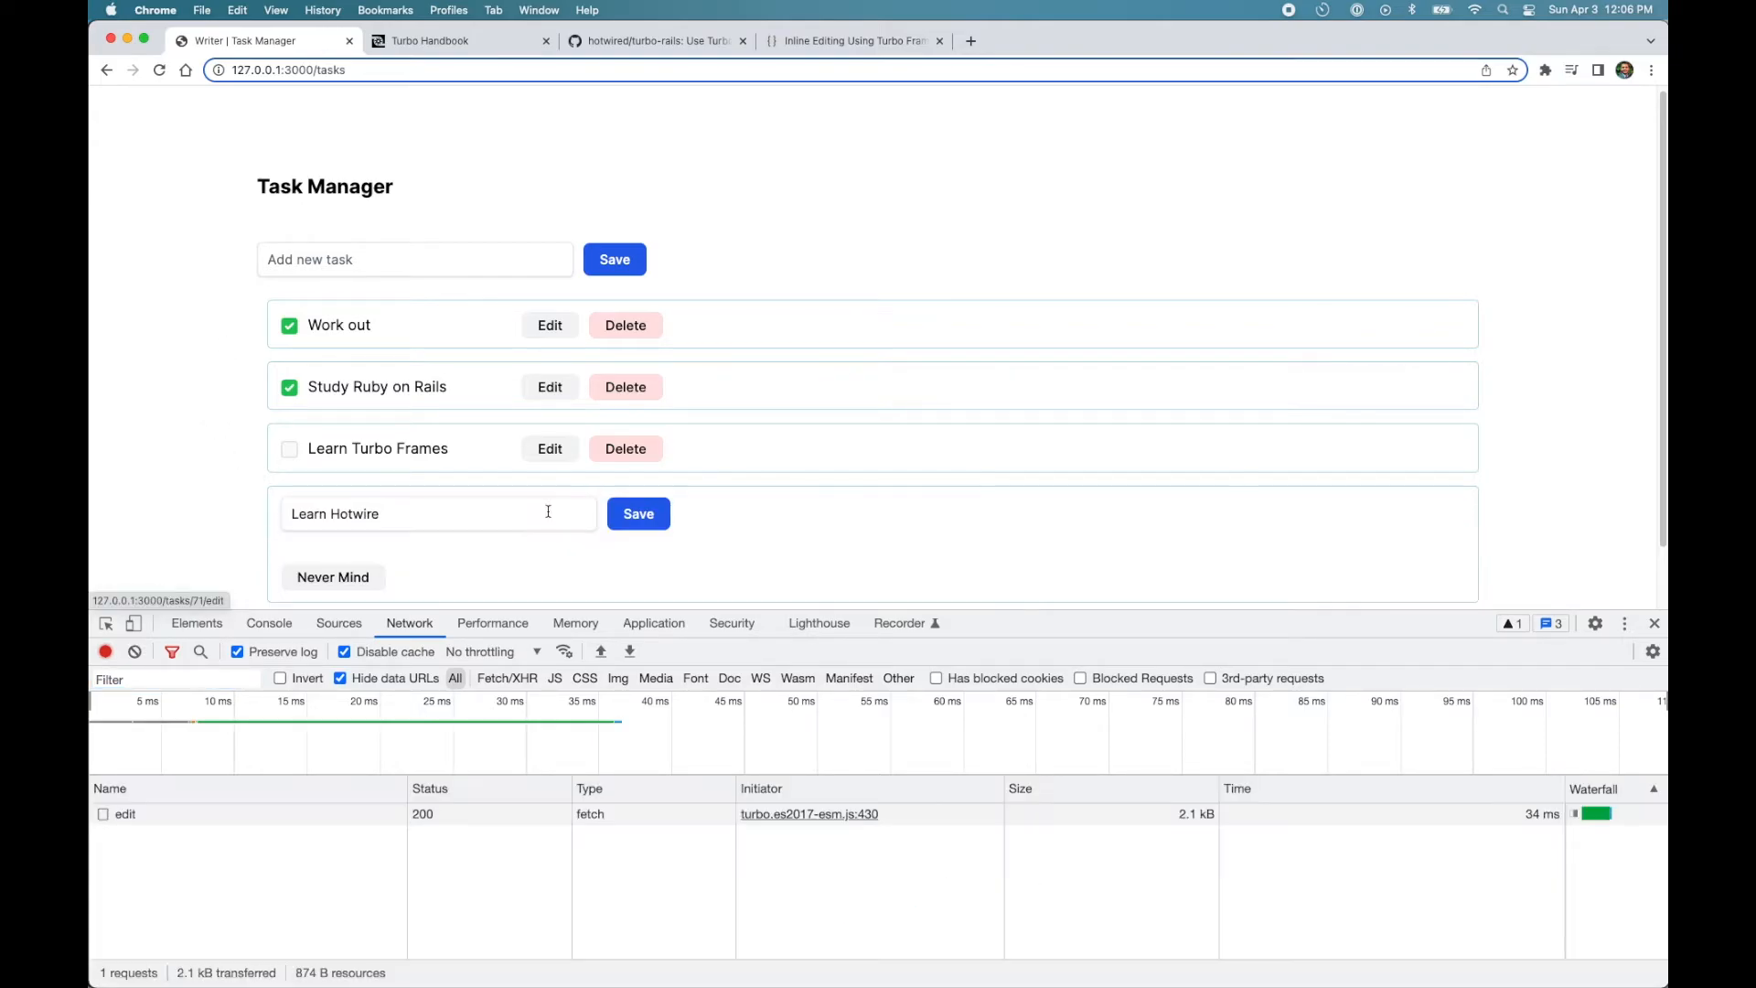
left_click(124, 812)
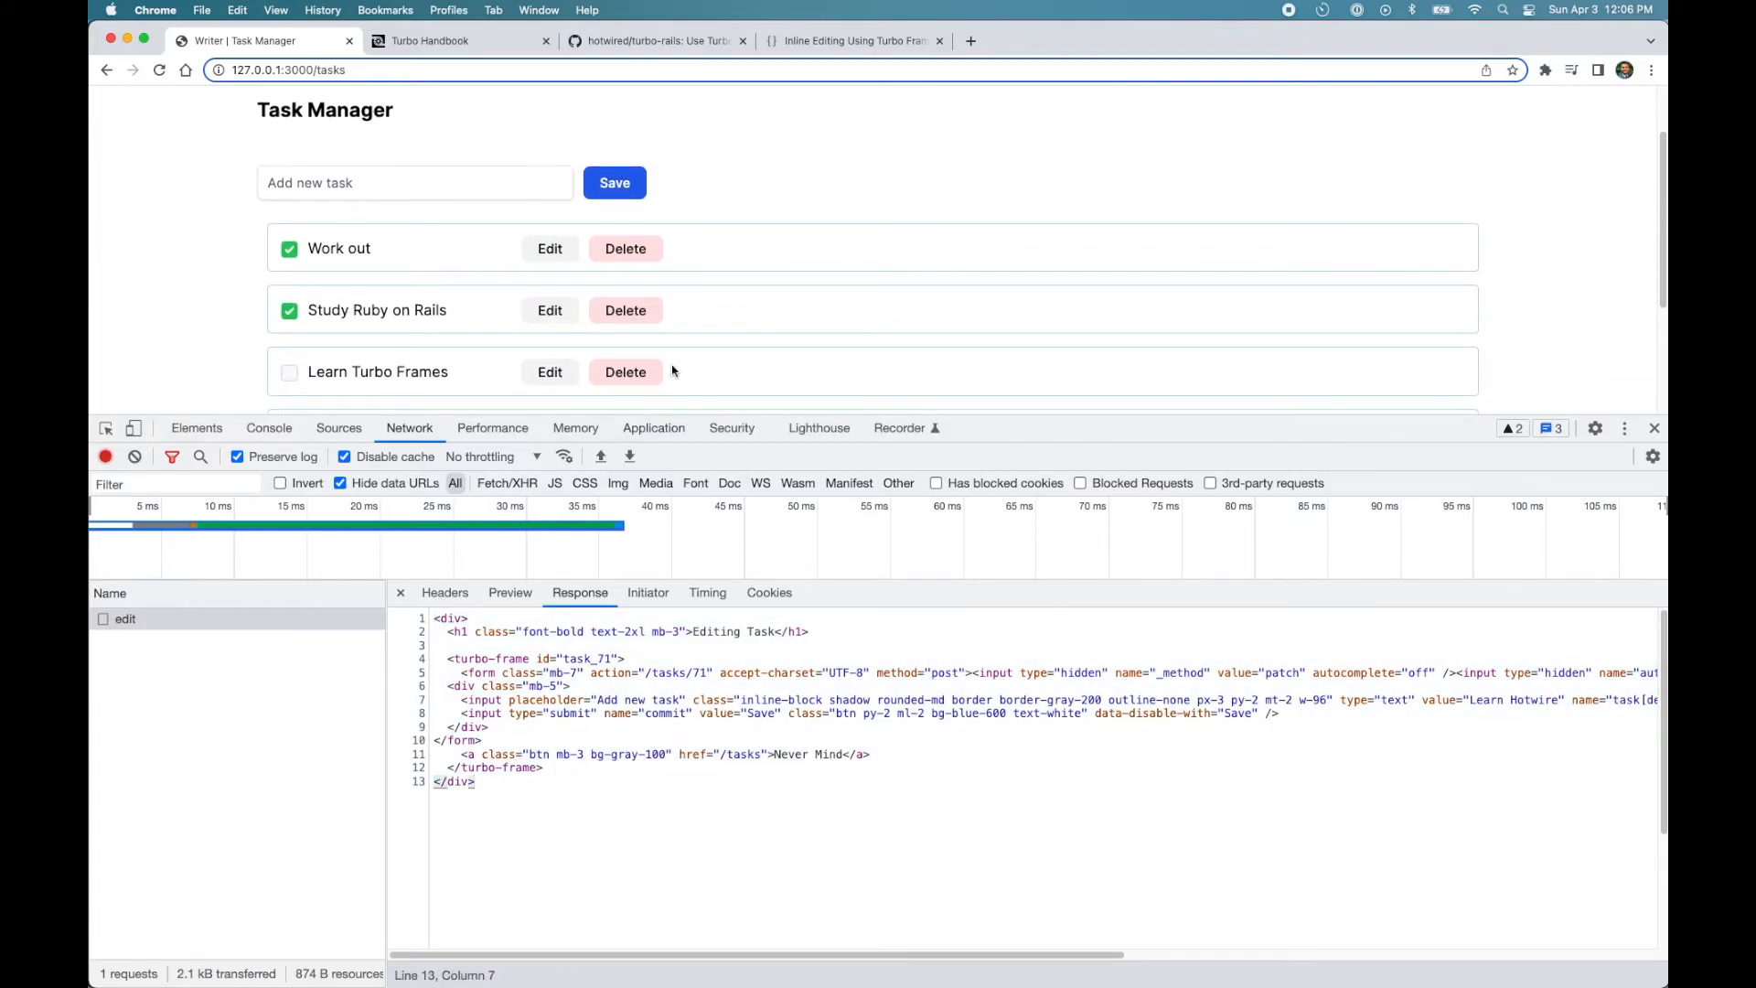
scroll("down", 3)
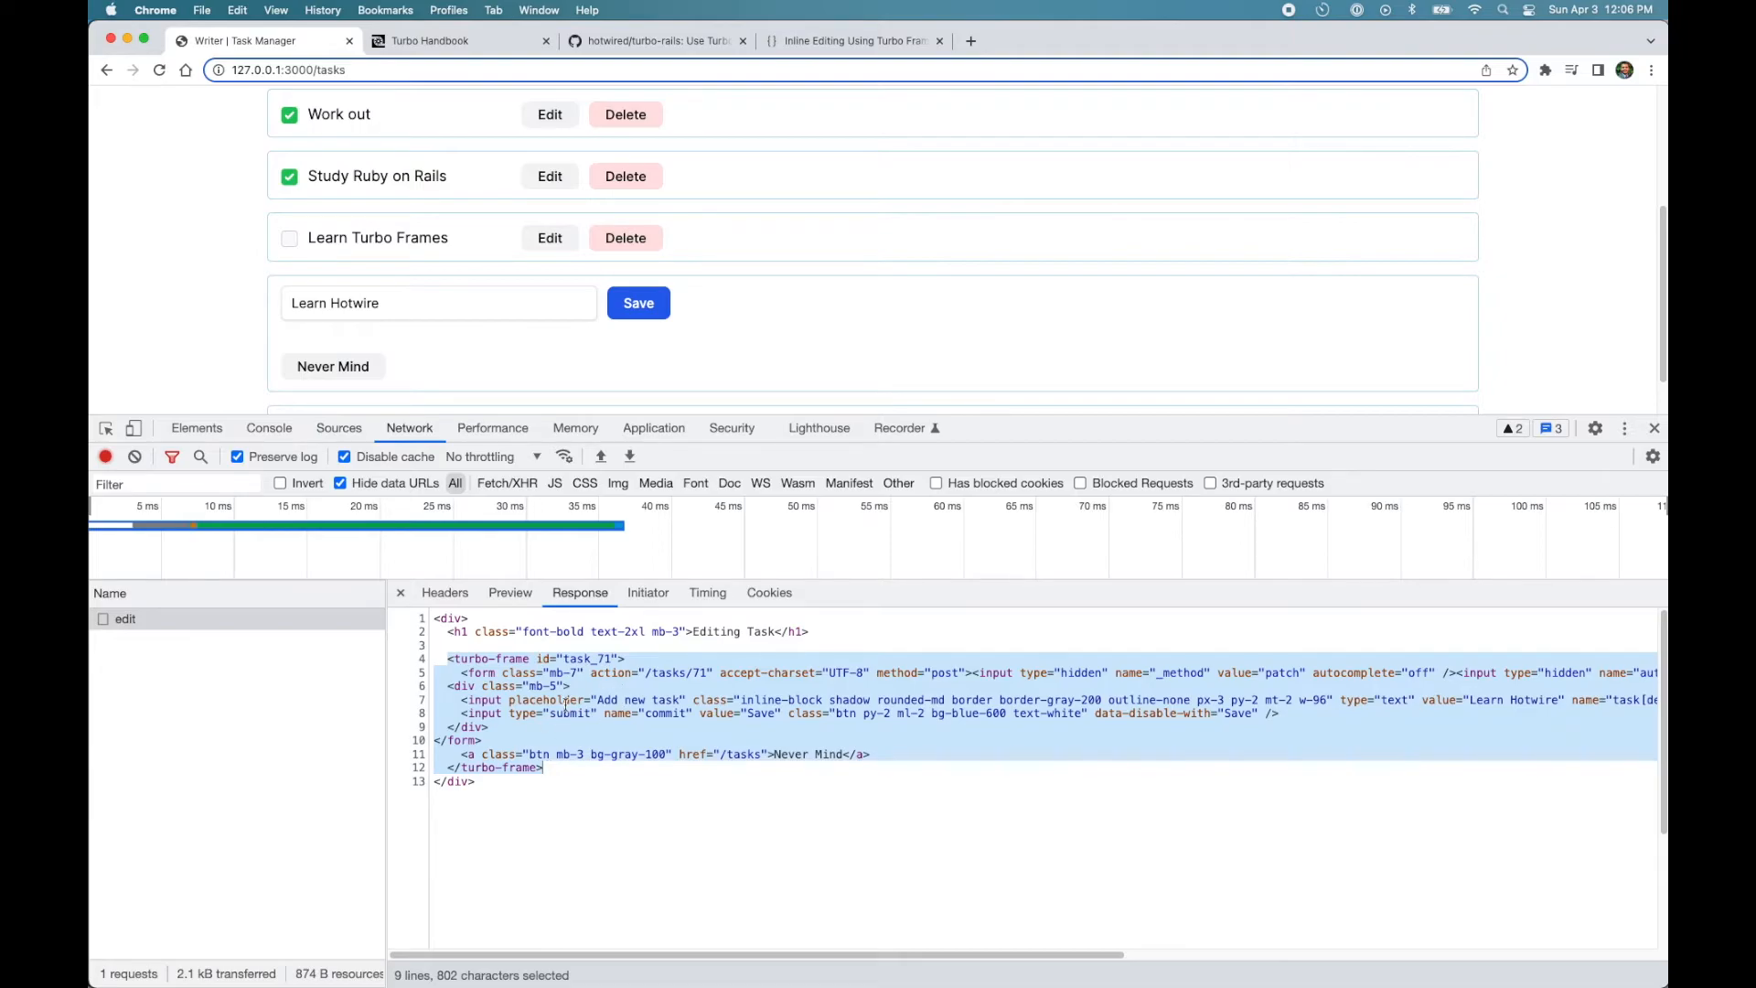
mouse_move(309, 347)
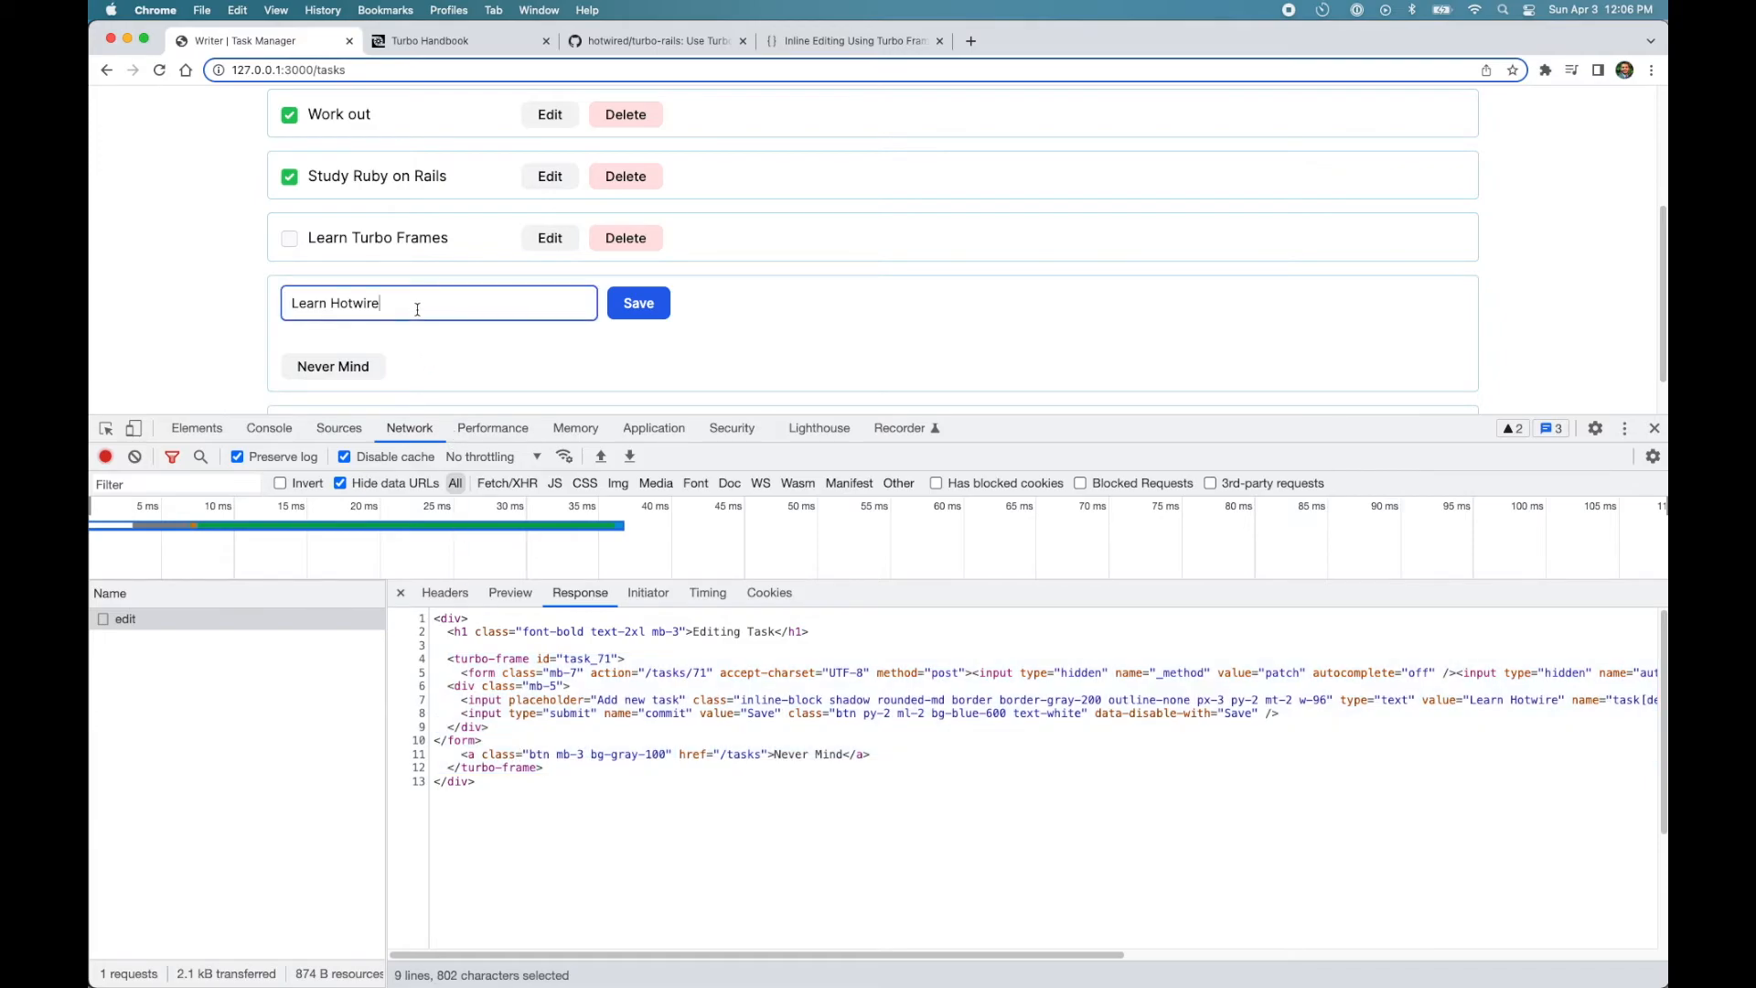
- Save the task as 'Learn Hotwire.' and search the tasks response for 'turbo-frame'
left_click(636, 302)
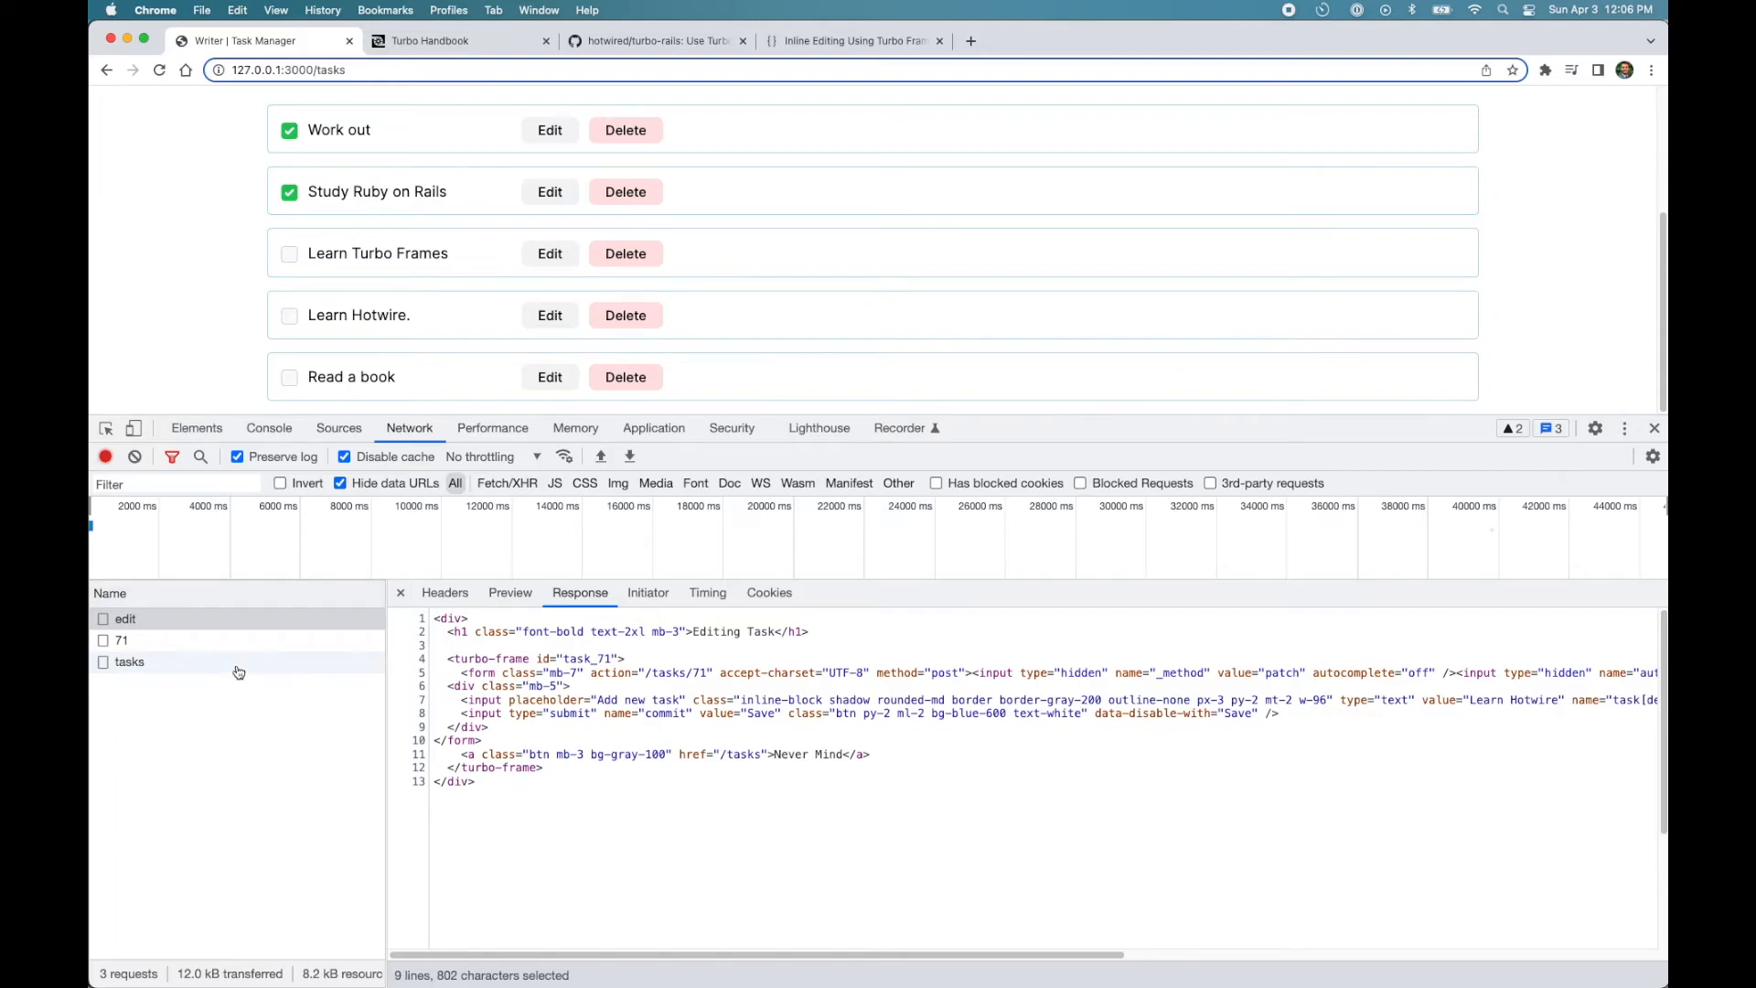
left_click(128, 661)
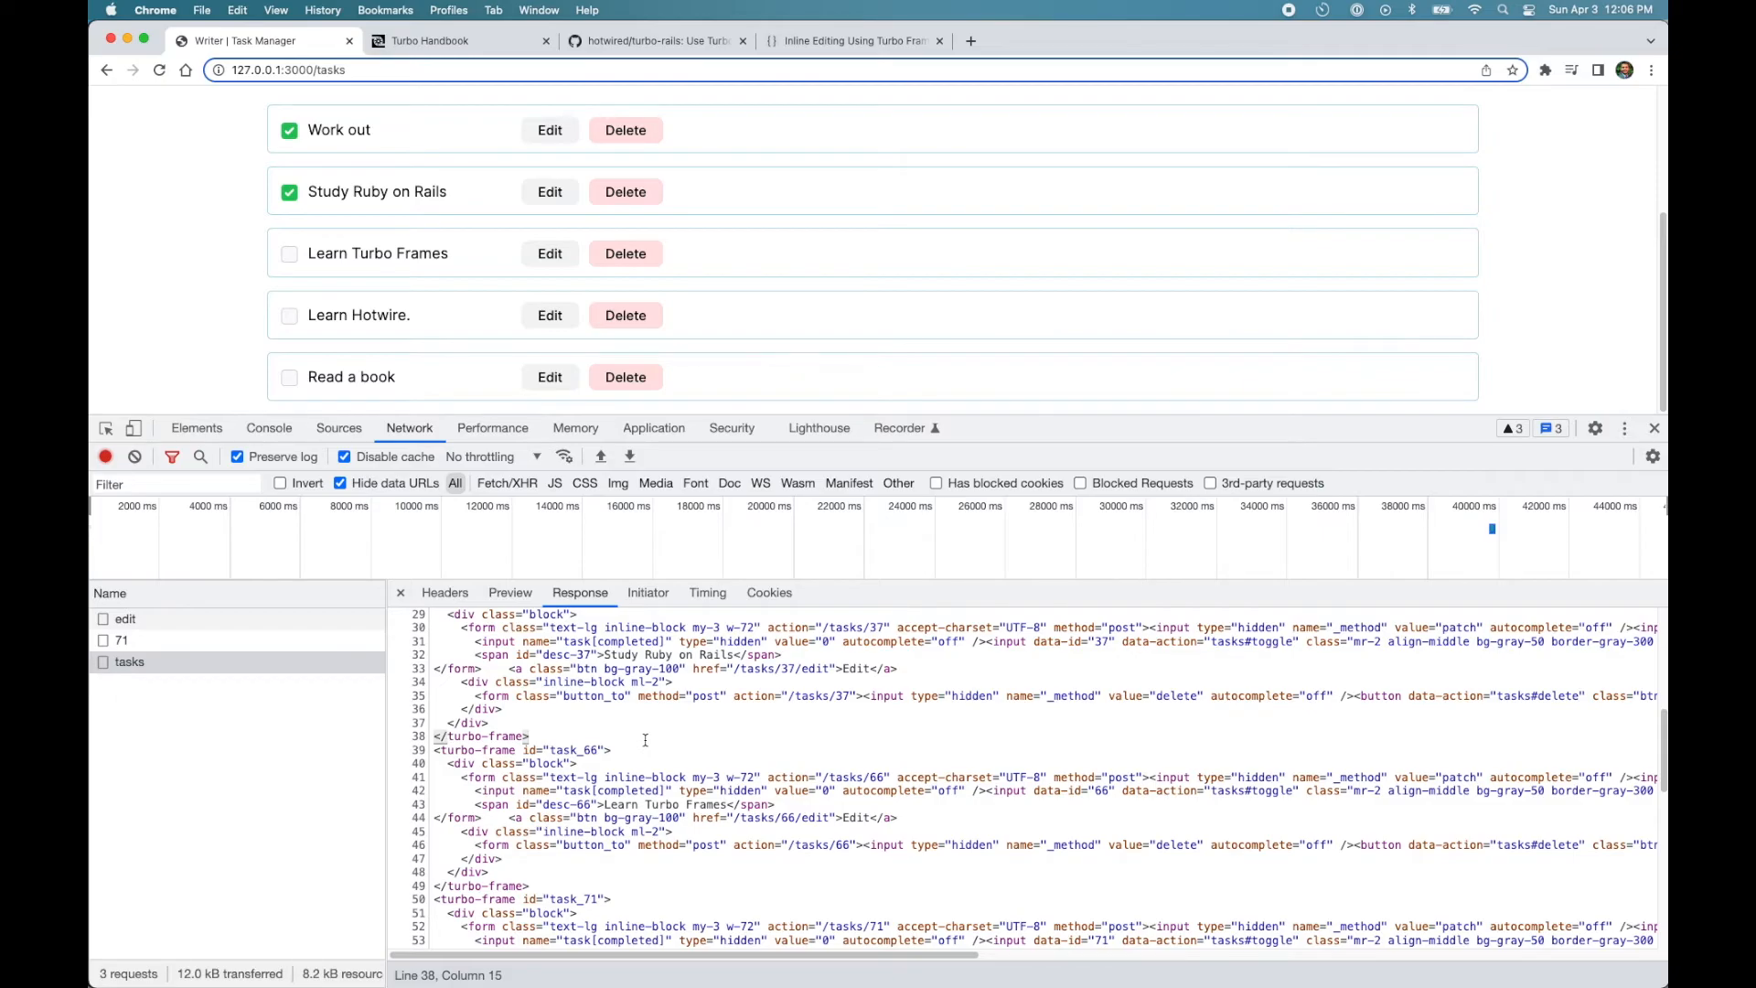
type("turbo-frame")
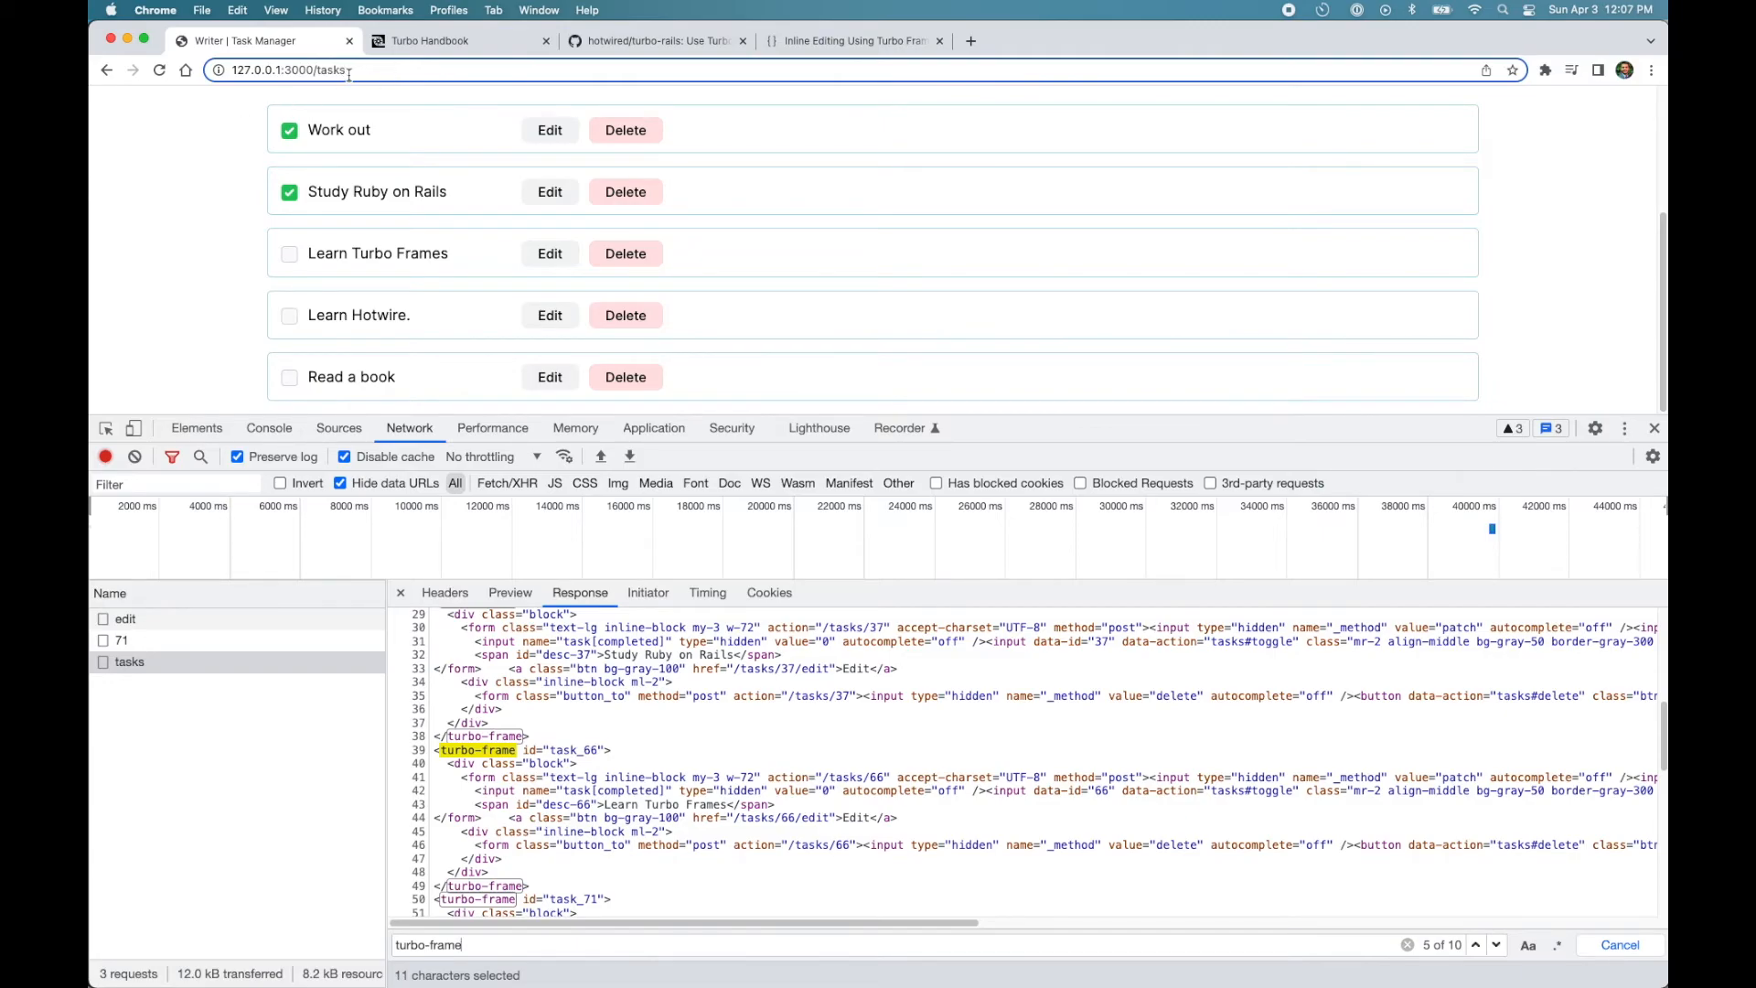
mouse_move(348, 73)
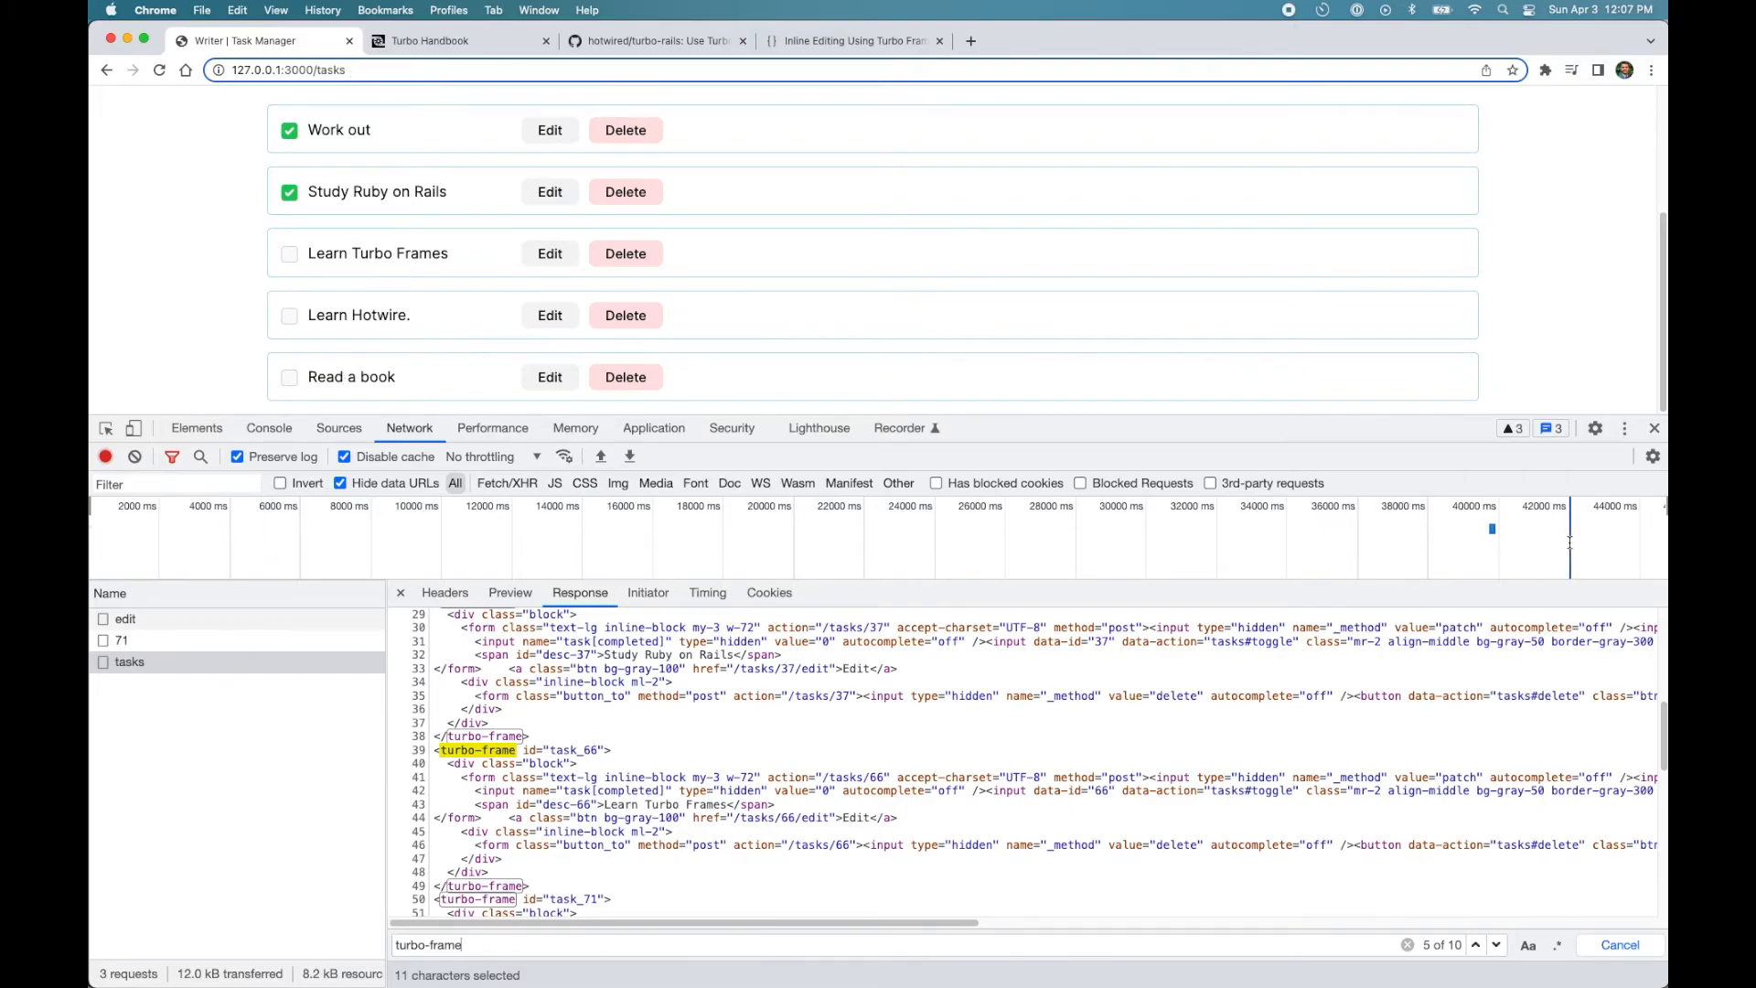
- Close DevTools, glance at application.css in RubyMine, and return to the Task Manager page
left_click(1654, 428)
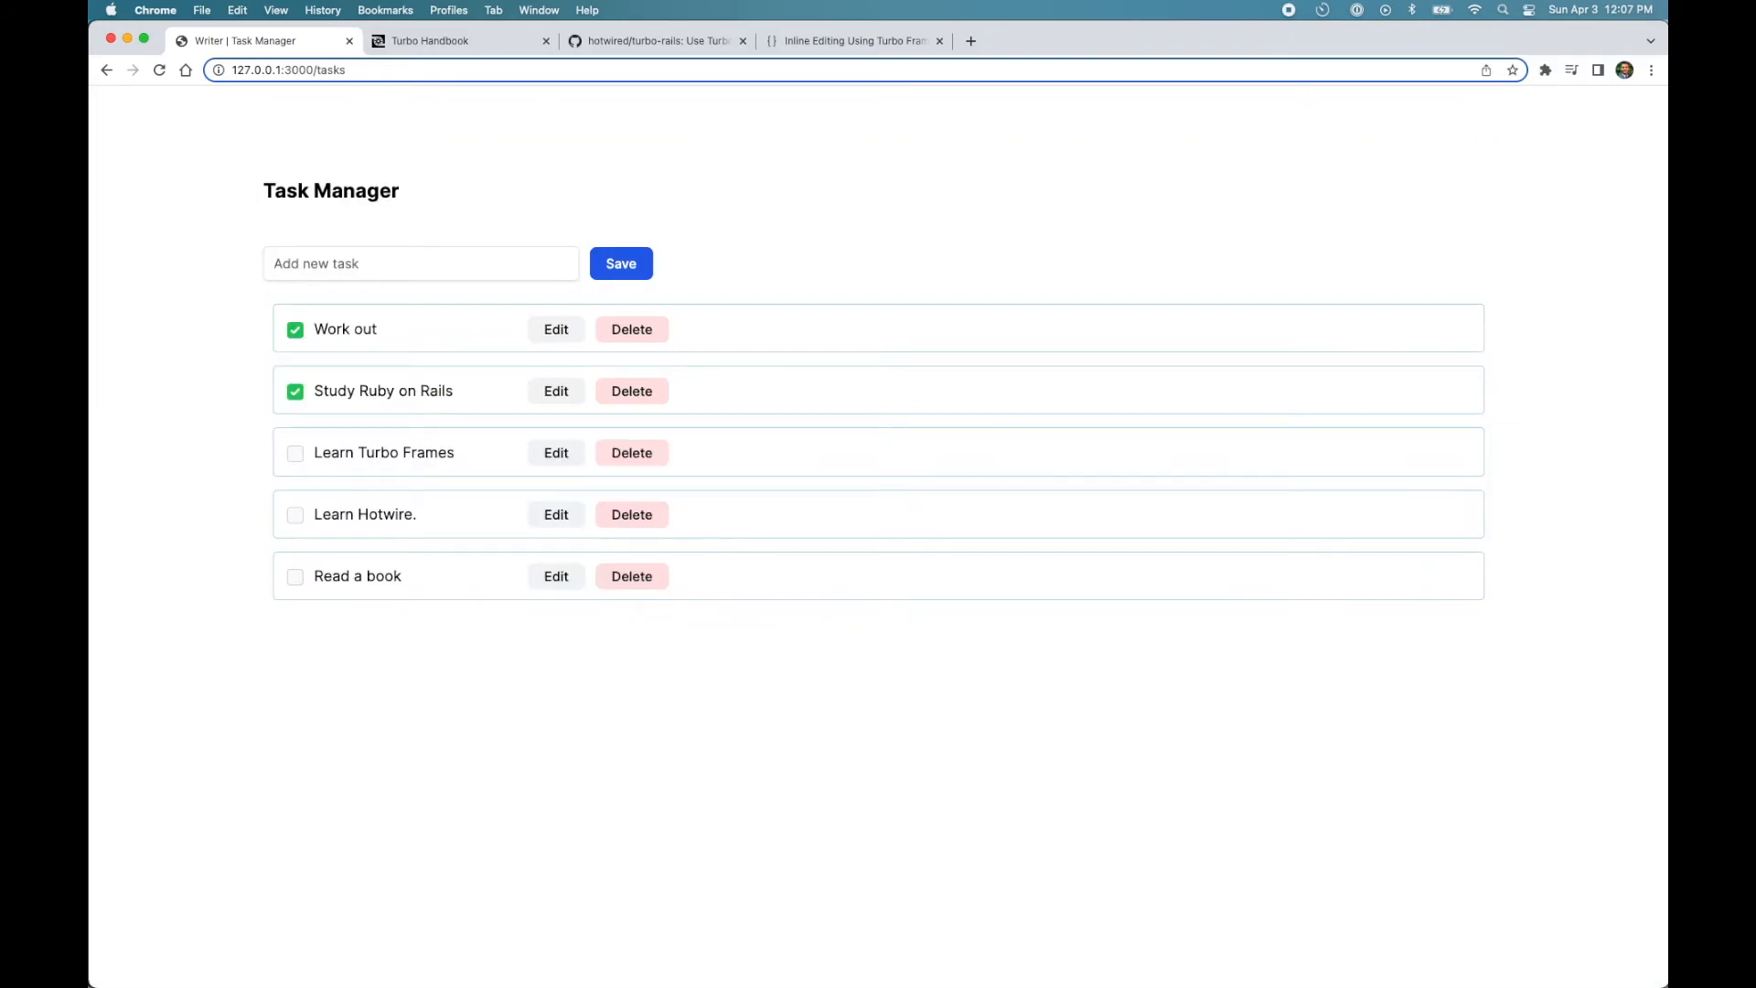
mouse_move(1163, 717)
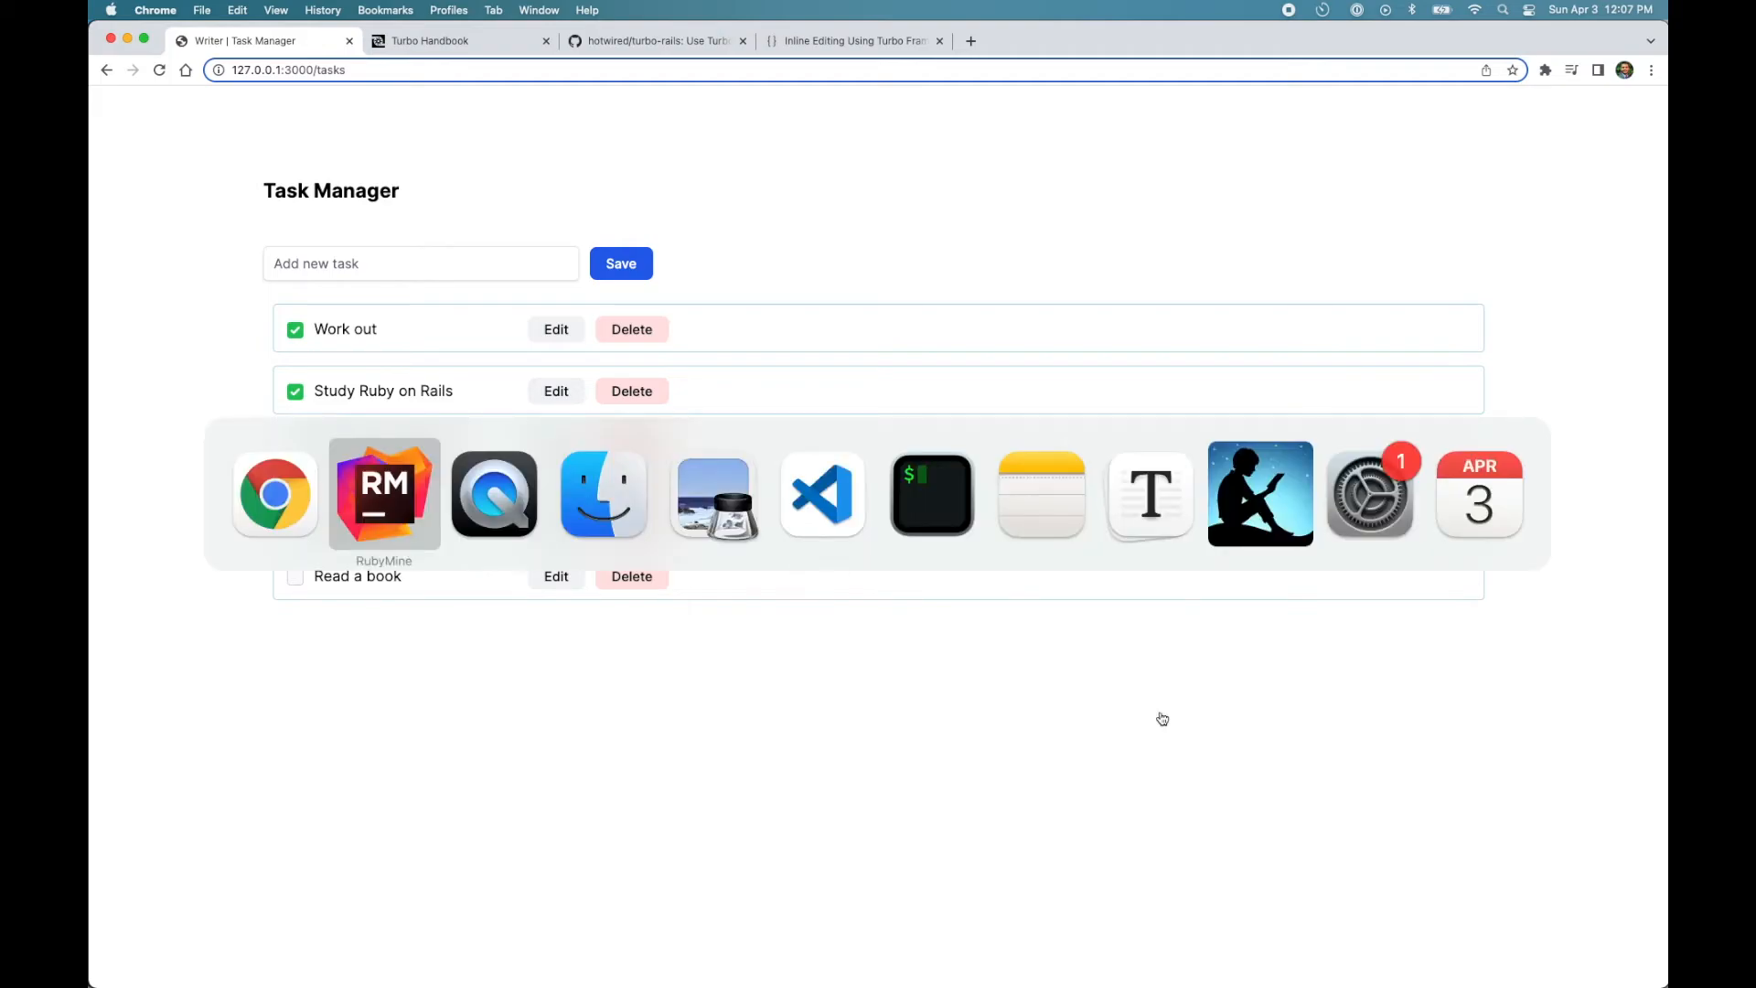
left_click(383, 492)
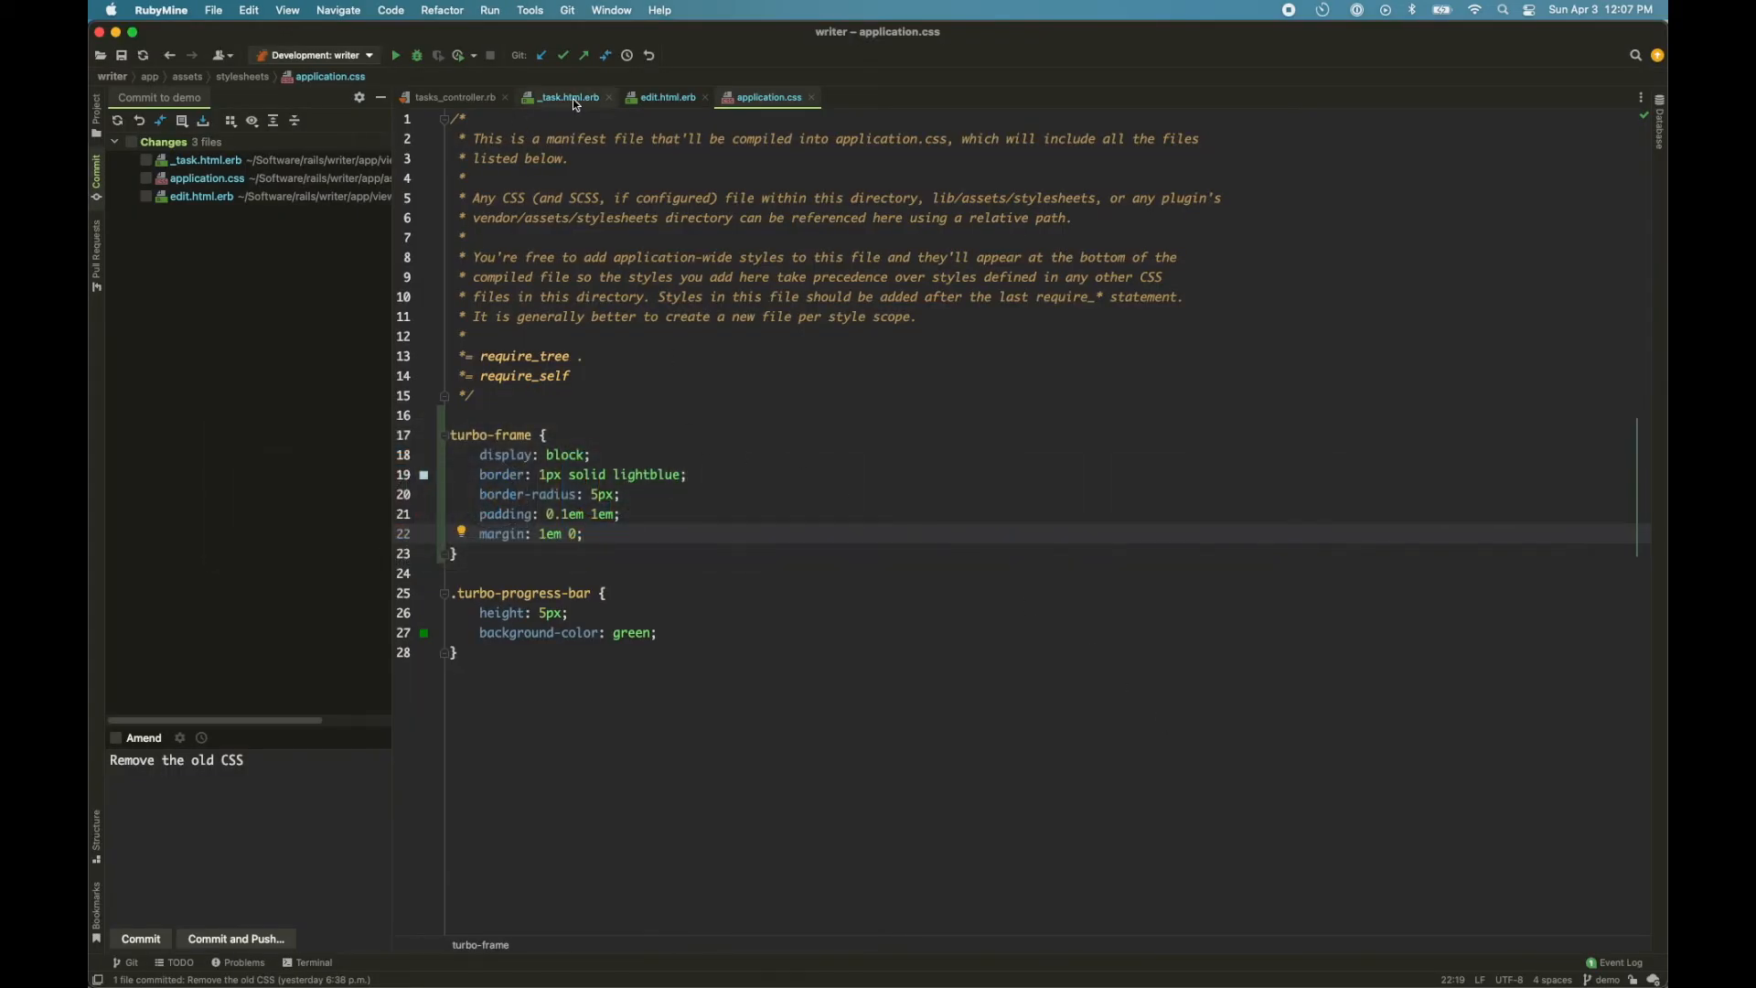
left_click(567, 97)
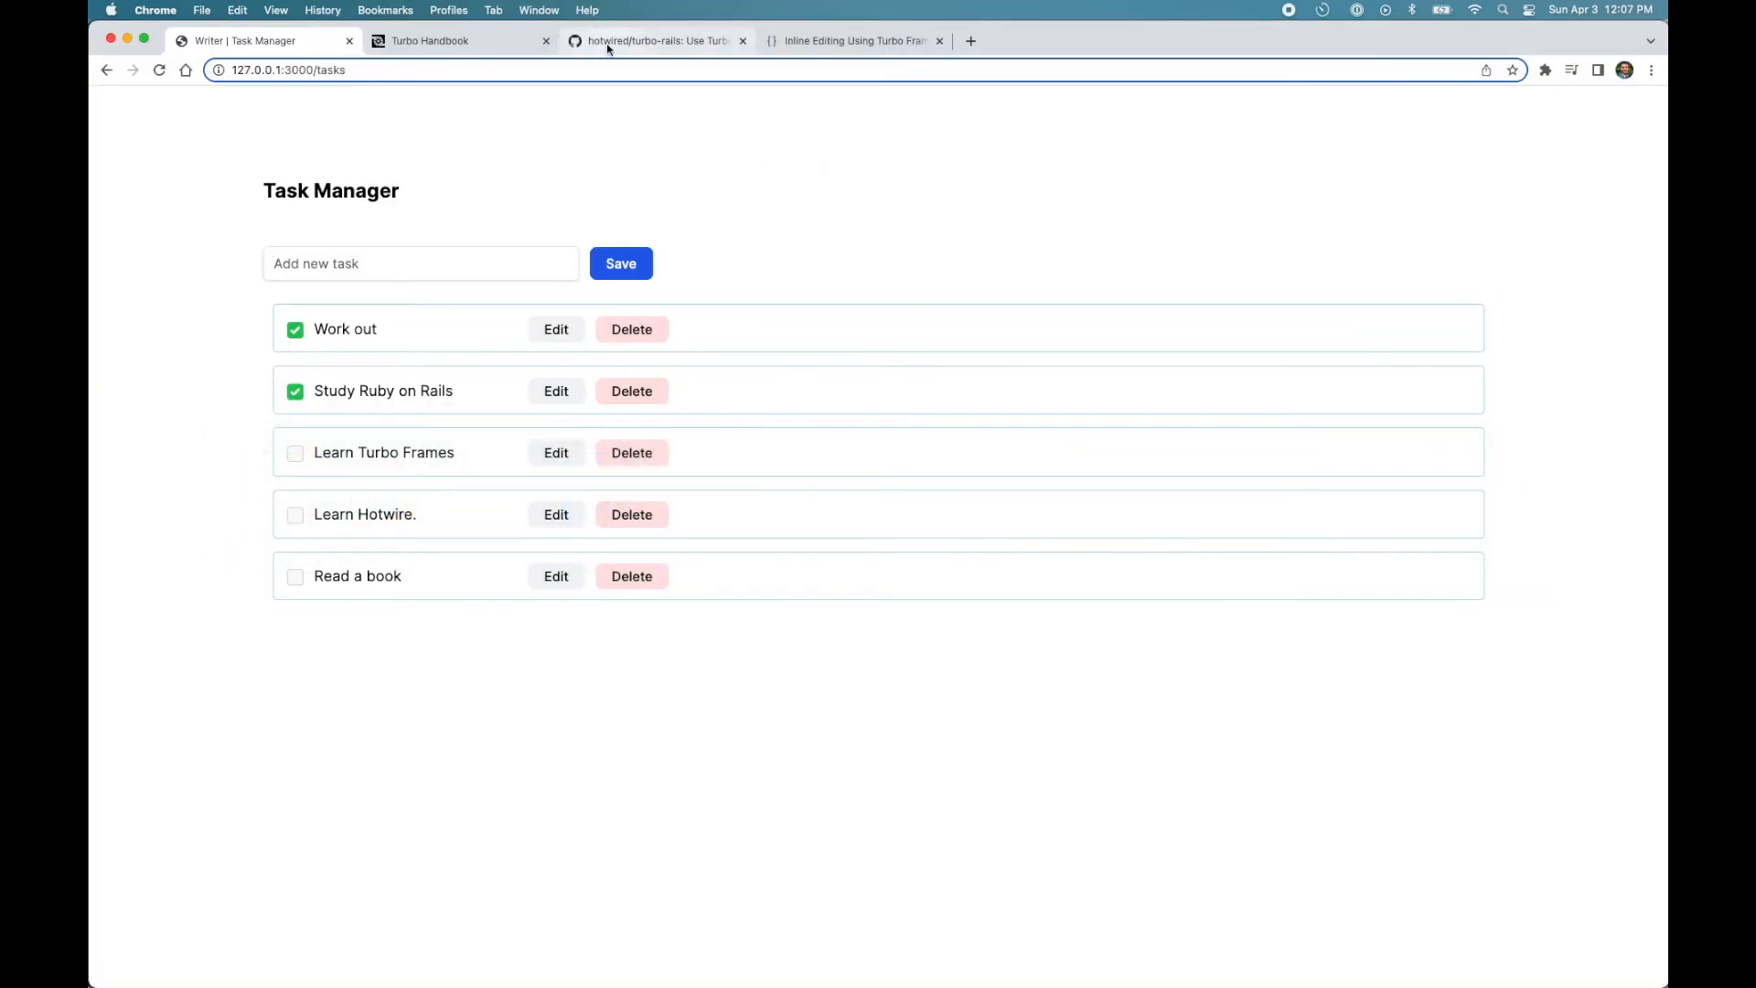
- Scroll the turbo-rails README to 'Decompose with Turbo Frames' and select the turbo_frame_tag helper
left_click(655, 40)
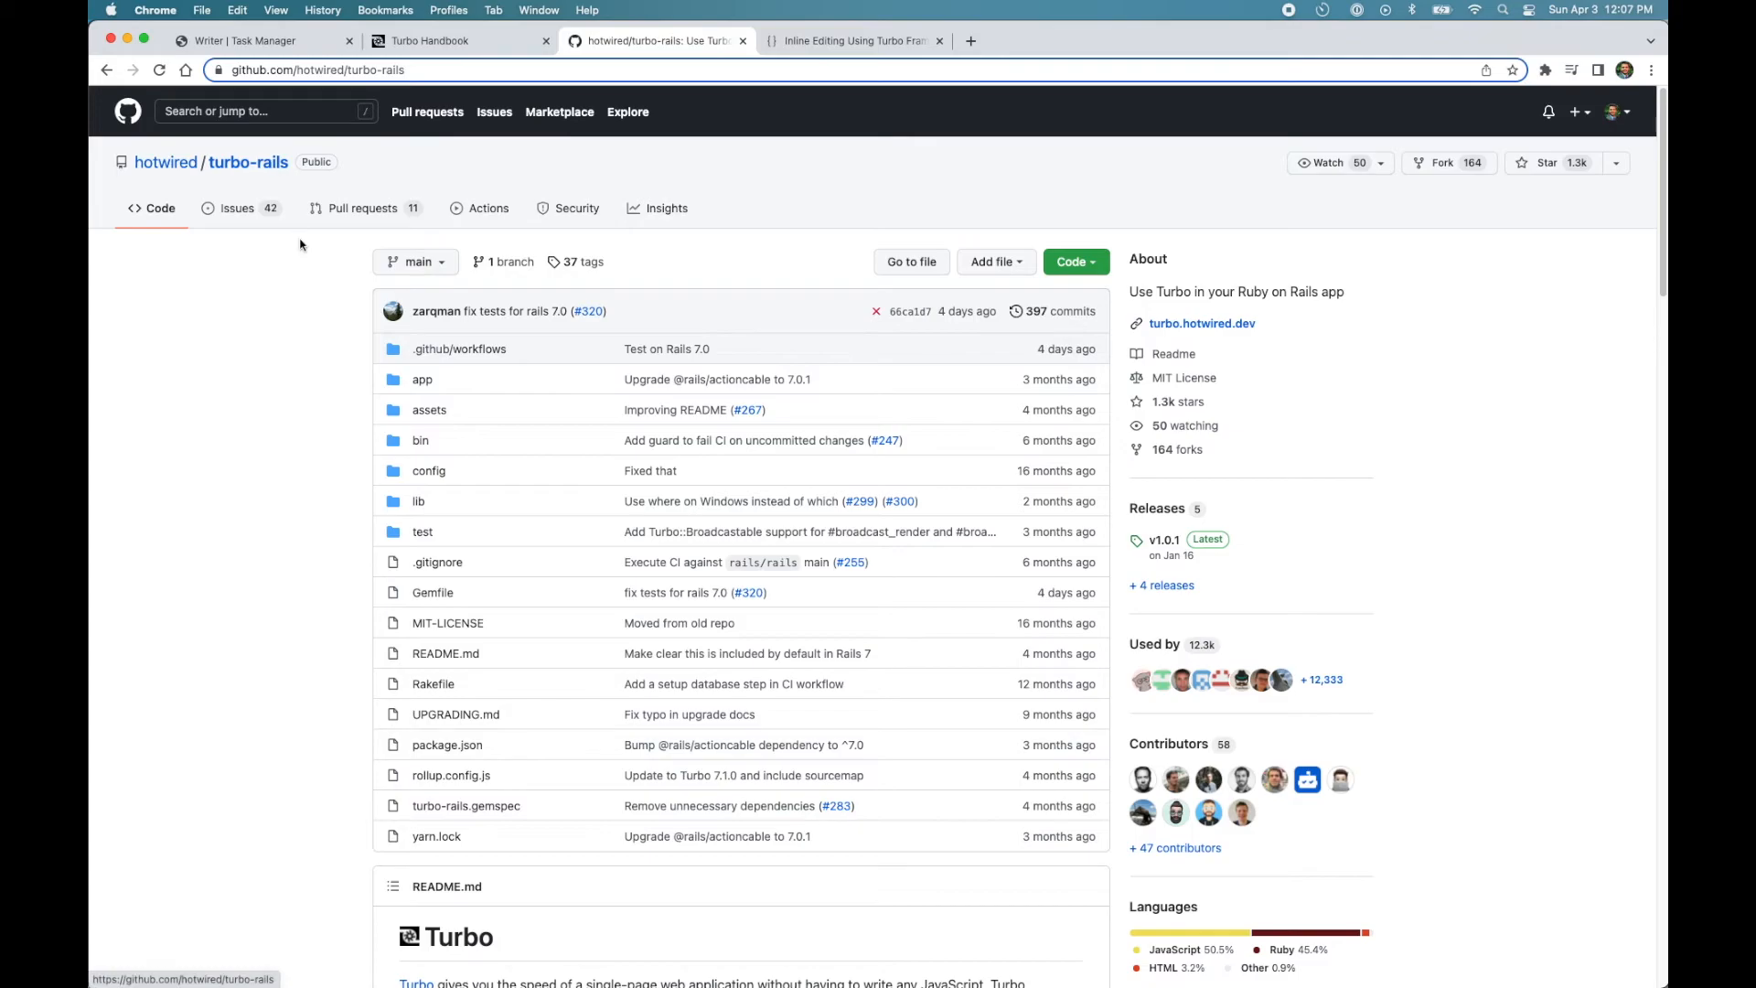
scroll("down", 3)
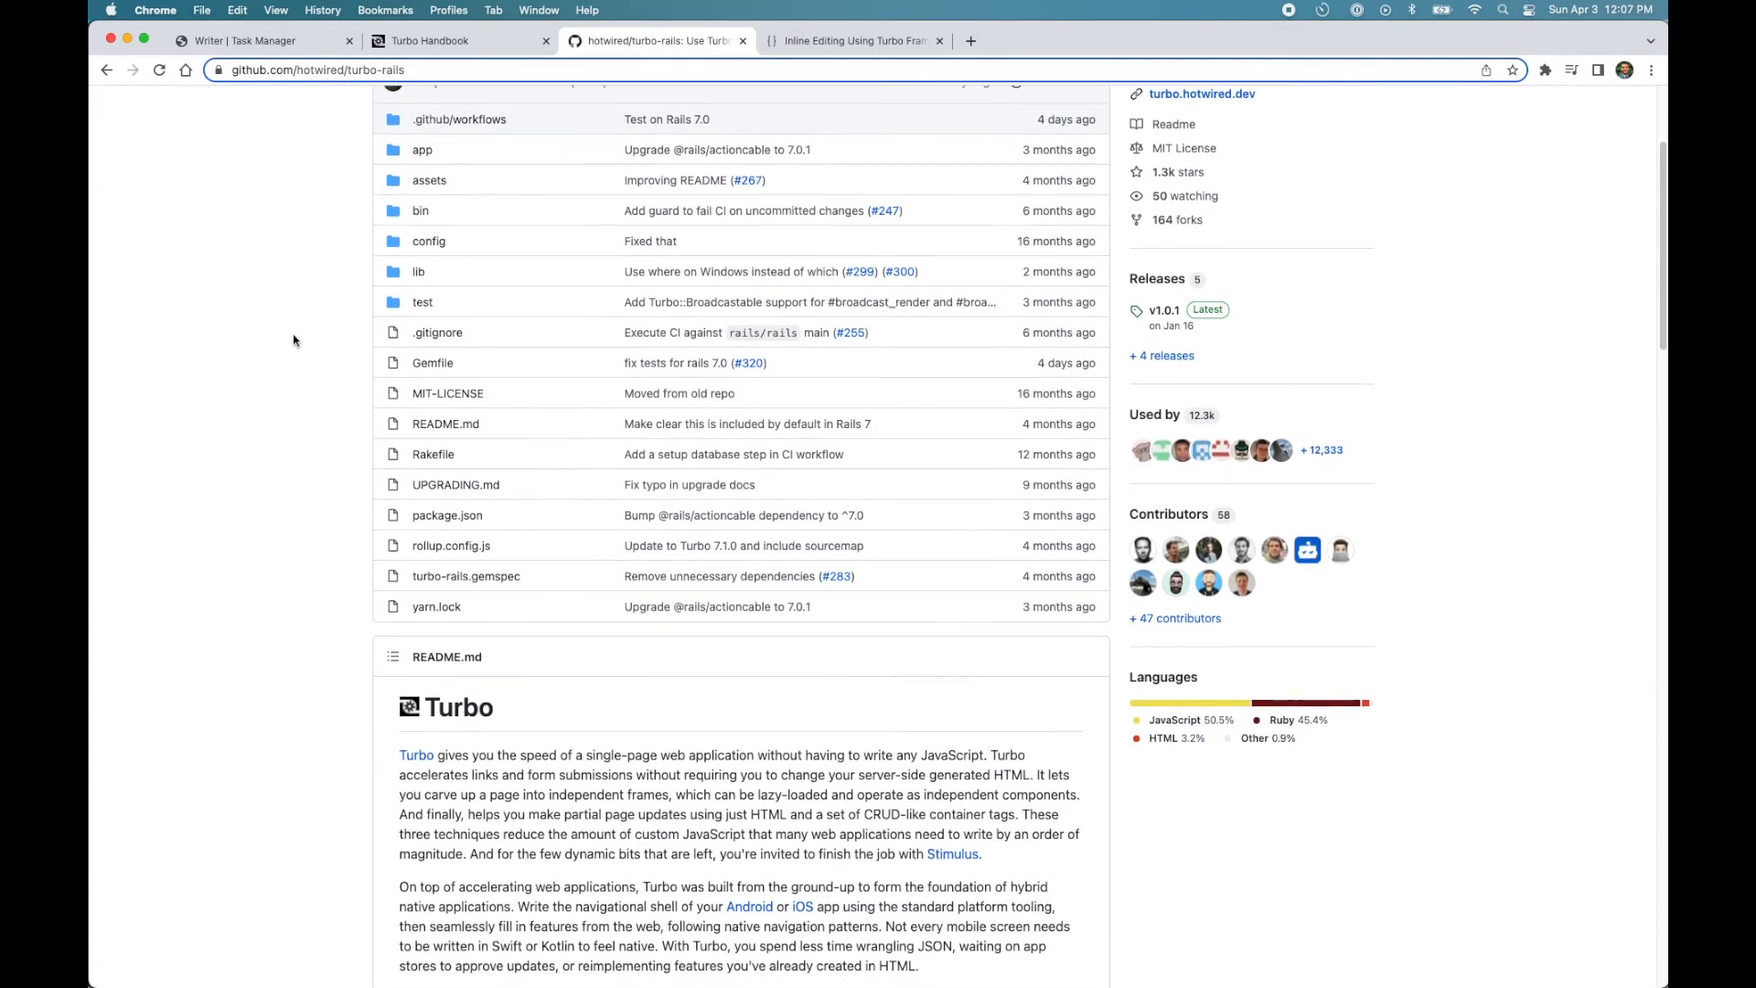
scroll("down", 3)
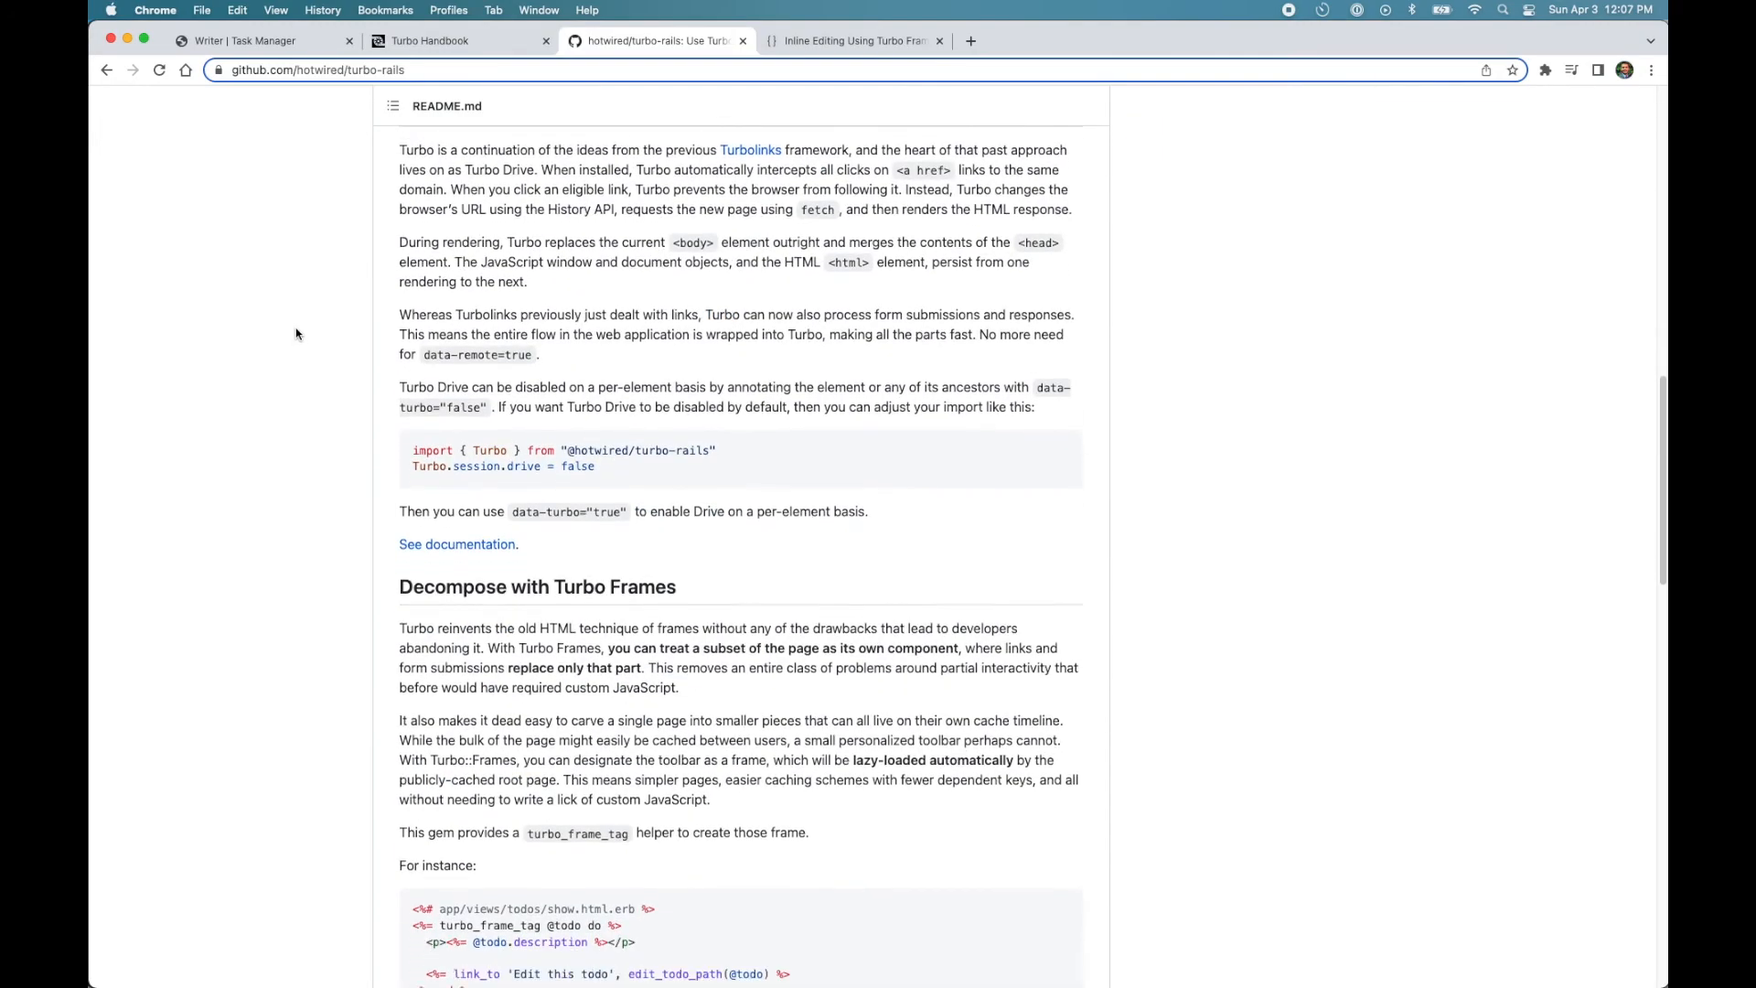
scroll("down", 3)
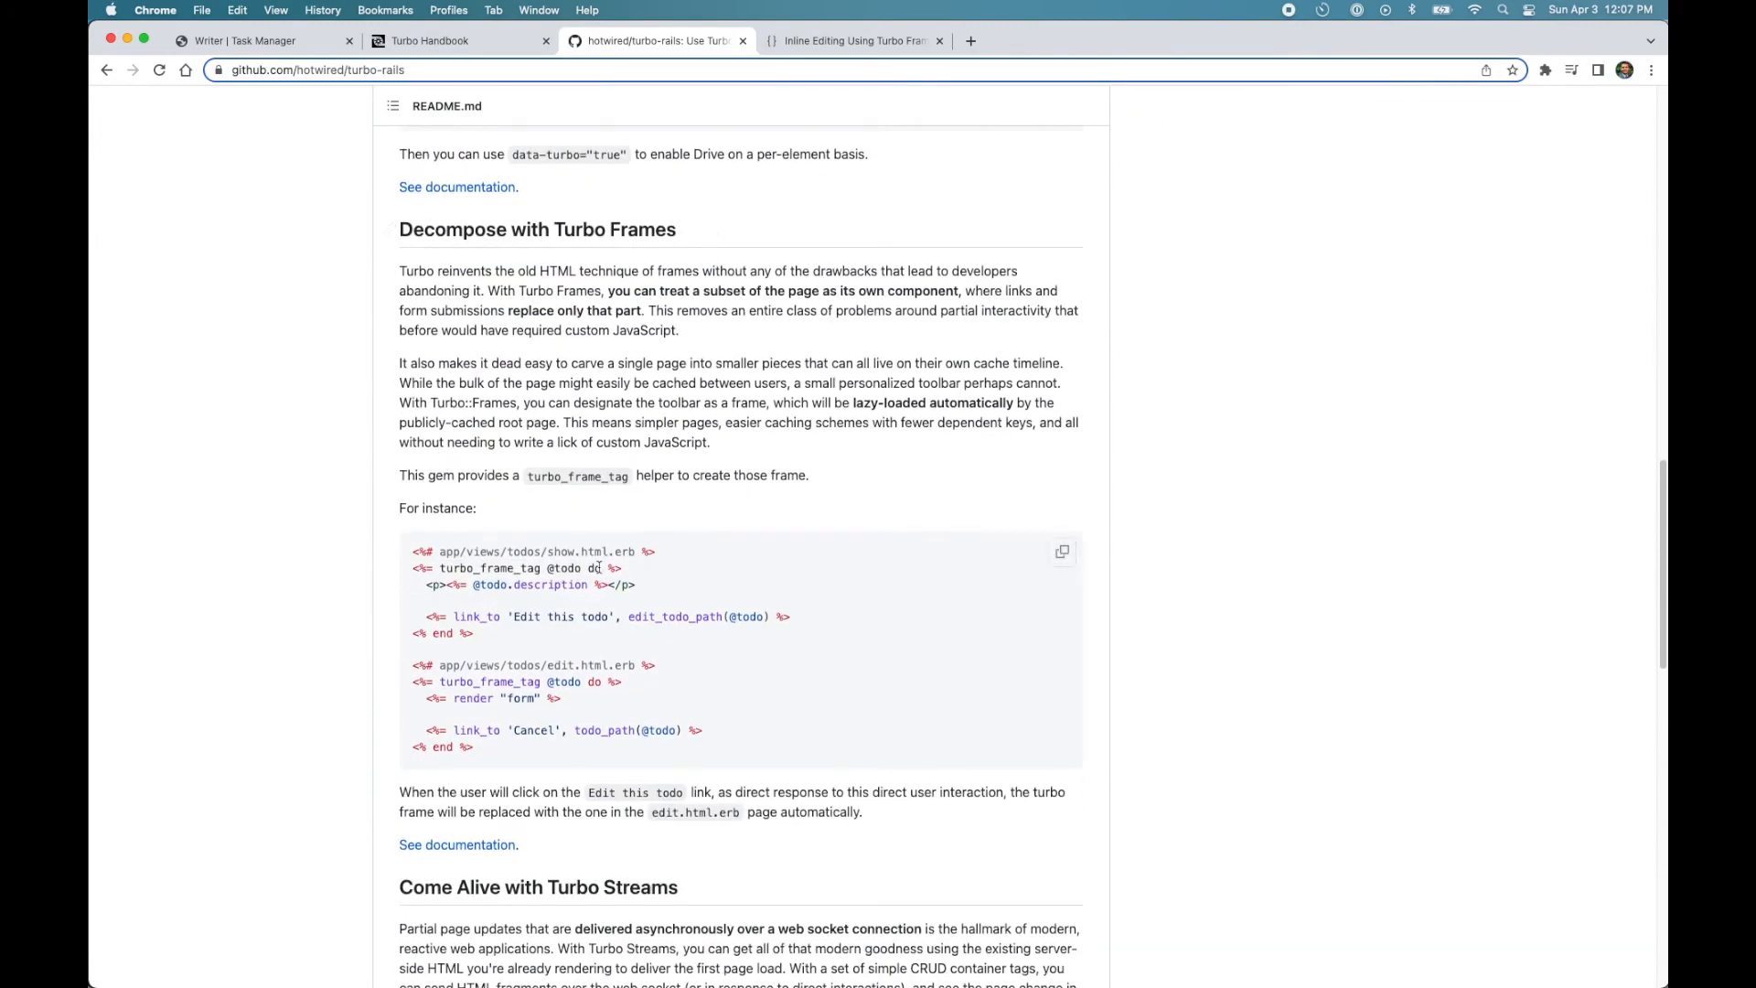
scroll("down", 3)
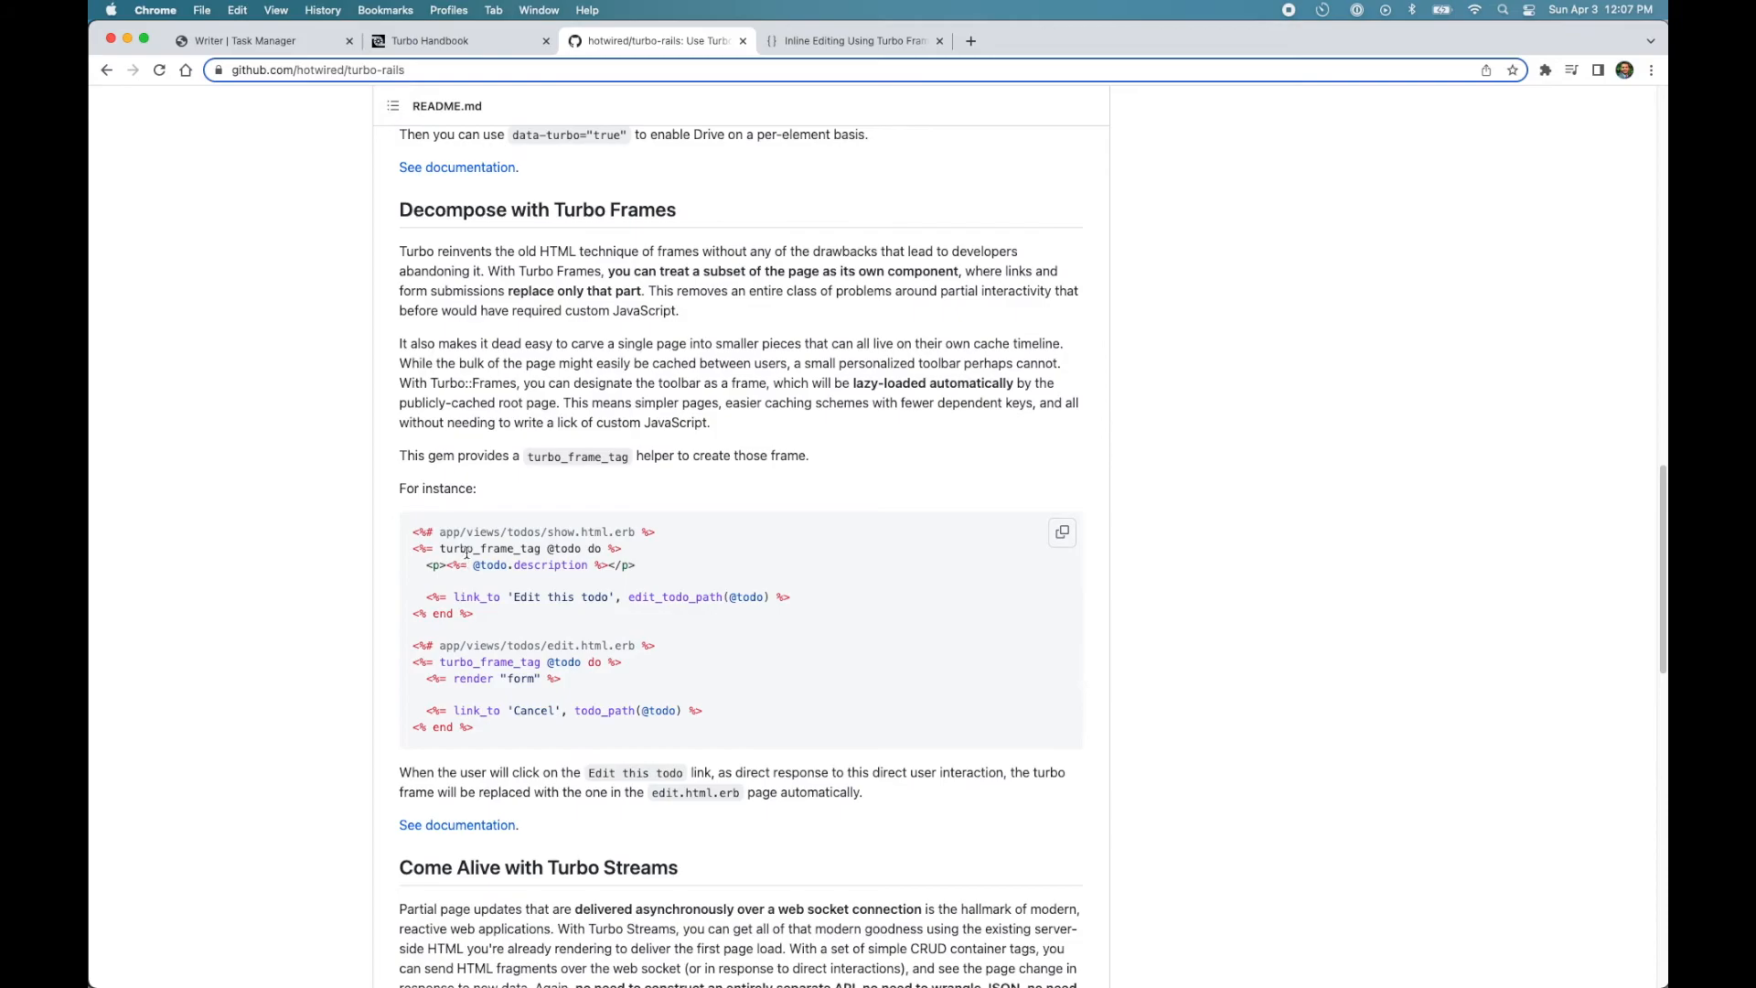
double_click(486, 547)
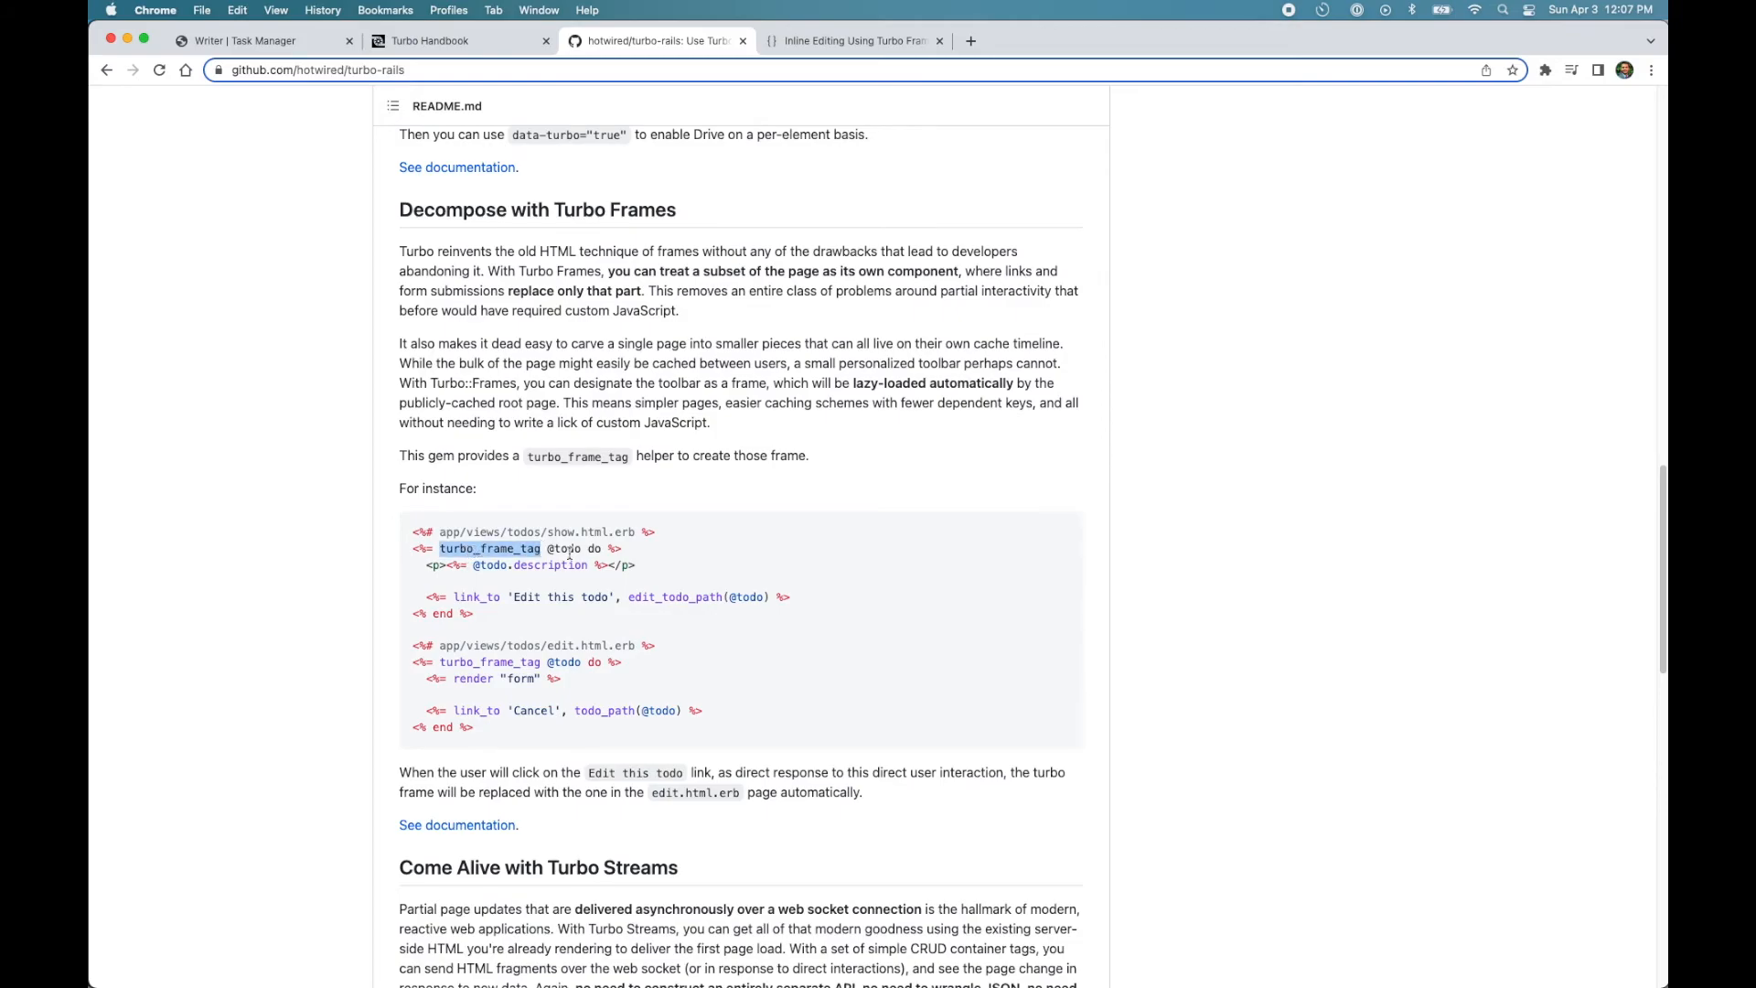
mouse_move(558, 561)
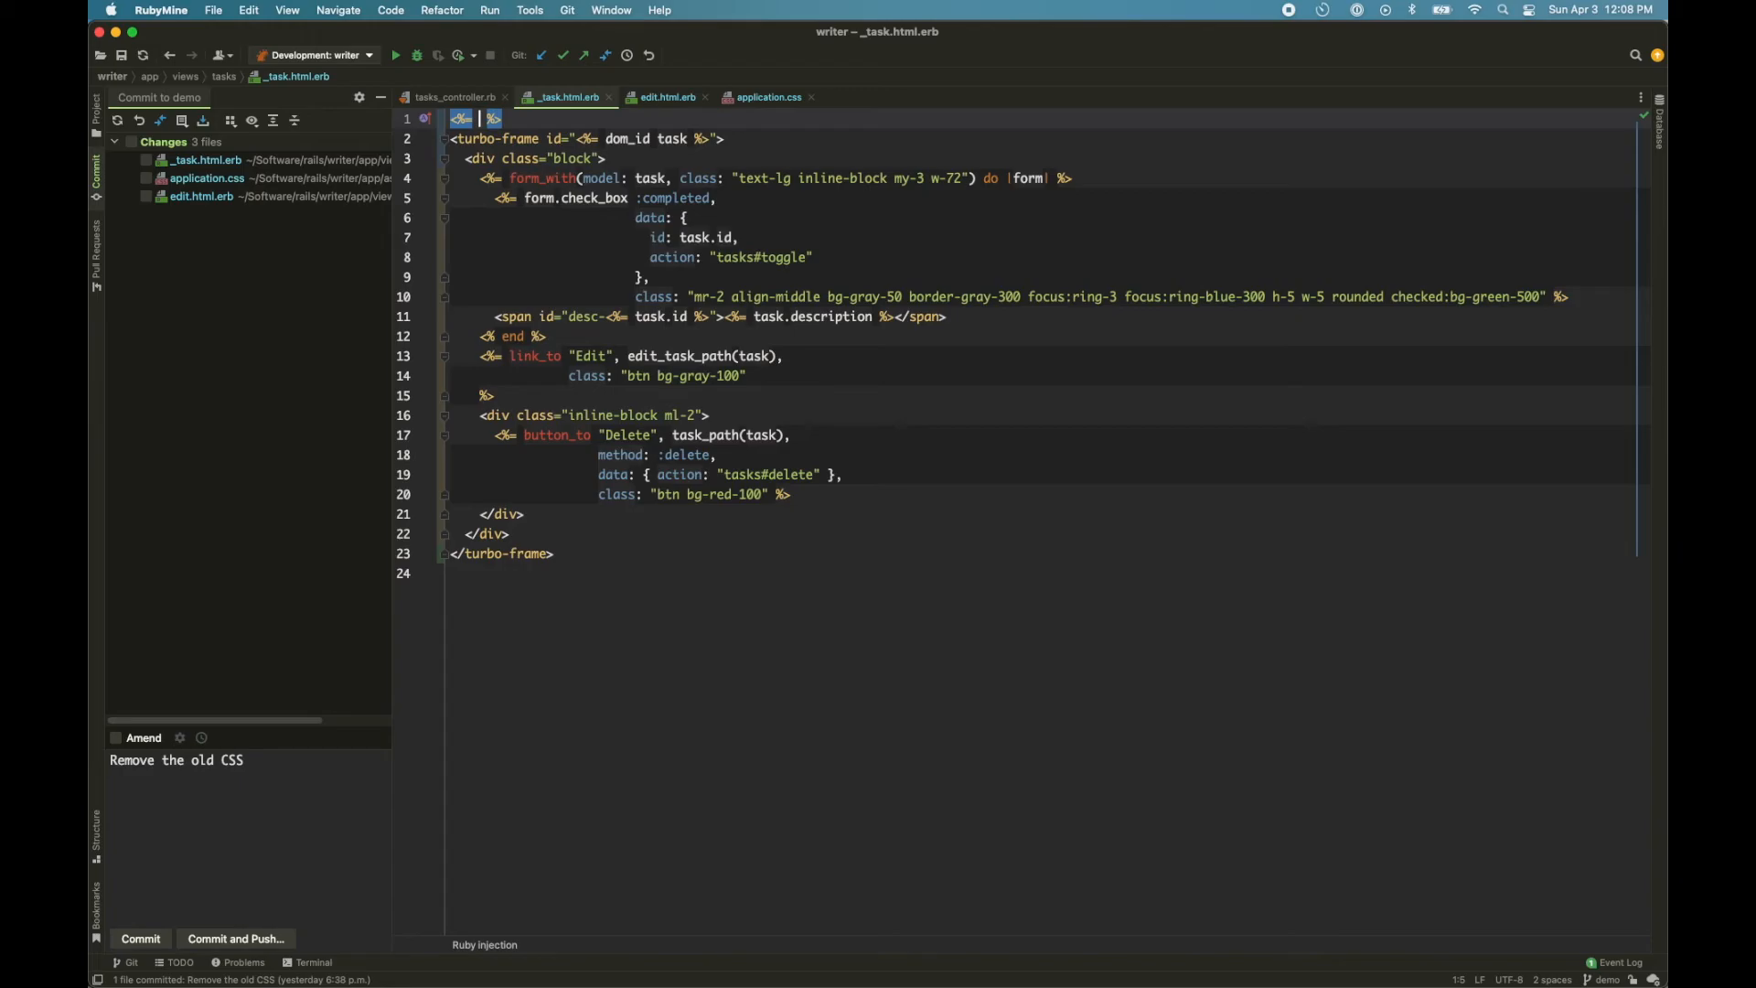
- Wrap the task partial's row in <%= turbo_frame_tag task do %> ... <% end %> instead of the turbo-frame tag
type("turbo_fram")
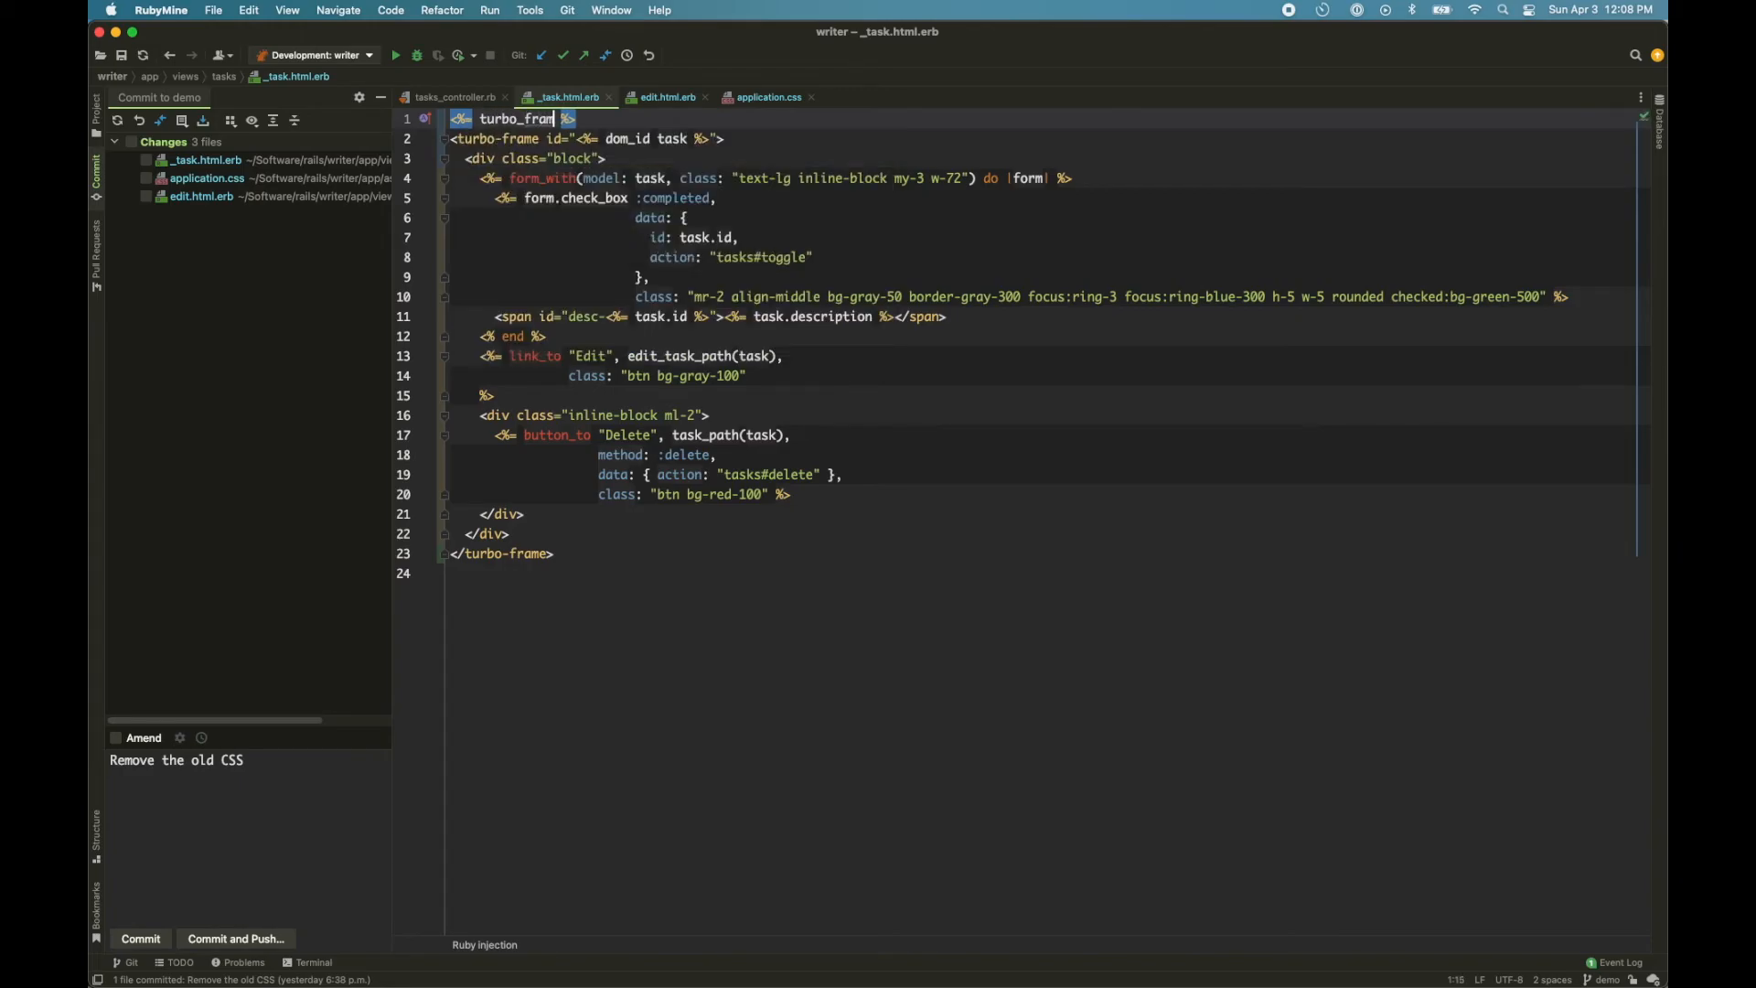
type("e_tag task do")
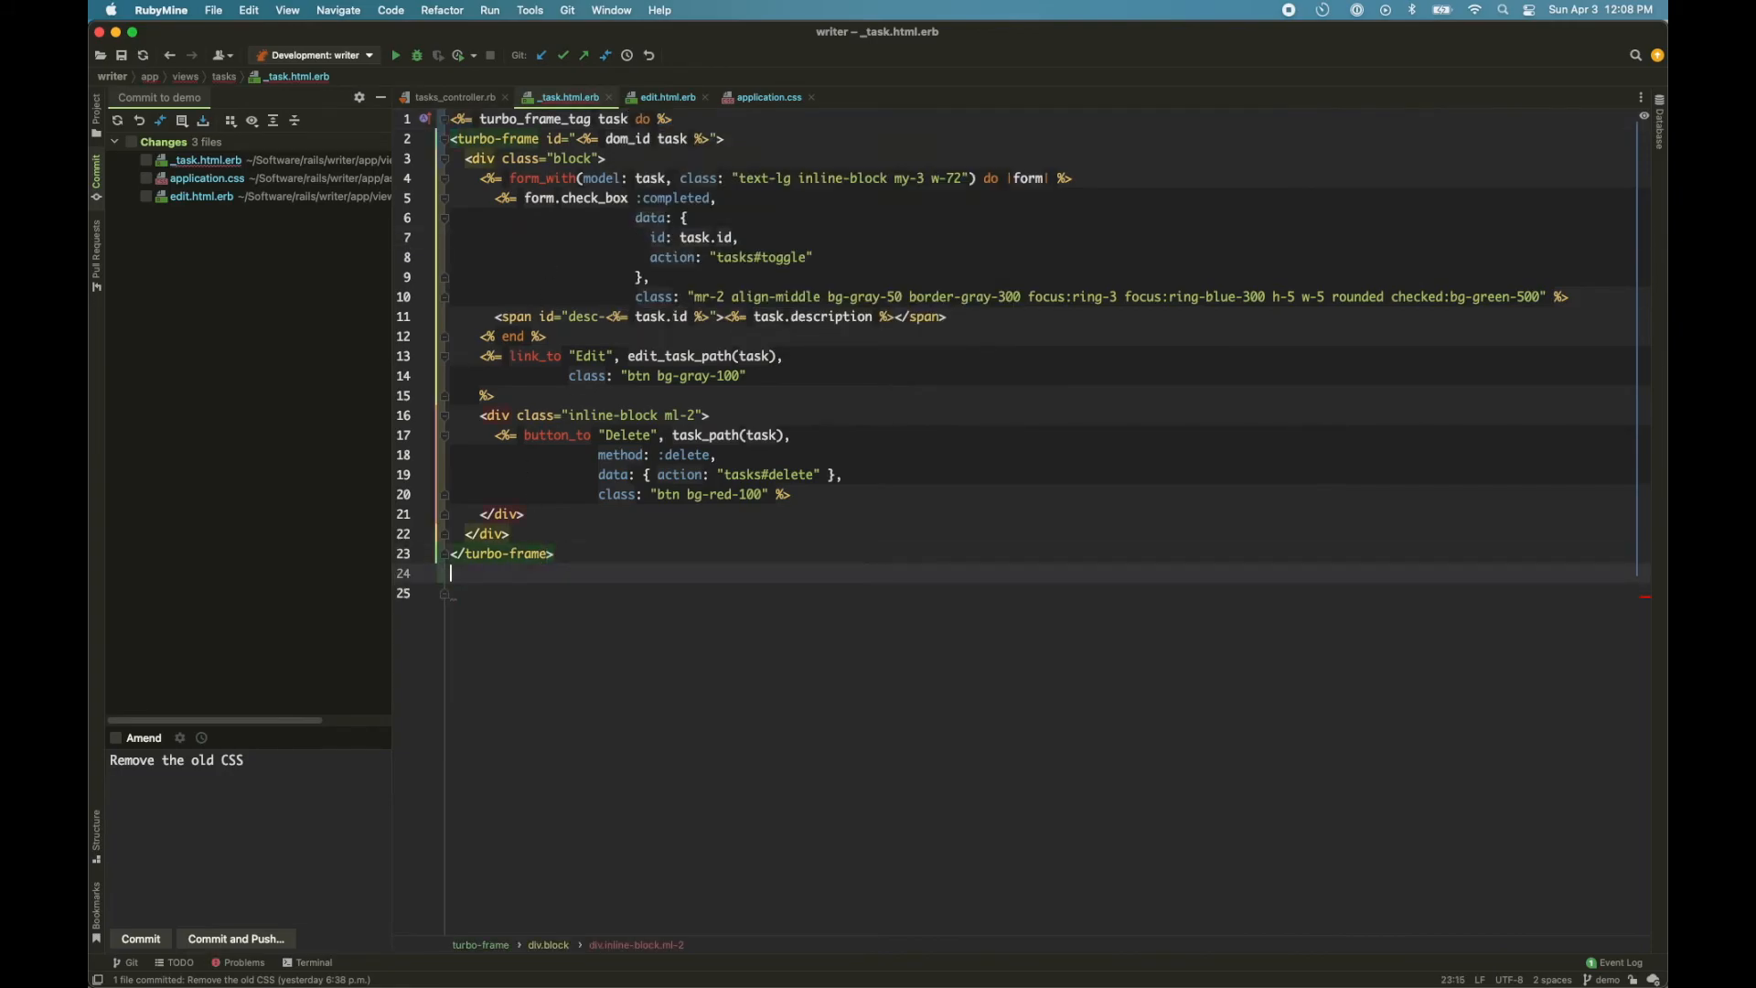
type("end %>")
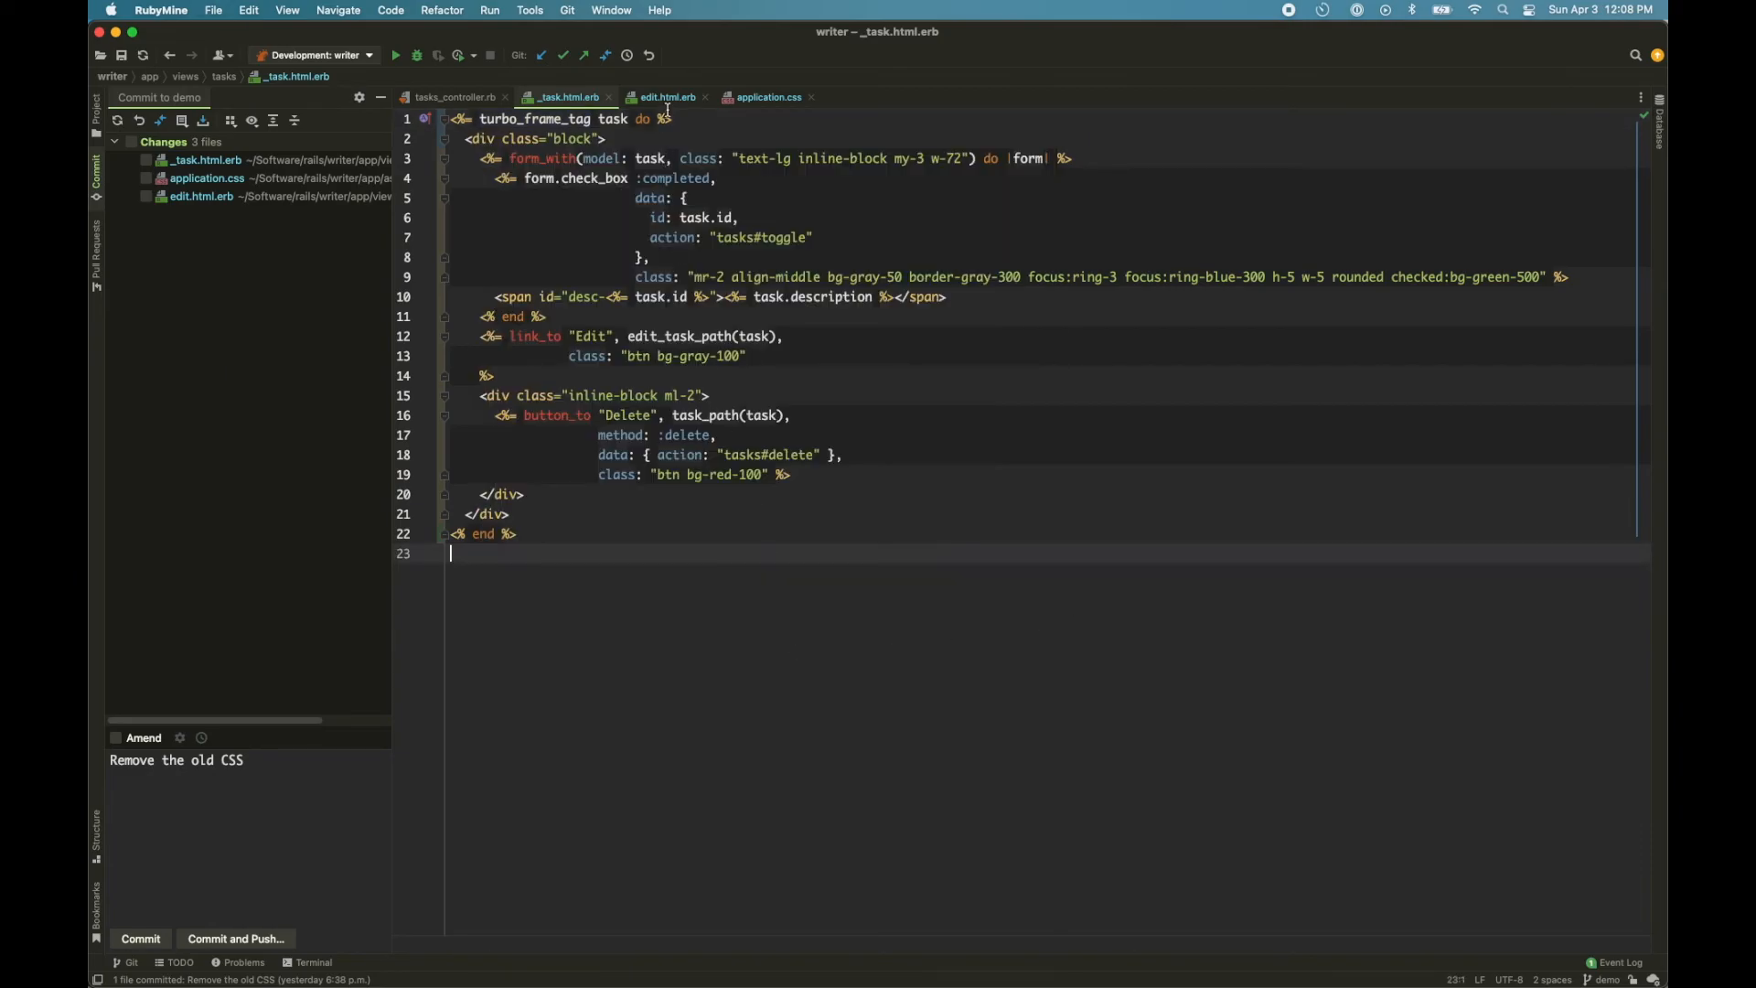
left_click(665, 97)
type("<% %>")
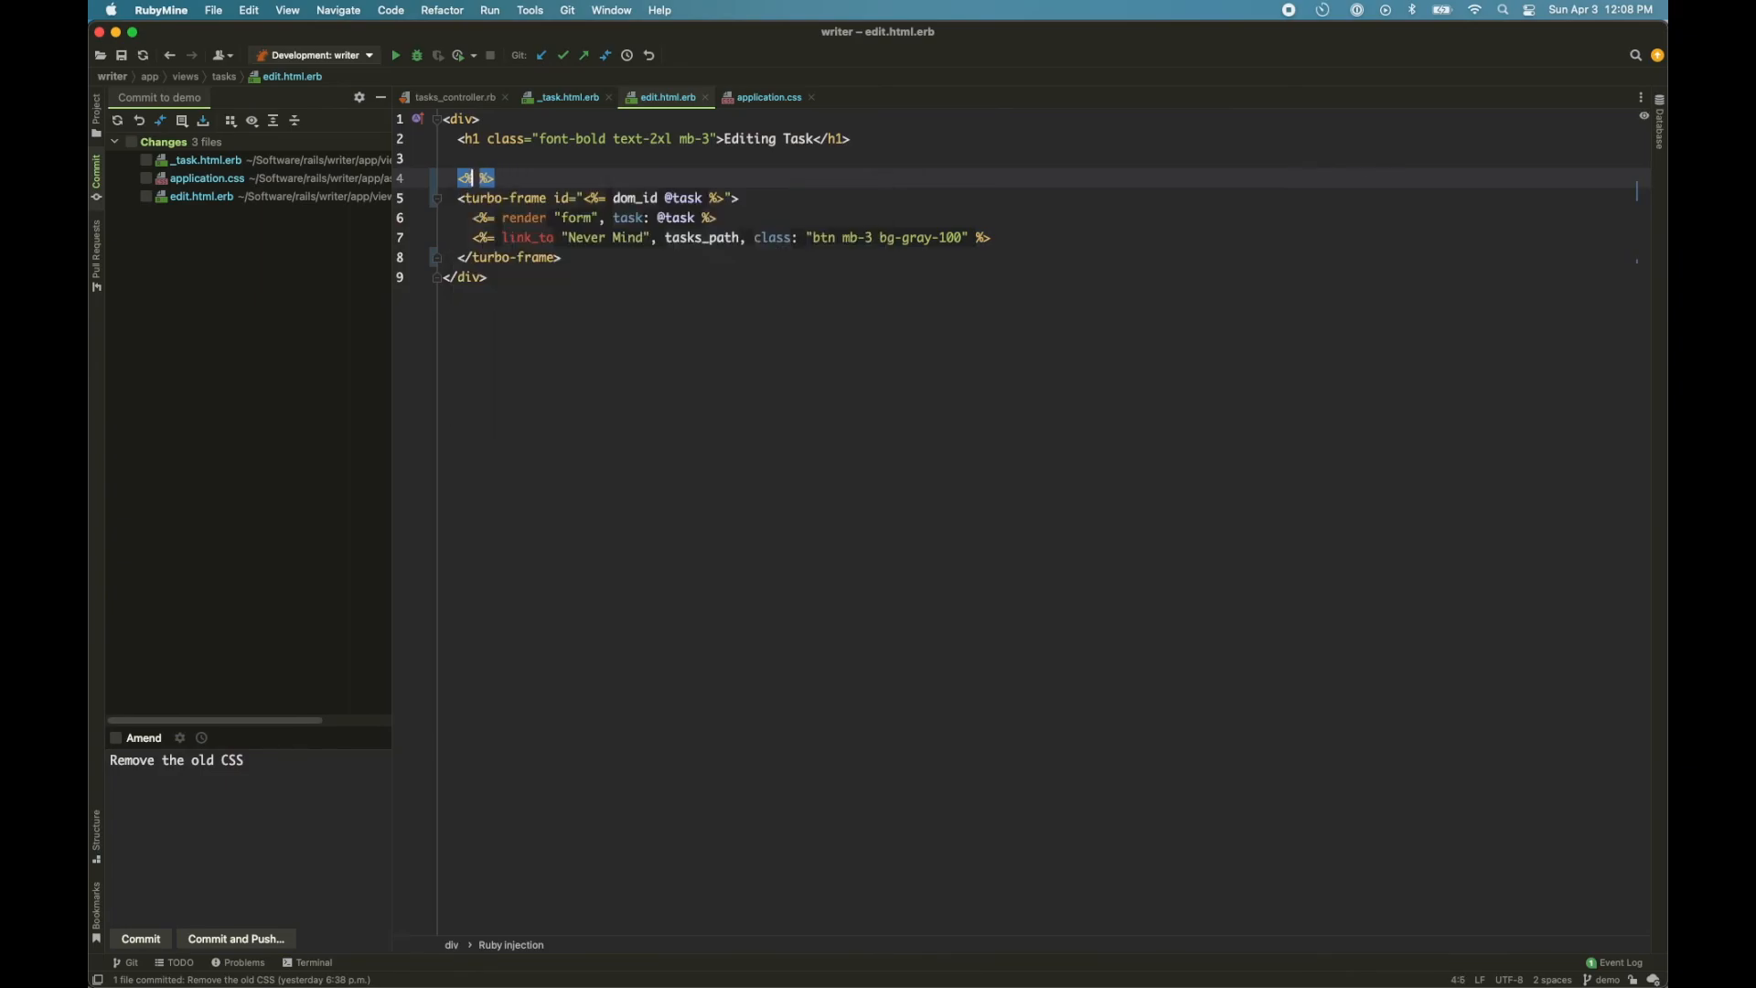
type("turbo")
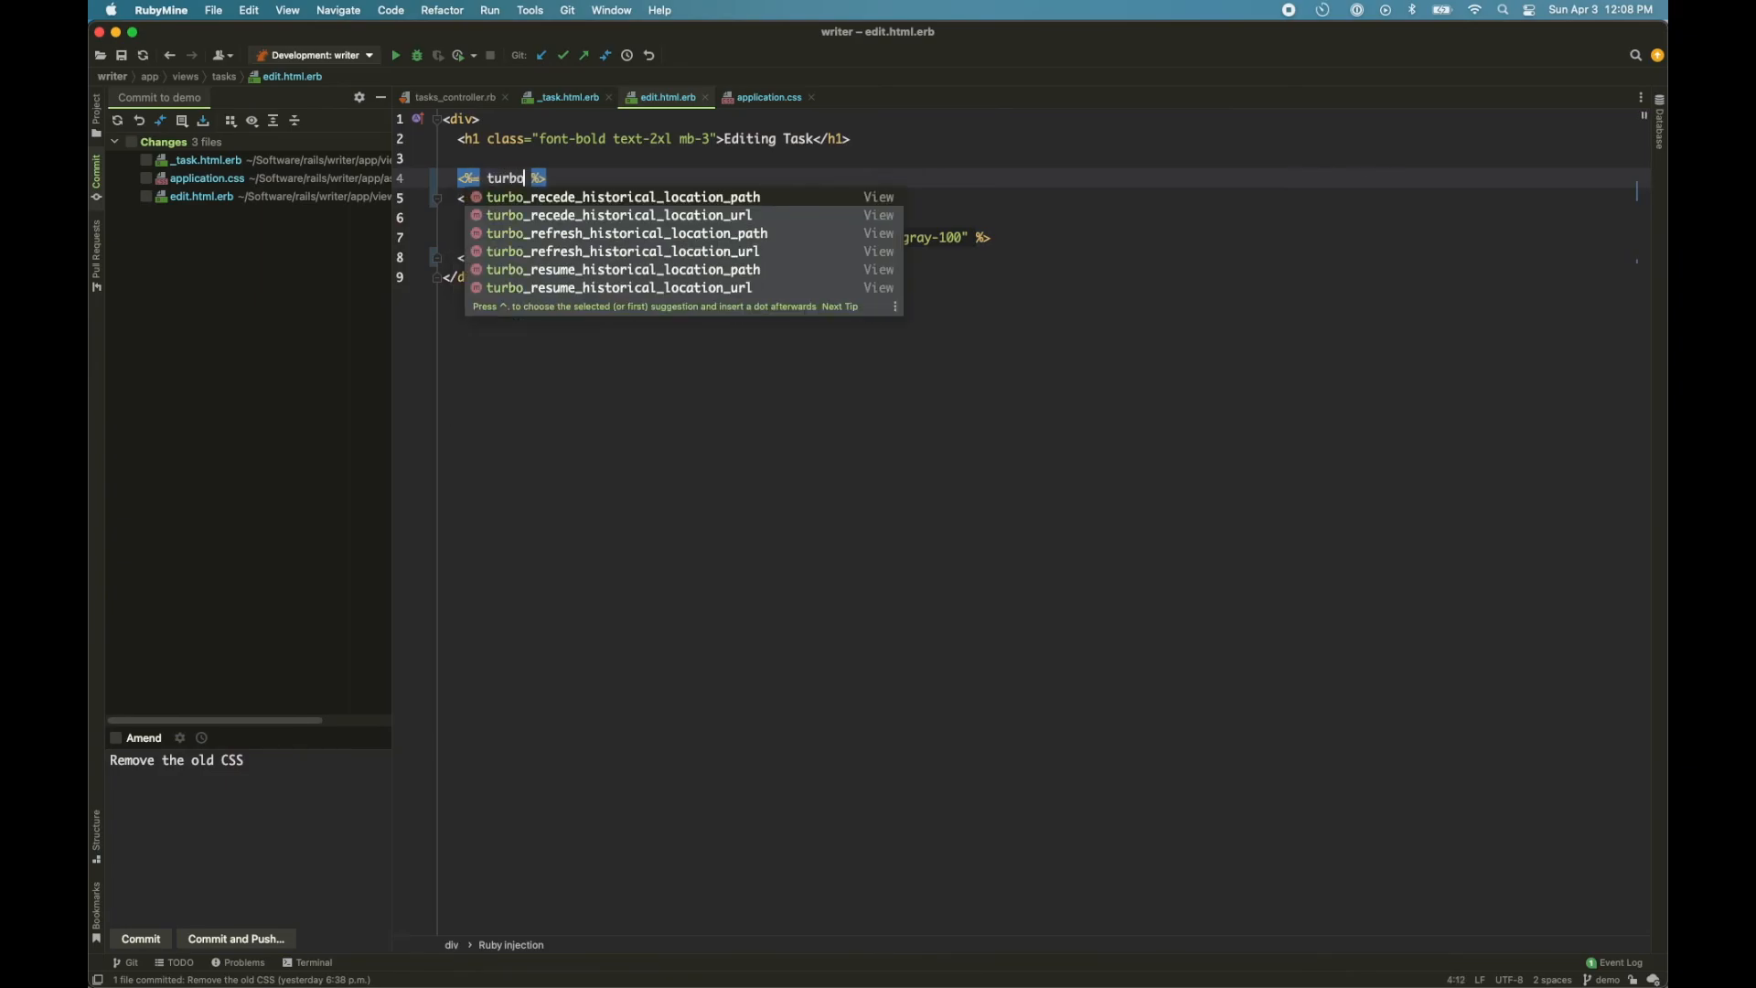
type("_frame_tag @task do")
left_click(1043, 258)
type("<% end %>")
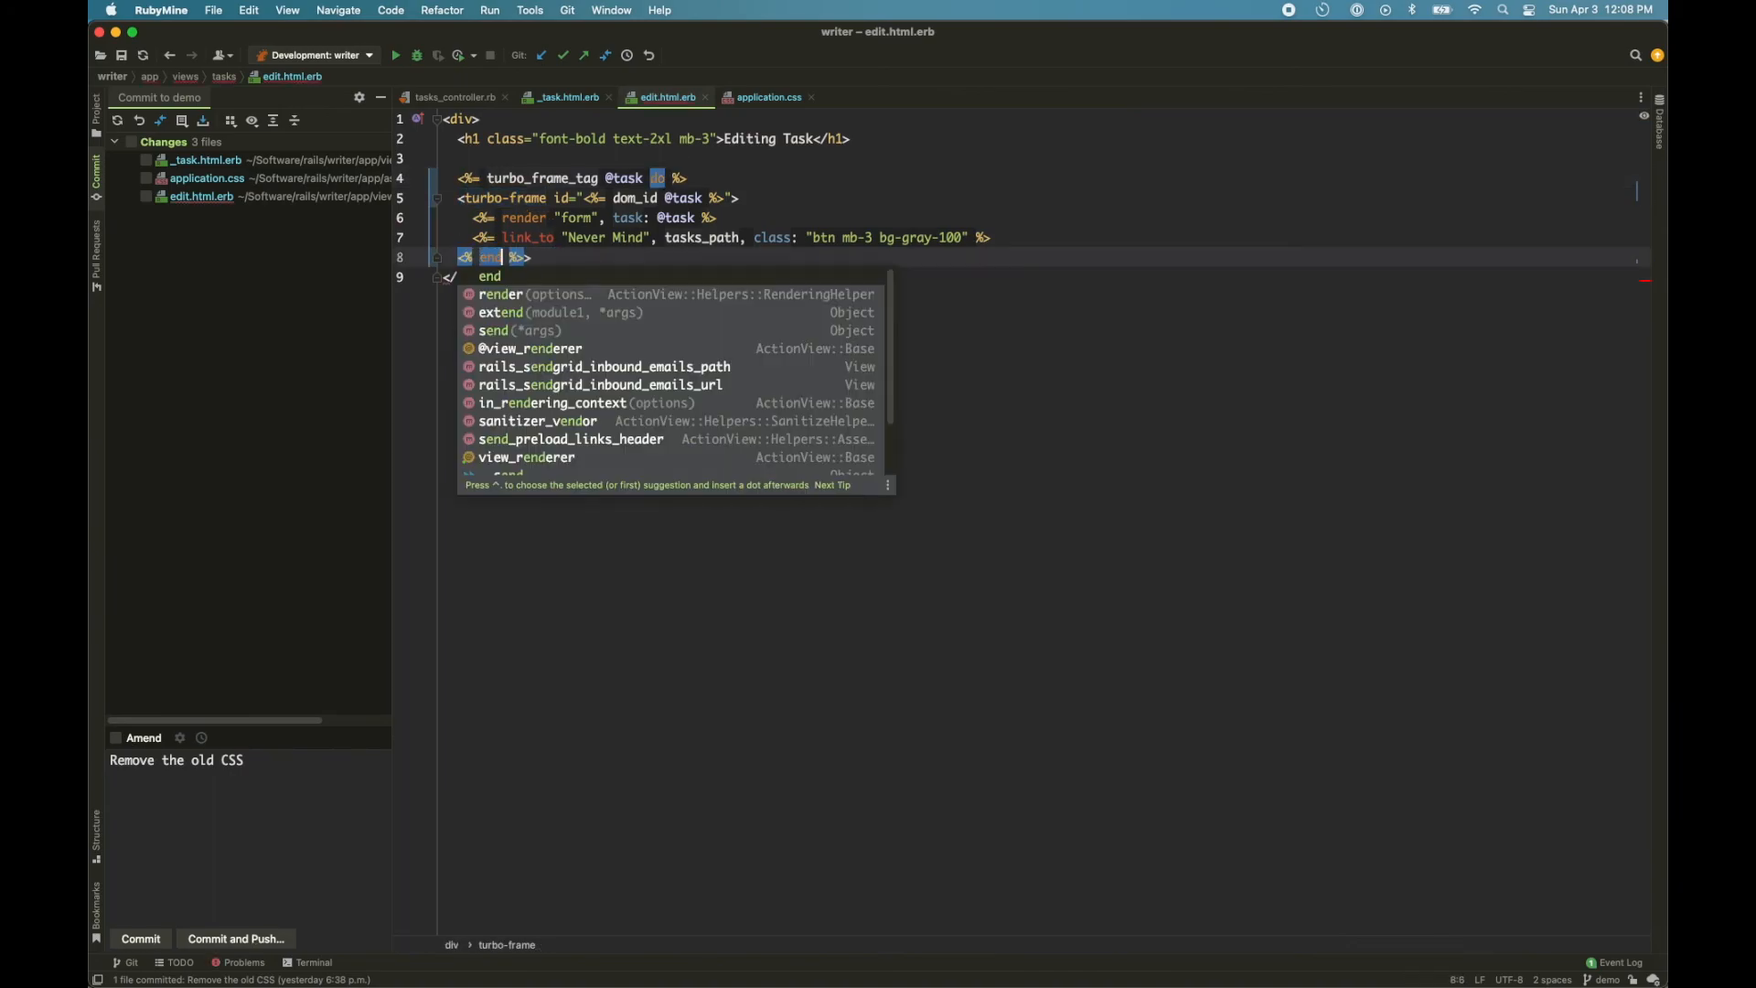
key("Escape")
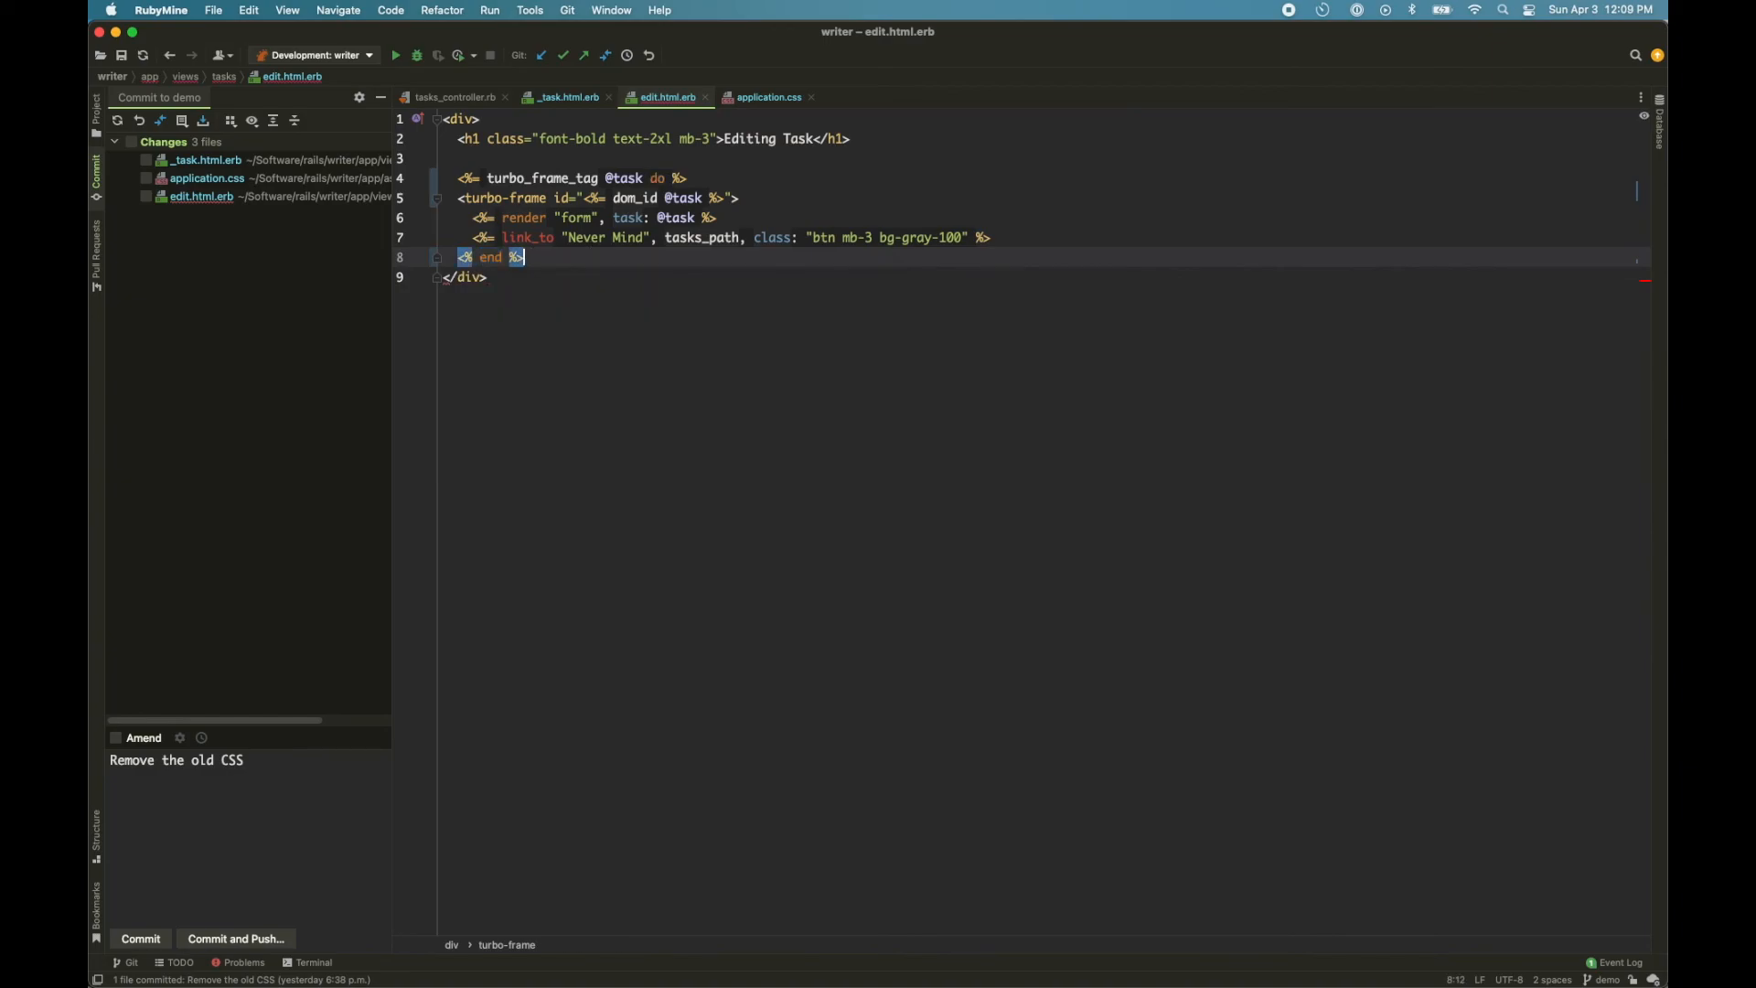
left_click(463, 276)
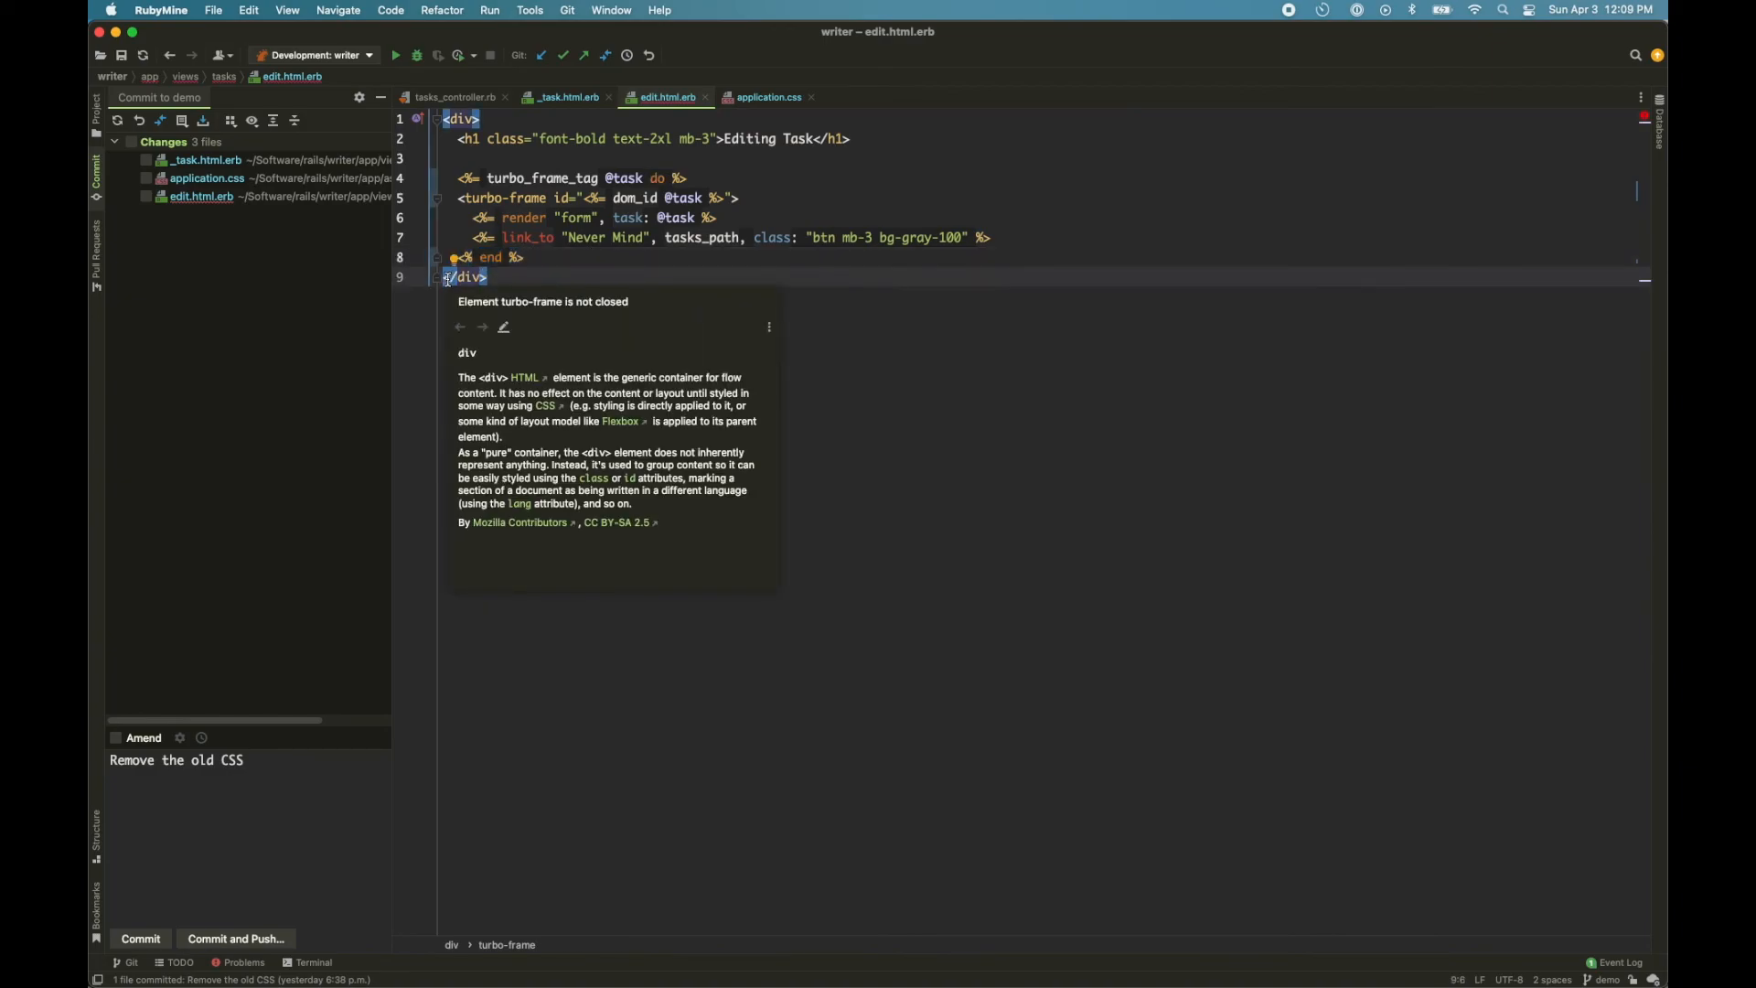
mouse_move(533, 203)
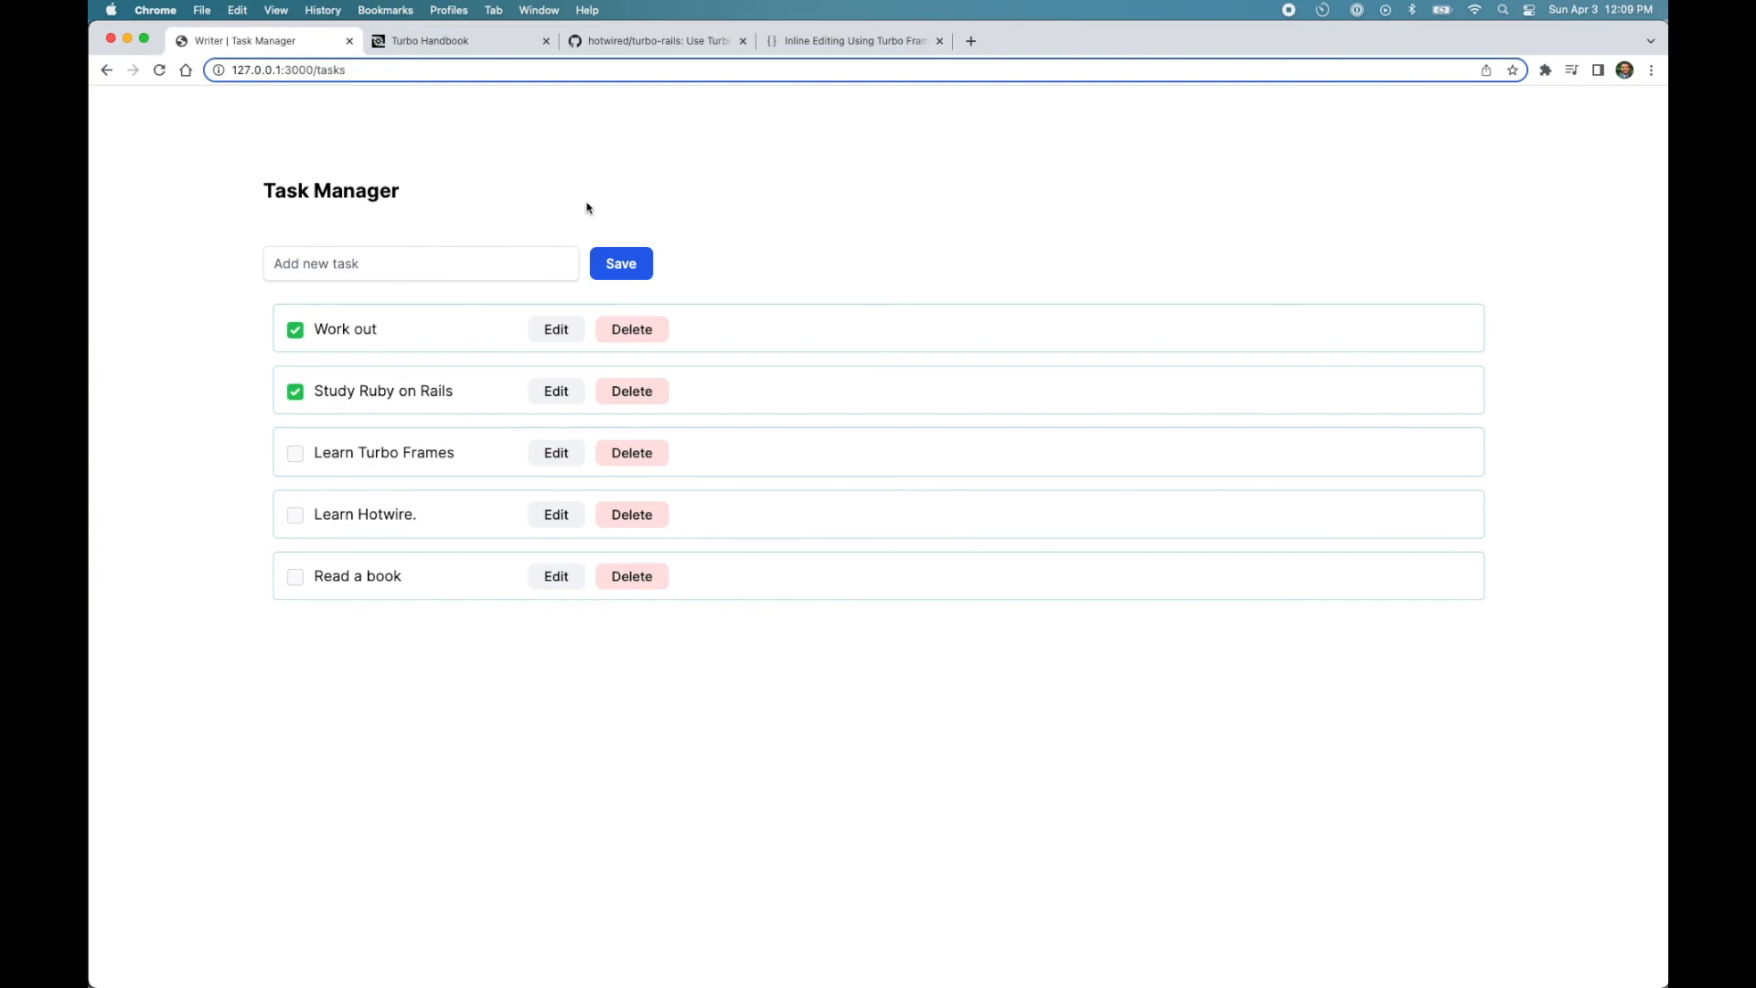
mouse_move(525, 189)
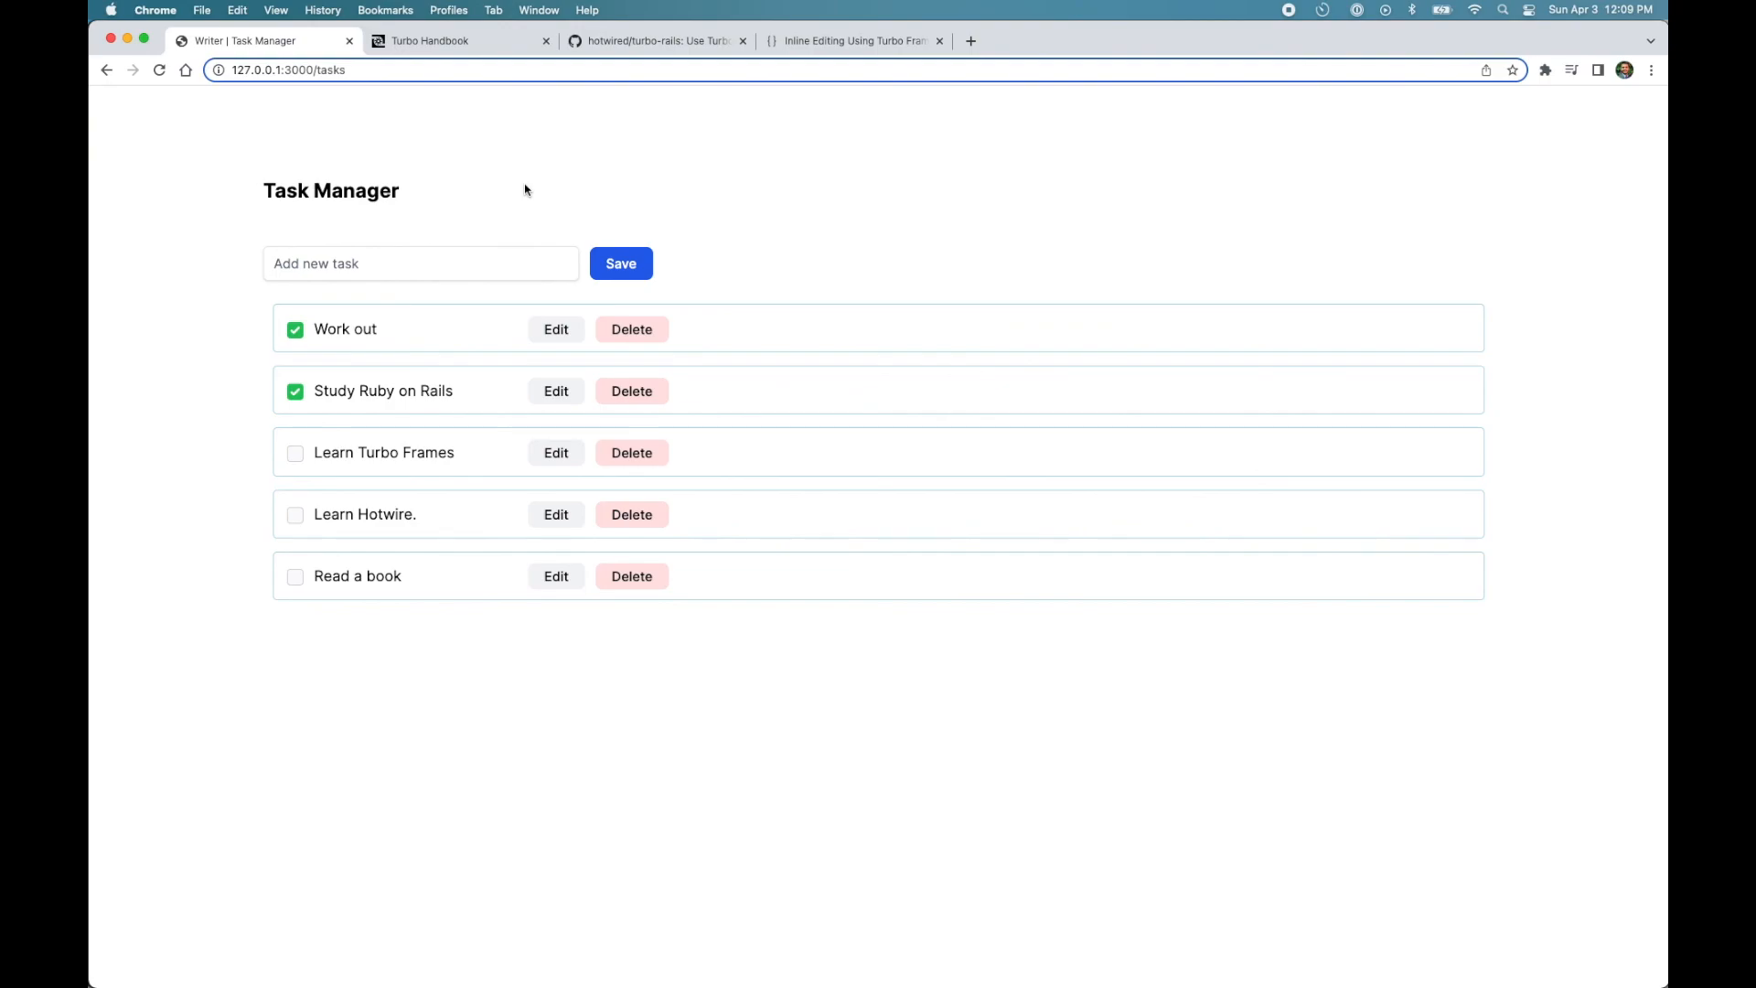
- Edit 'Learn Hotwire.' inline, cancel with Never Mind, reopen it and focus the name to drop the period
left_click(556, 514)
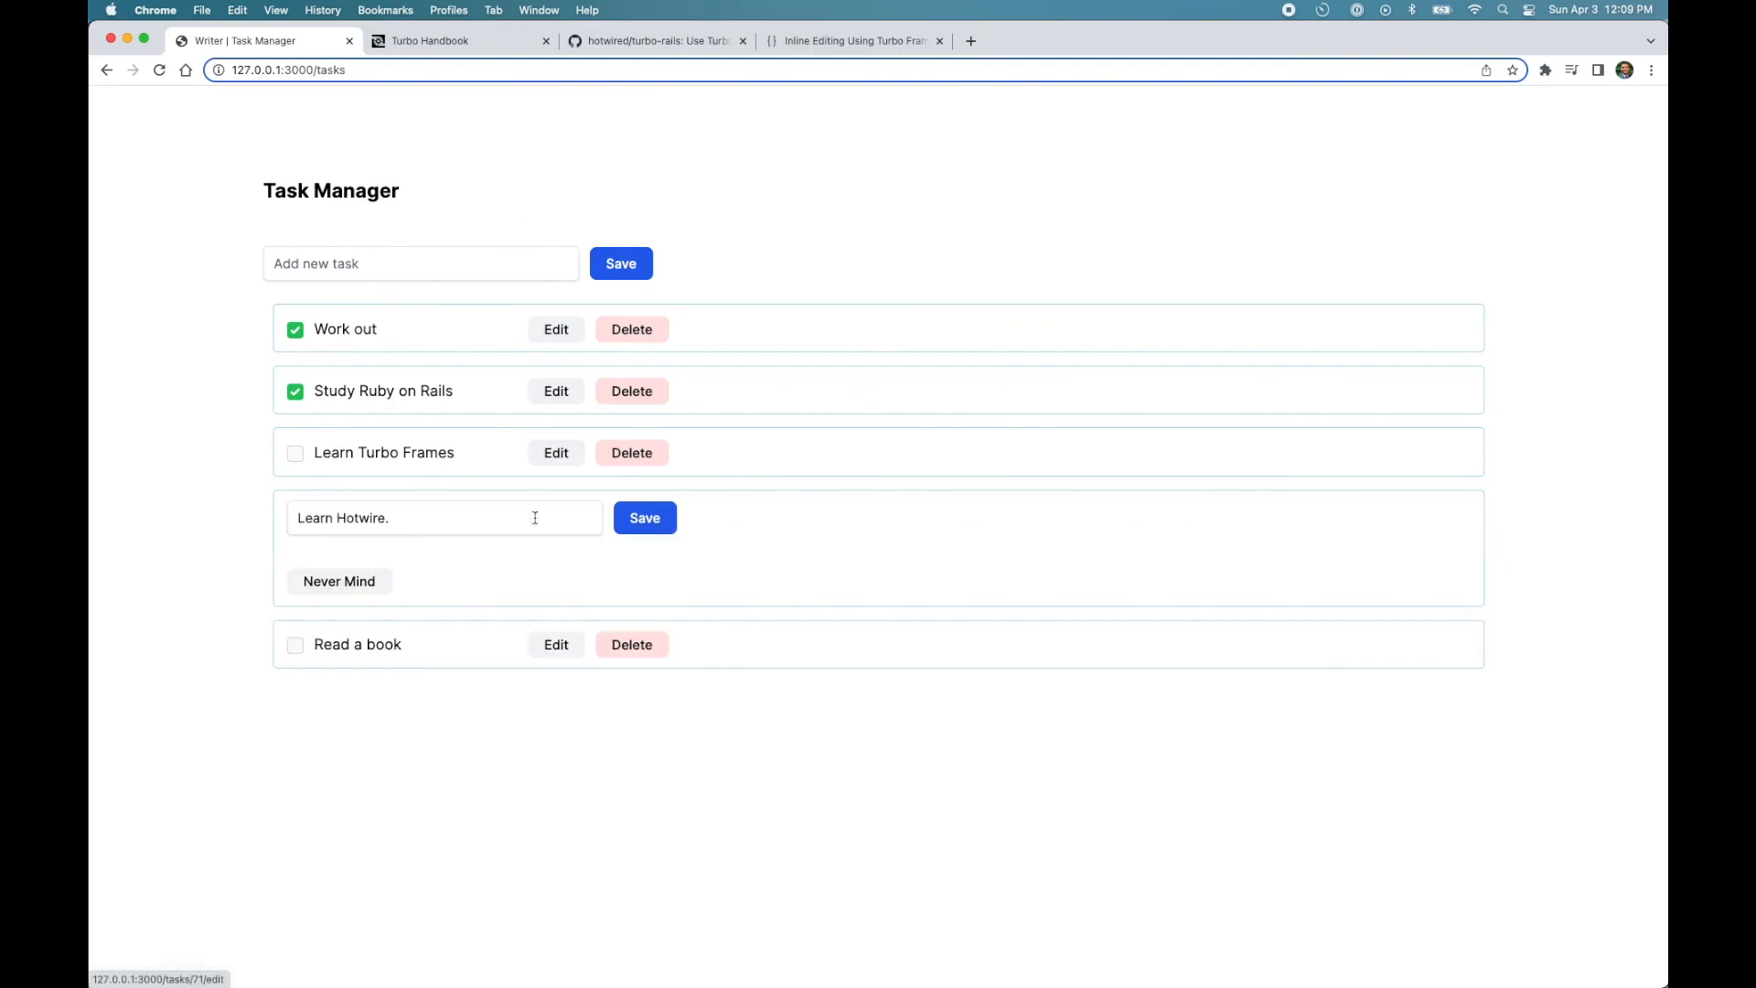
left_click(644, 517)
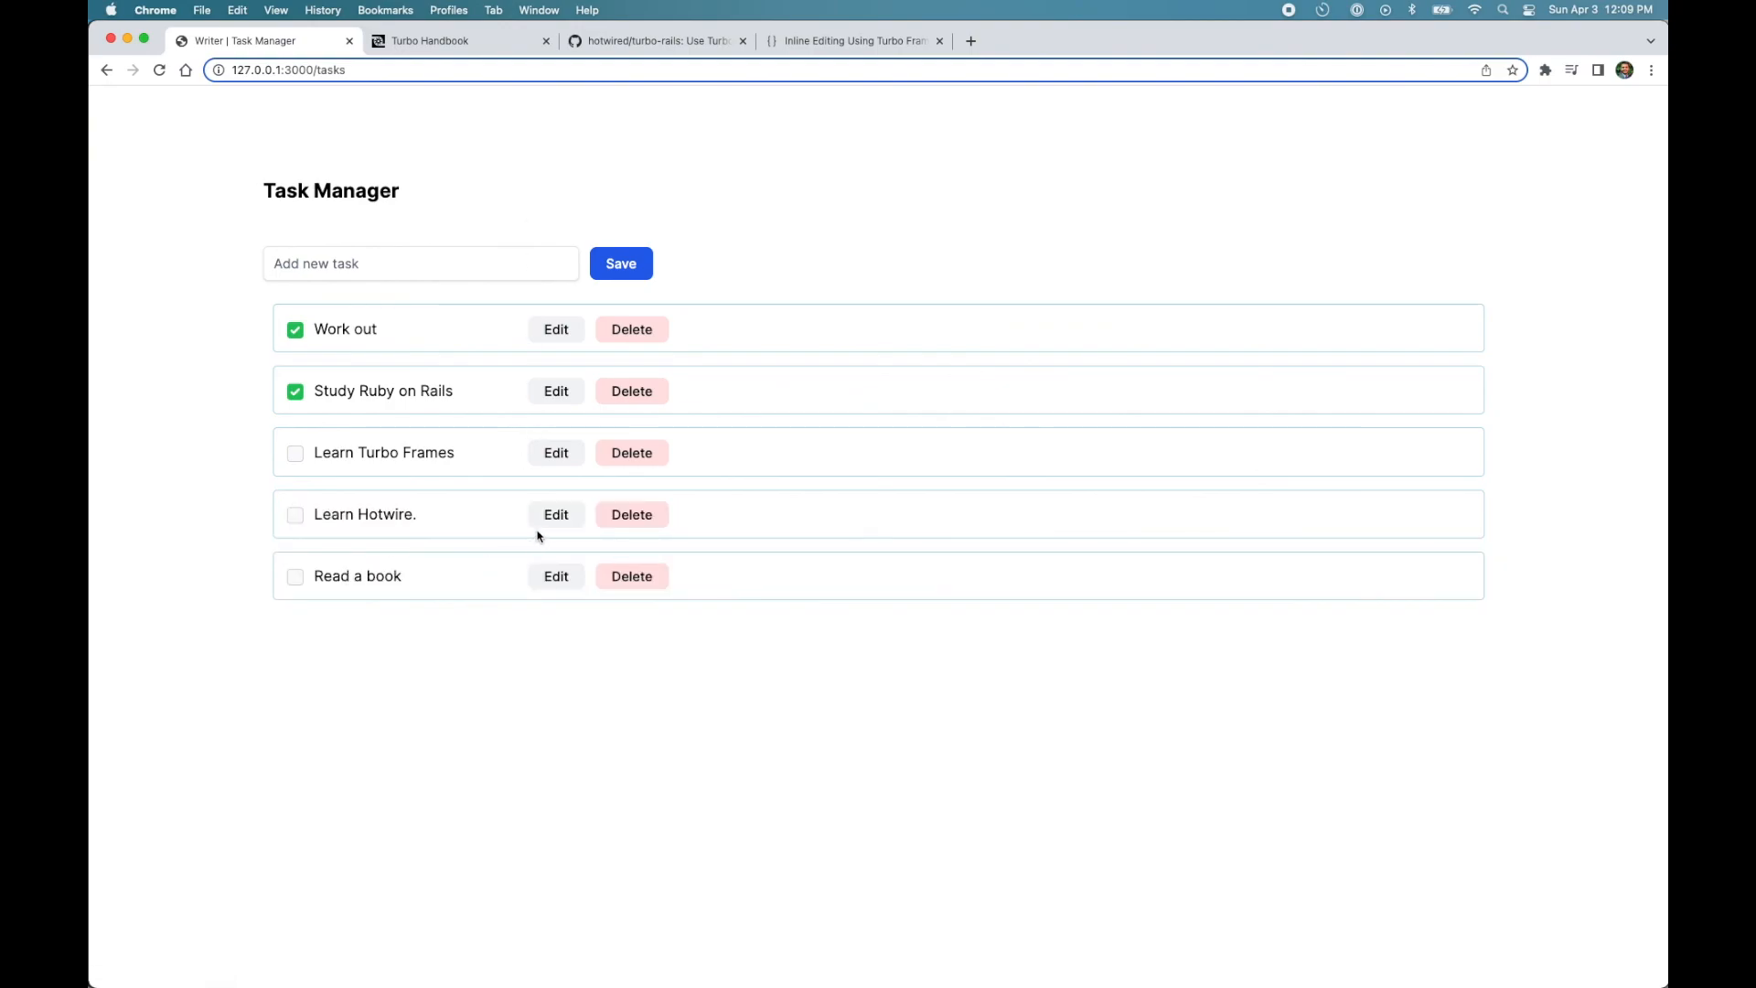
left_click(556, 514)
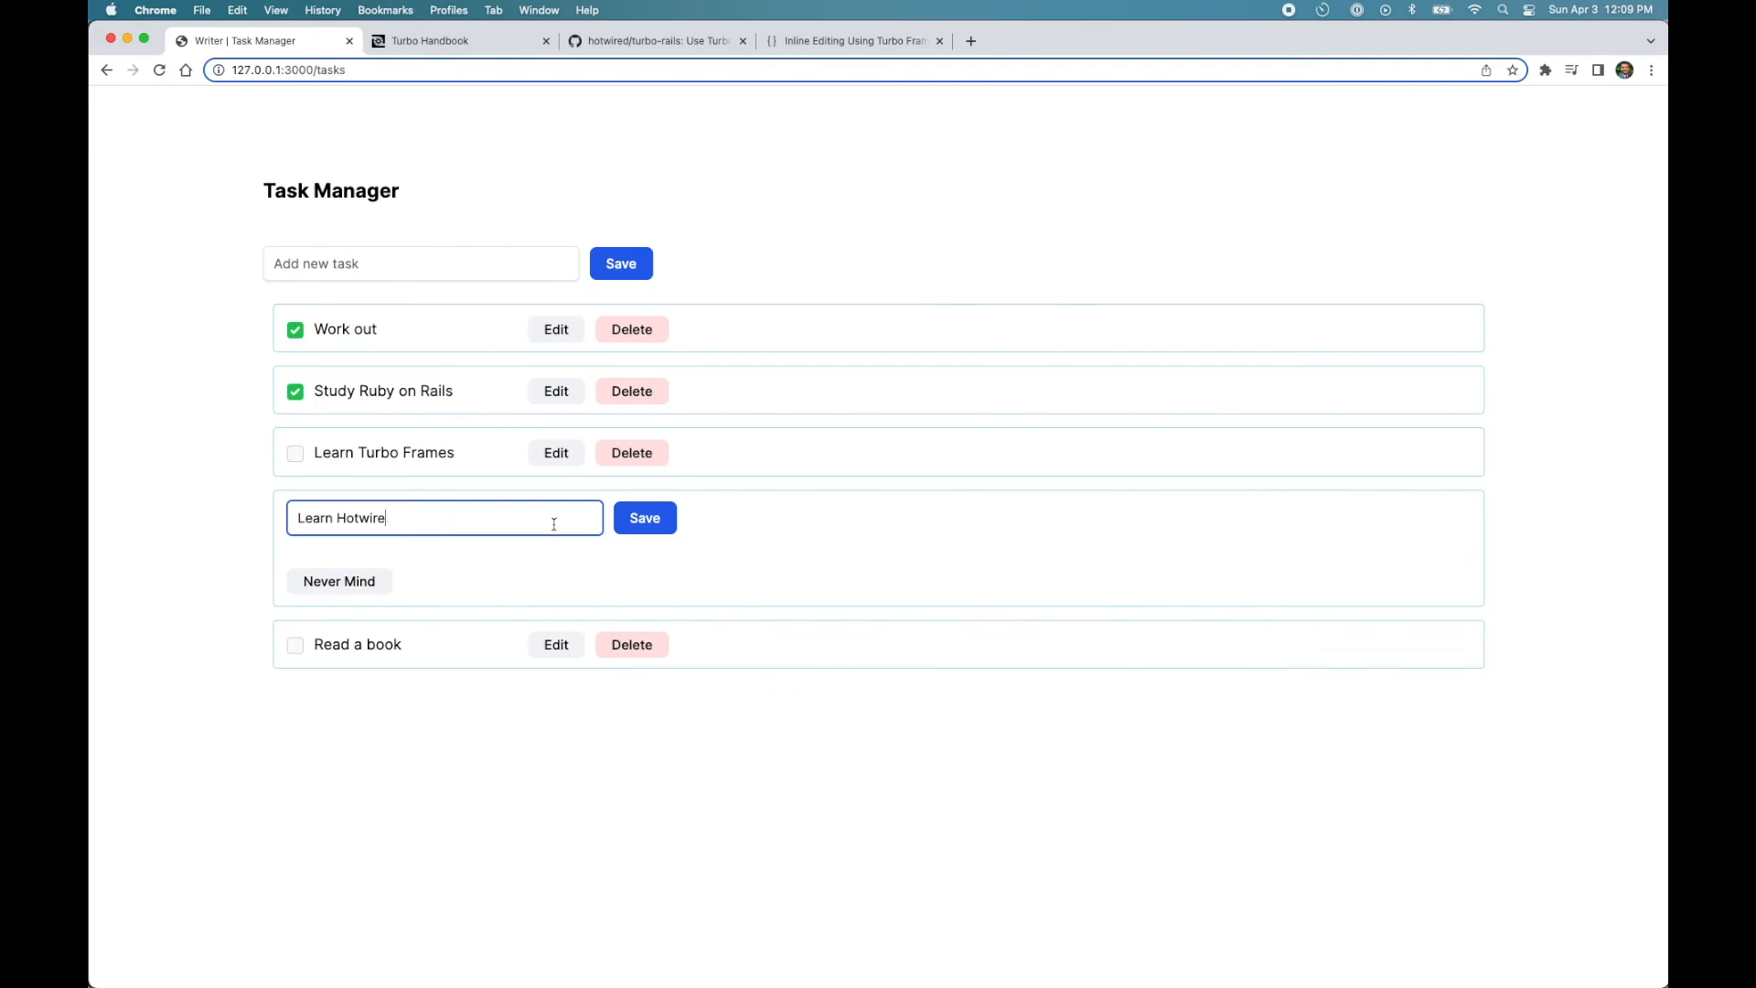
left_click(644, 517)
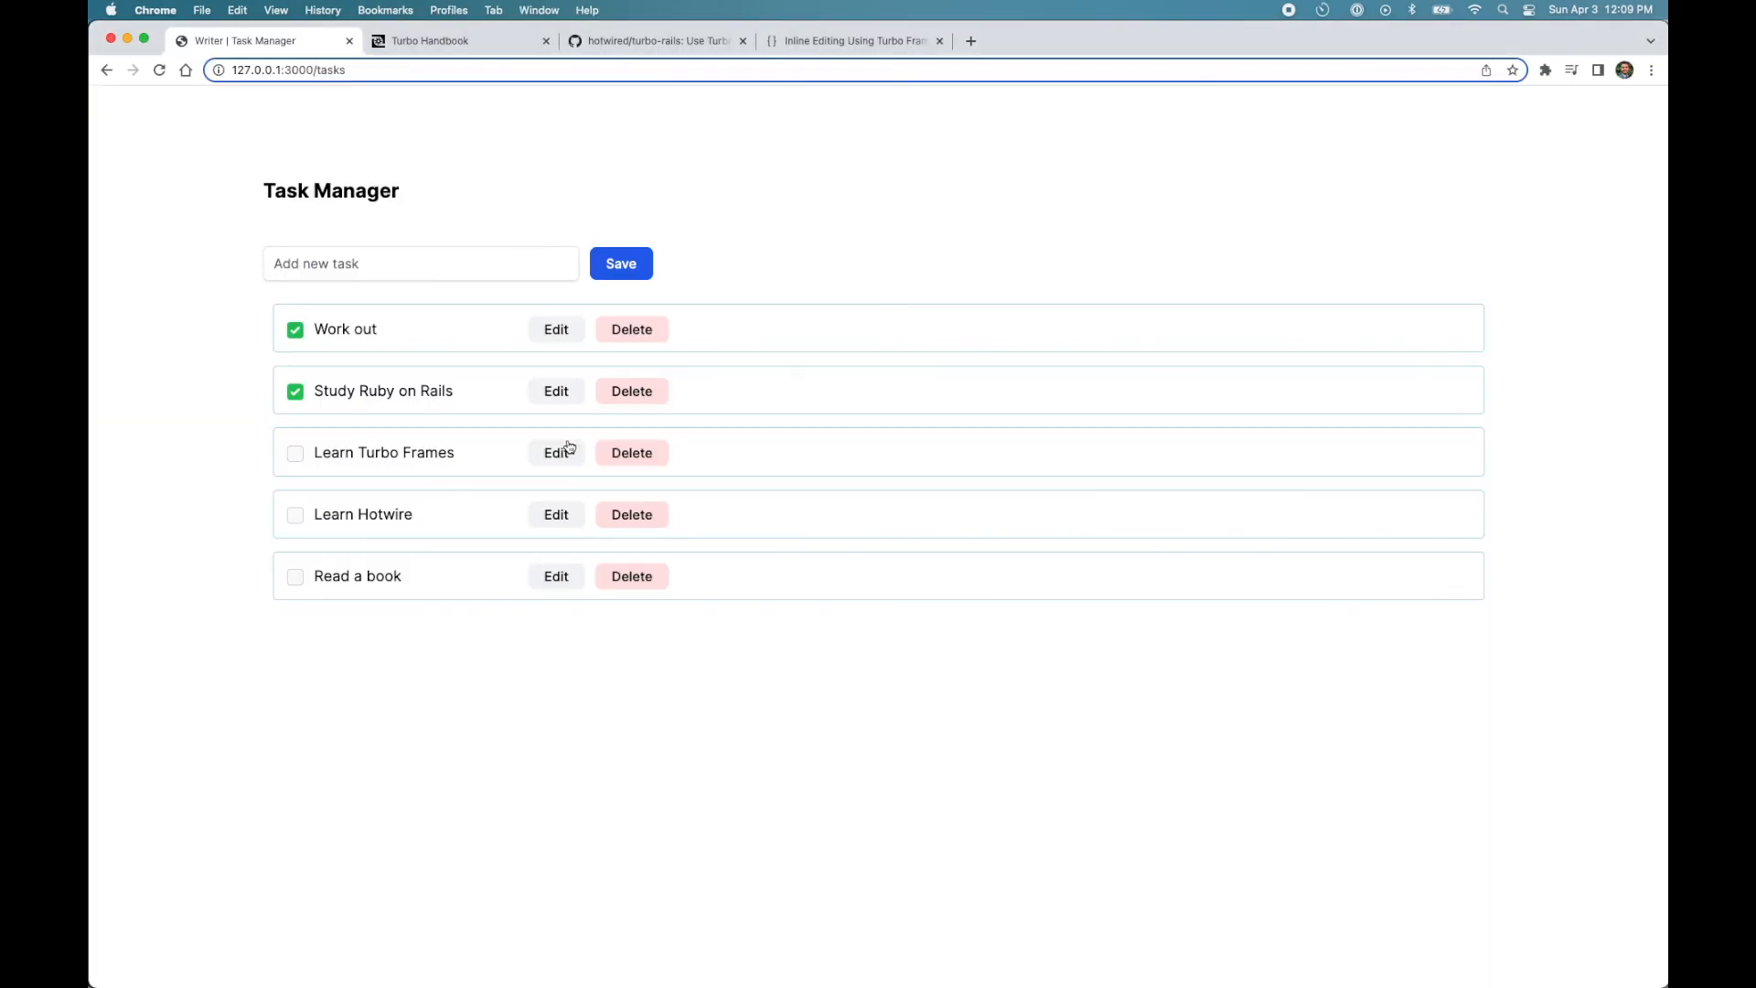
mouse_move(398, 761)
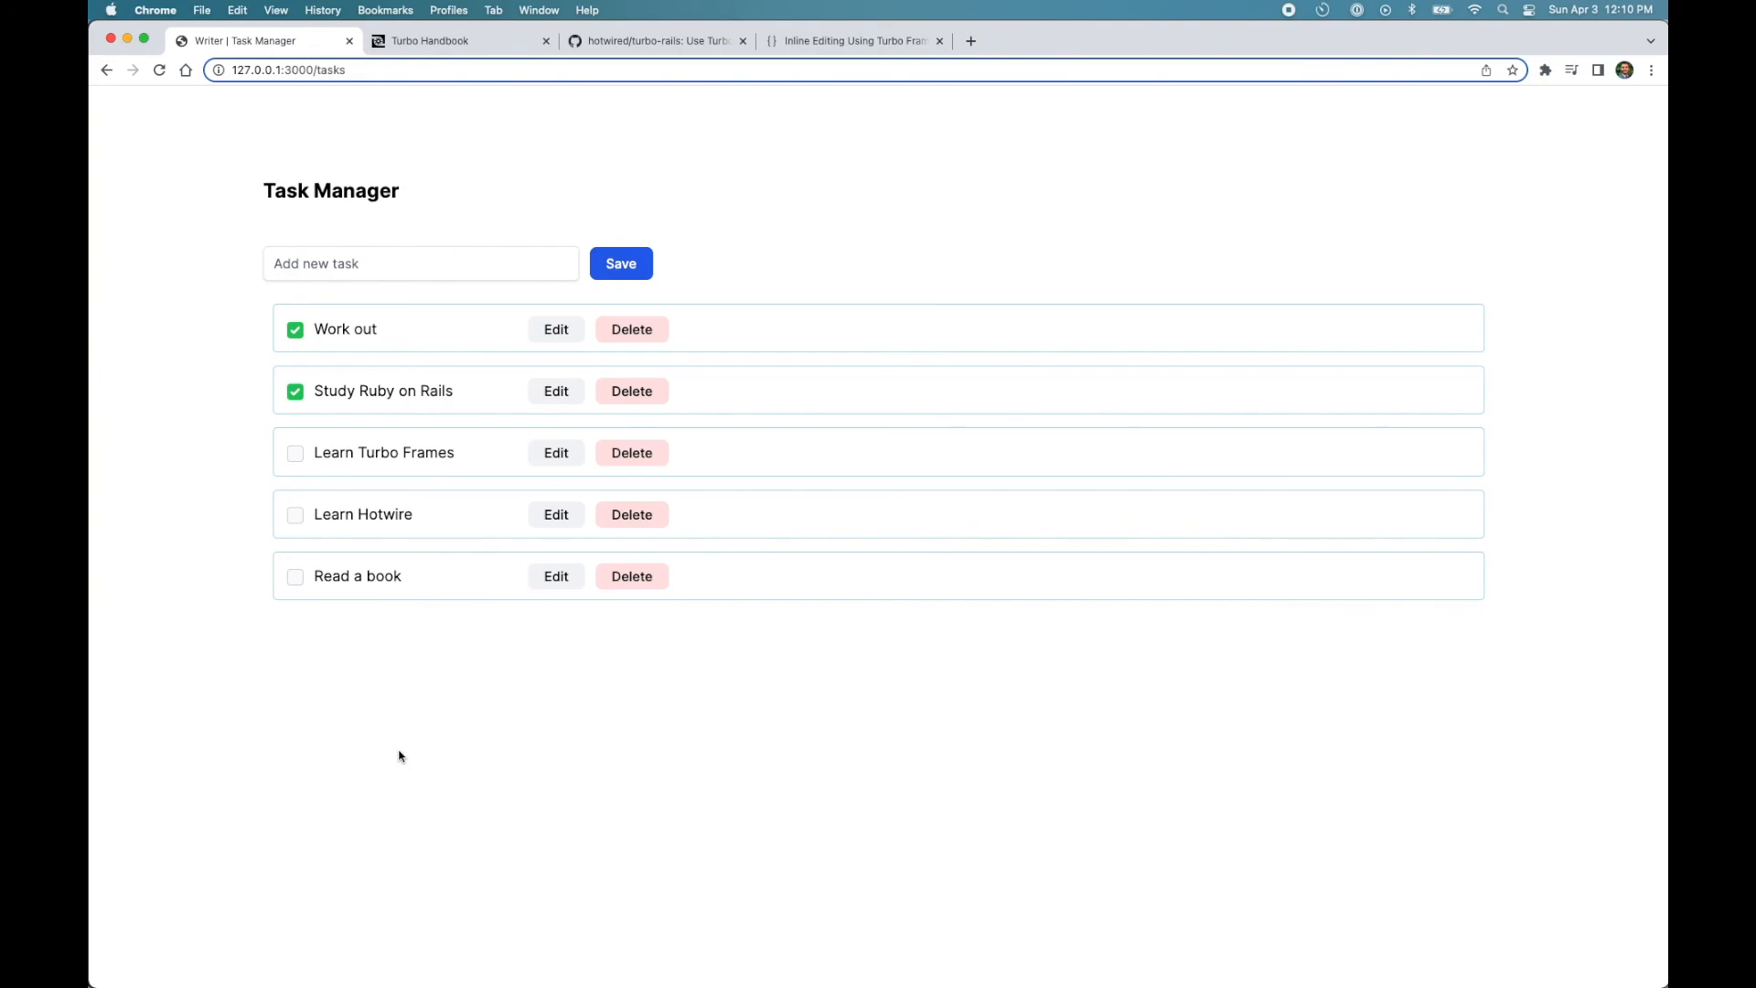
mouse_move(393, 746)
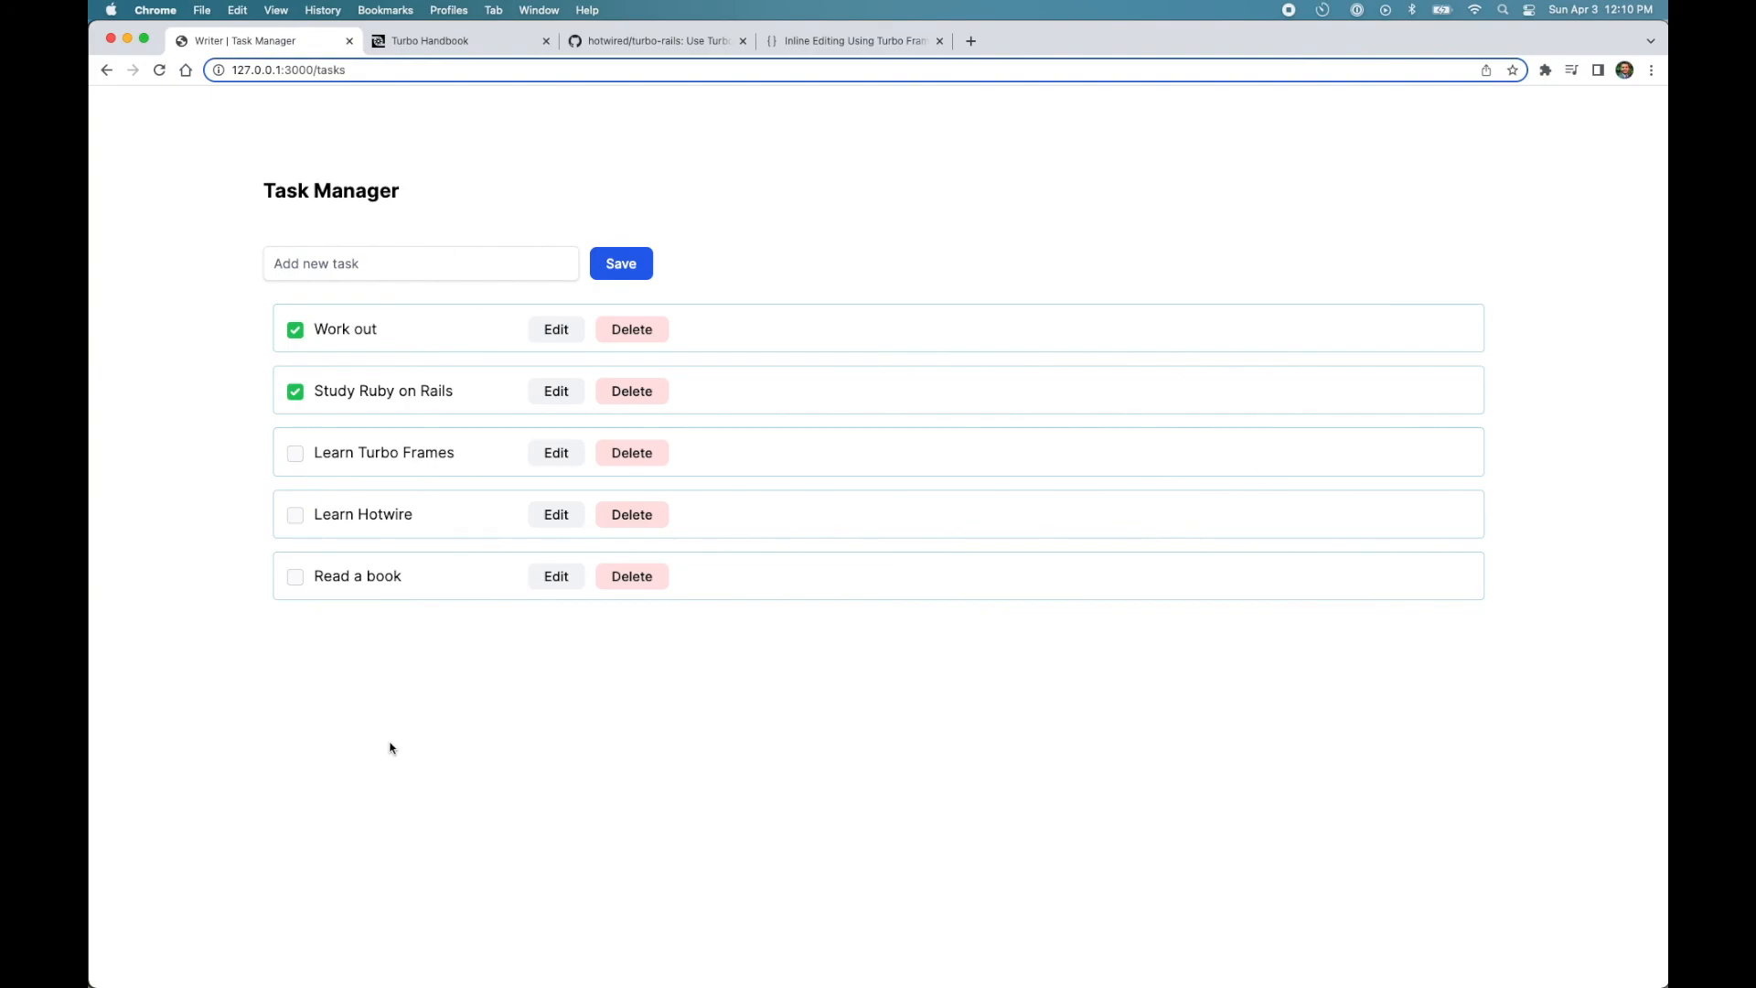
mouse_move(1280, 32)
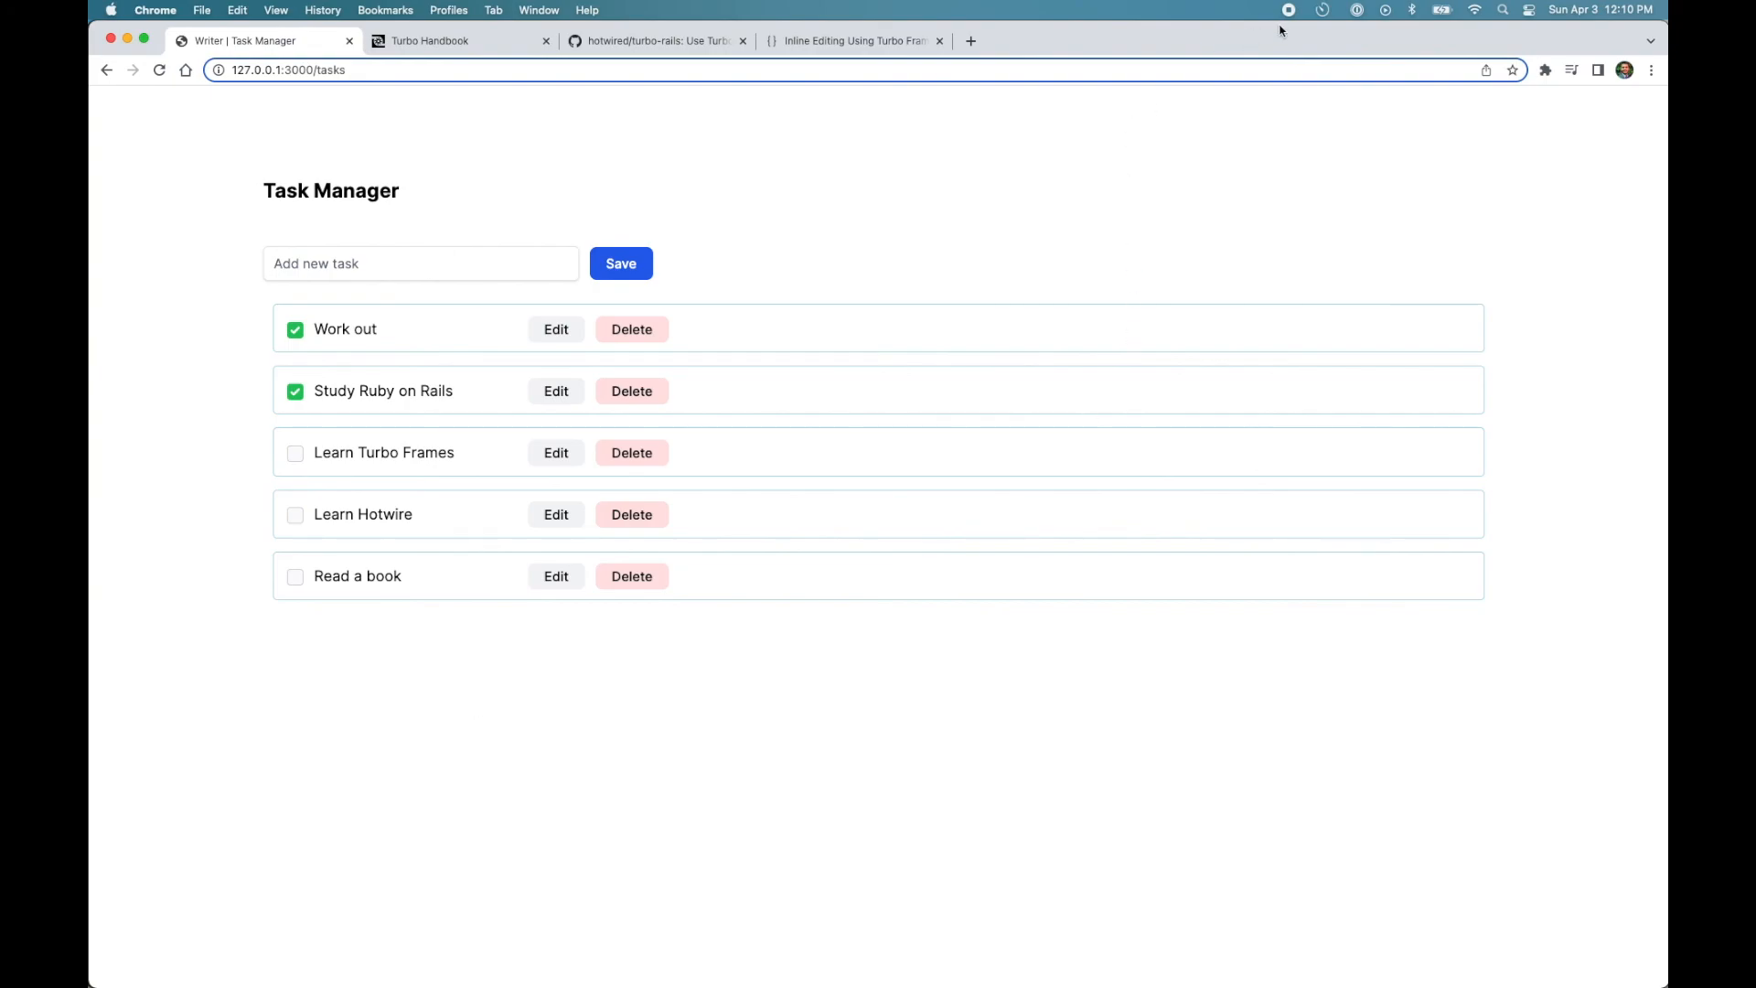